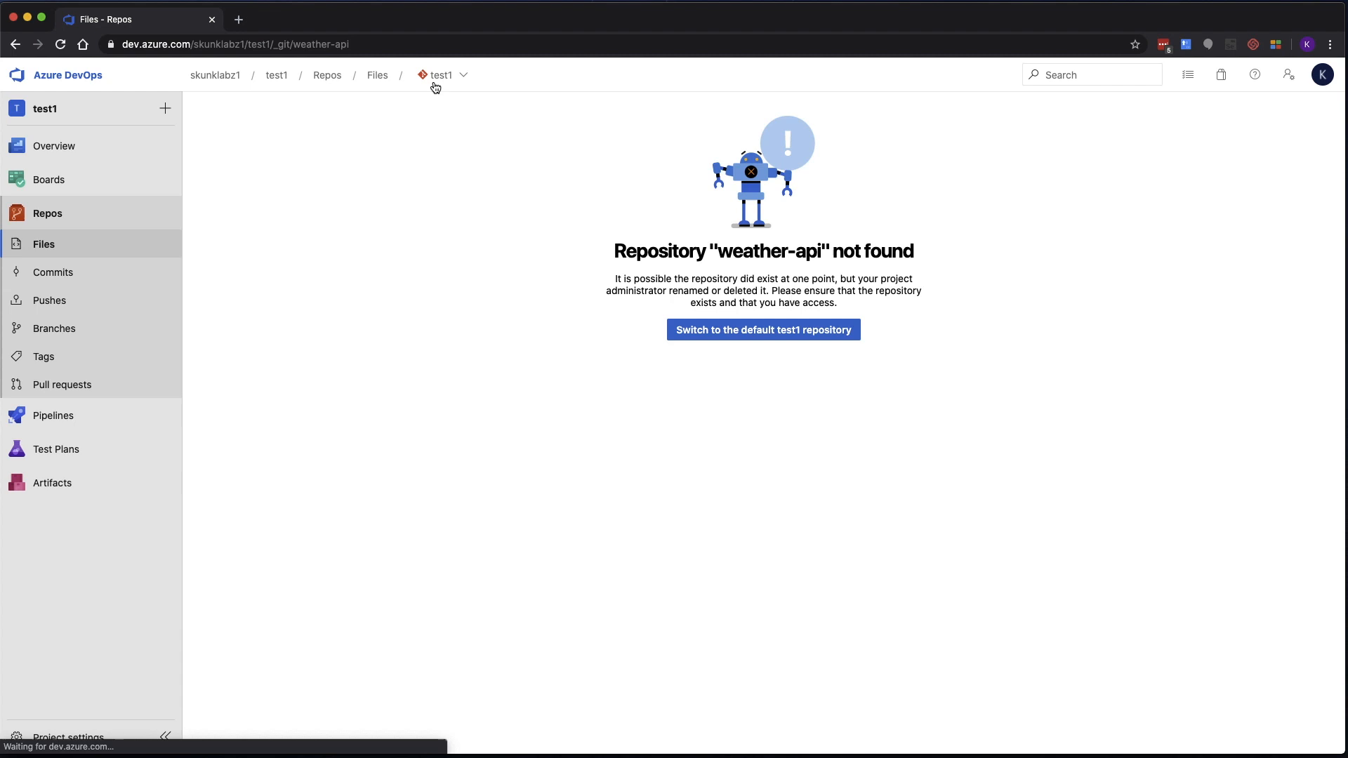
mouse_move(68, 218)
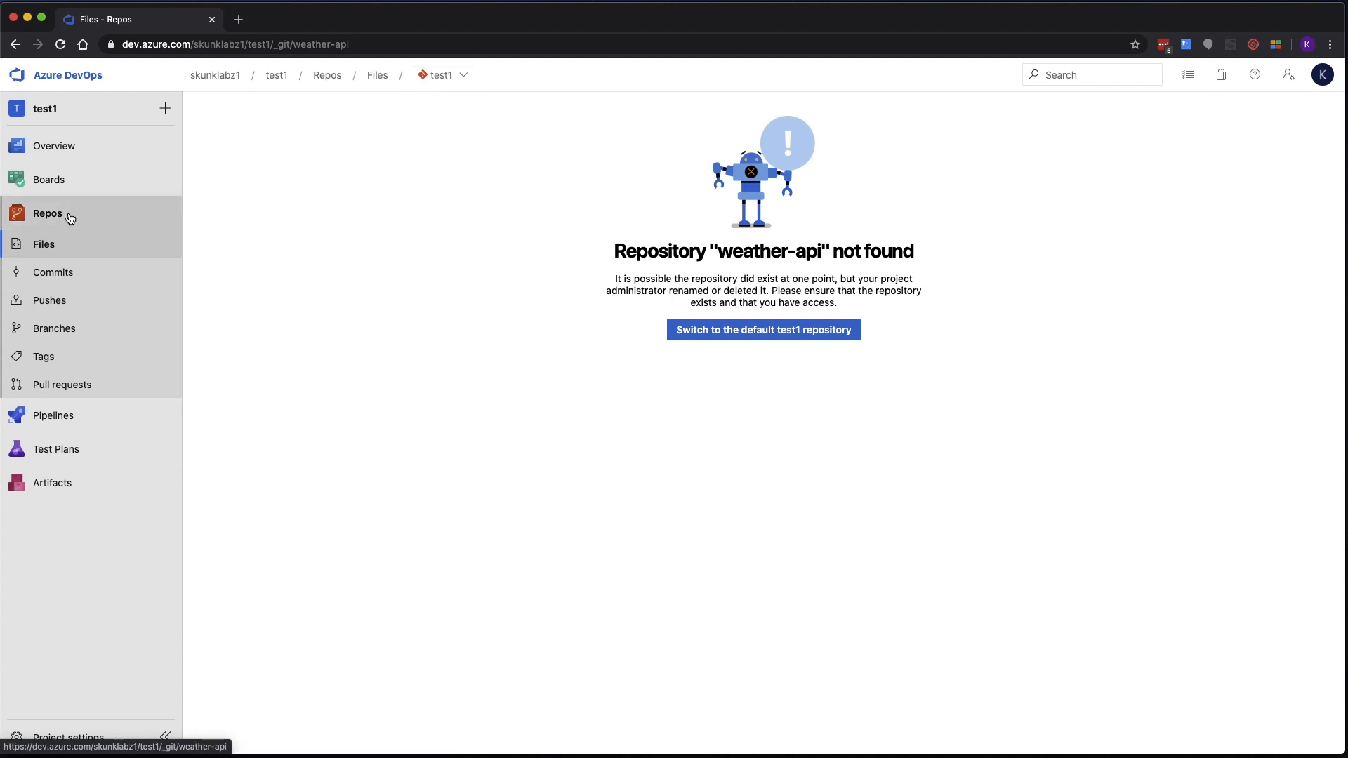
Create a new Git repository named weather-api with a README.
left_click(443, 75)
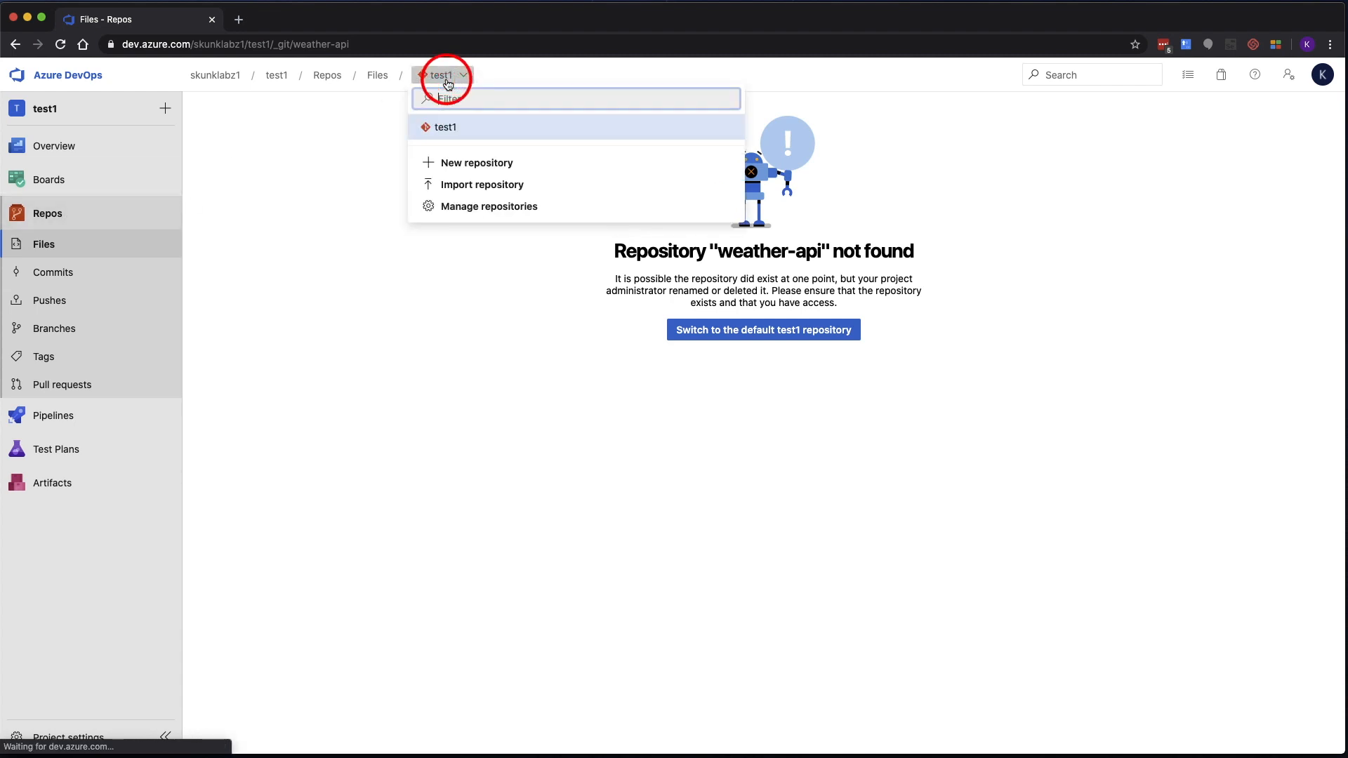
left_click(476, 163)
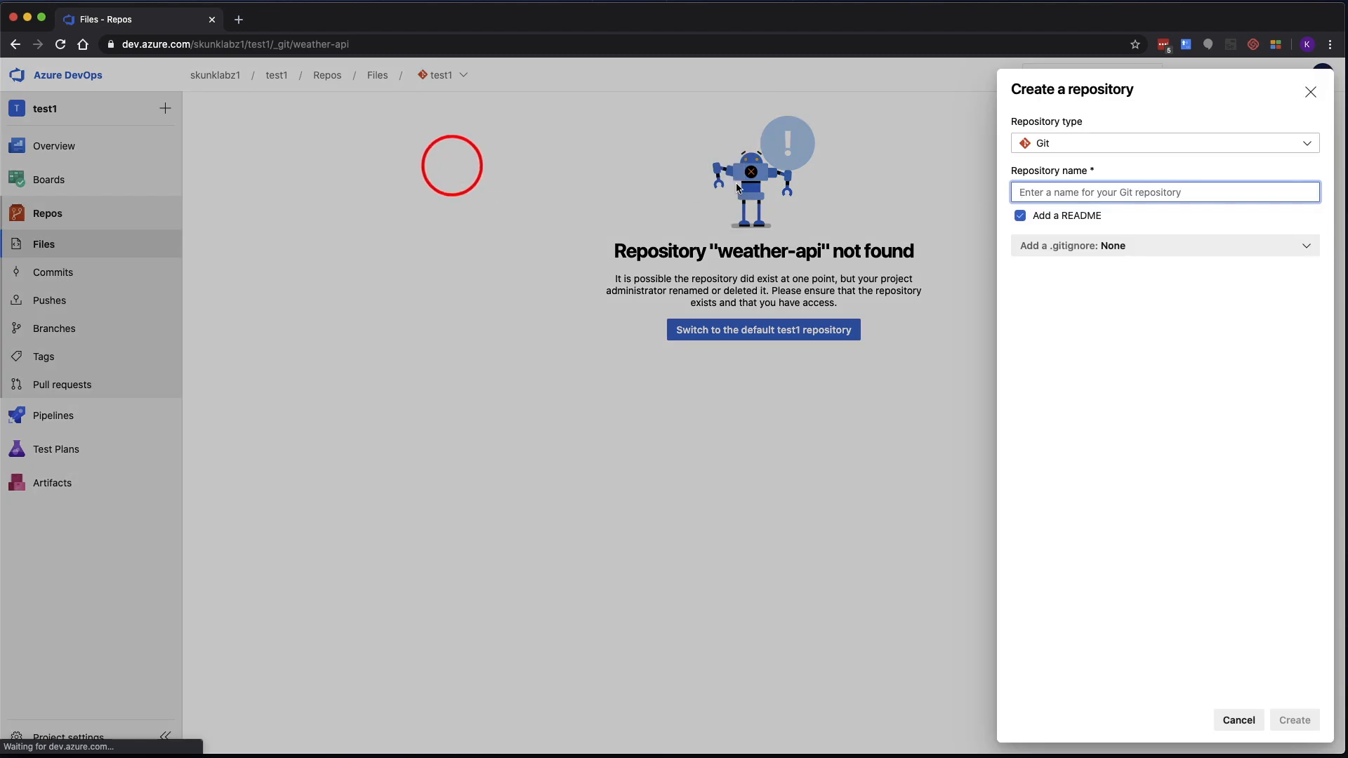
type("weather-")
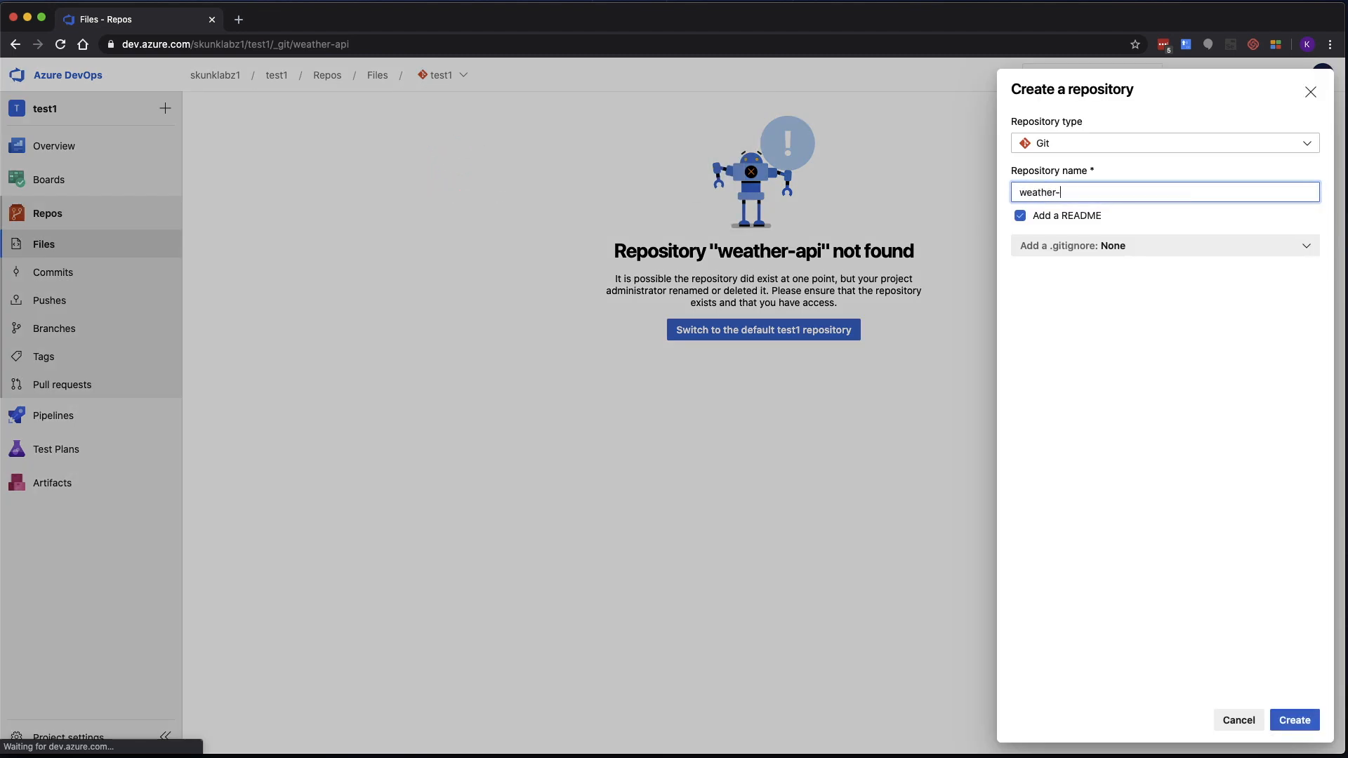
type("api")
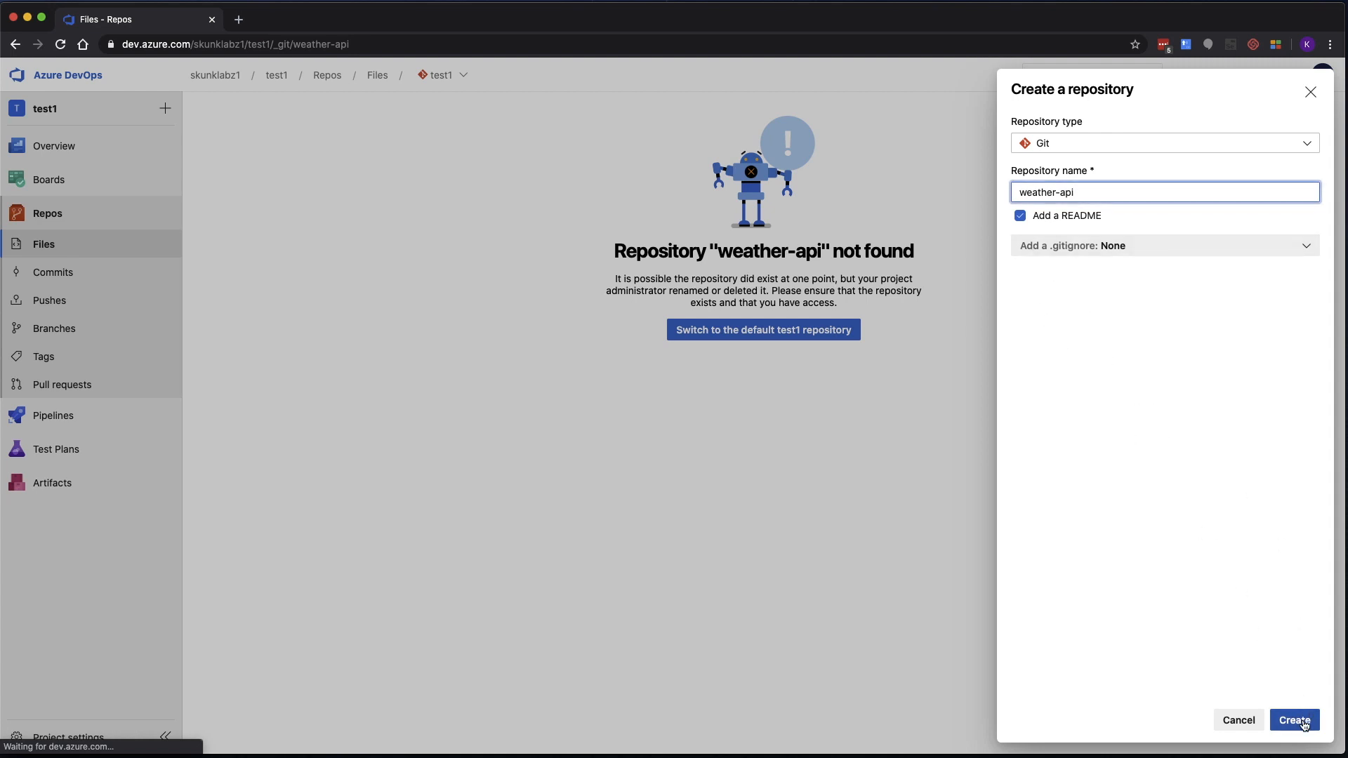
left_click(1294, 719)
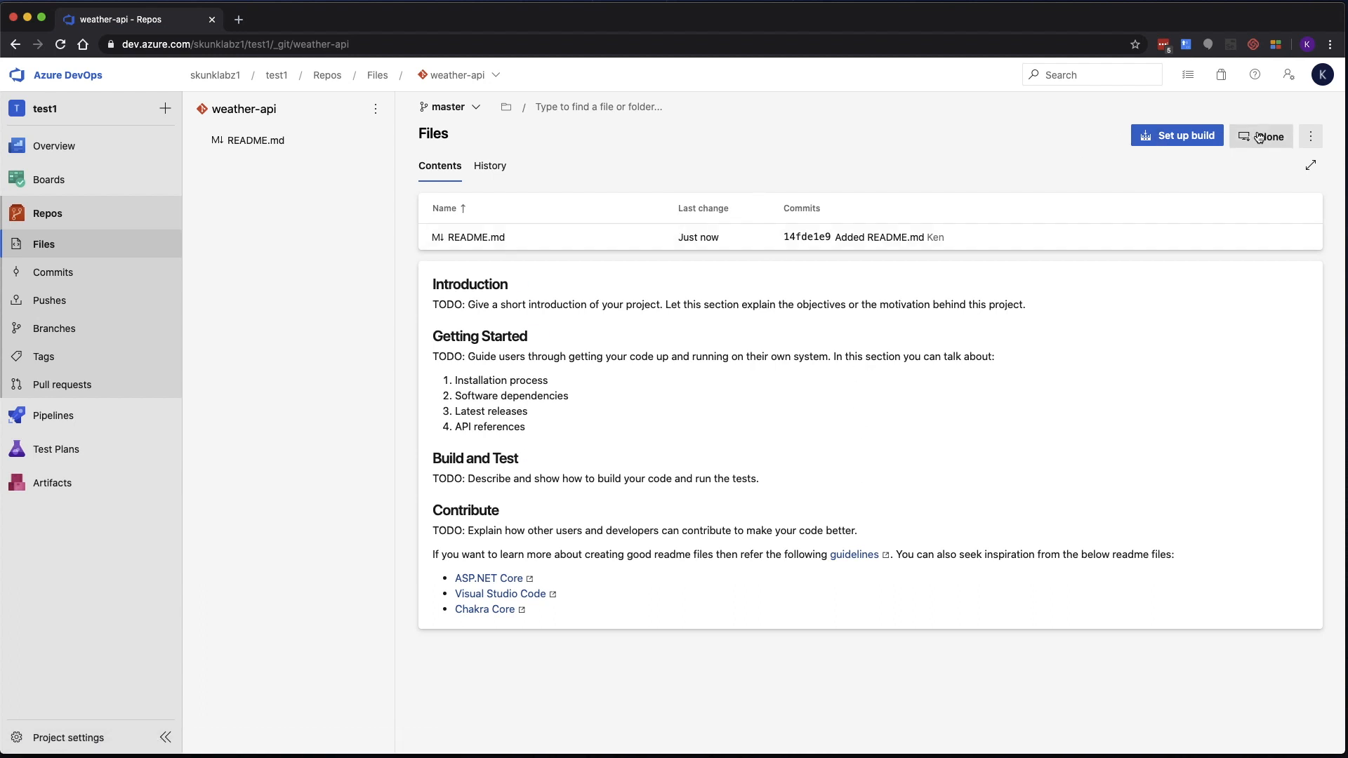
Bring up the SSH clone address for weather-api.
left_click(1266, 135)
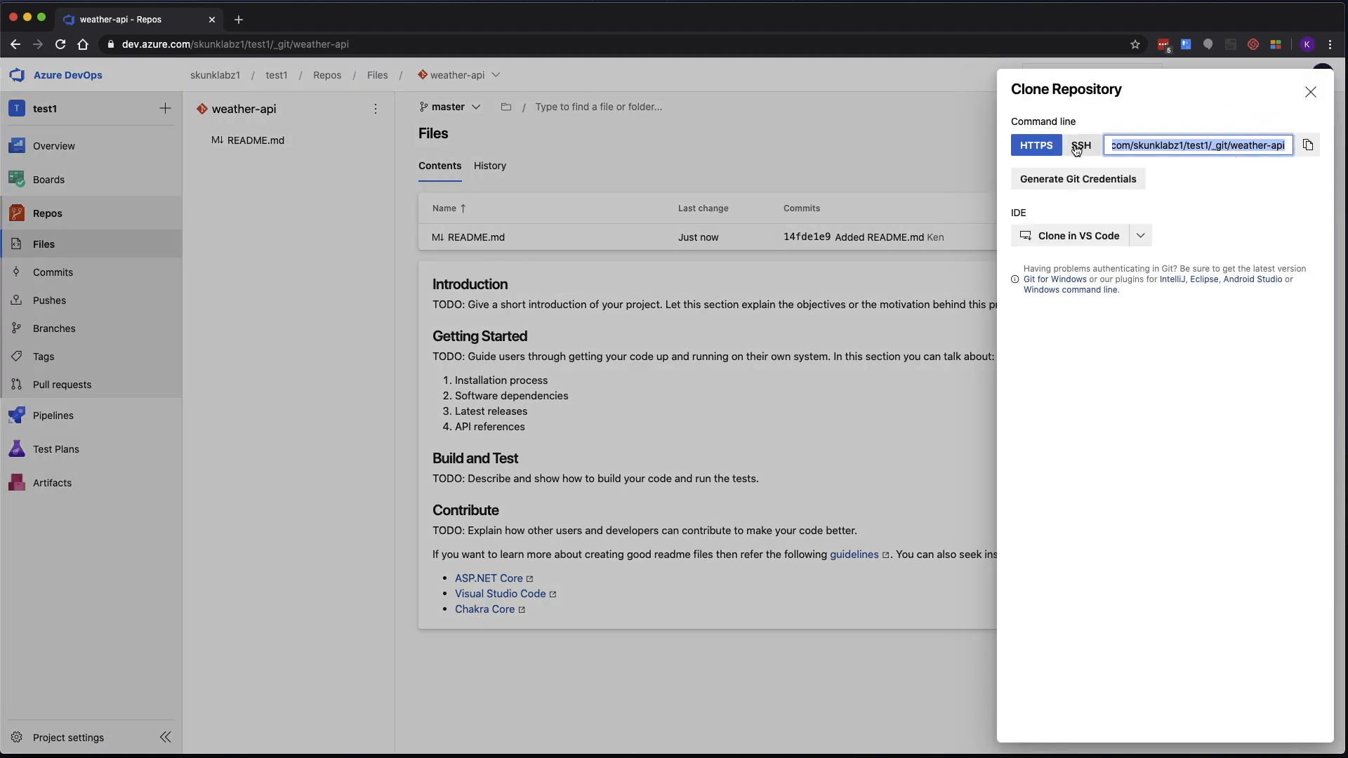
left_click(1081, 145)
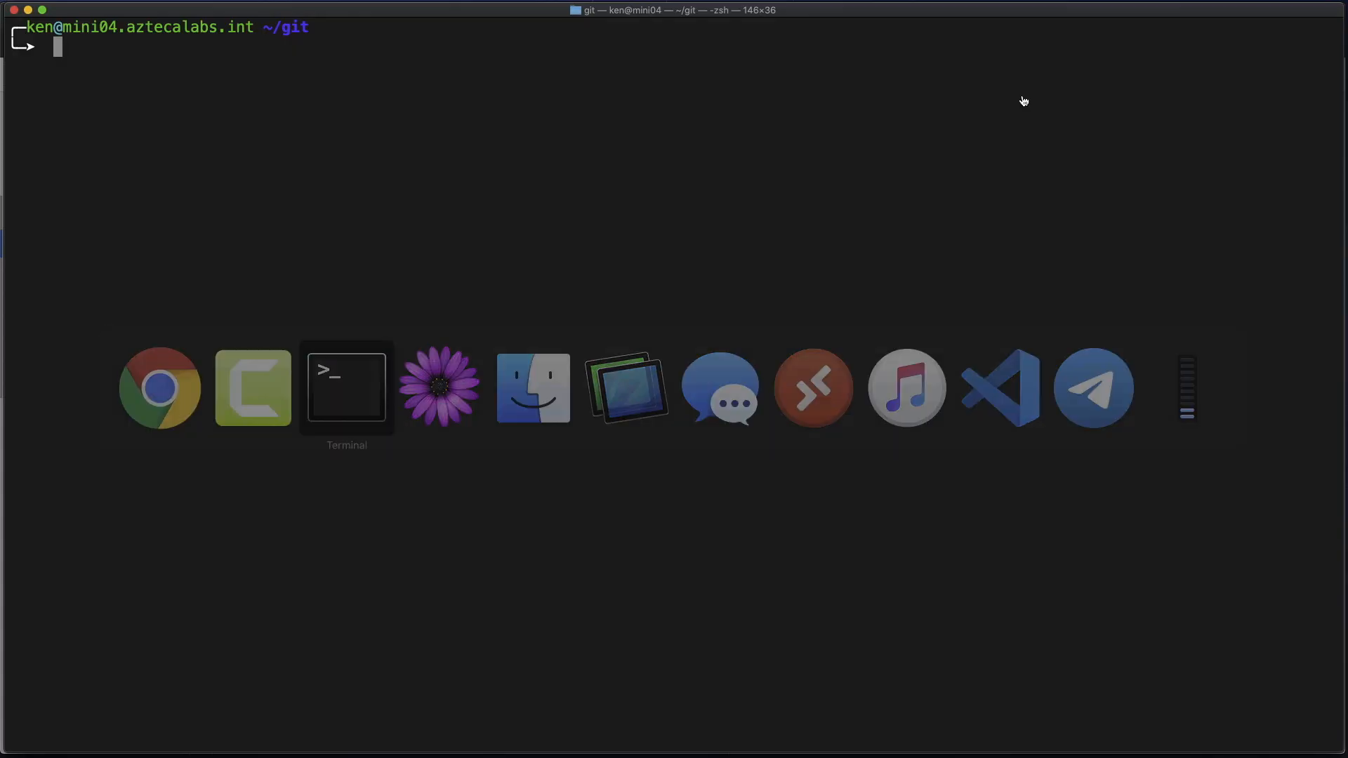
Clone weather-api locally and scaffold a .NET web API project in it with dotnet new webapi.
type("git clone git@ssh.dev.azure.com:v3/skunklabz1/test1/weather-api")
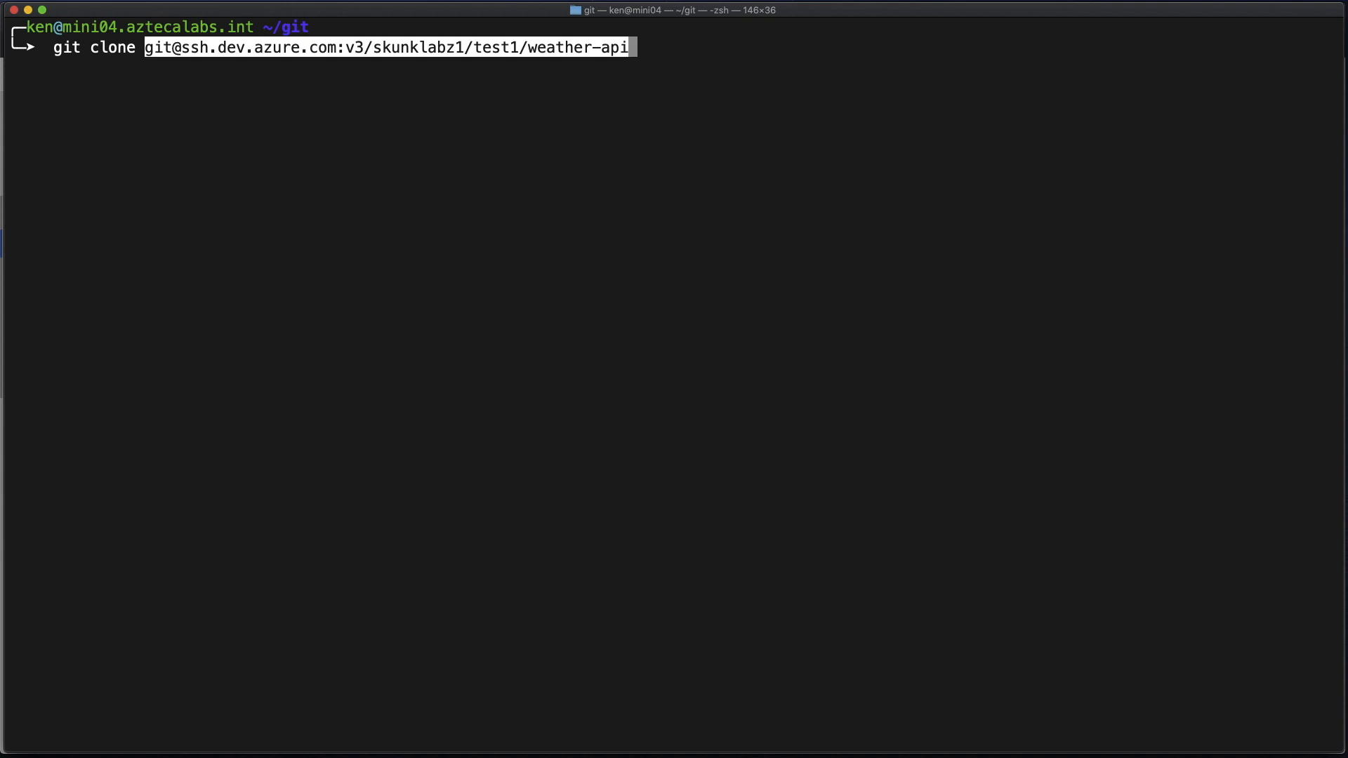
type("cd weather-api/")
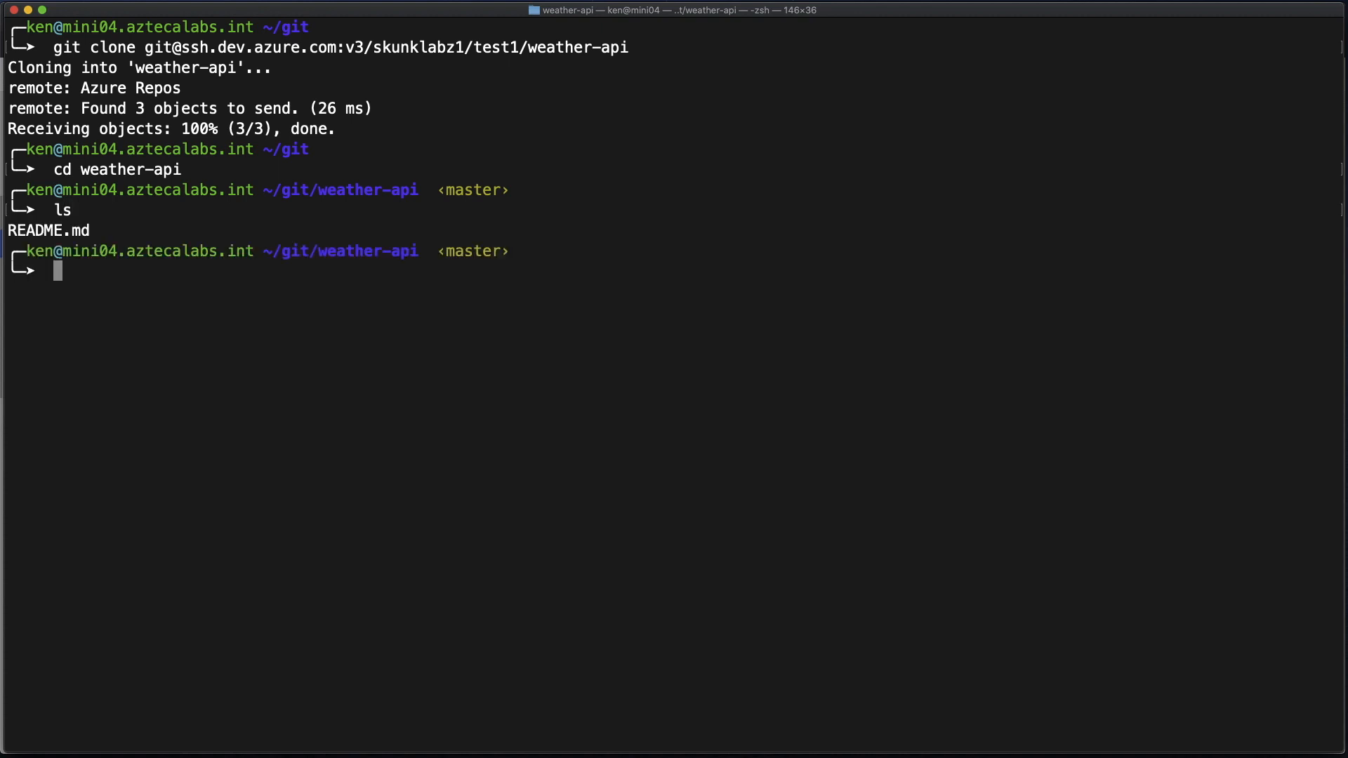
type("dotnet new")
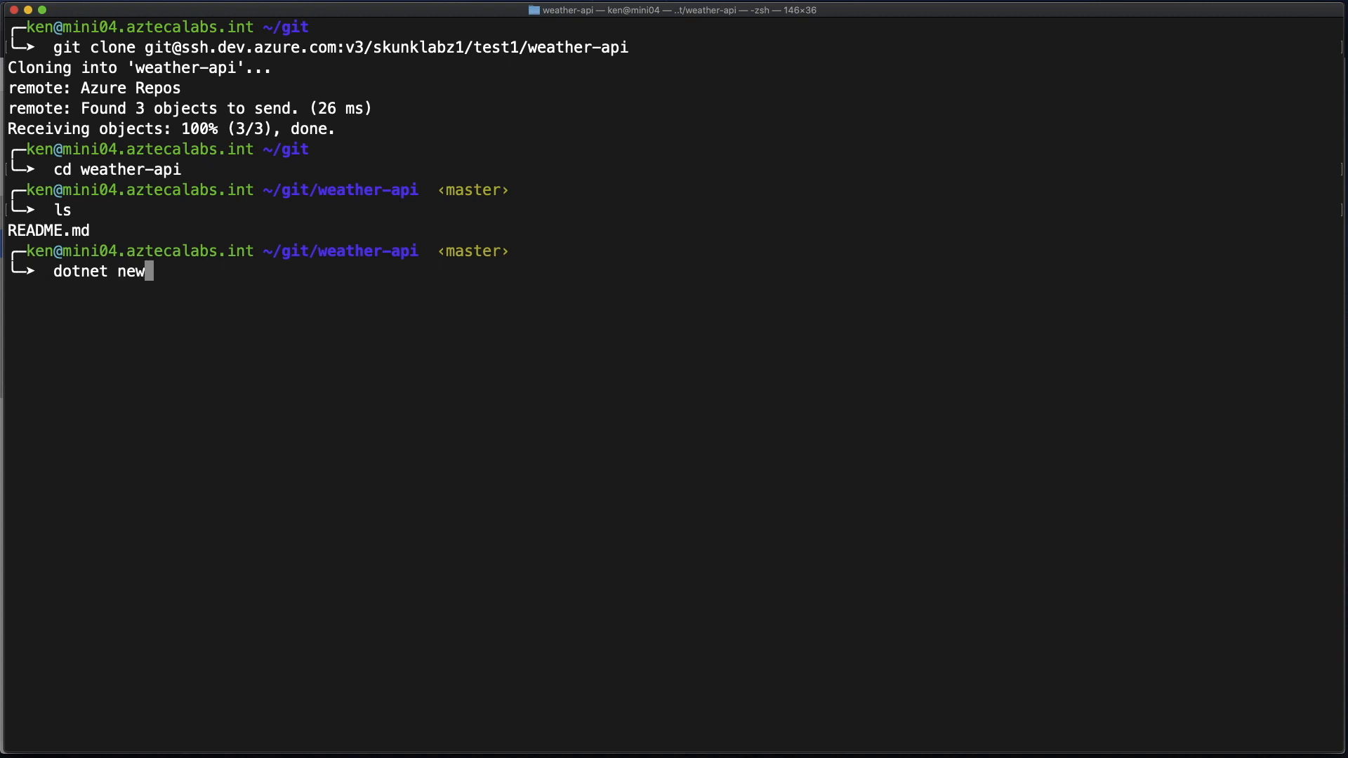
type("webapi -o")
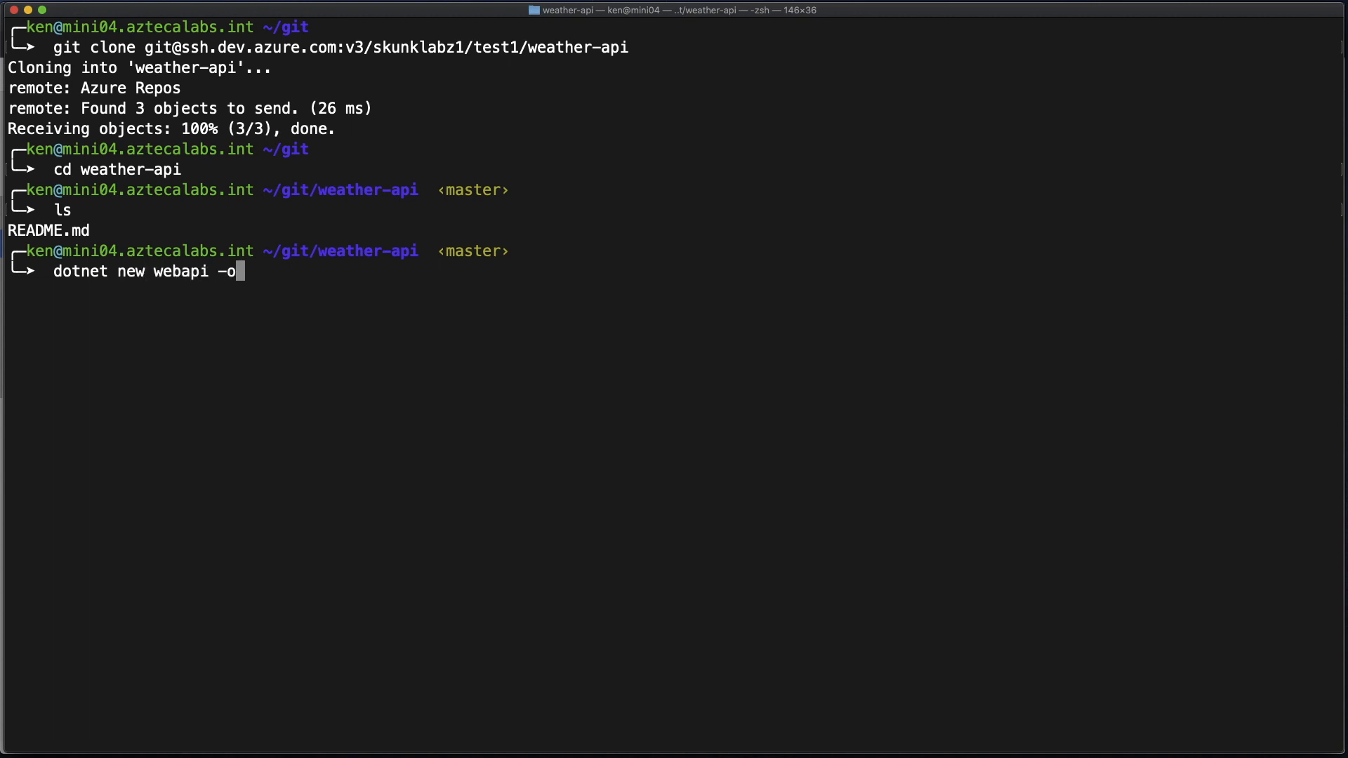
type(".")
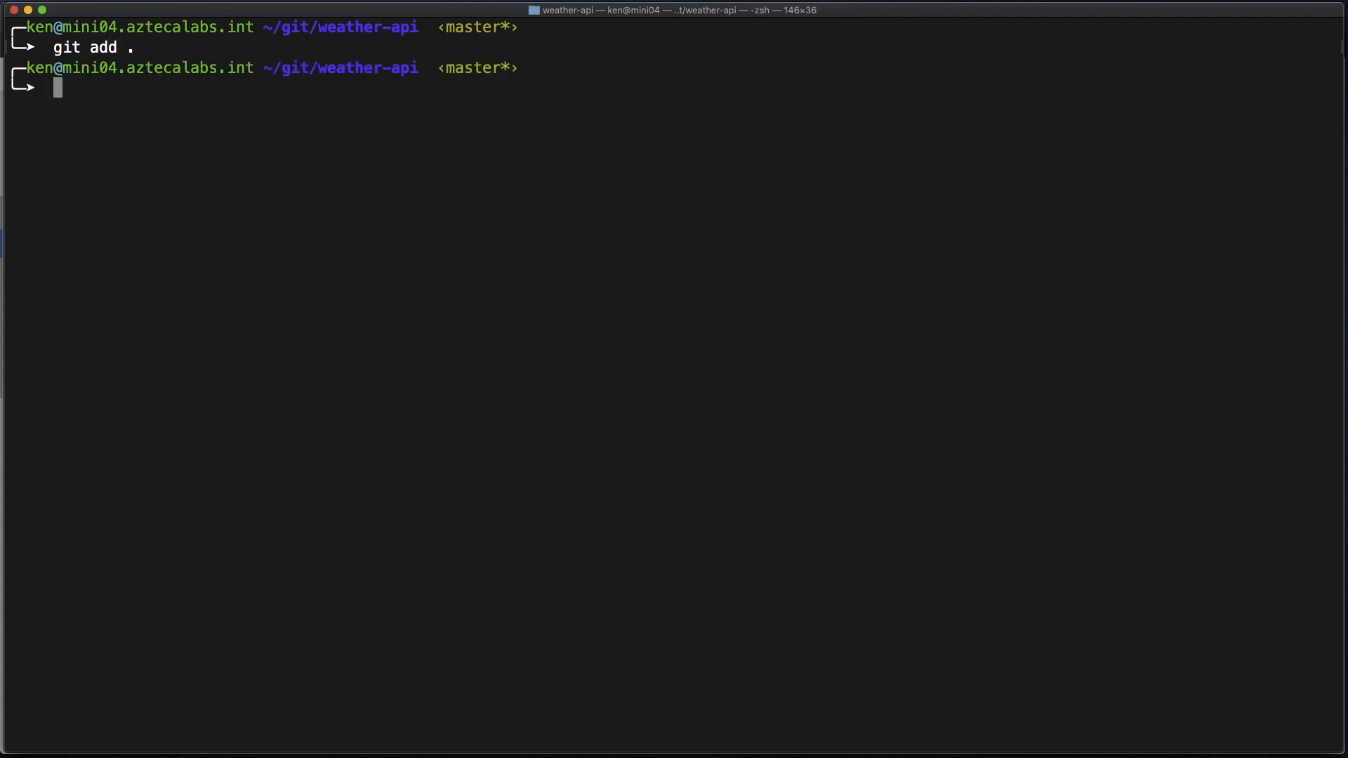
Commit the sample app as "Adding sample app" and push it to the remote.
type("git commit -")
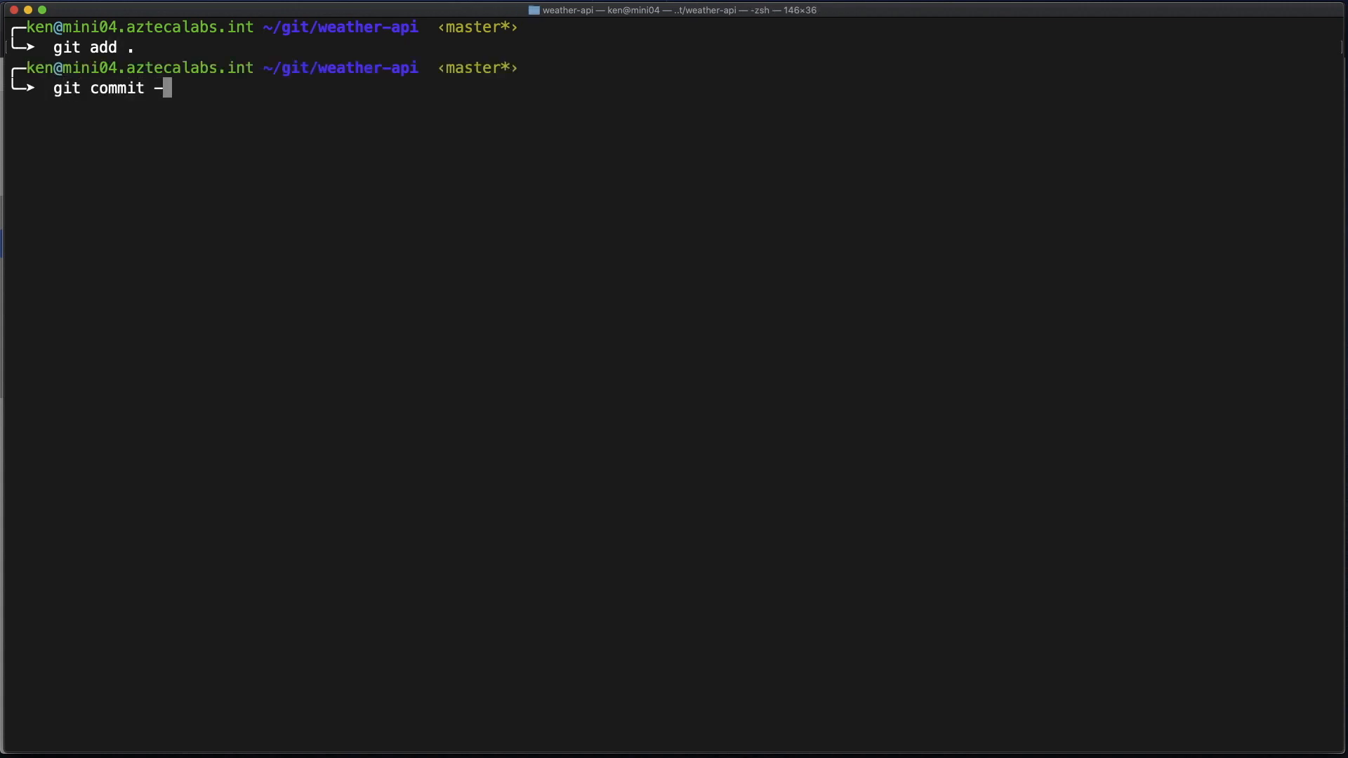
type("m \"")
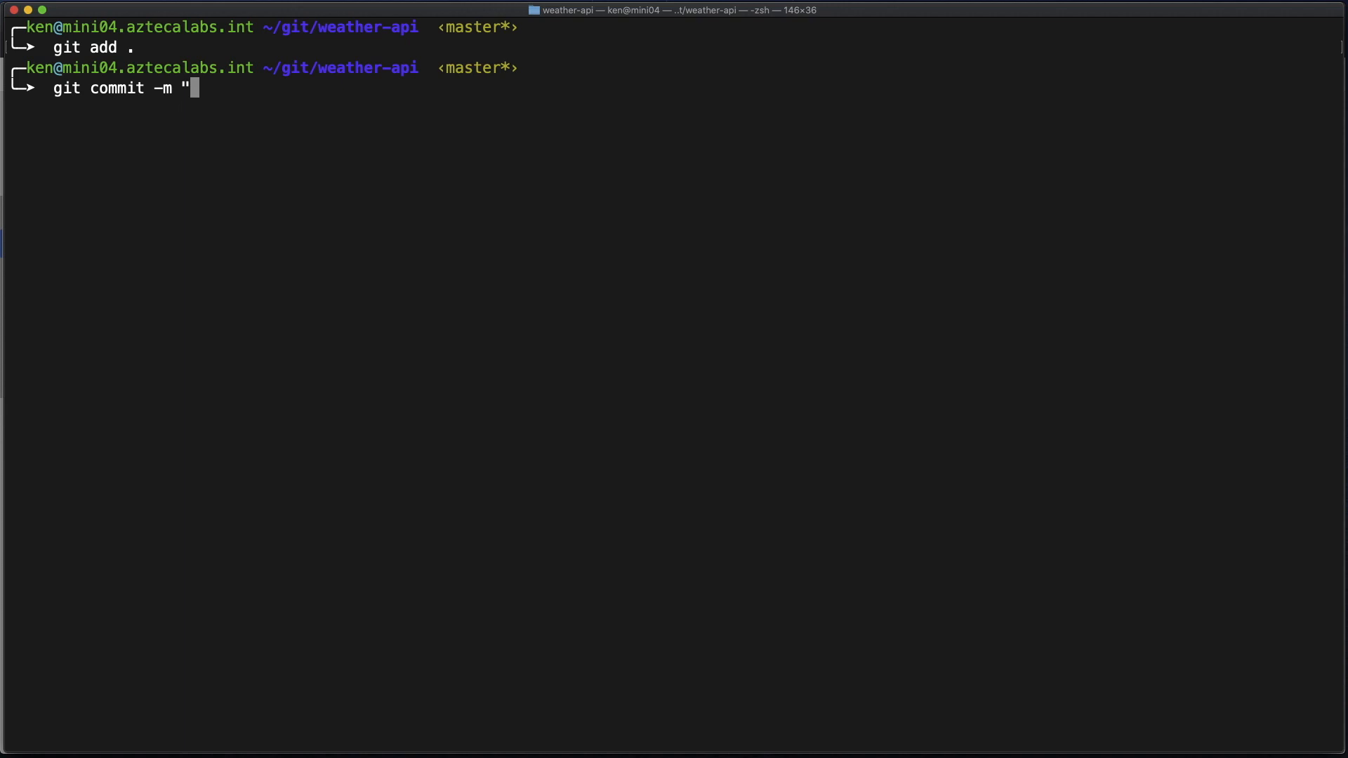
type("Addi")
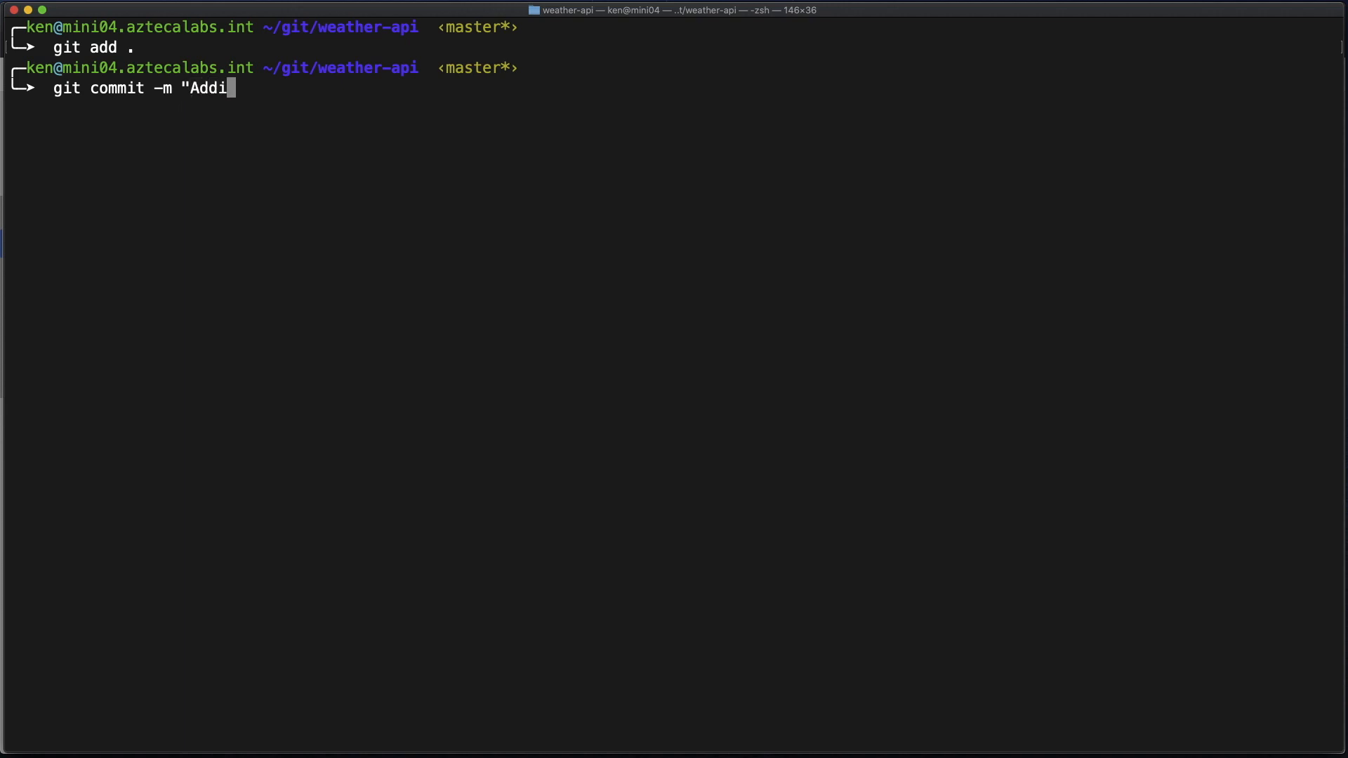
type("ng sample app")
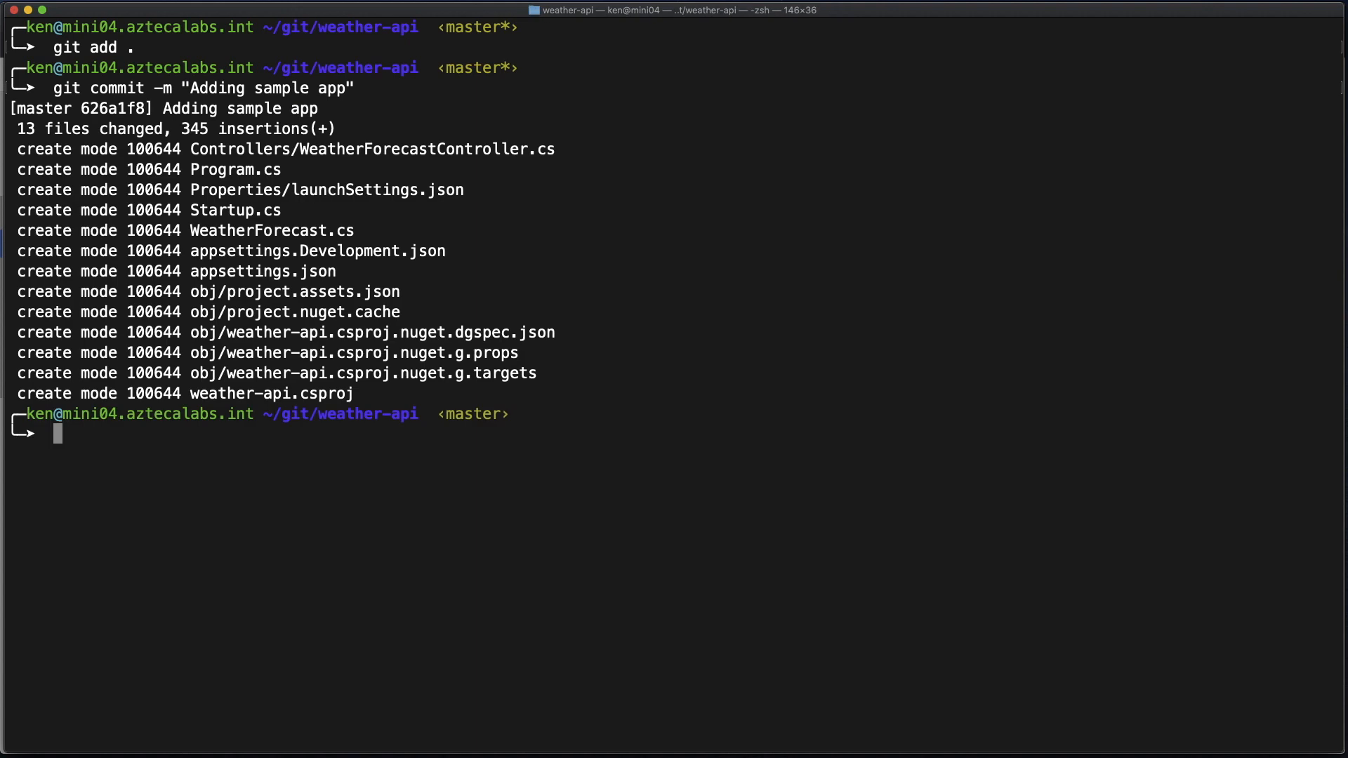
type("git push")
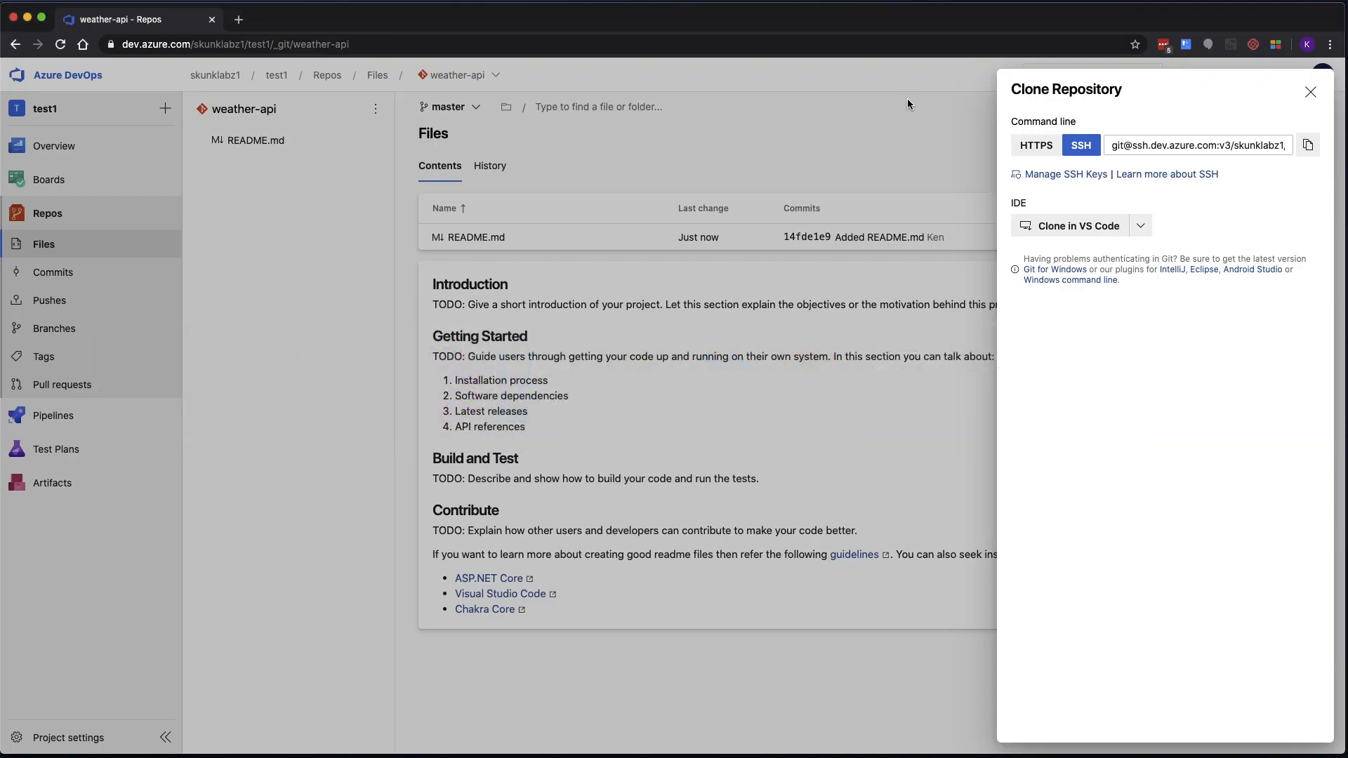
Close the clone panel so the weather-api file list shows the pushed sample app.
left_click(1310, 93)
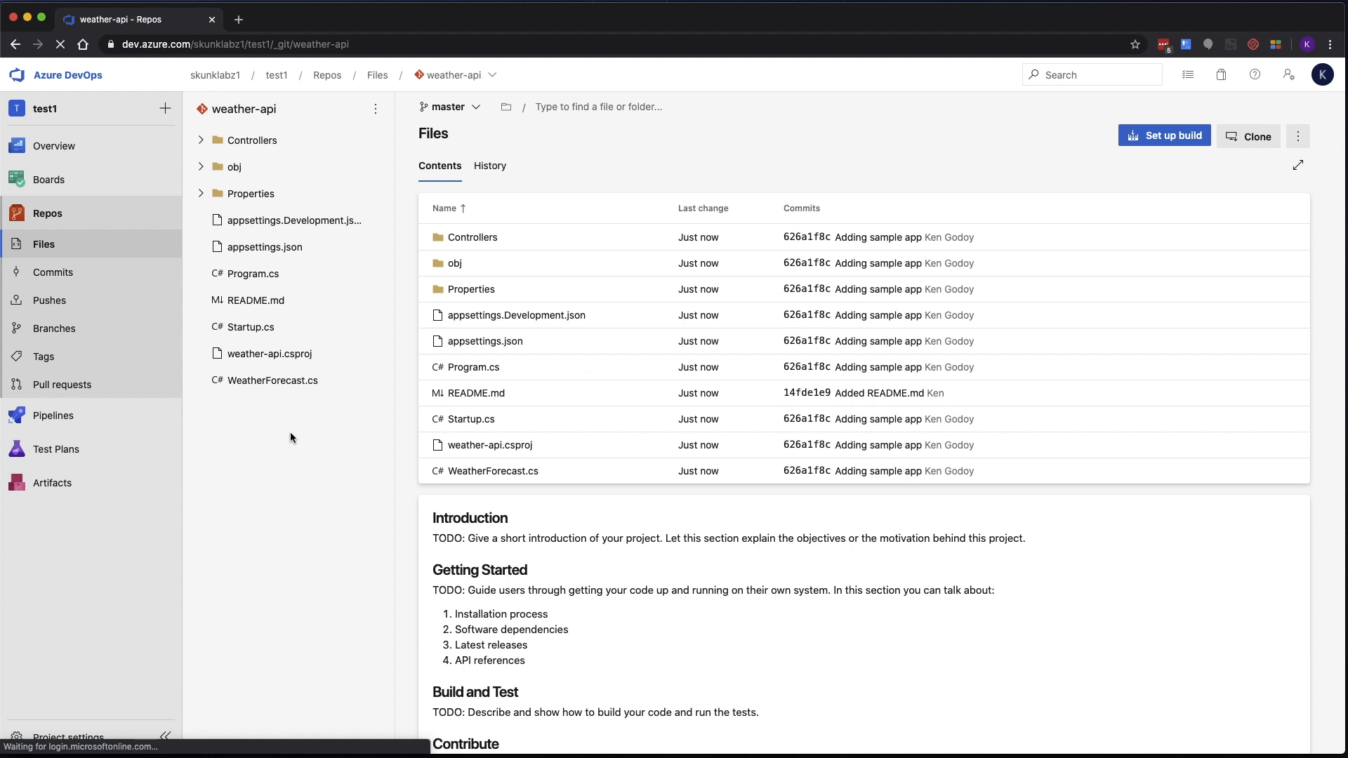
mouse_move(1181, 246)
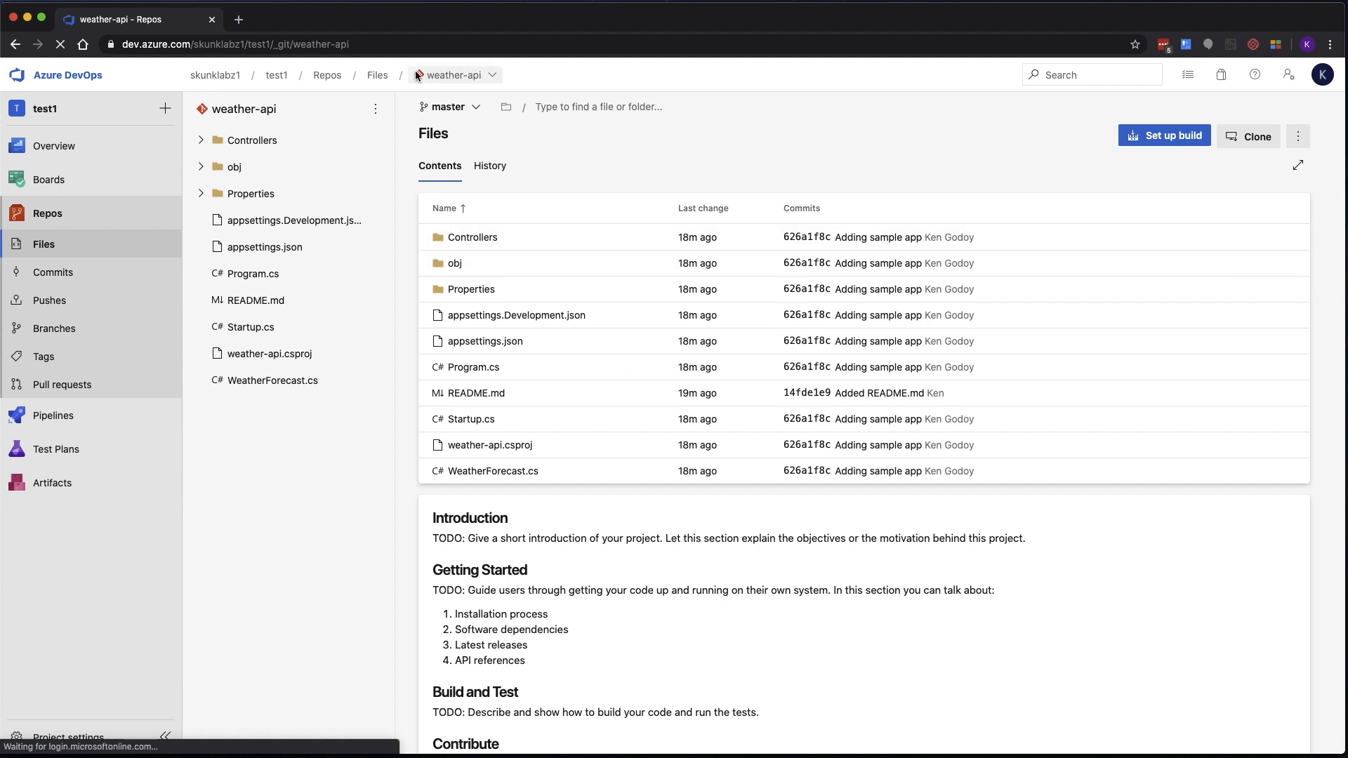
Create a second repository named templates and bring up its file actions menu.
left_click(454, 75)
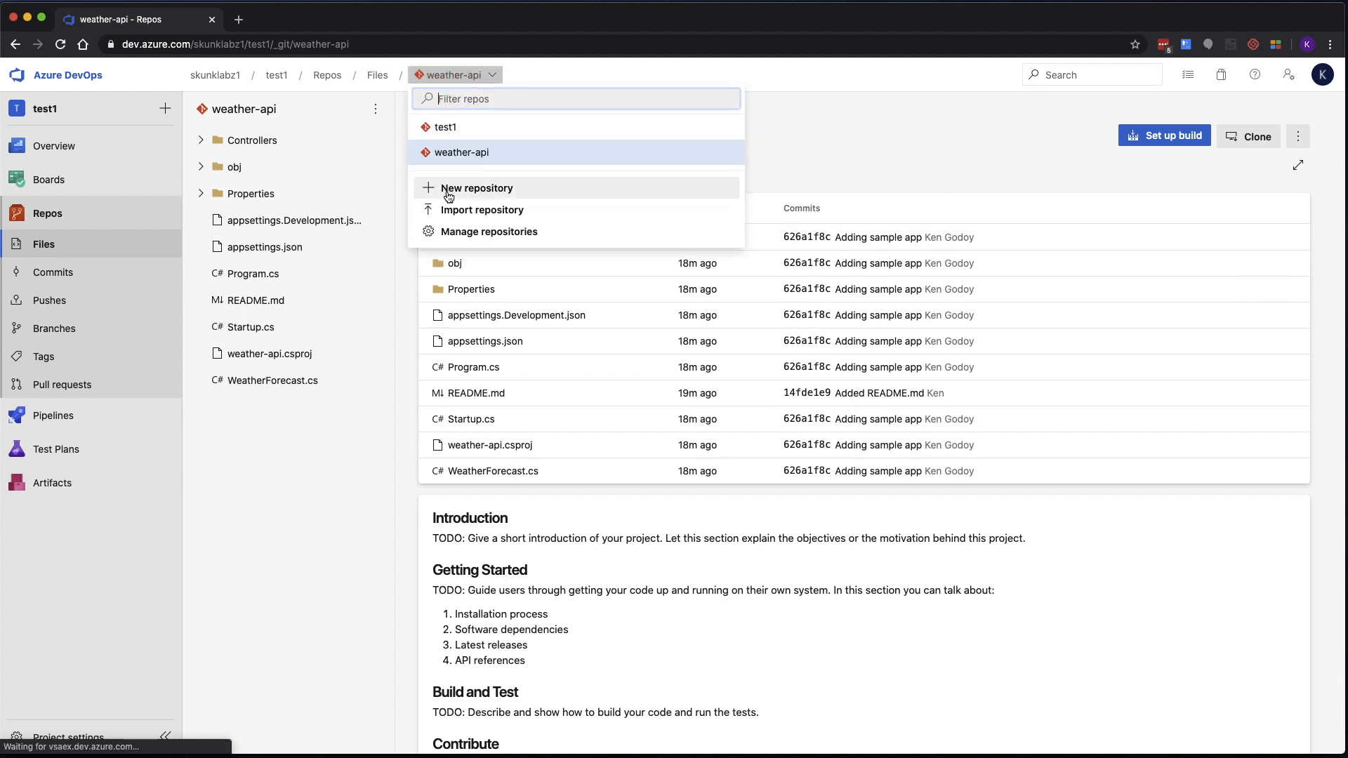
left_click(476, 187)
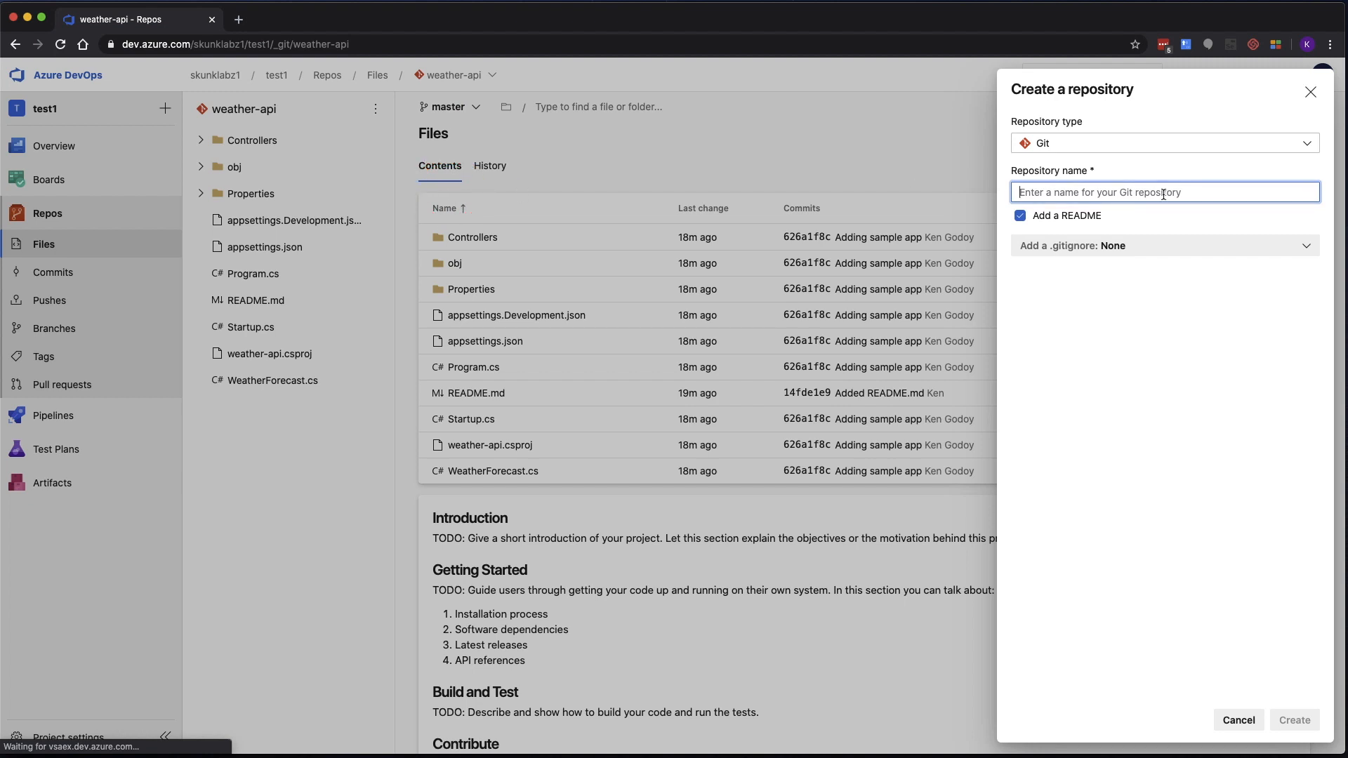
type("templates")
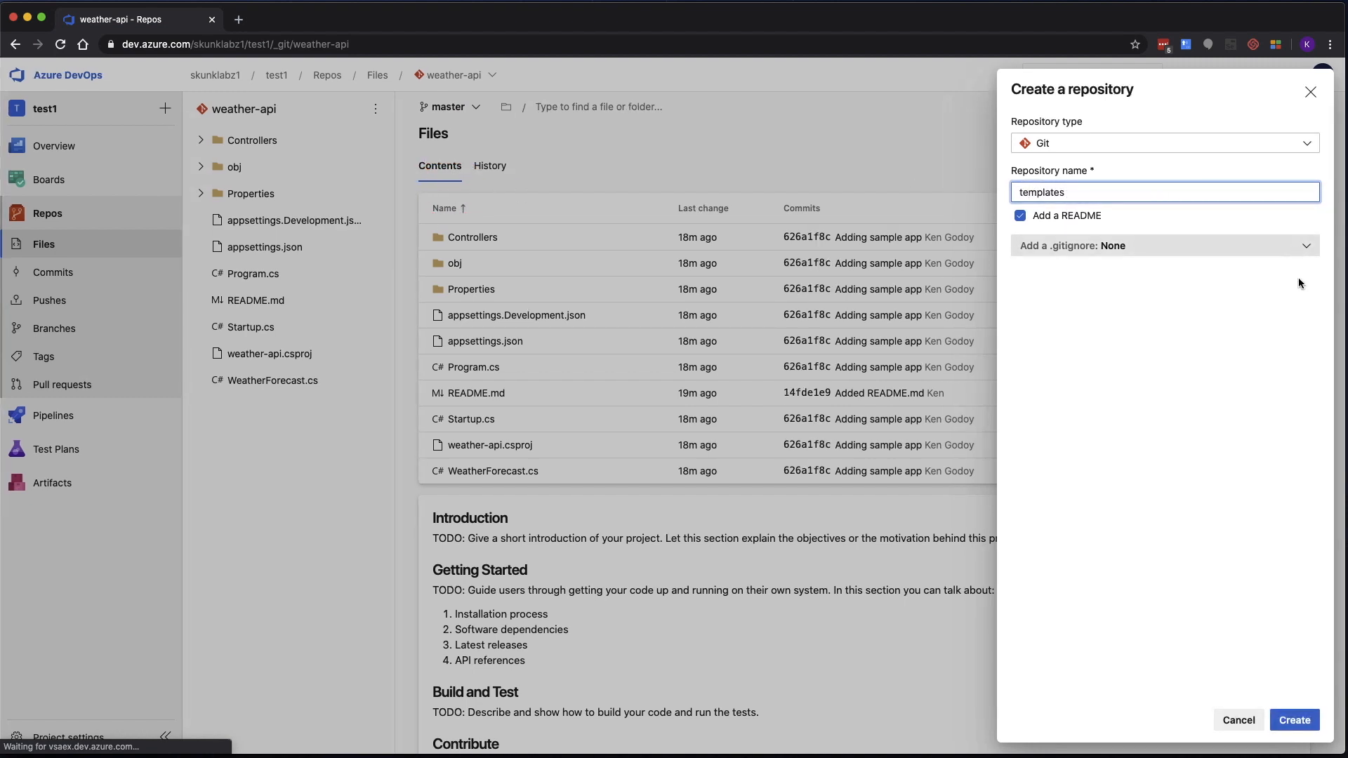
left_click(1294, 719)
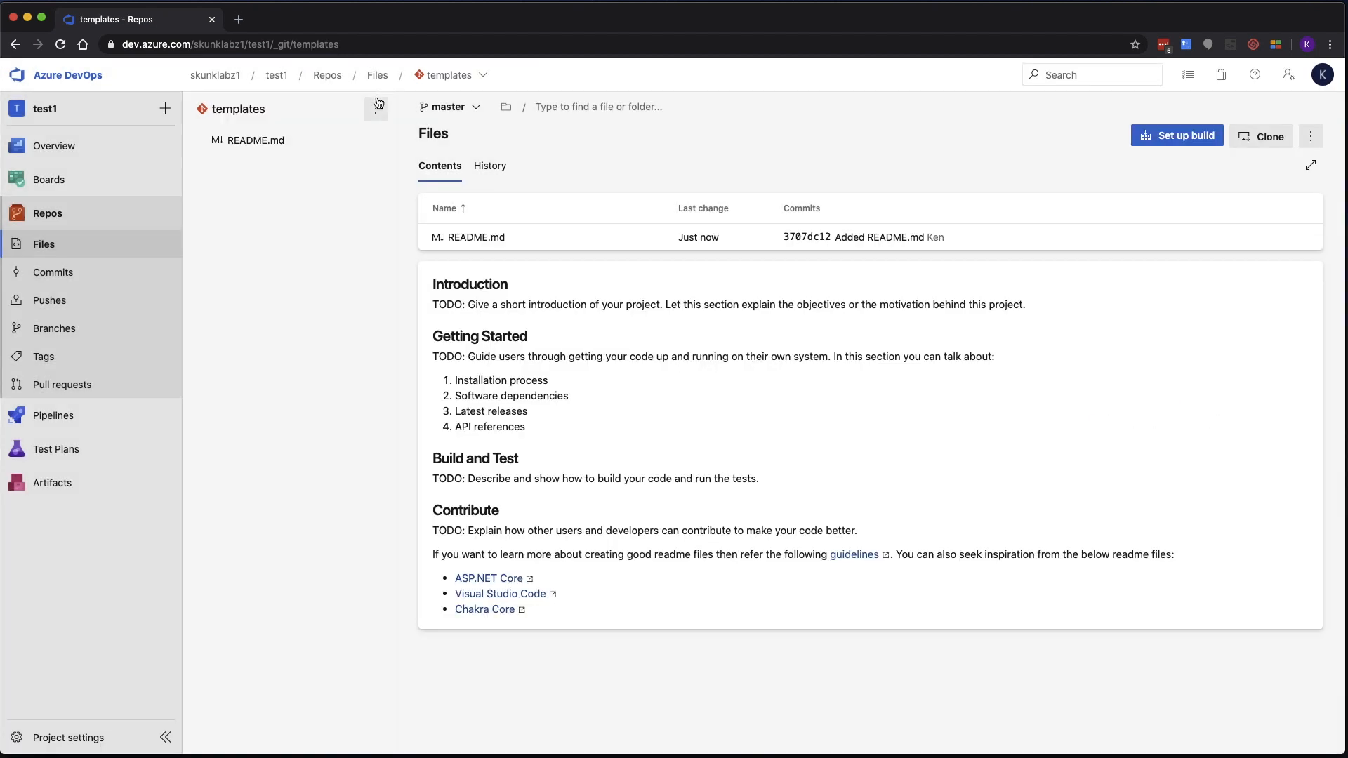
left_click(377, 106)
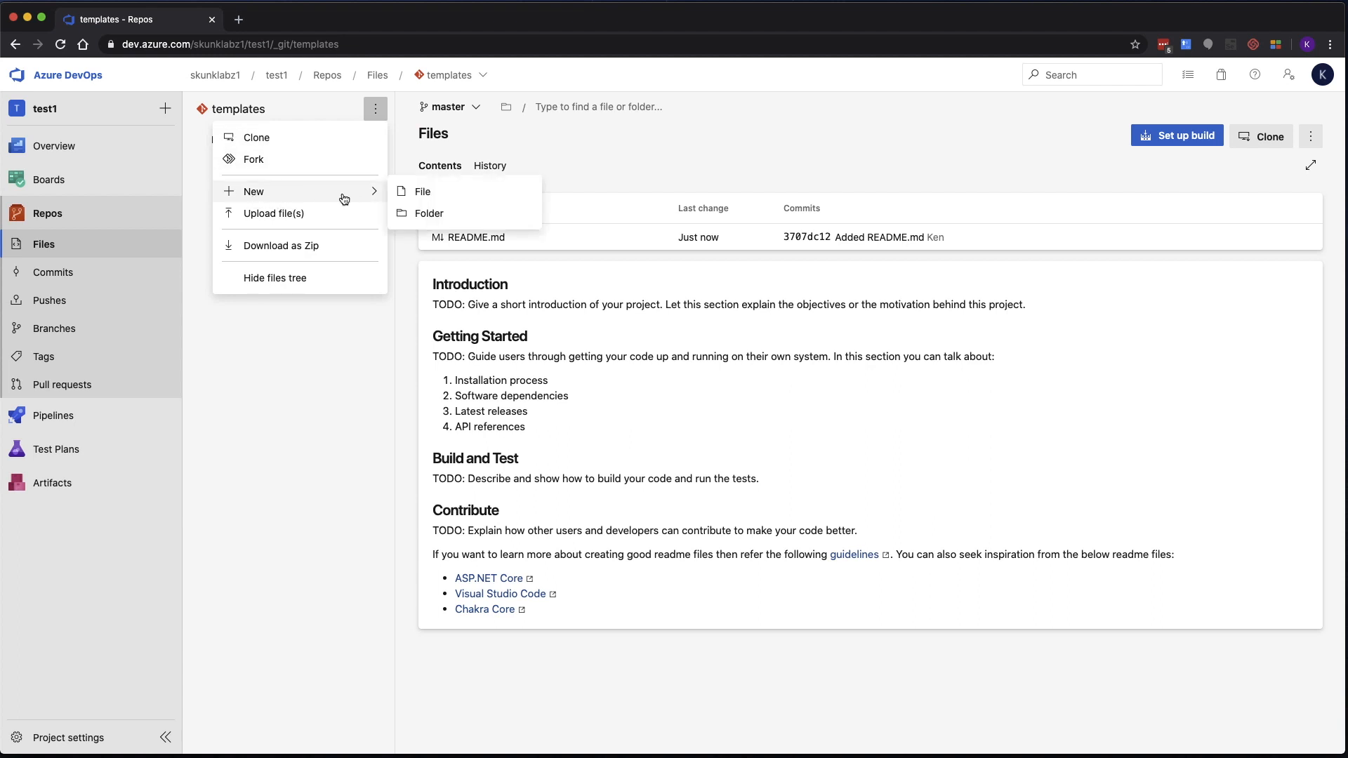
Add a new file named dotnet-build.yml to the templates repository.
left_click(422, 191)
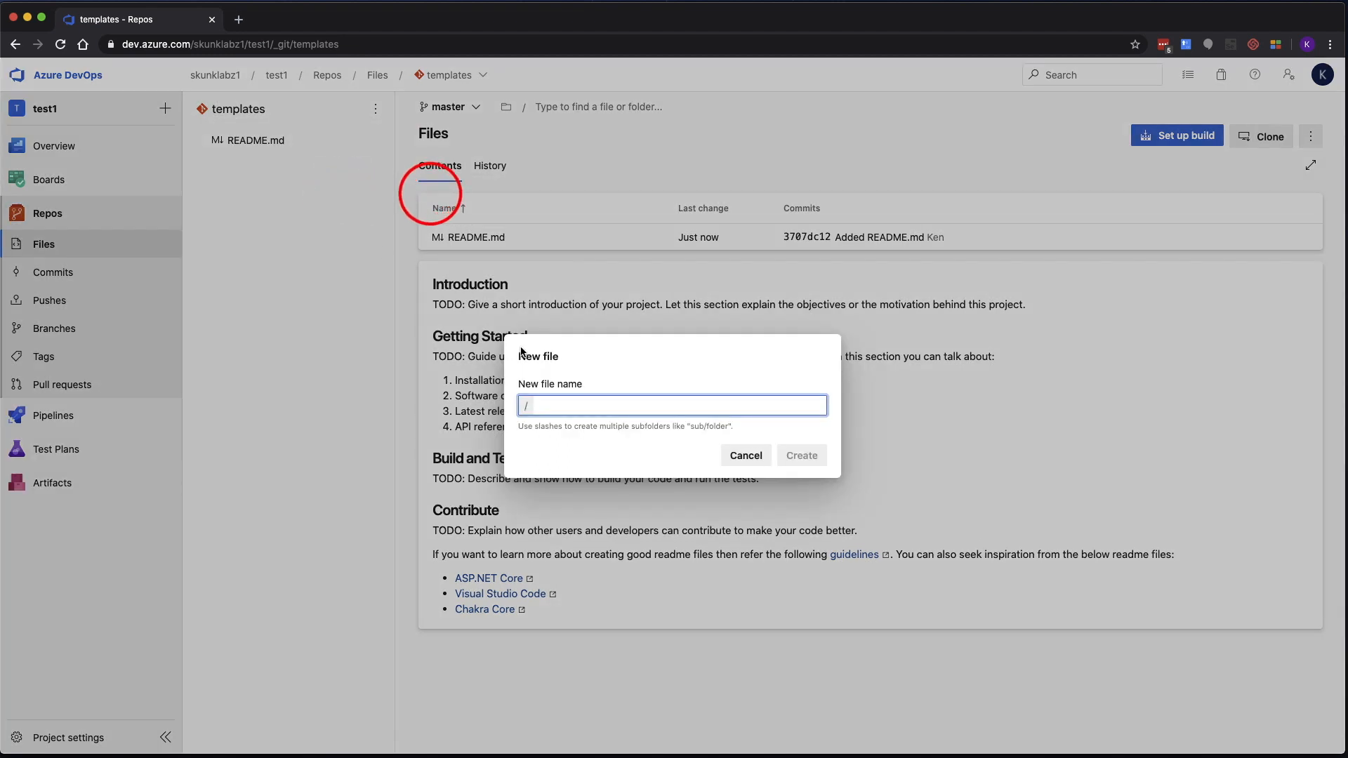
type("dotn")
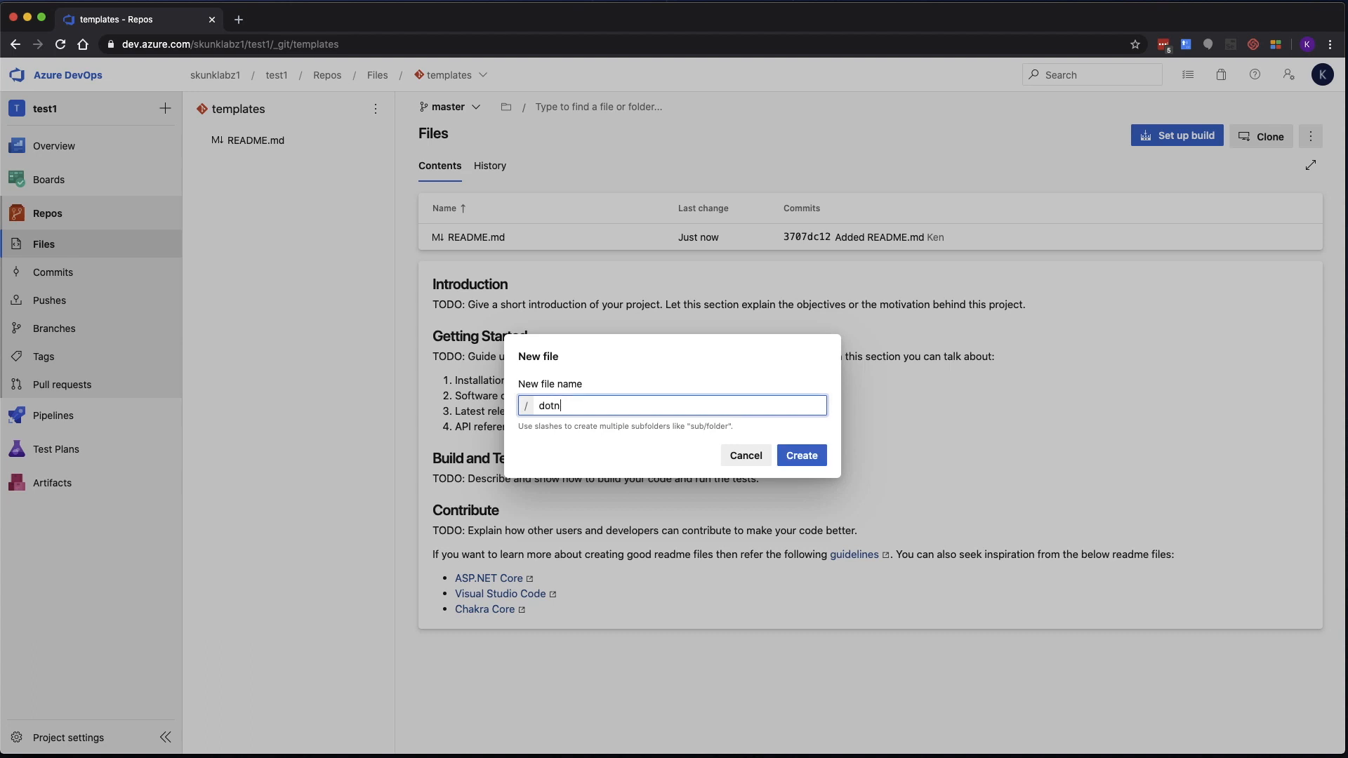
type("et-buil")
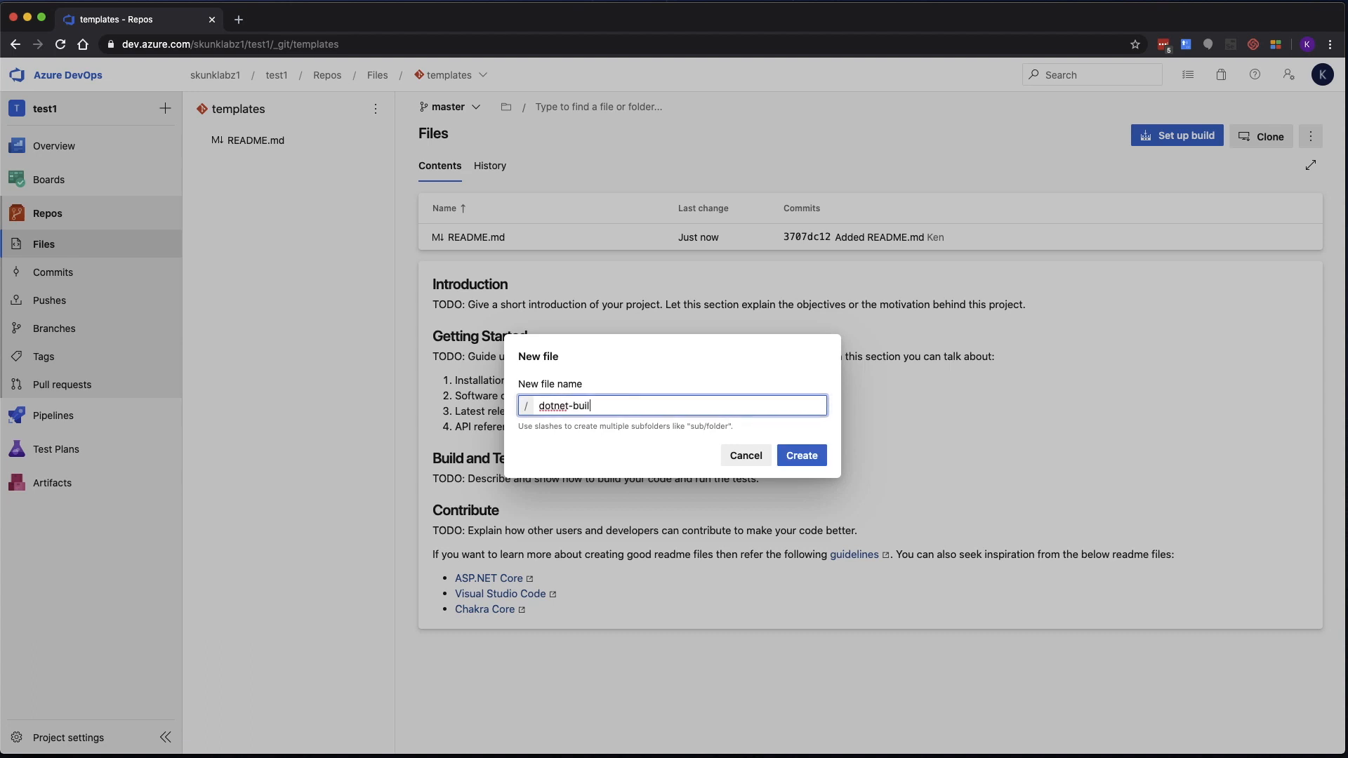
left_click(800, 455)
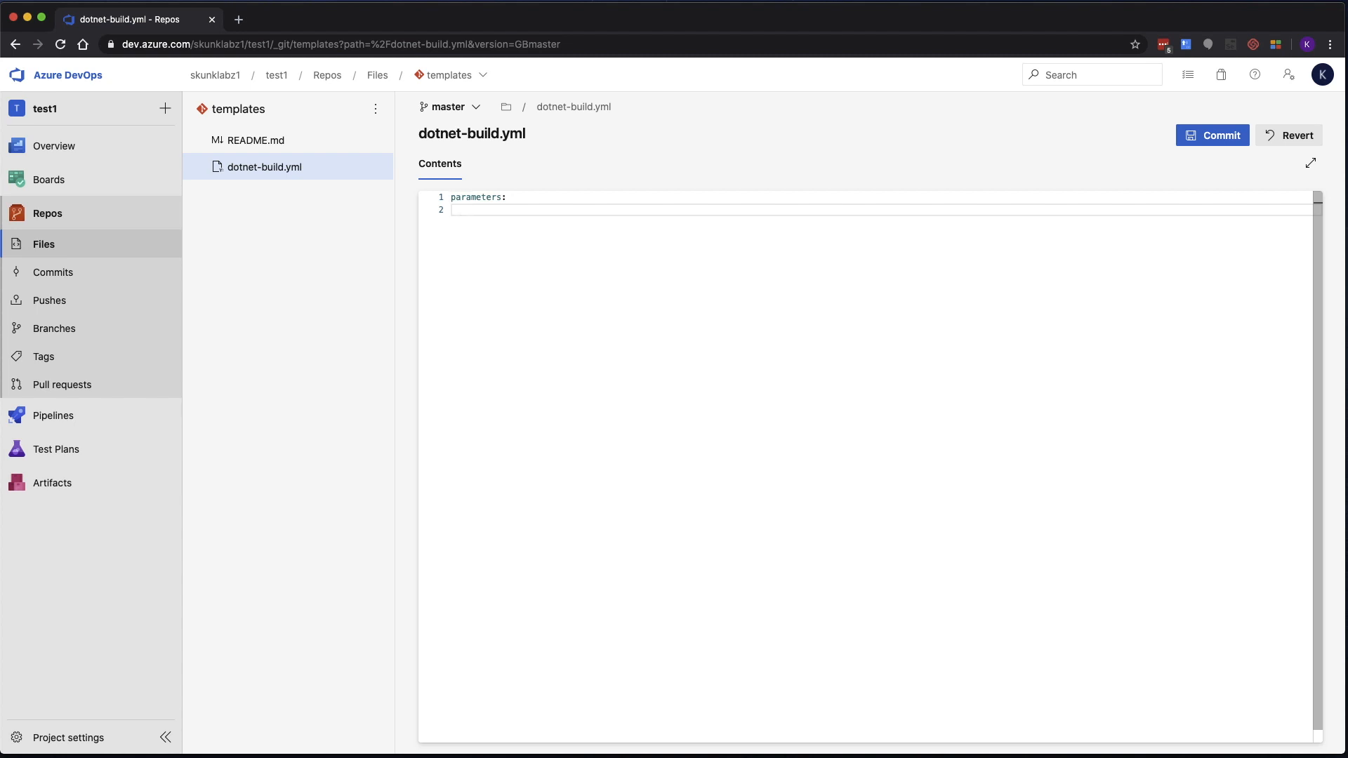
Declare release, pool, projects, targetPath and artifactName parameters with empty defaults.
type("rele")
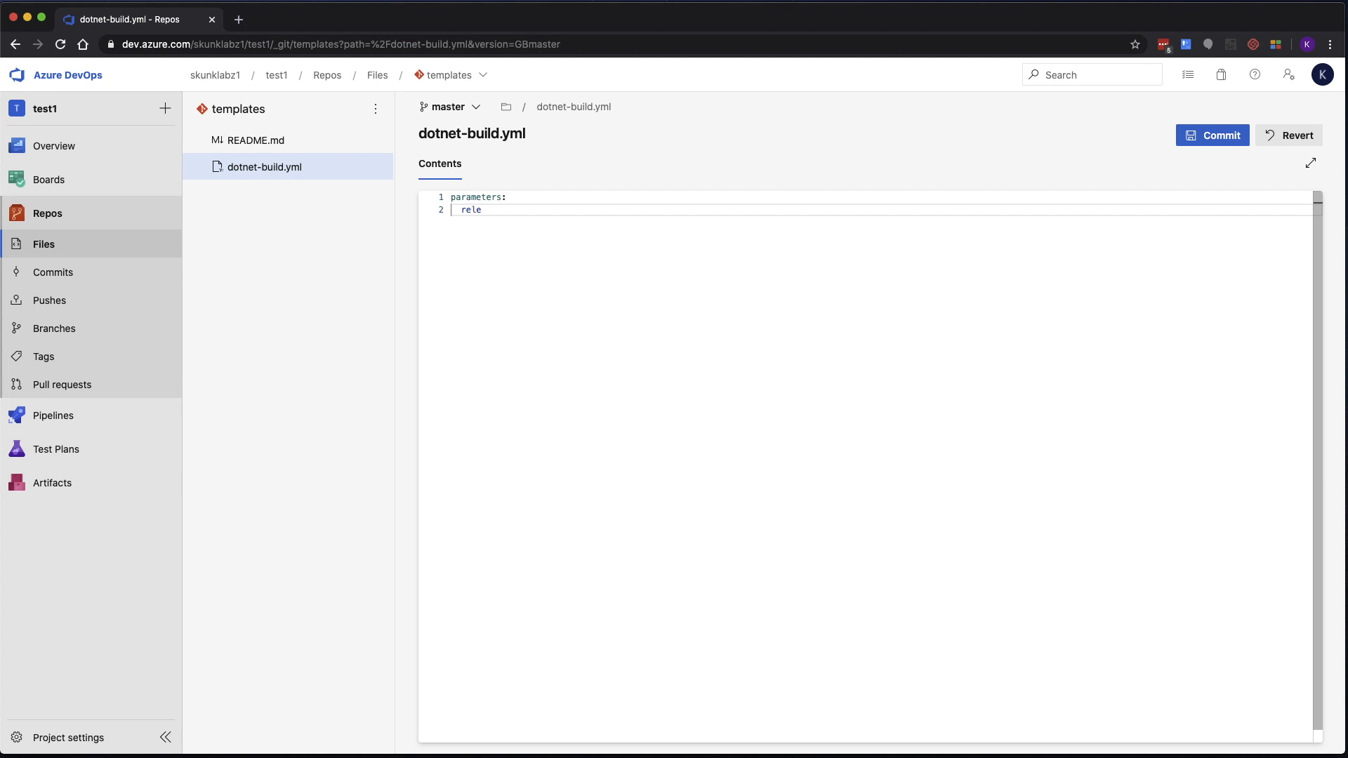
type("ase:")
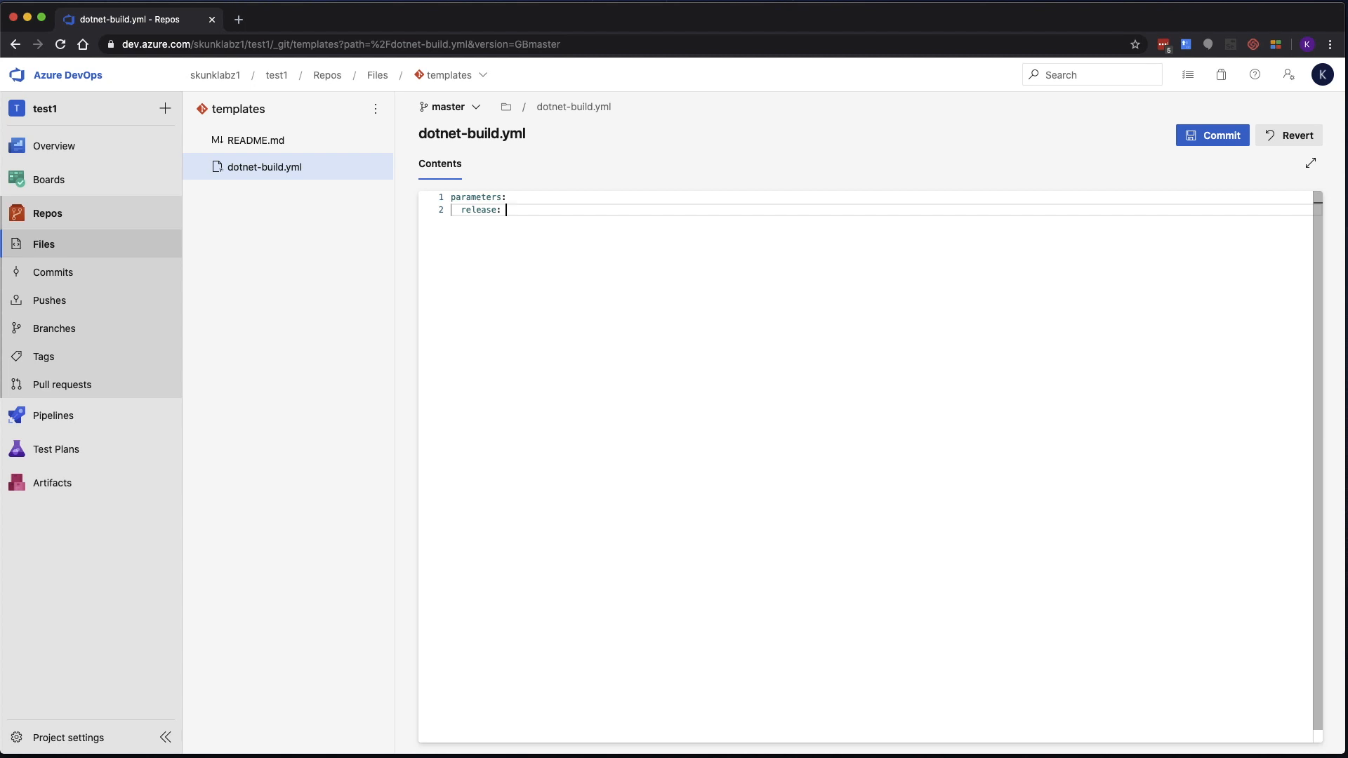
type("''")
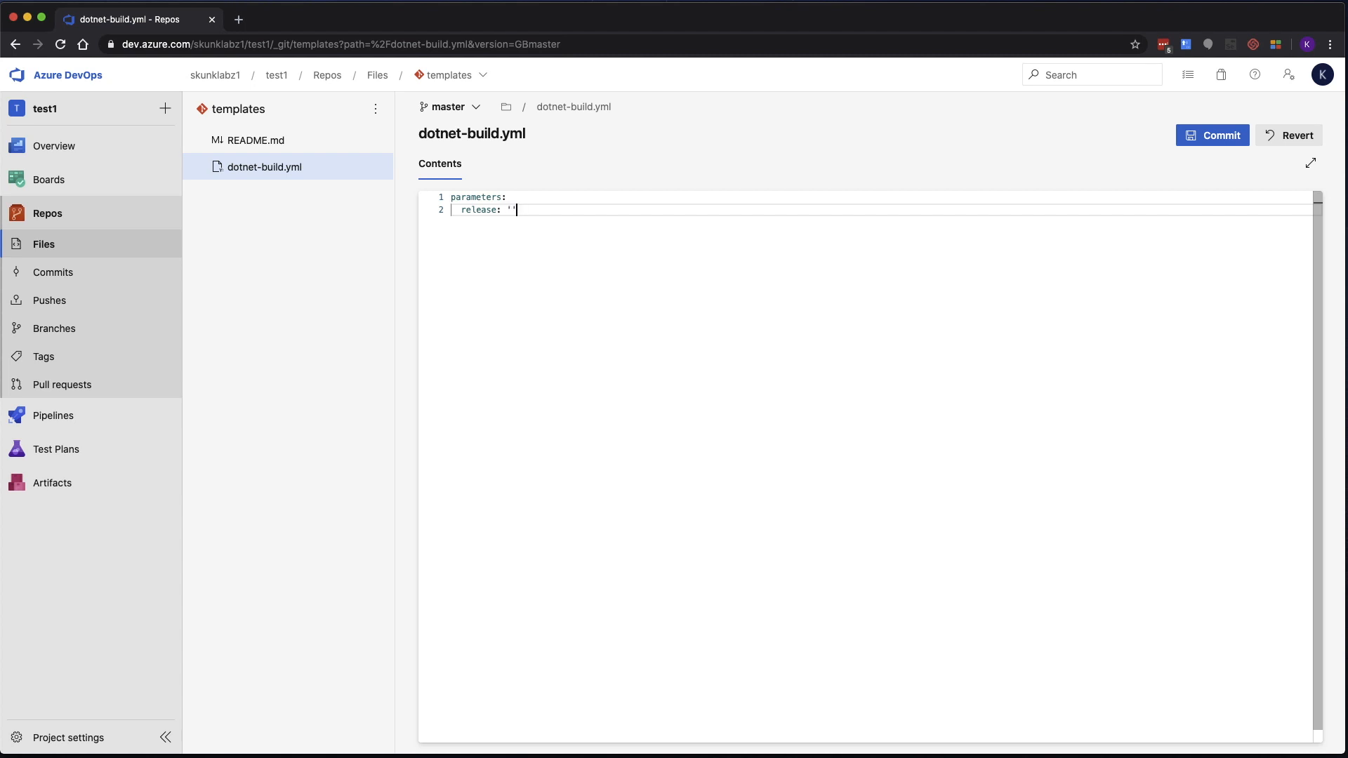
type("p")
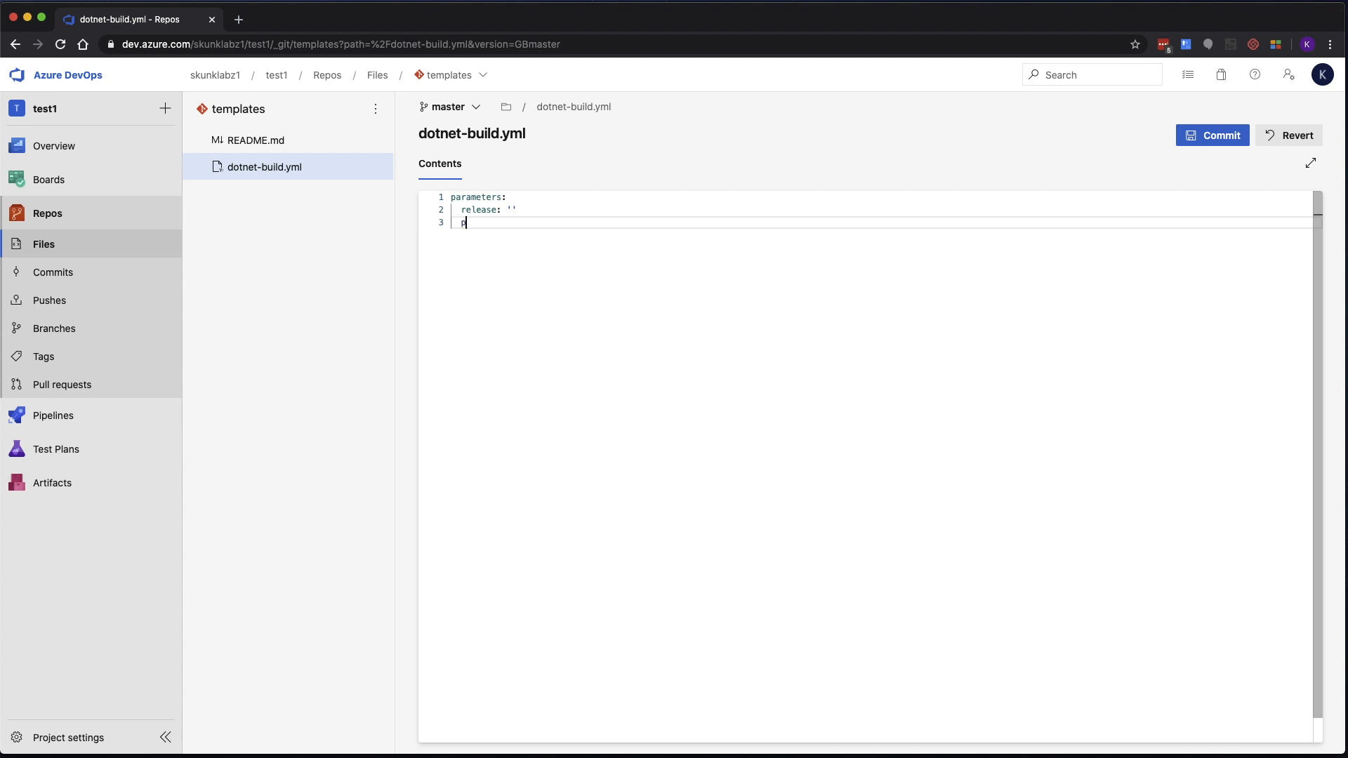
type("ool")
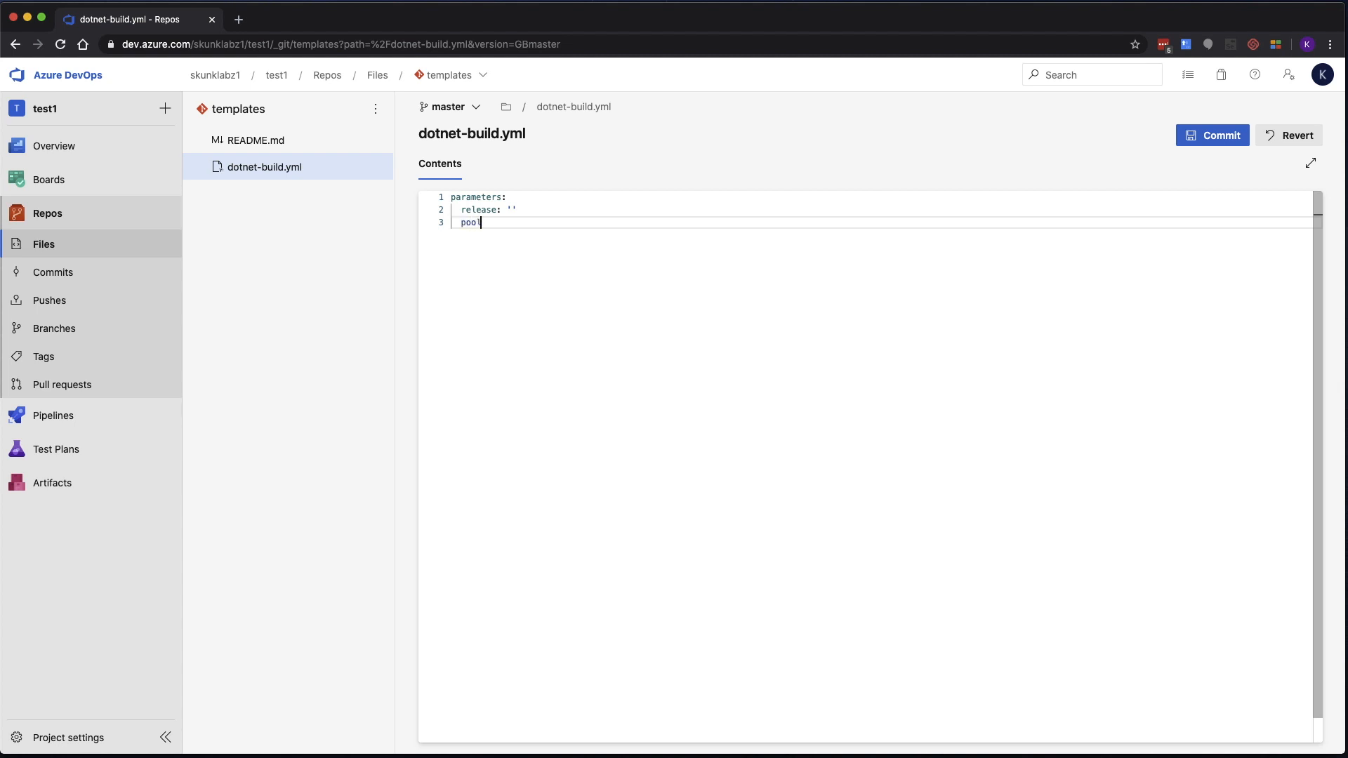
type(":")
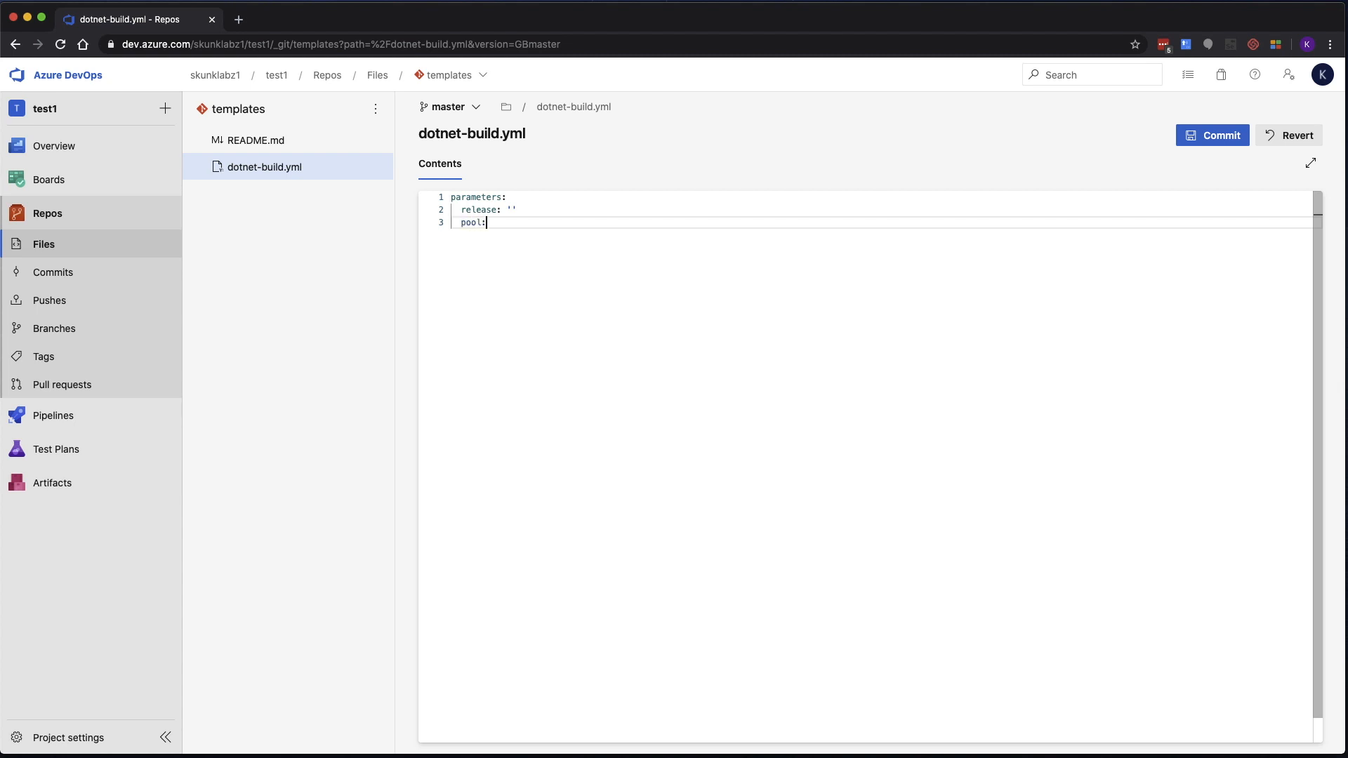
type("{}")
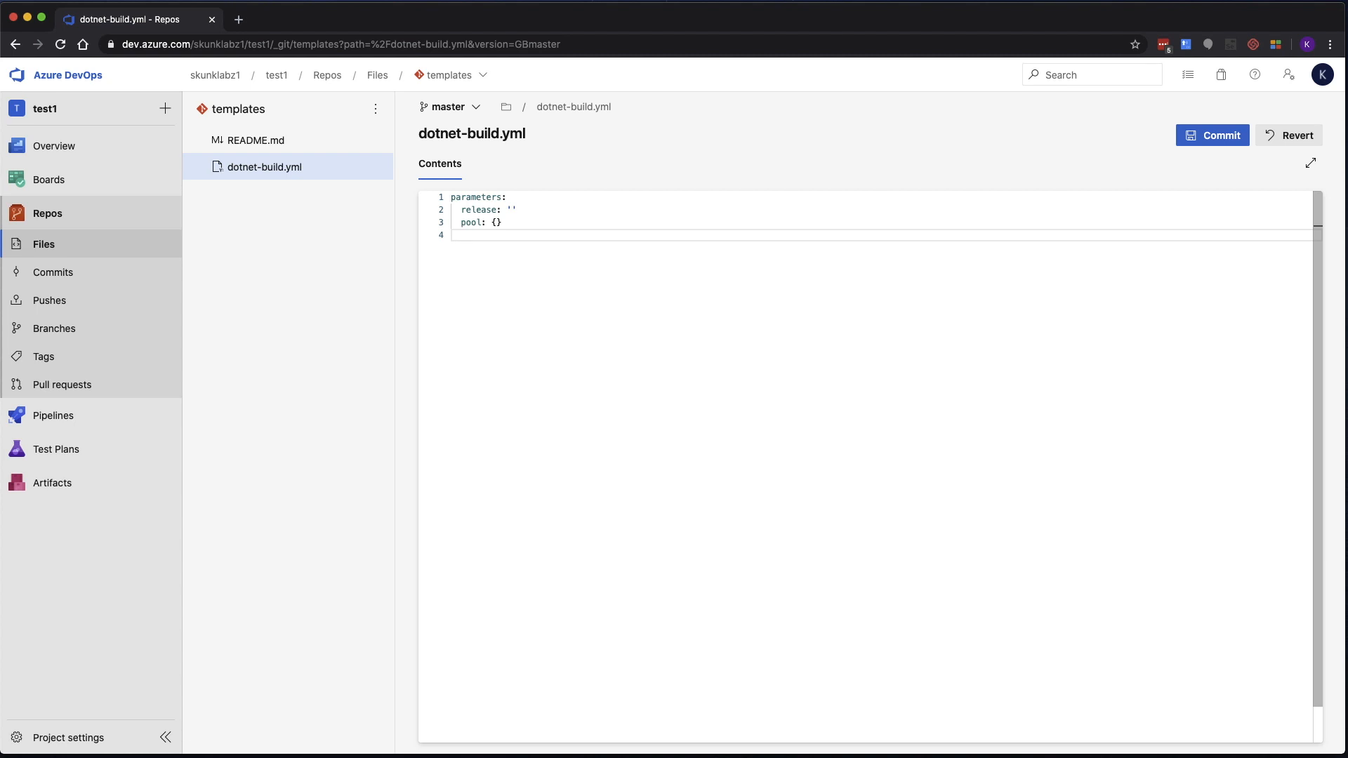
type("proje")
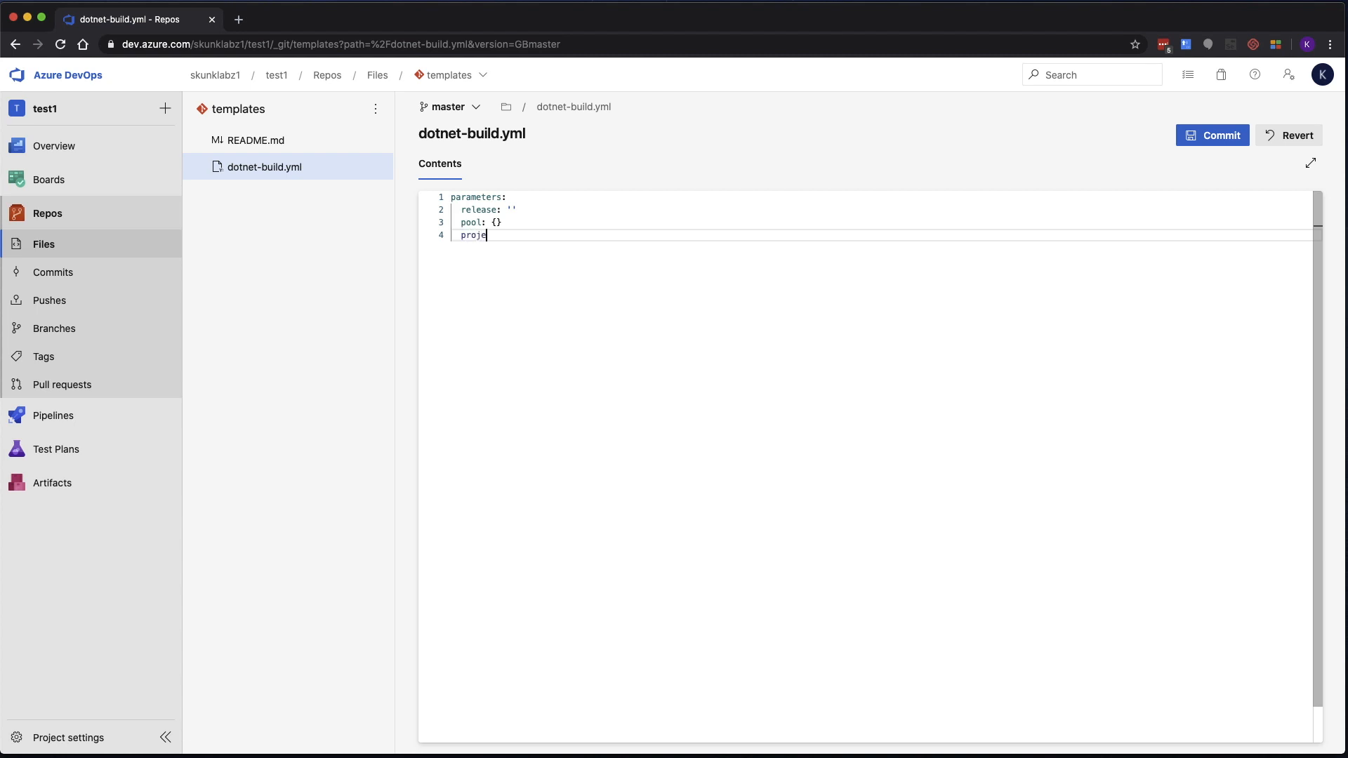
type("cts:")
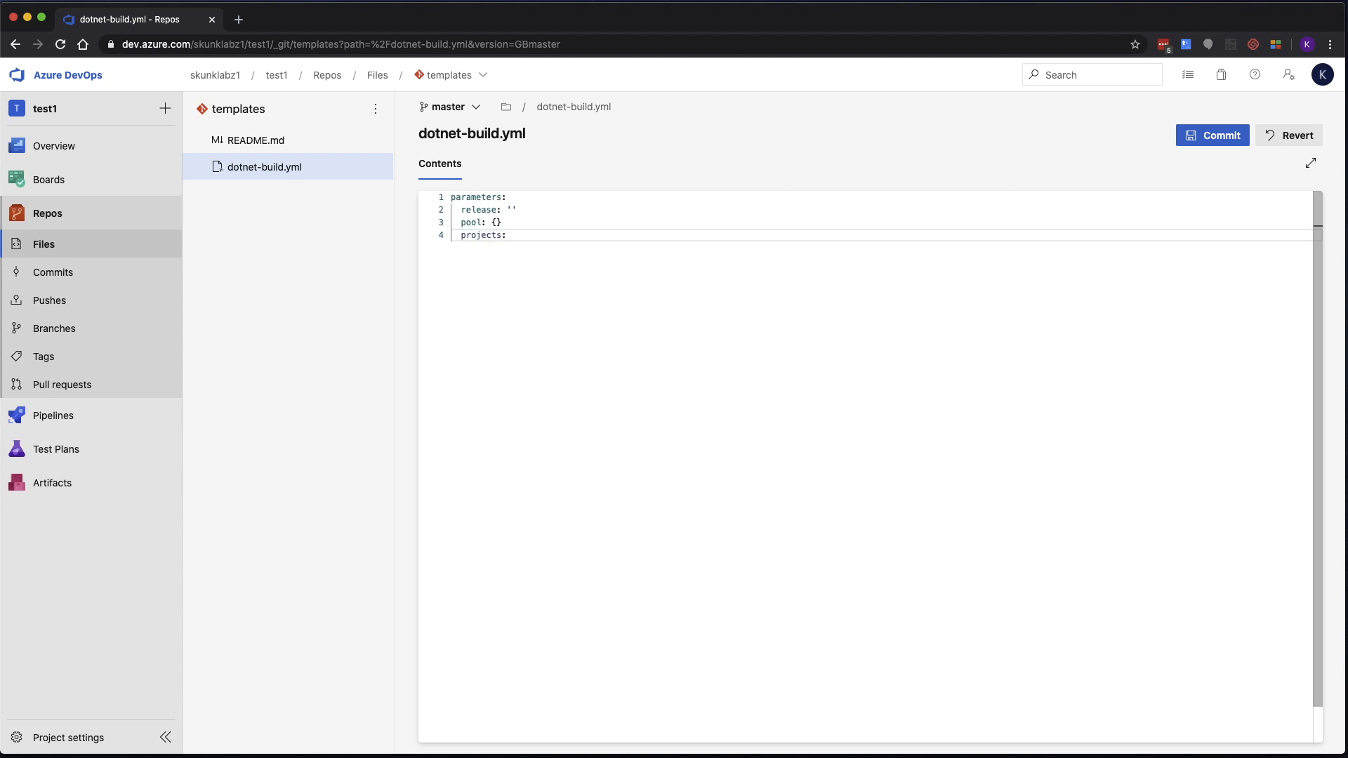
type("''")
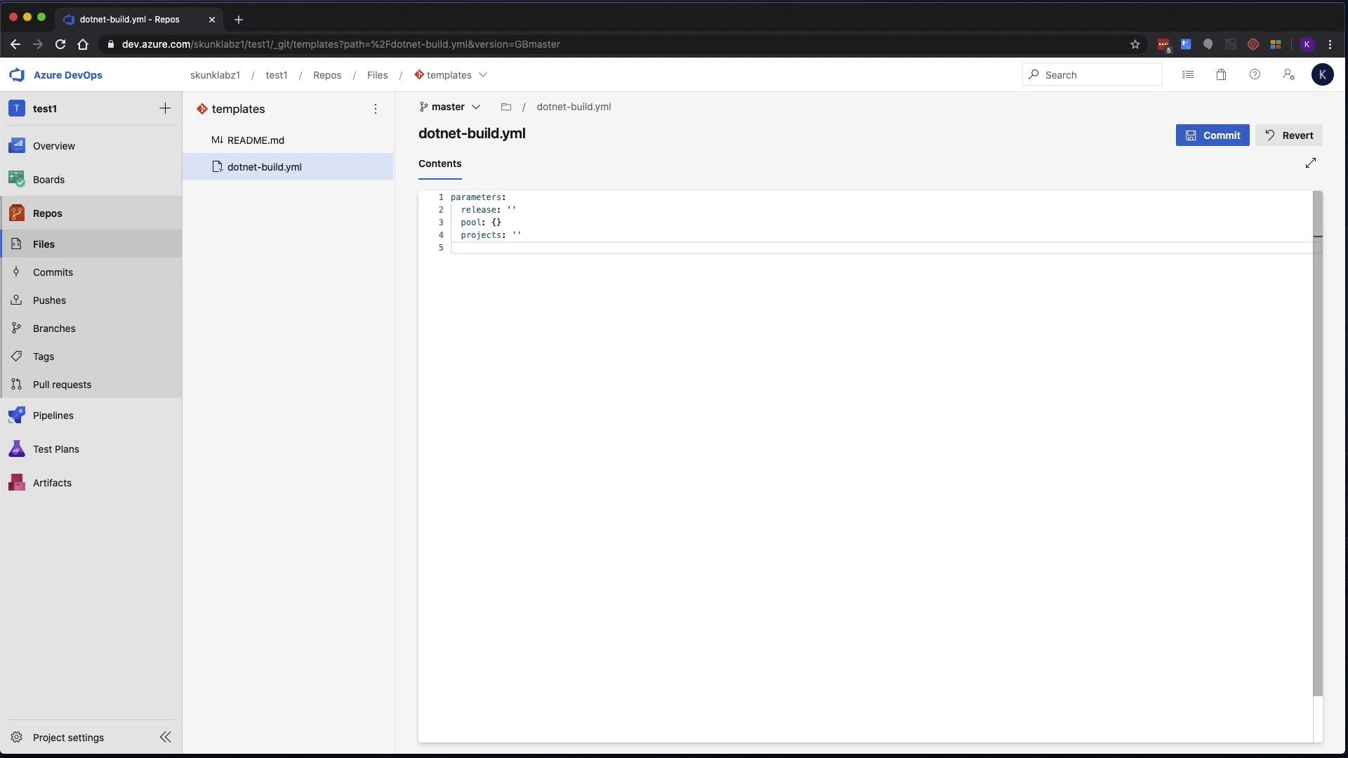
type("target")
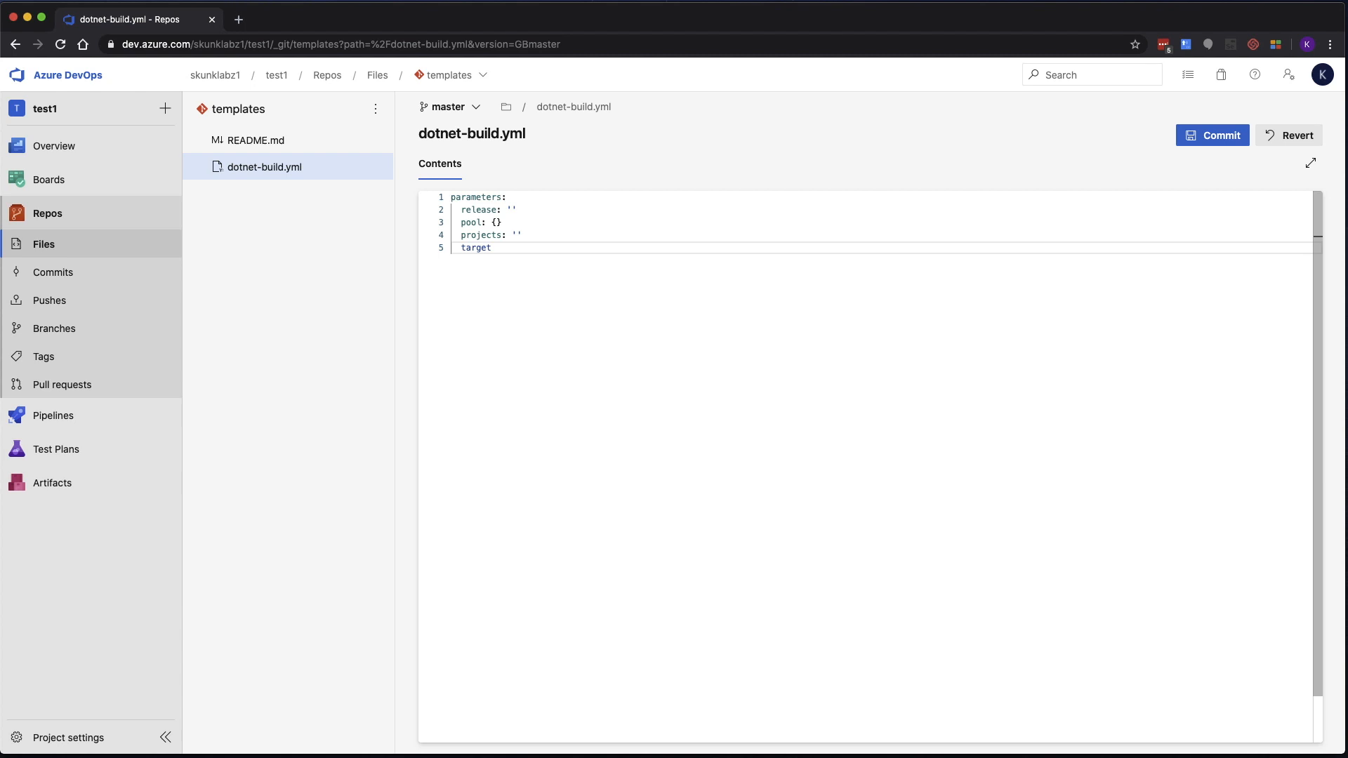
type("Path:")
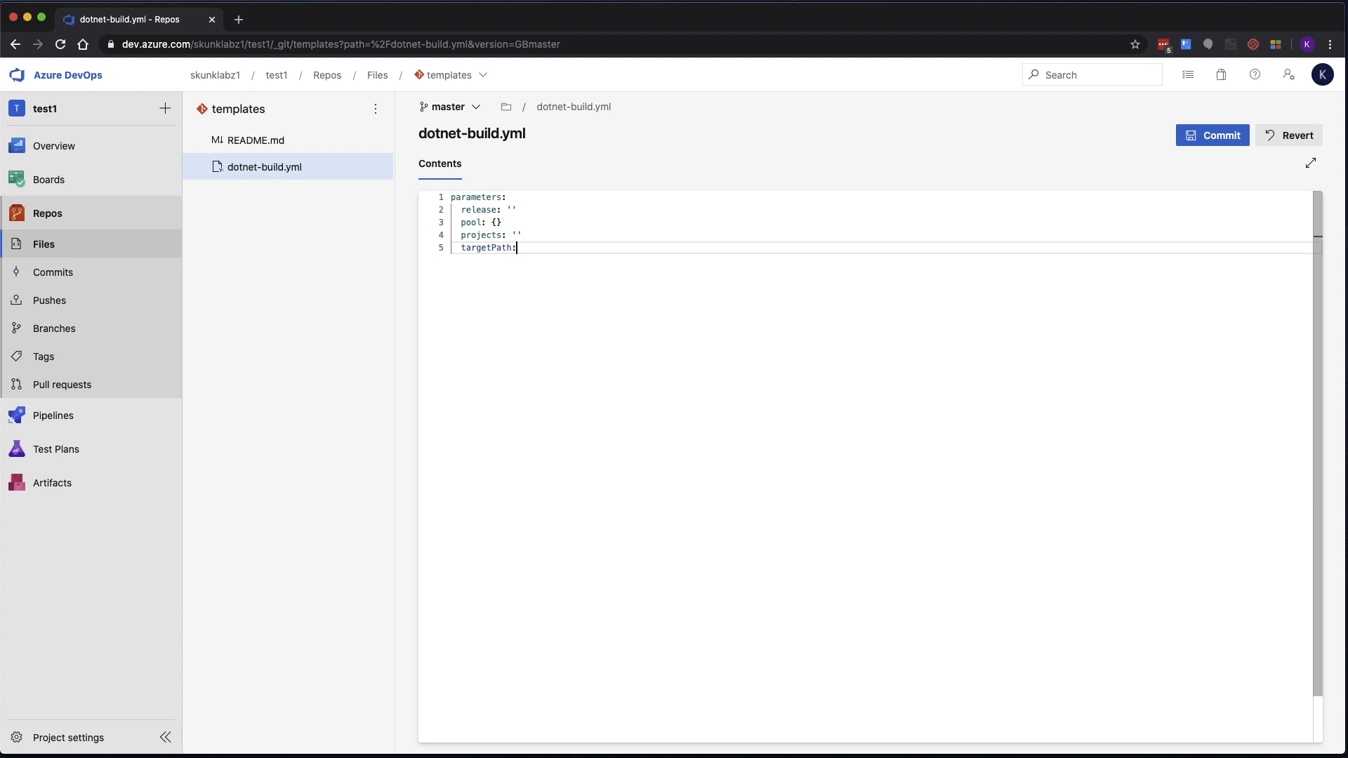
type("''")
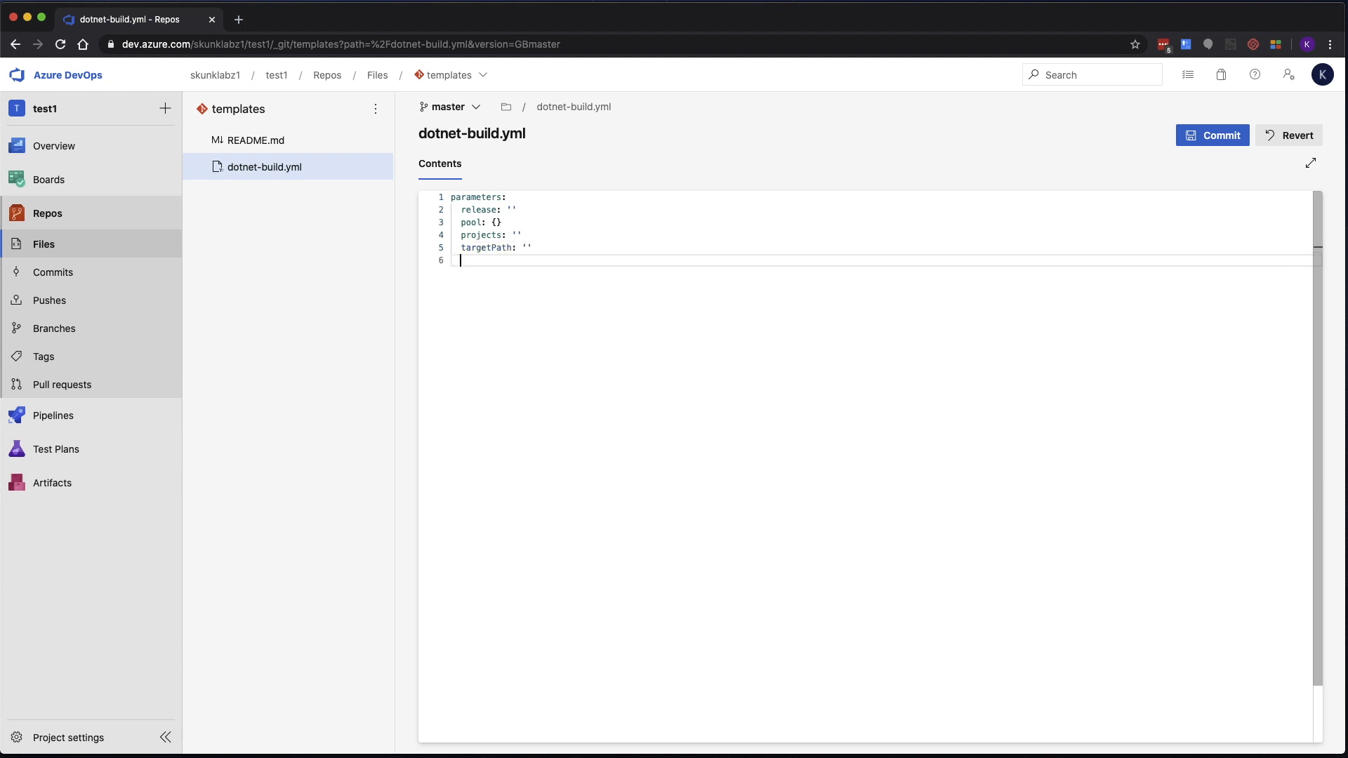
type("arti")
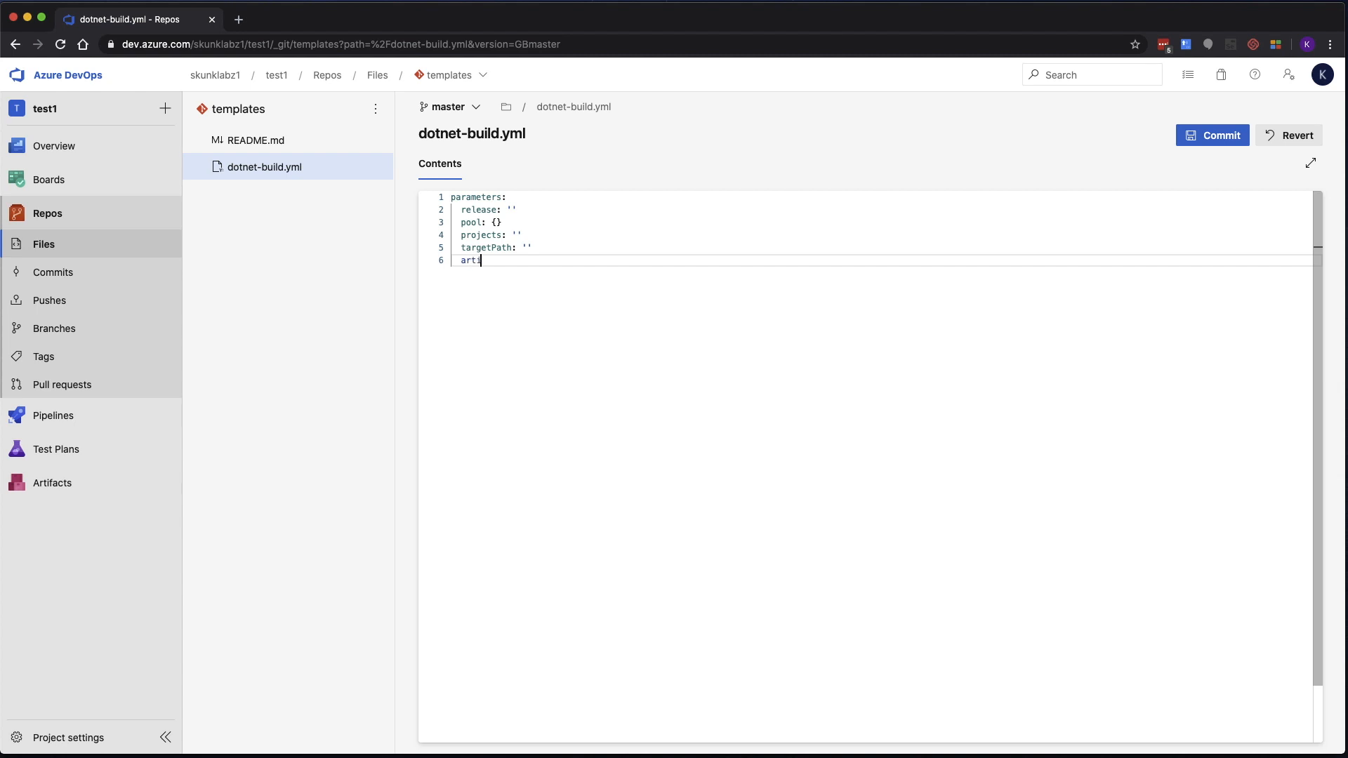
type("factName:")
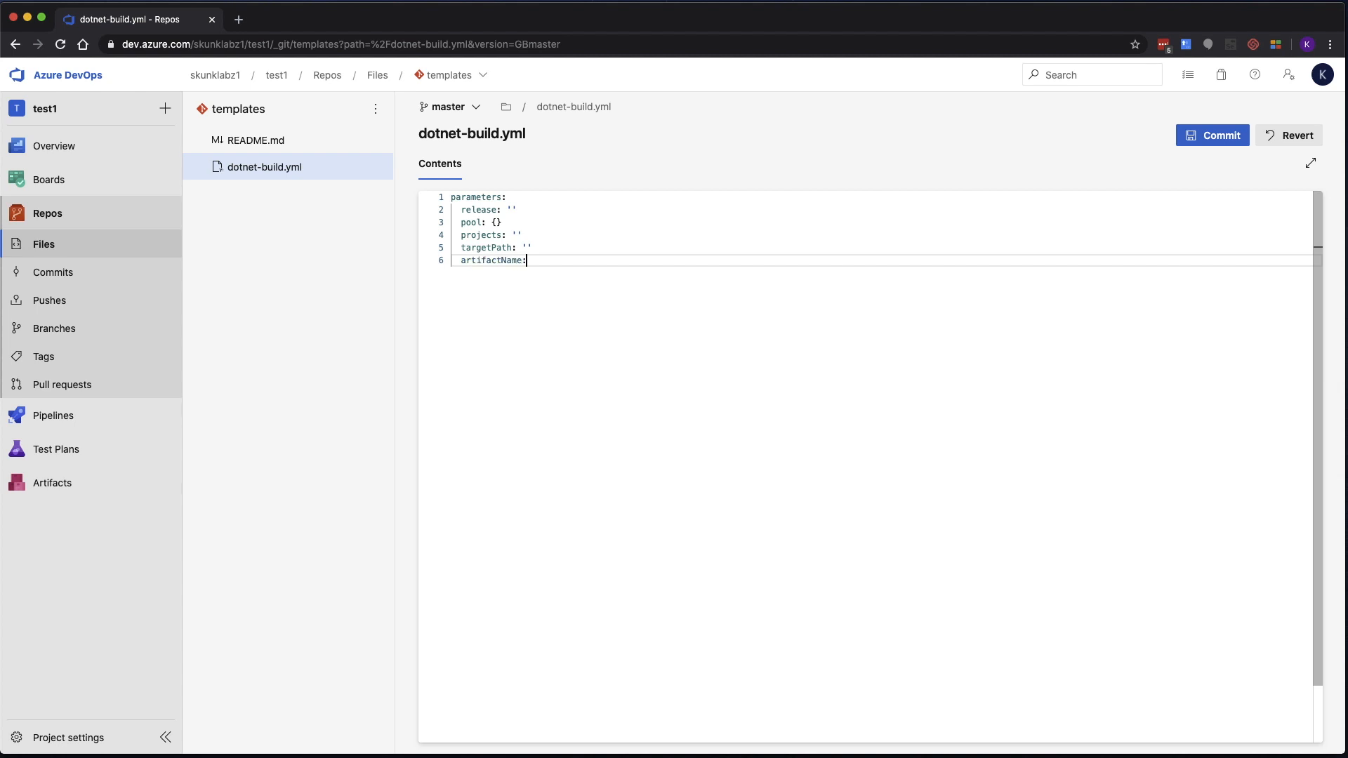
type("''")
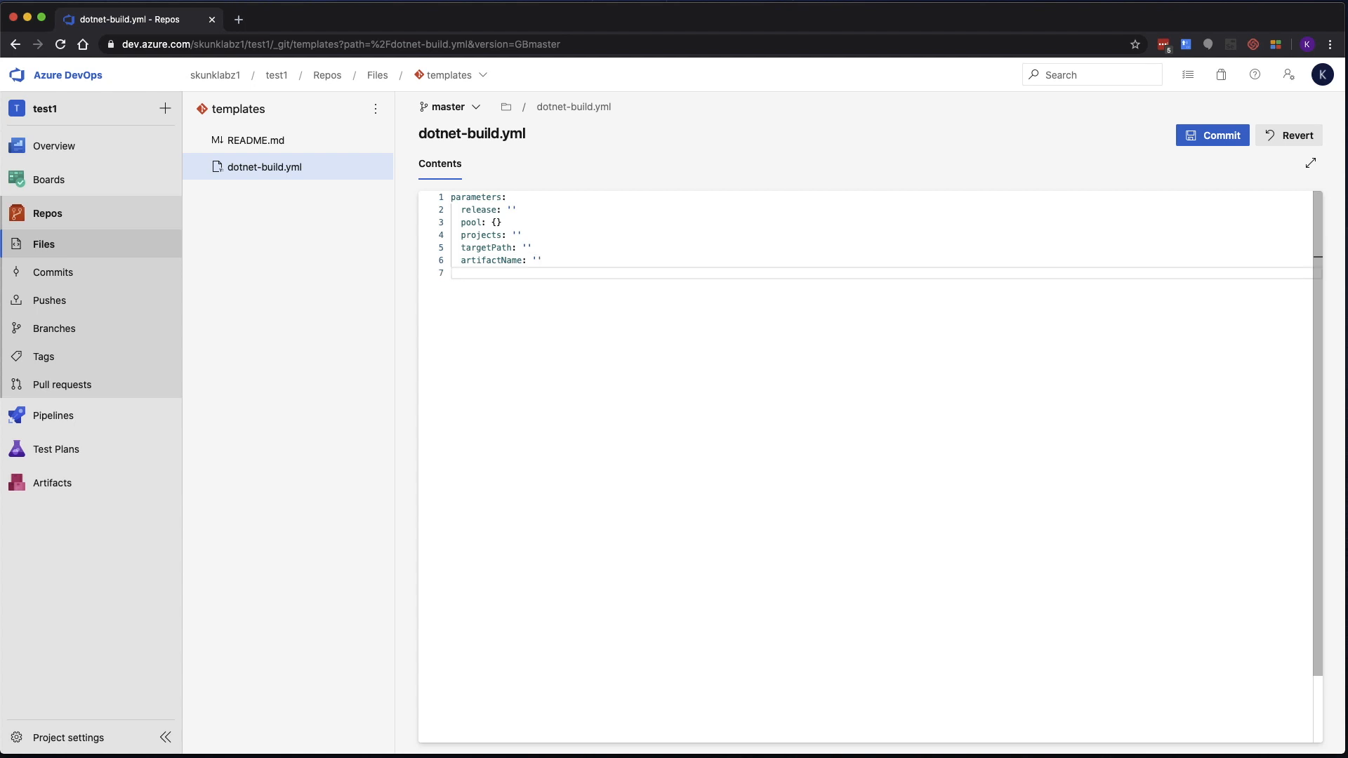
Add a jobs section with a build job whose pool is ${{ parameters.pool }} and a steps list.
key("Enter")
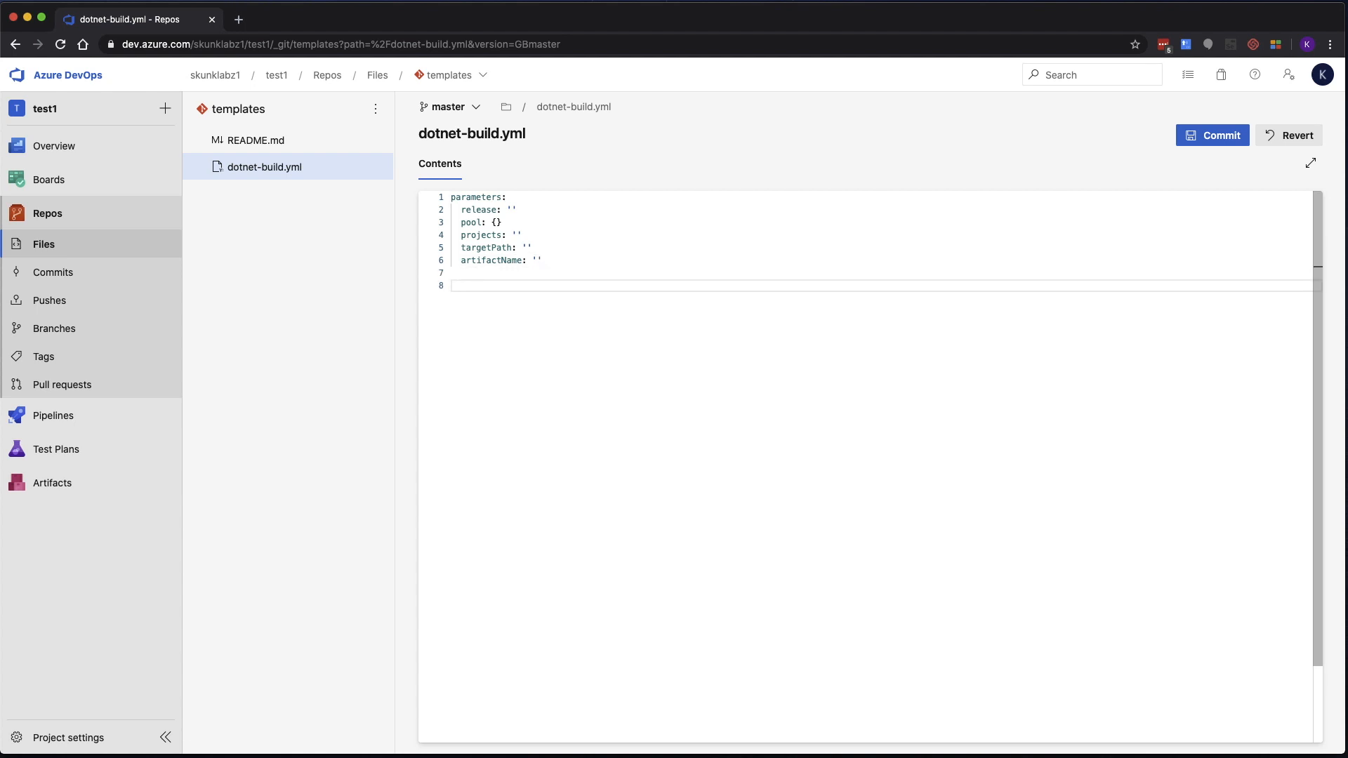
type("jobs:")
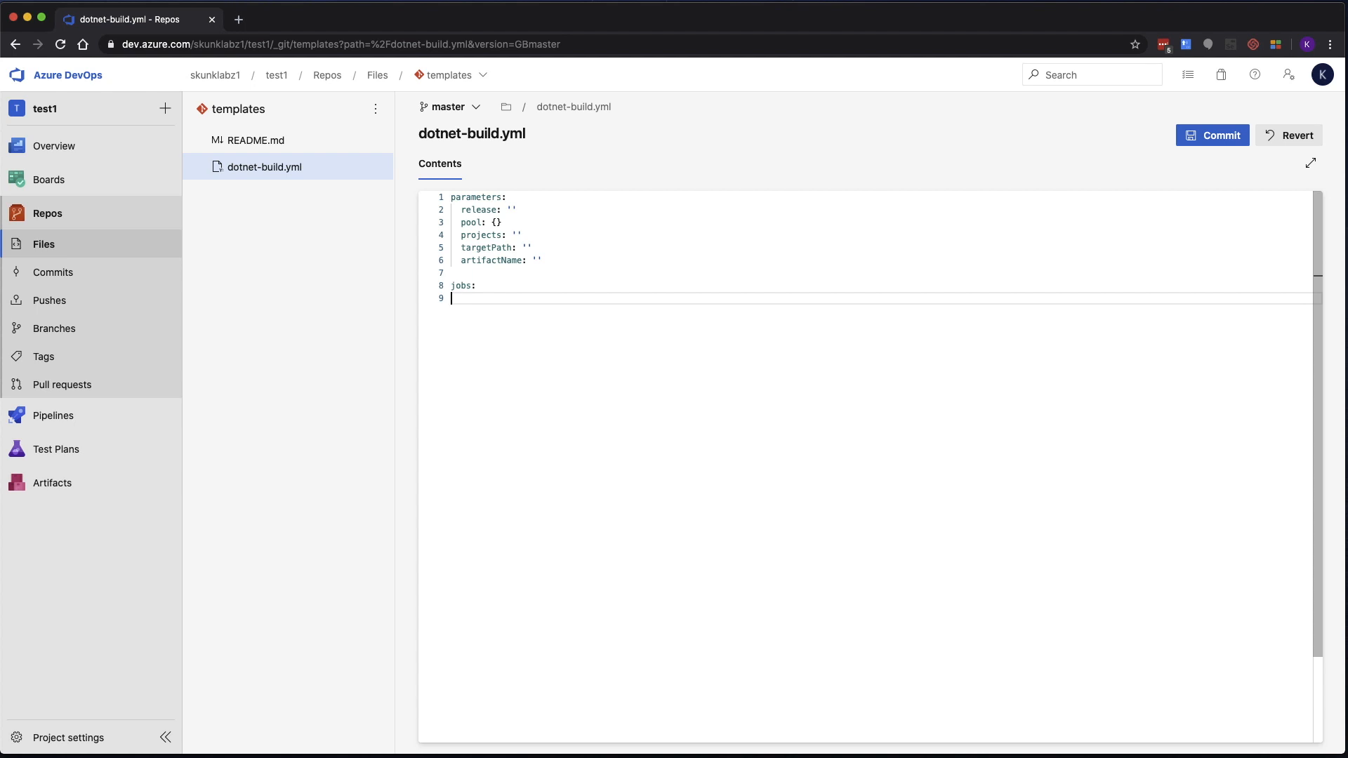
type("-")
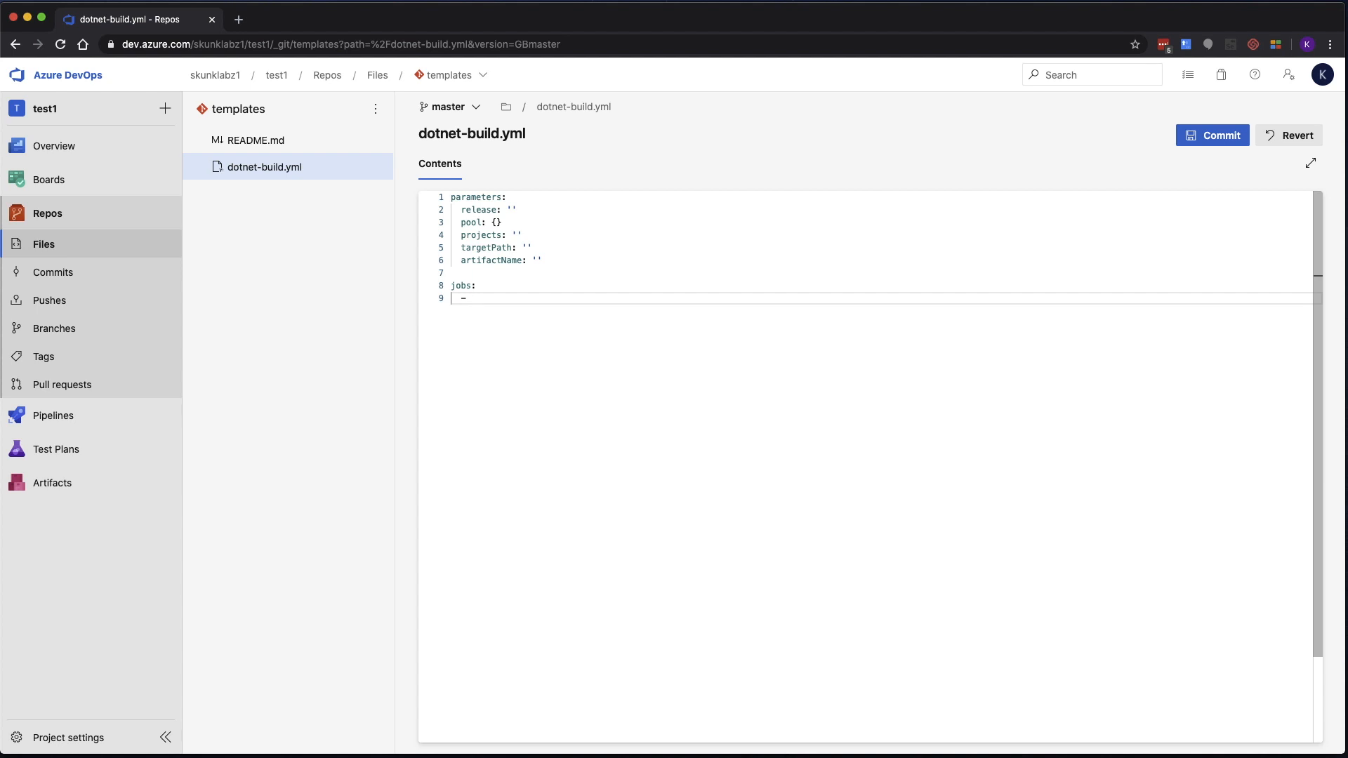
type("job:")
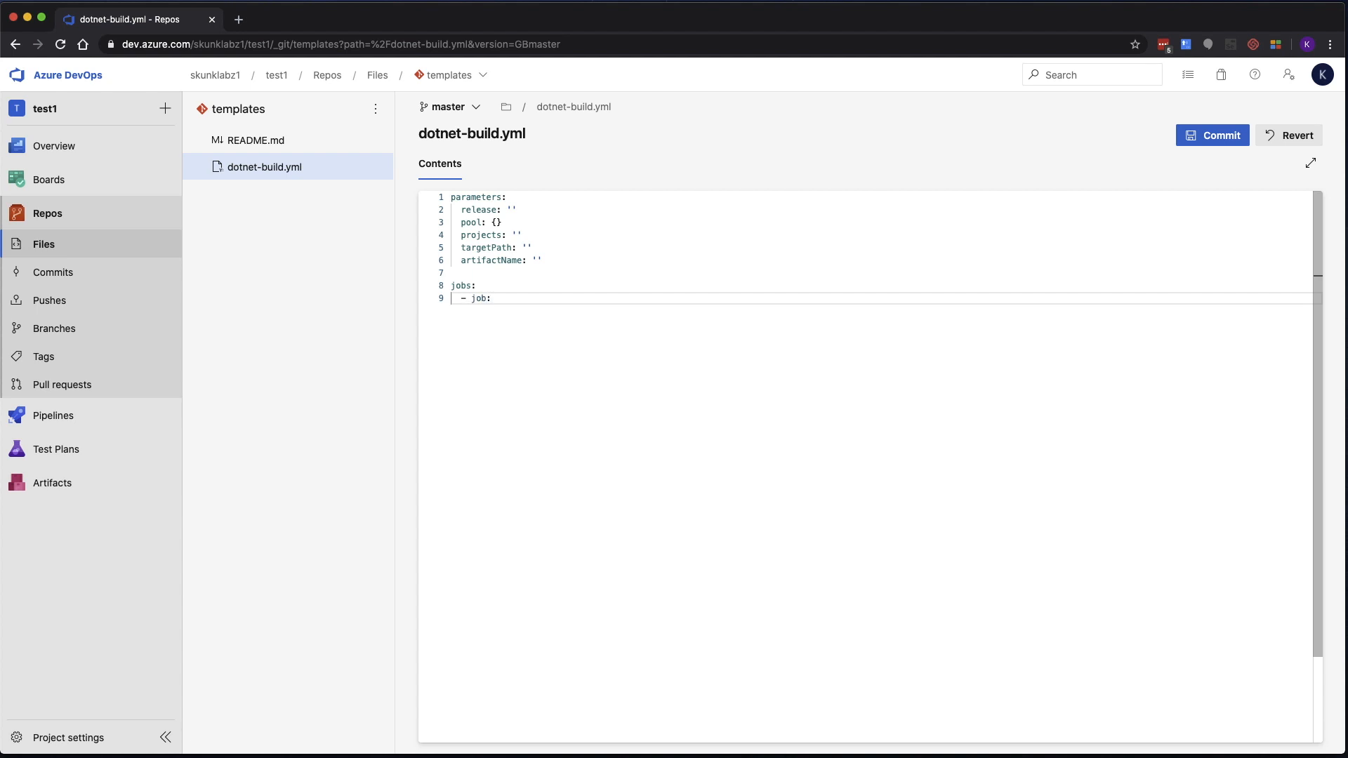
type("build")
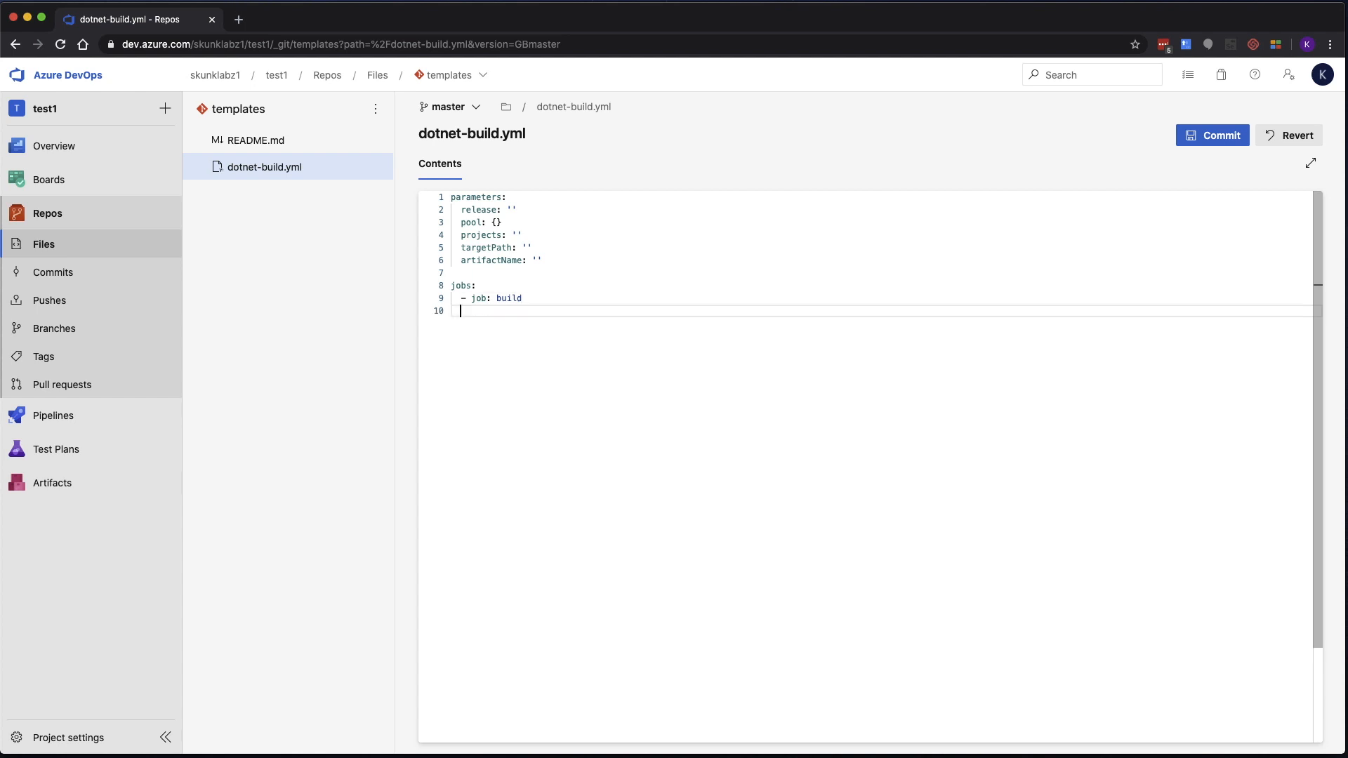
type("pool")
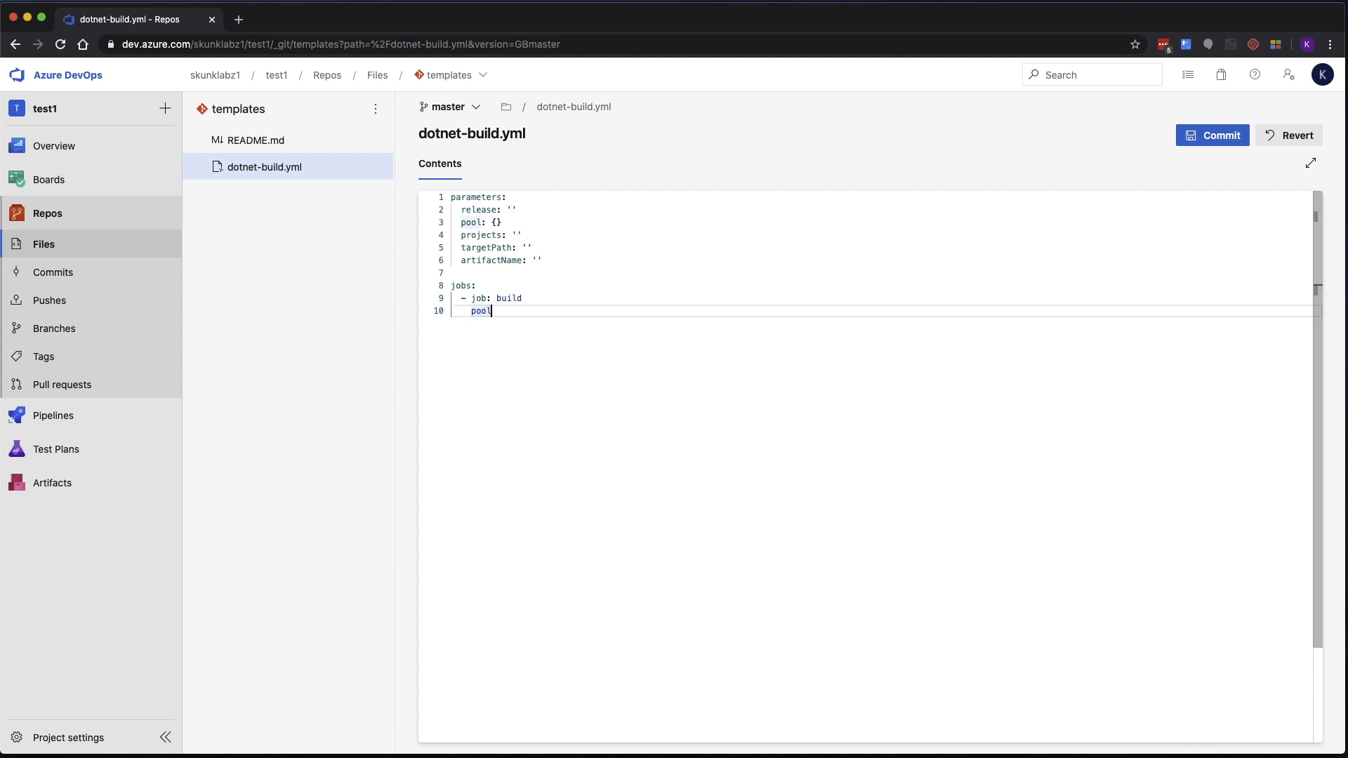
type(":")
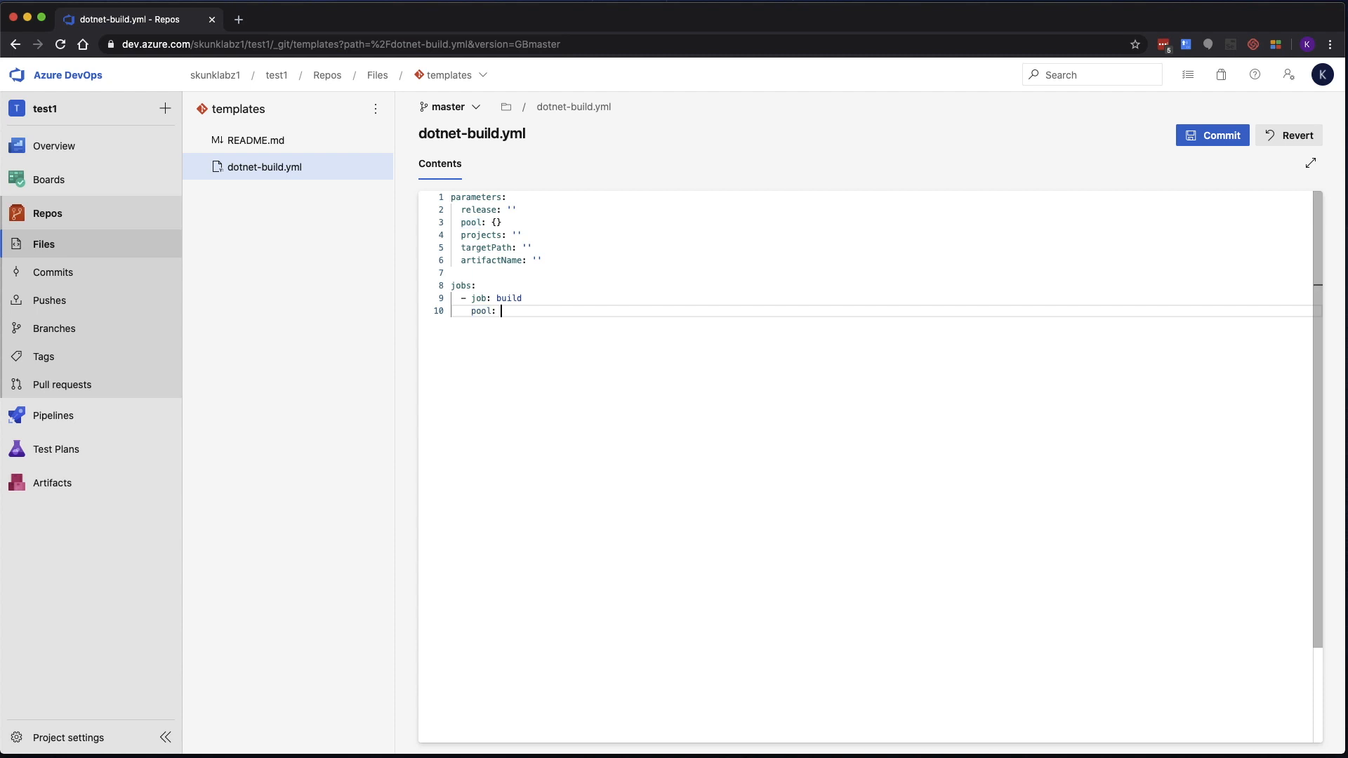
type("${{}}")
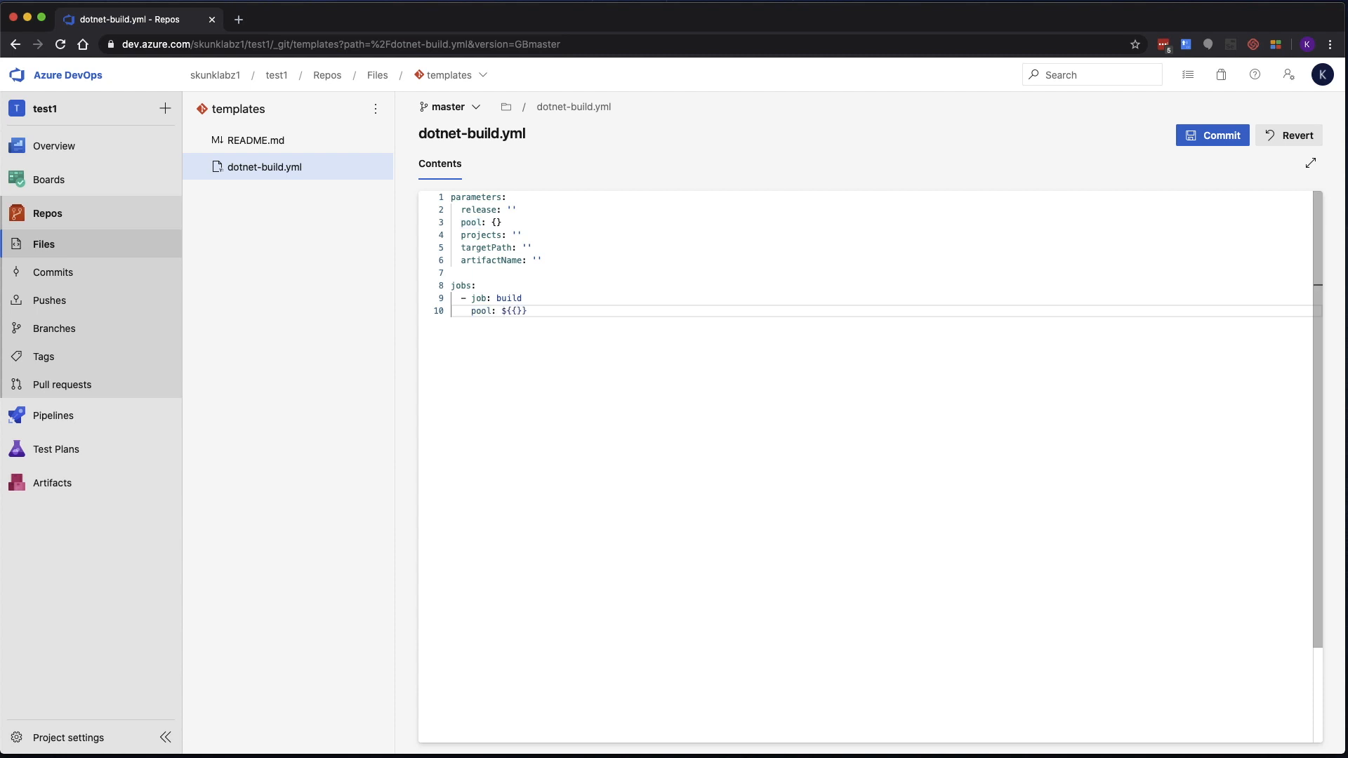
type("paramete")
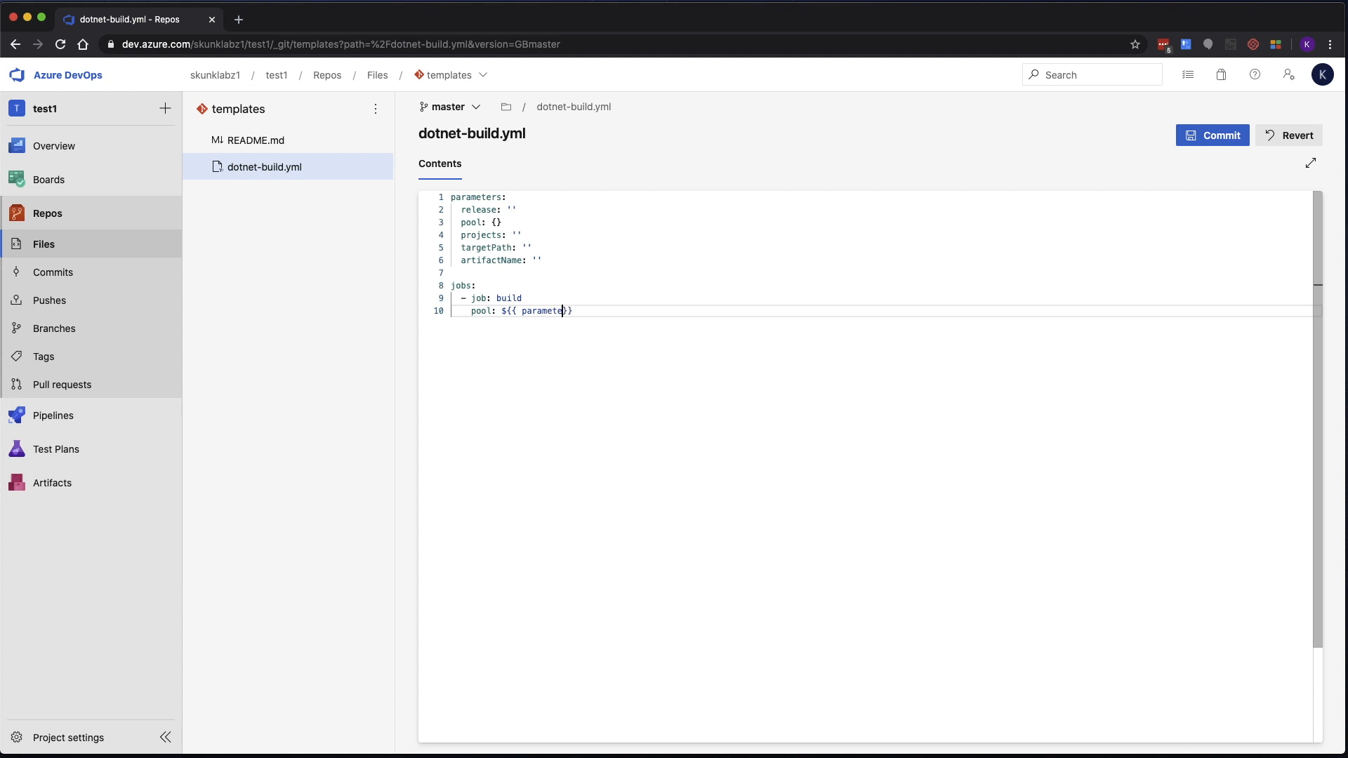
type("rs")
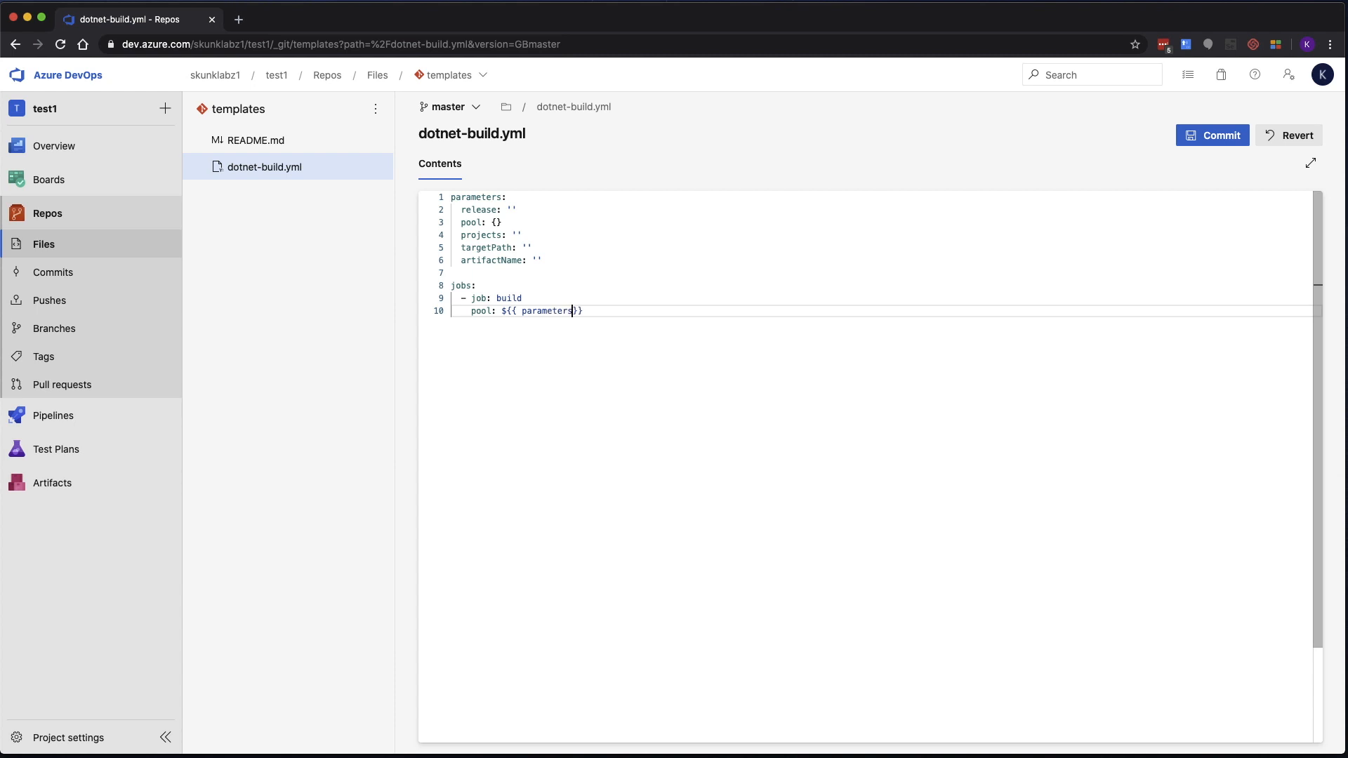
type(".")
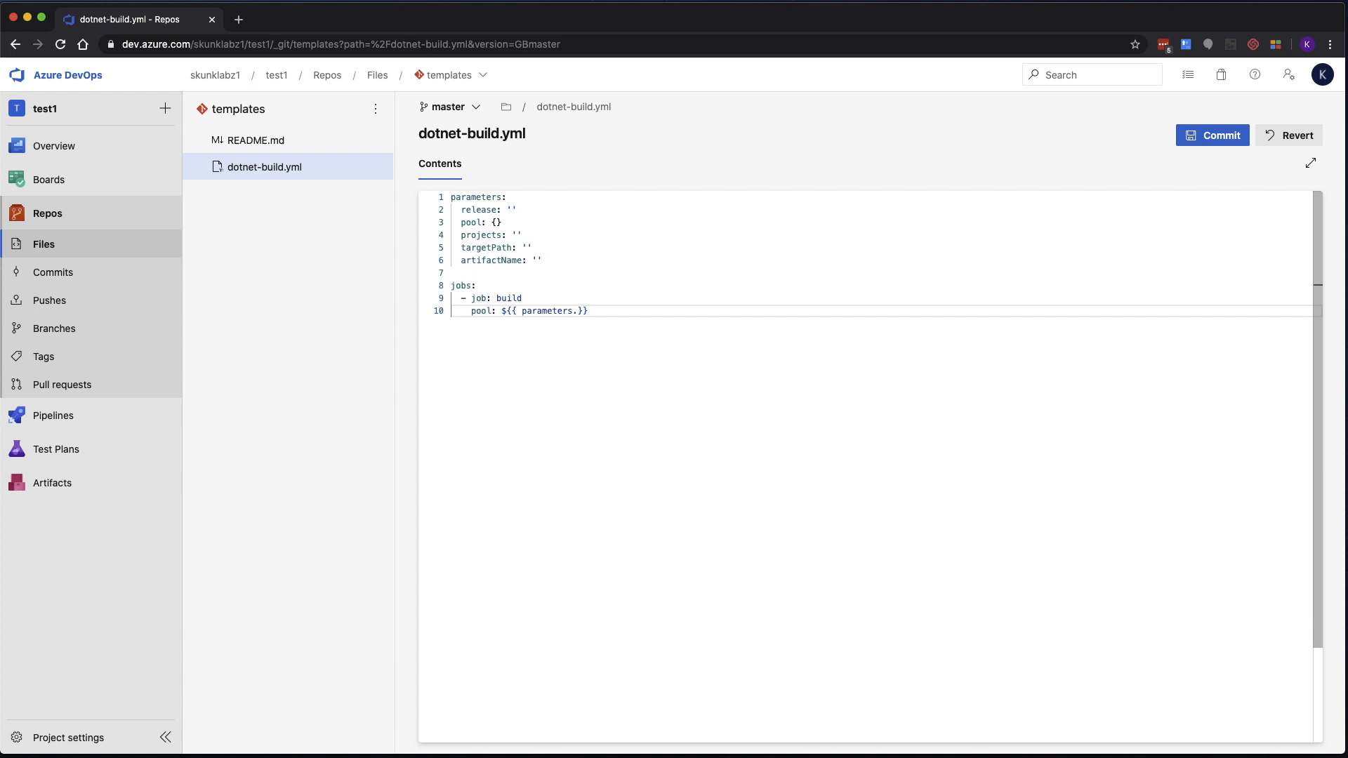
type("pool")
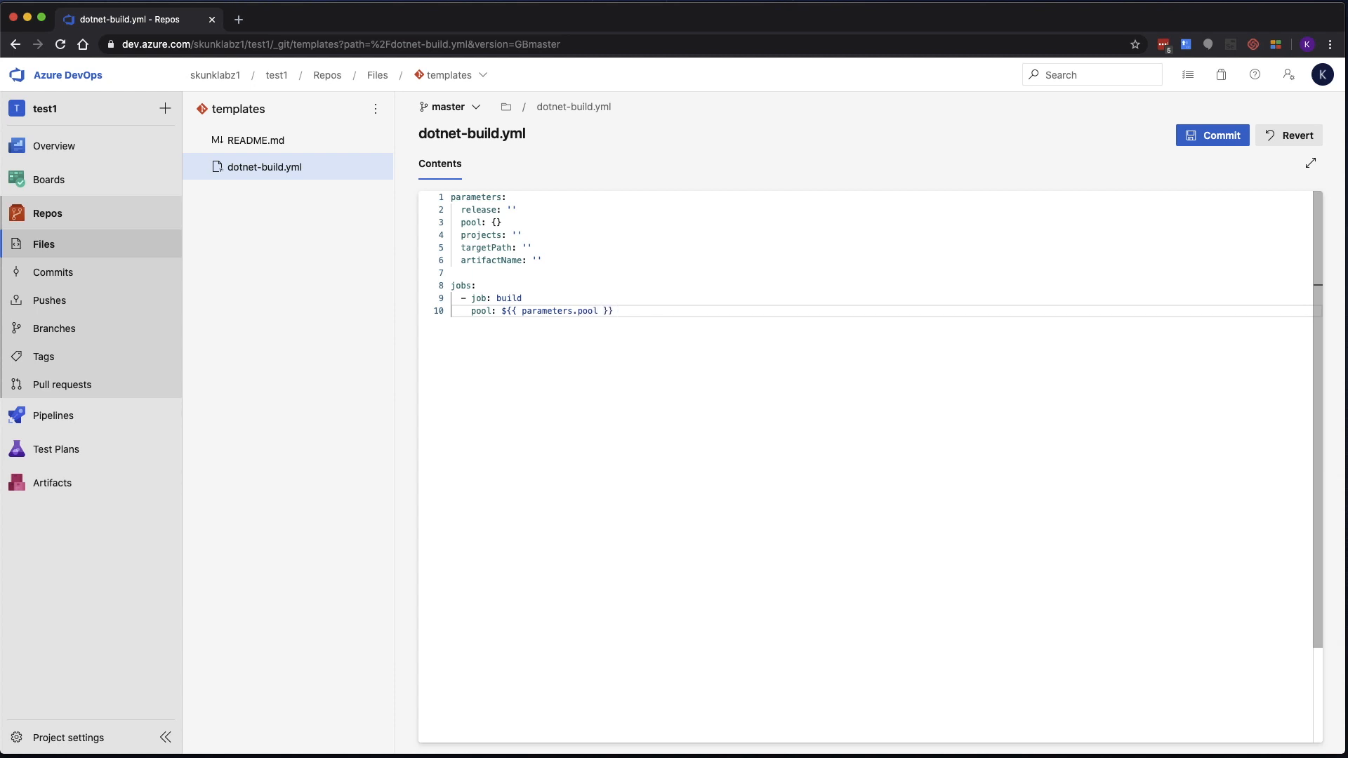
type("$")
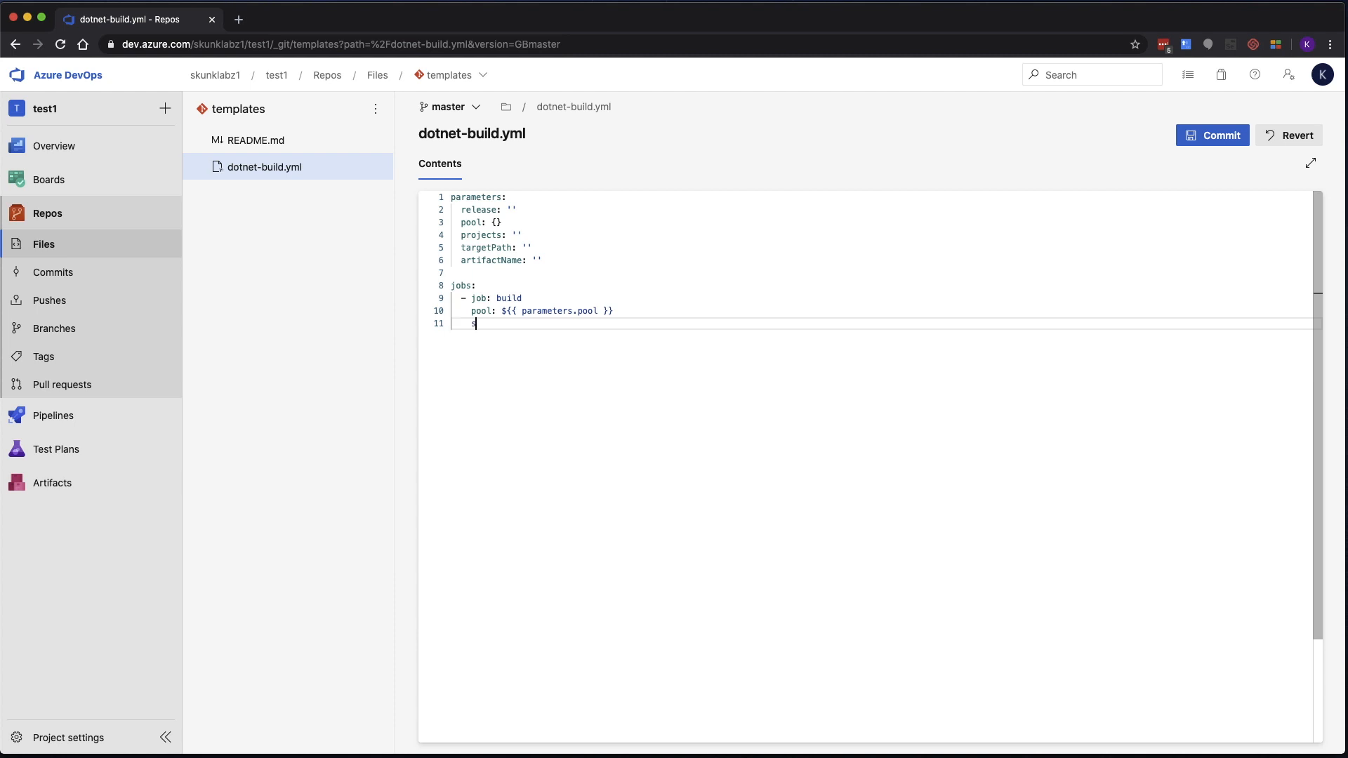
type("teps:")
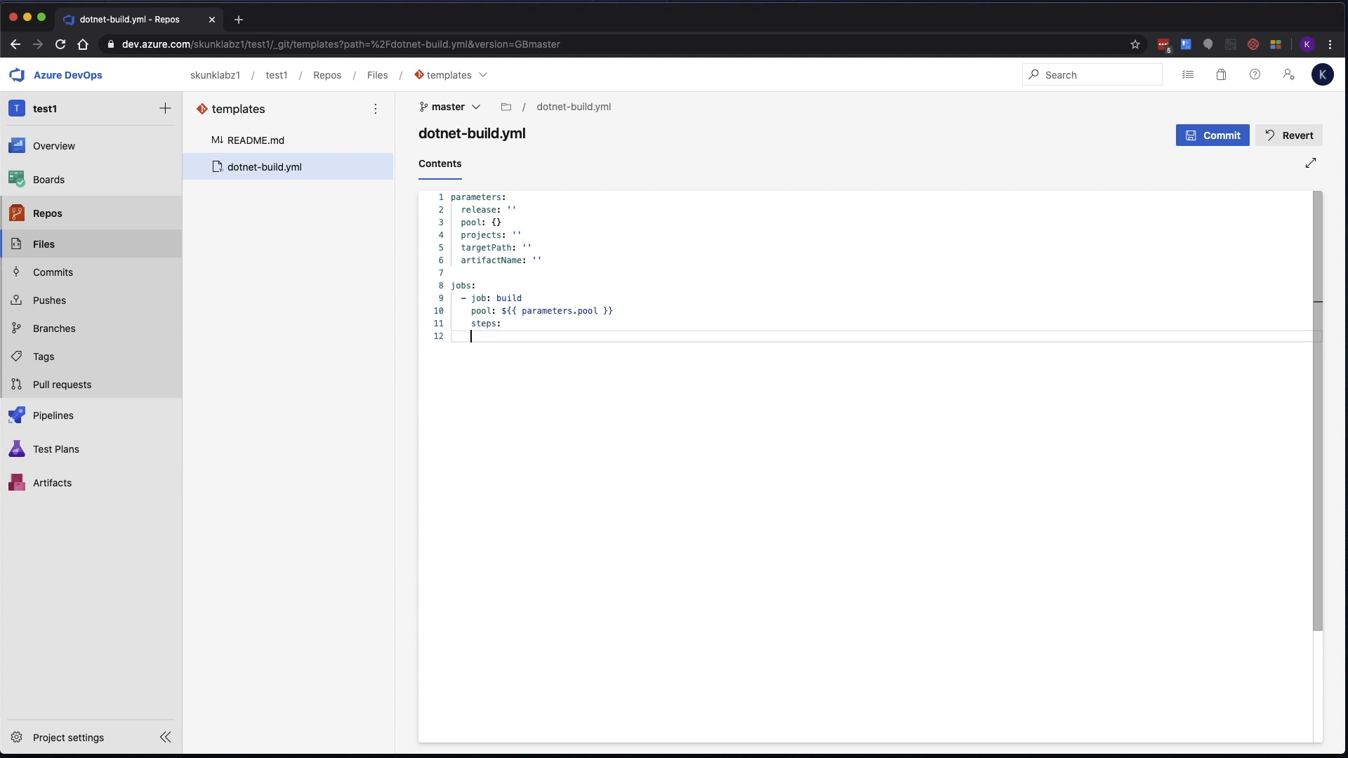
Add a DotNetCoreCLI@2 task with inputs command: 'publish'.
type("- task:")
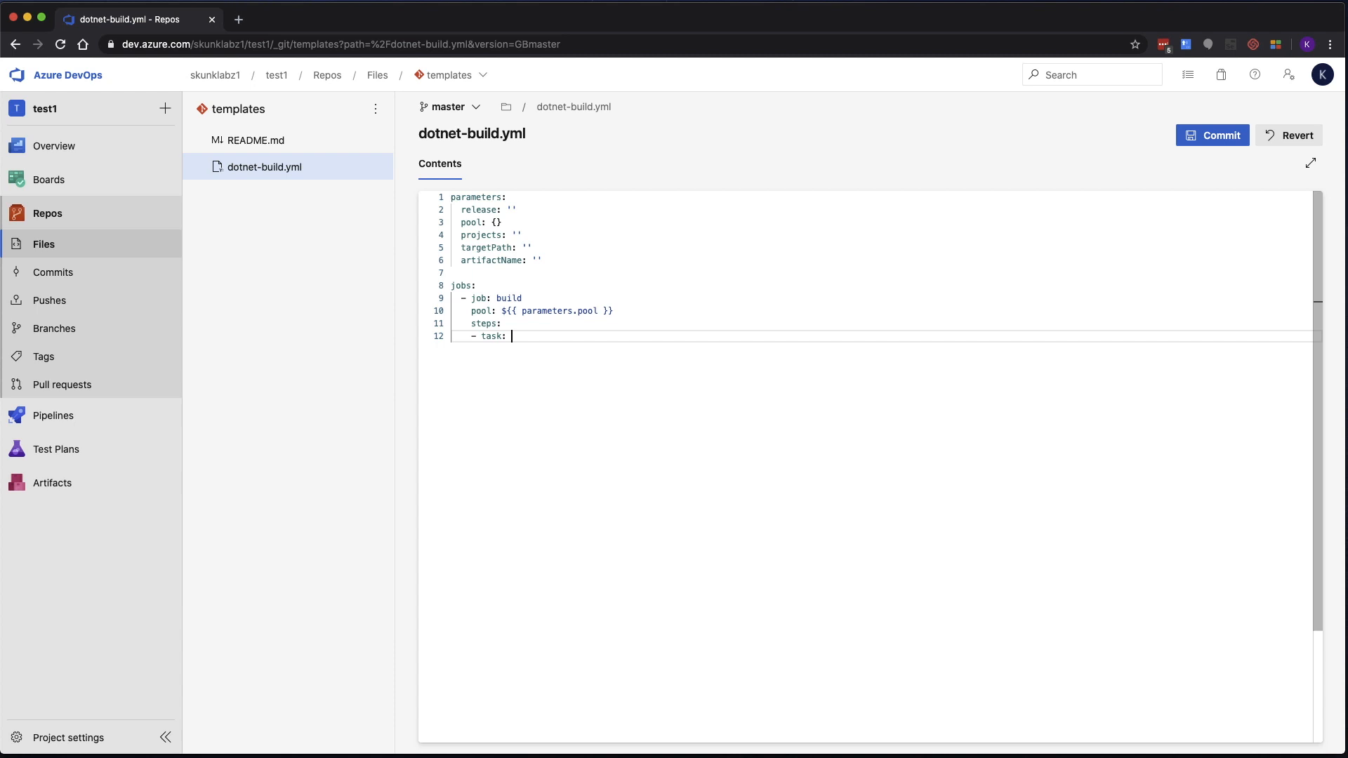
type("DotNetC")
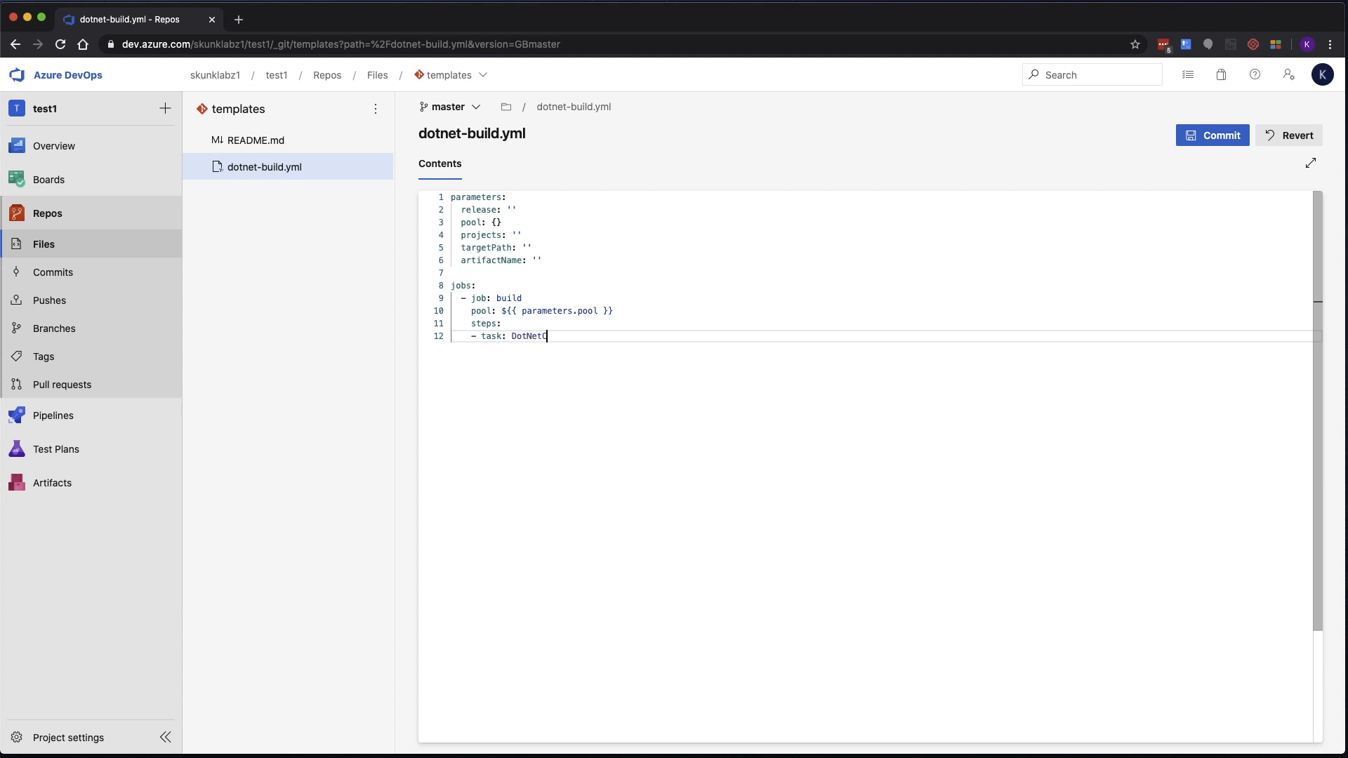
type("oreCLI")
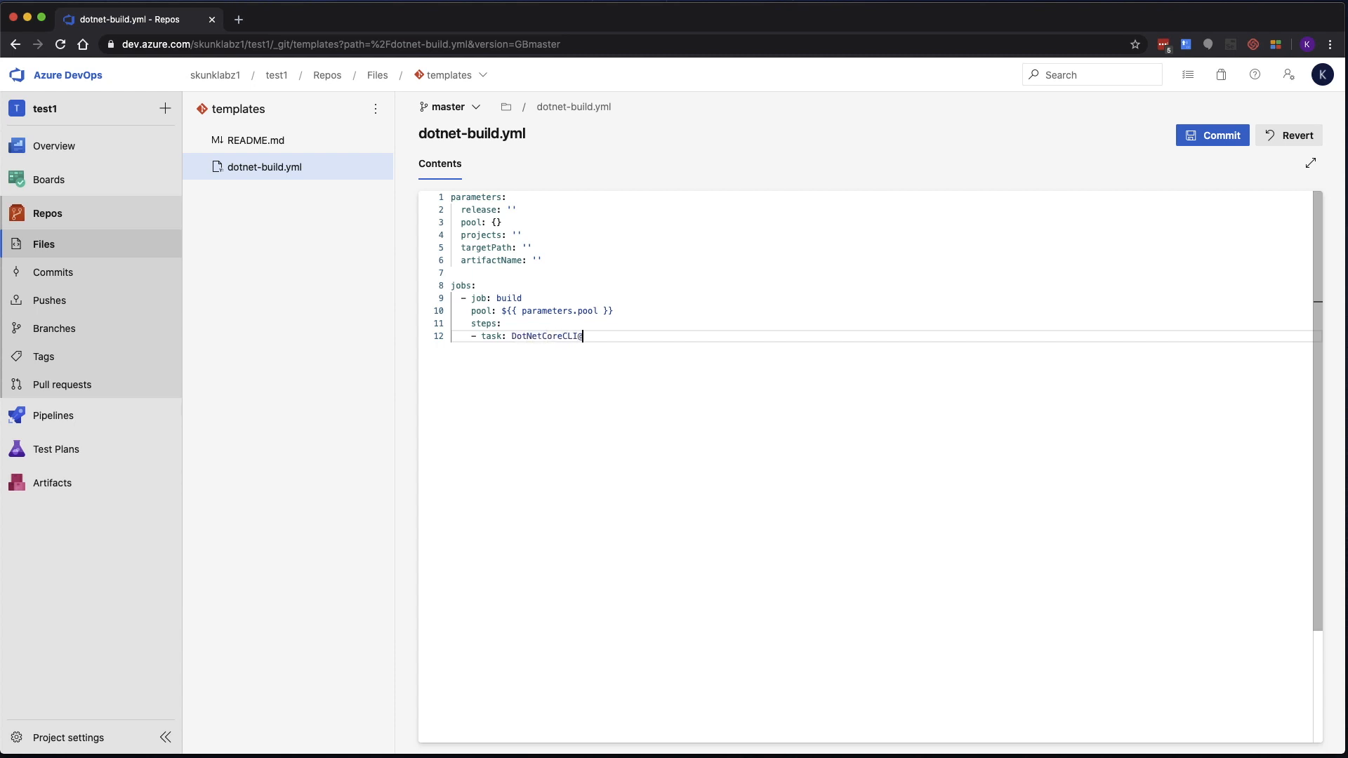
type("@2")
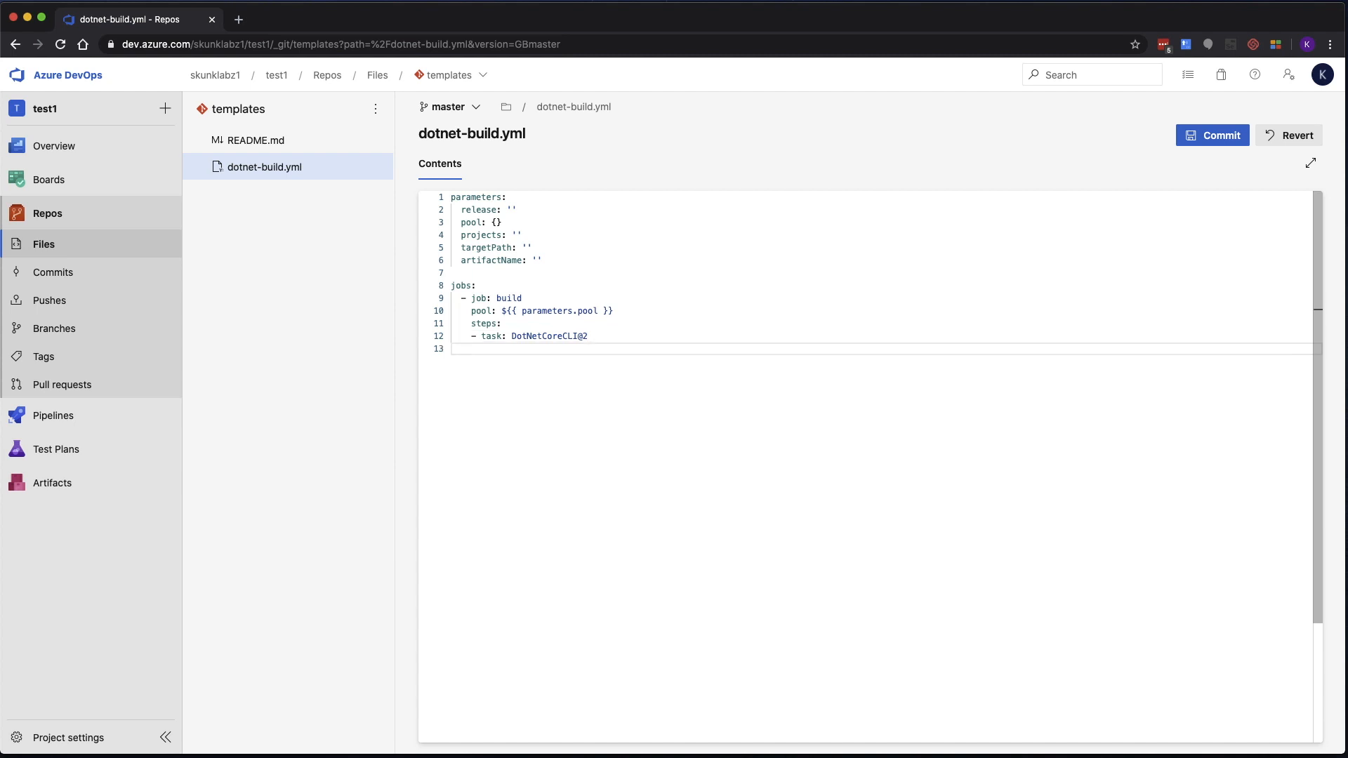
left_click(480, 349)
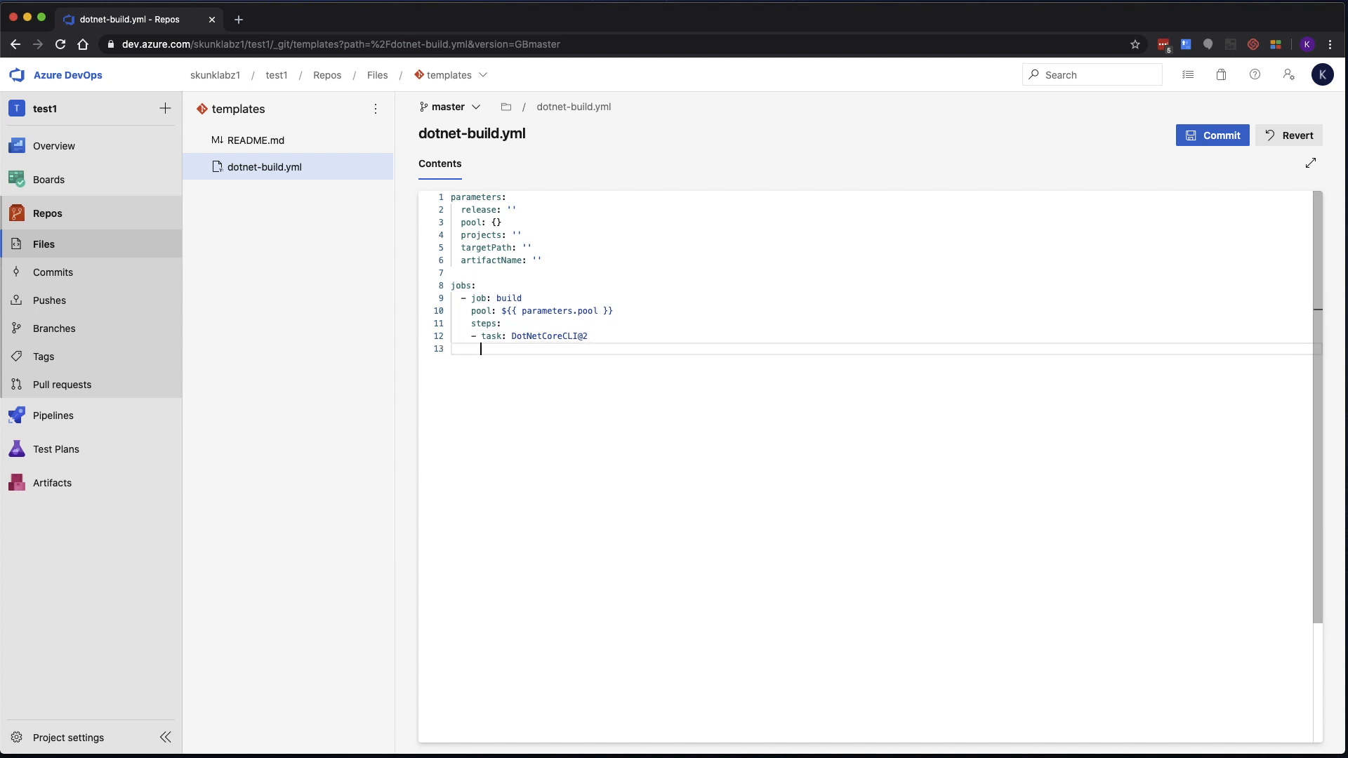
type("inputs:")
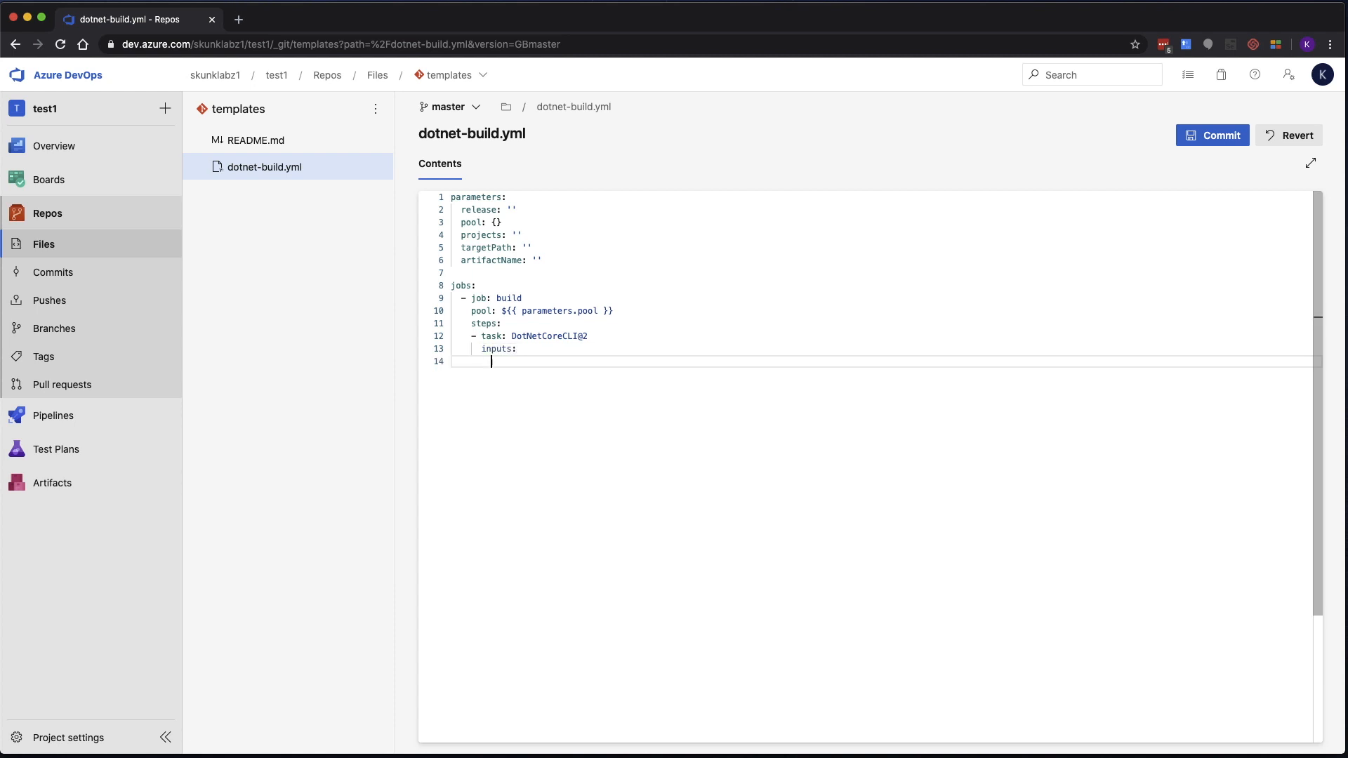
type("command: ;")
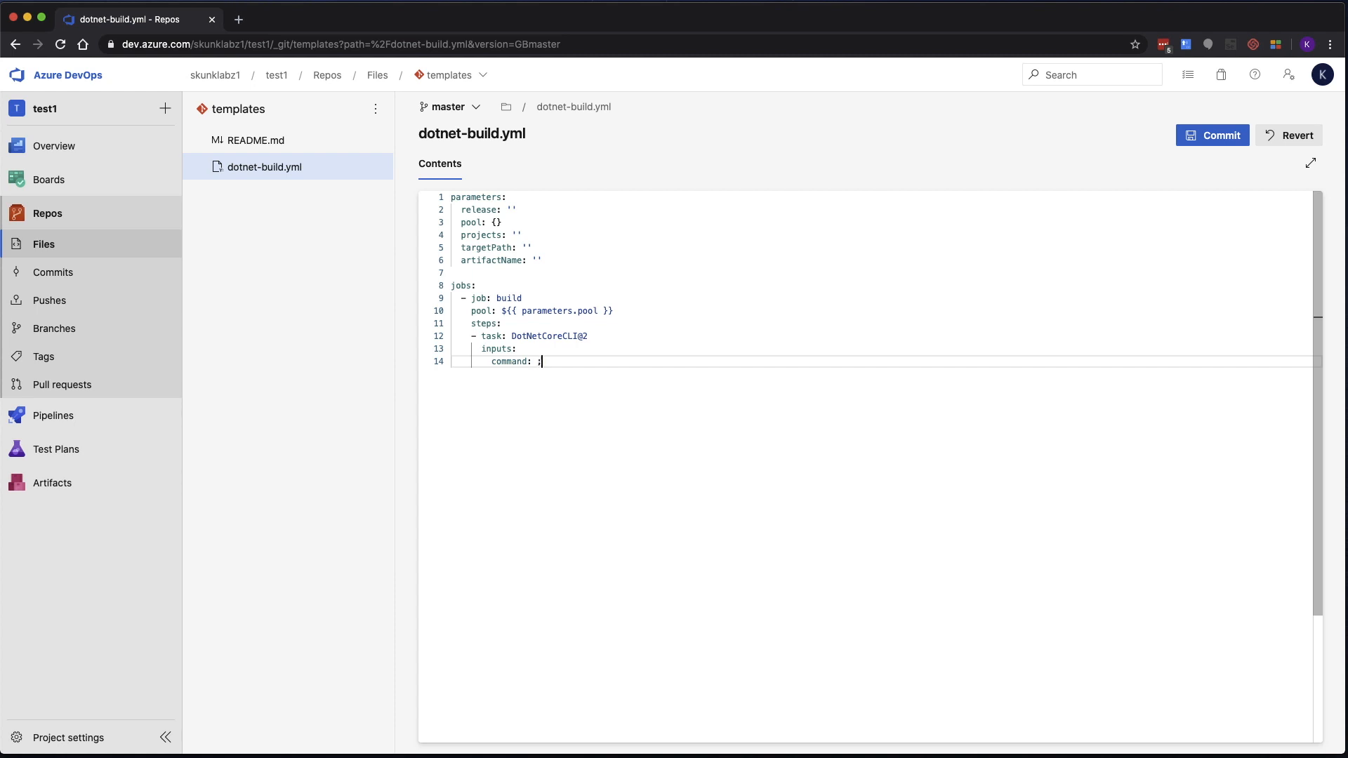
type("publish")
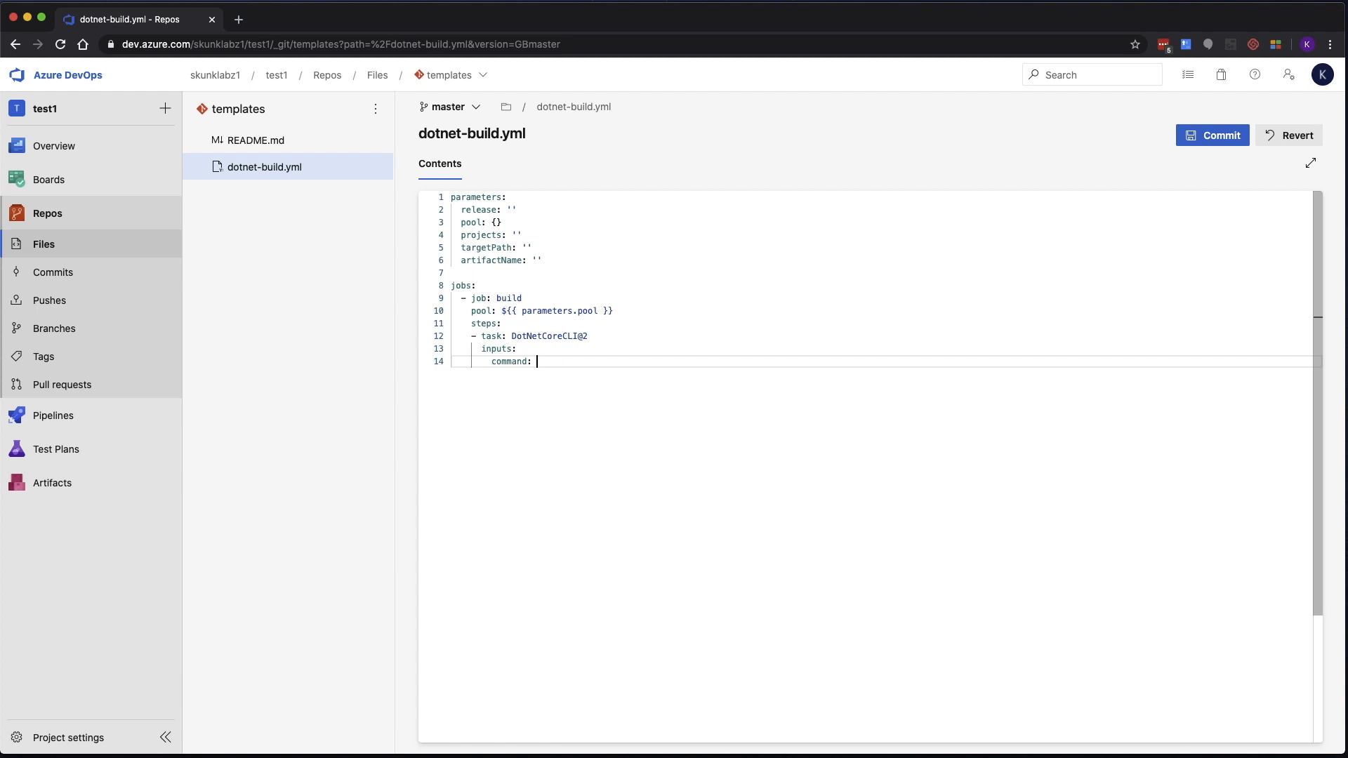
type("'publish'")
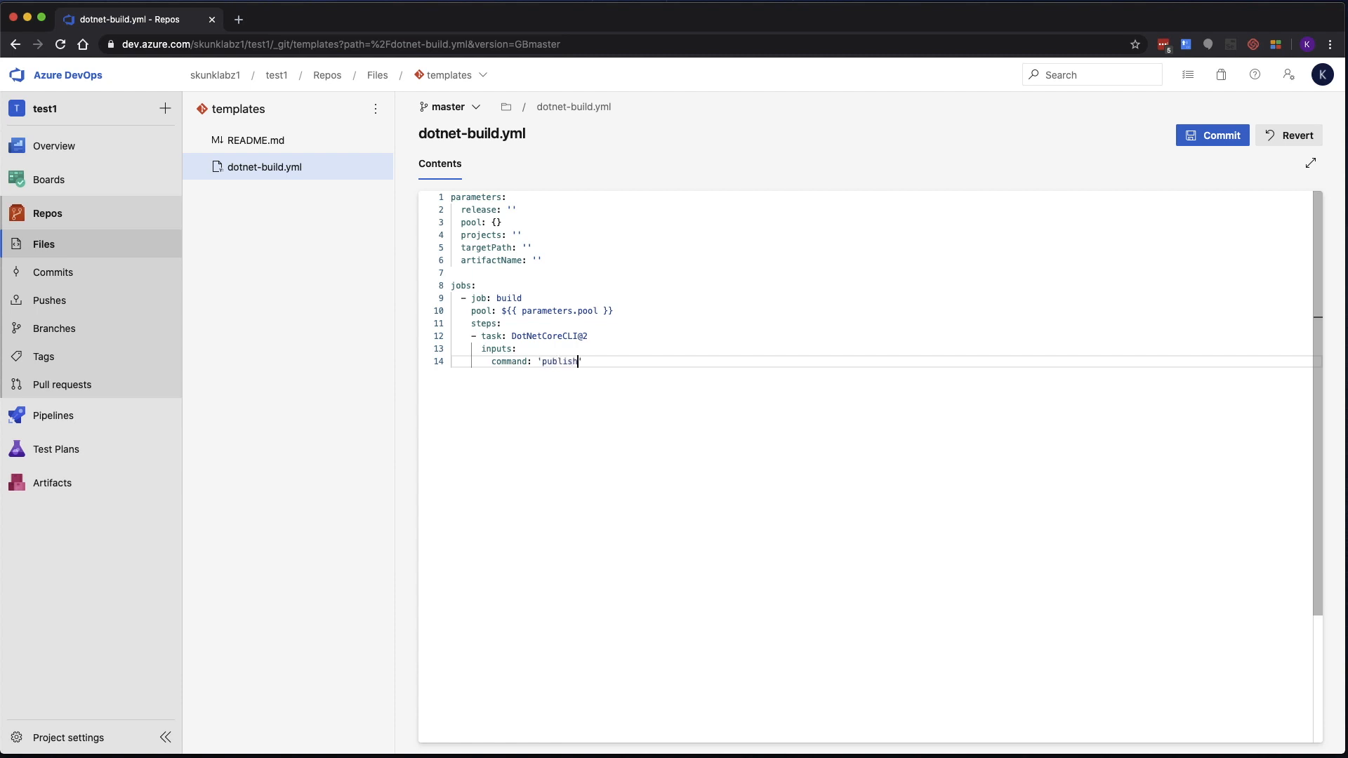
type("'")
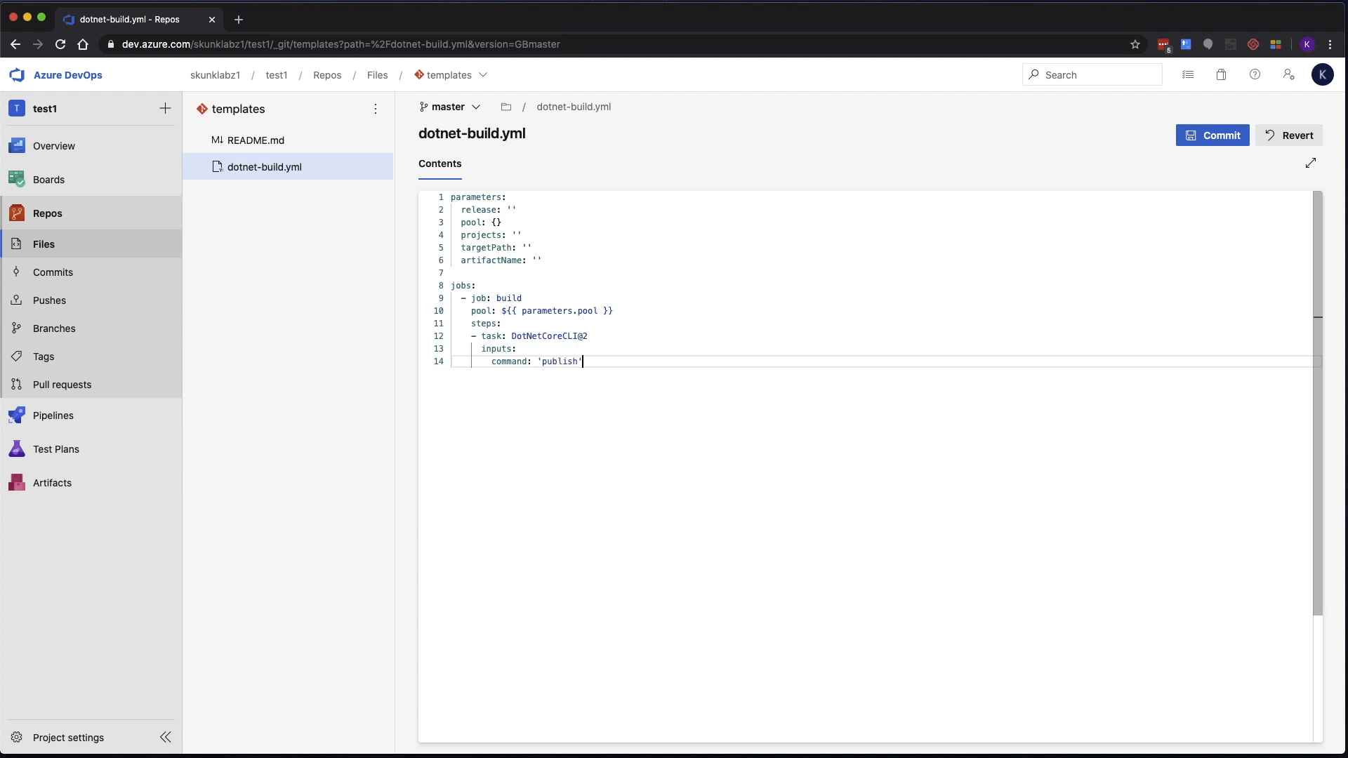
Set projects to ${{ parameters.projects }} and arguments to "--configuration ${{ parameters.release }}".
type("pro")
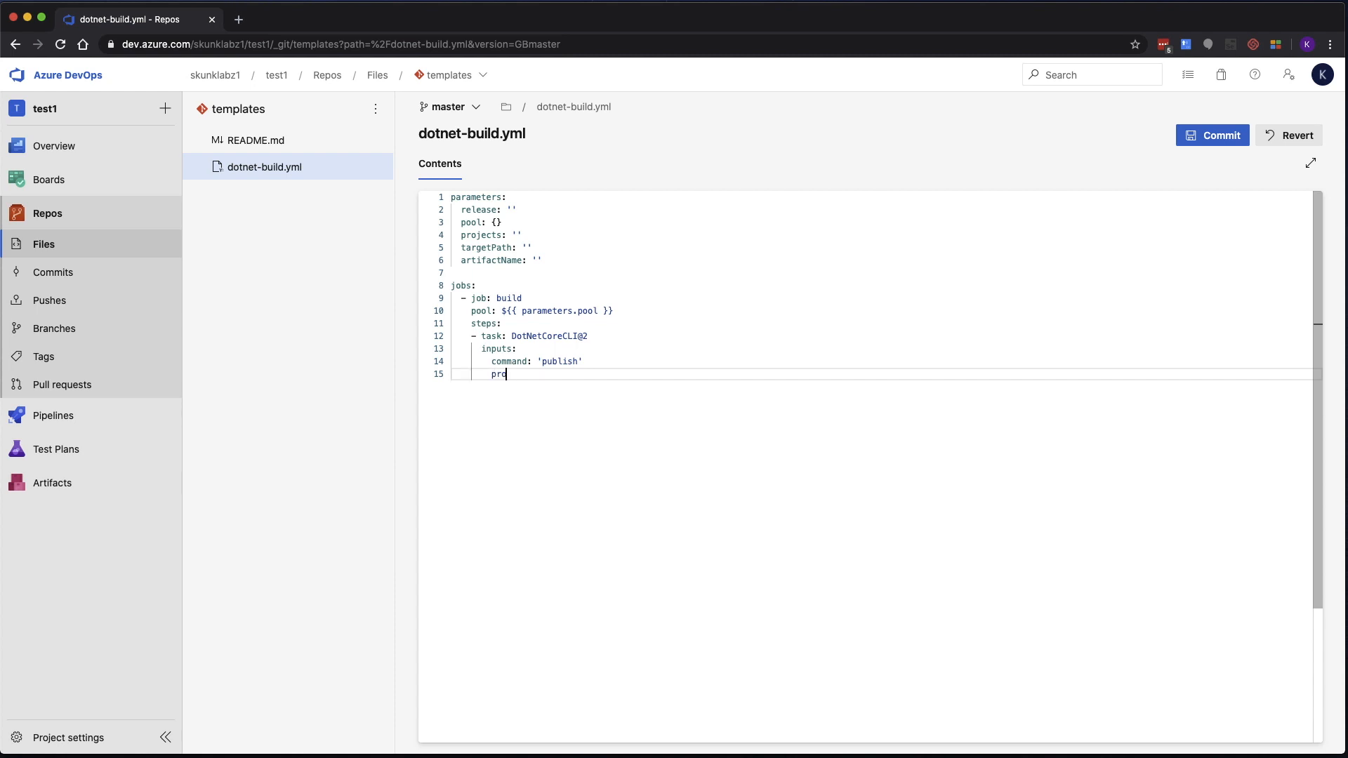
type("jects:")
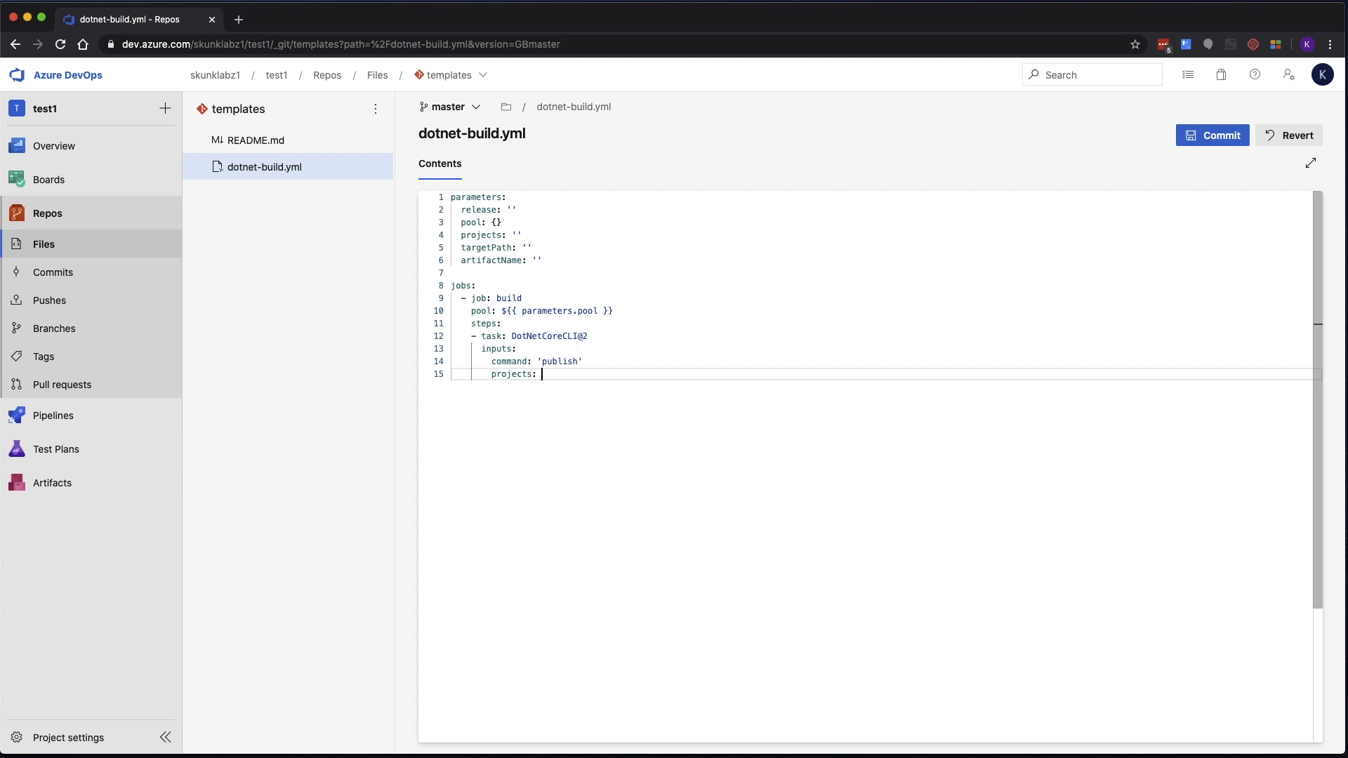
type("${{ }}")
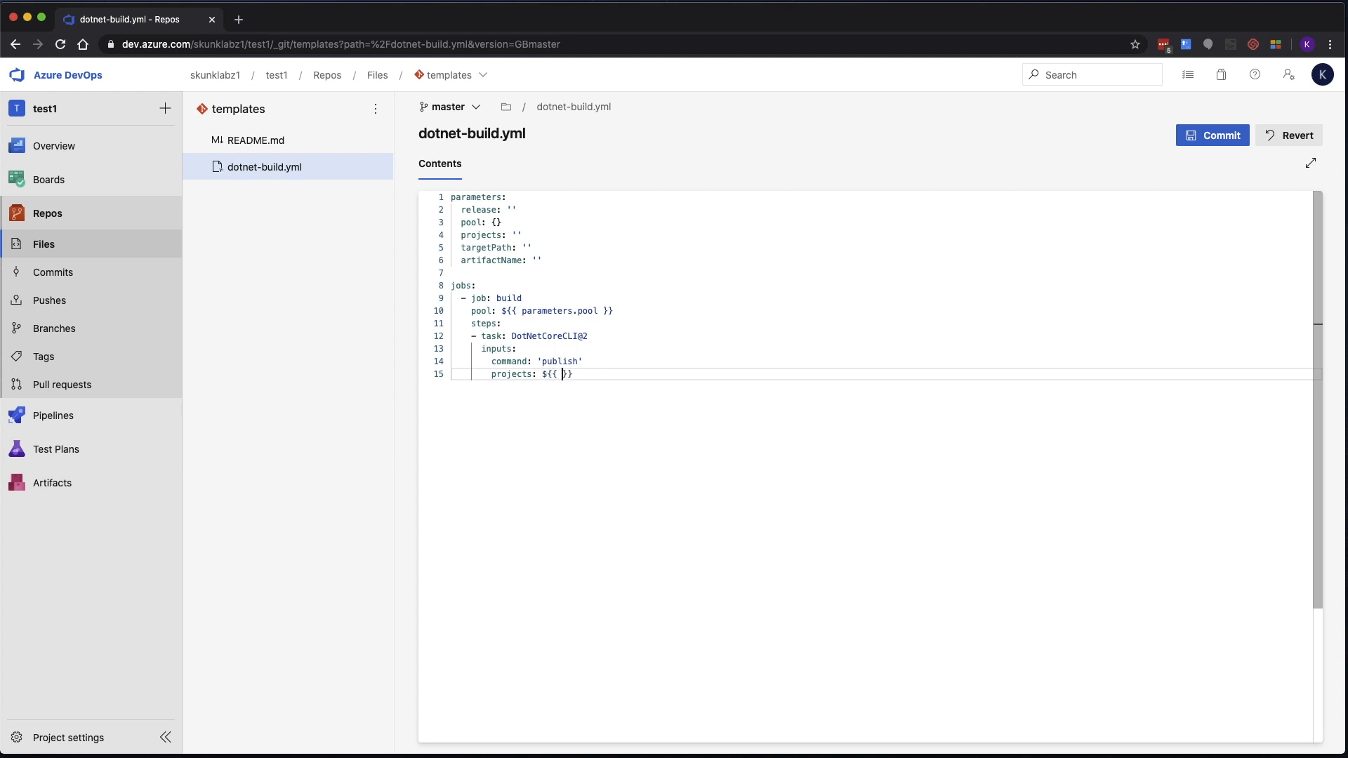
type("parameters.")
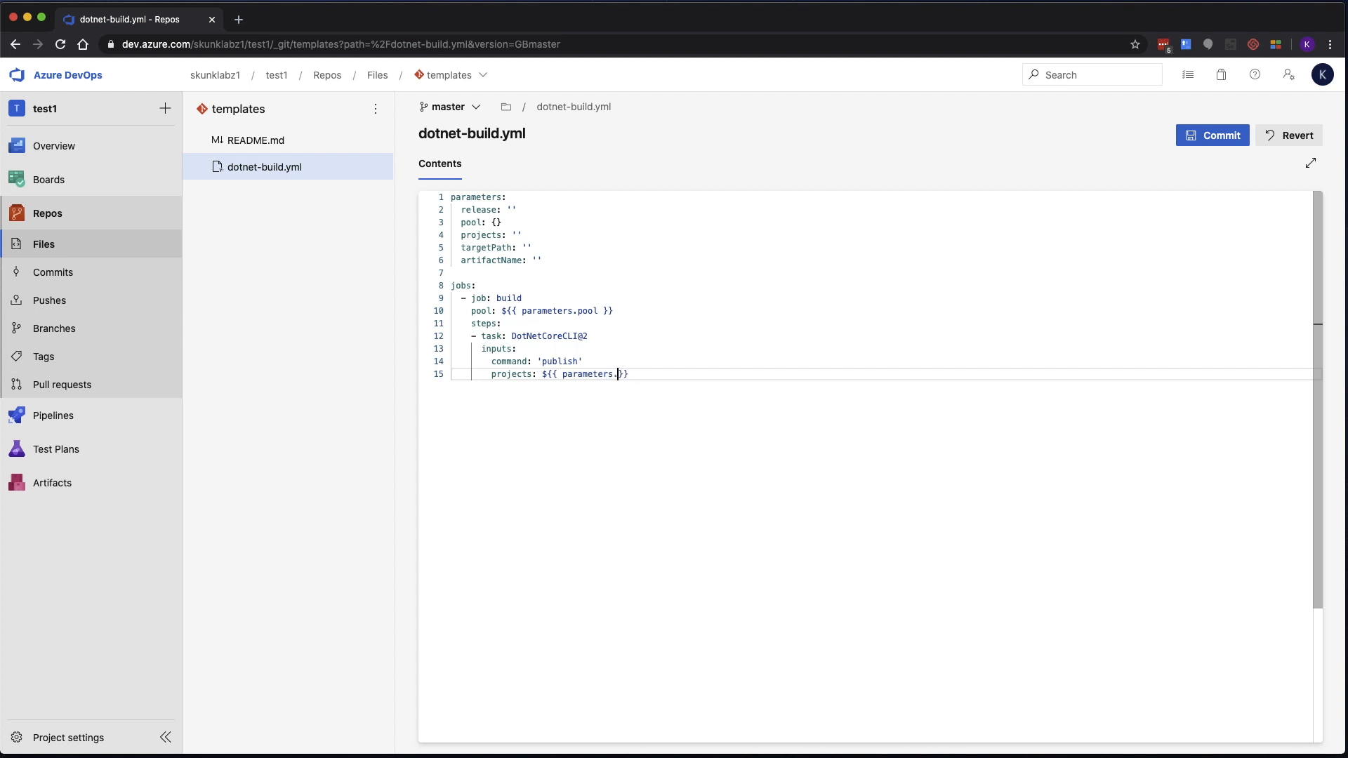
type("projects")
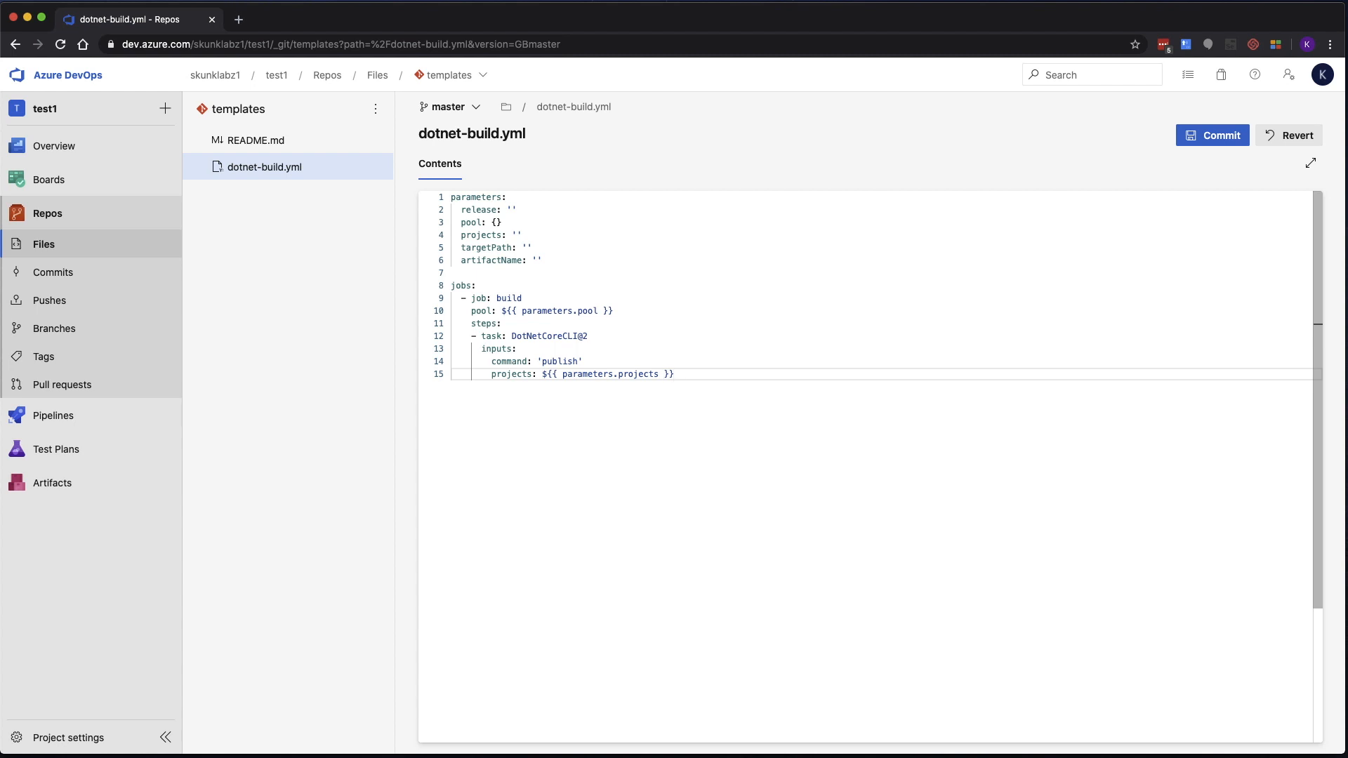
key("enter")
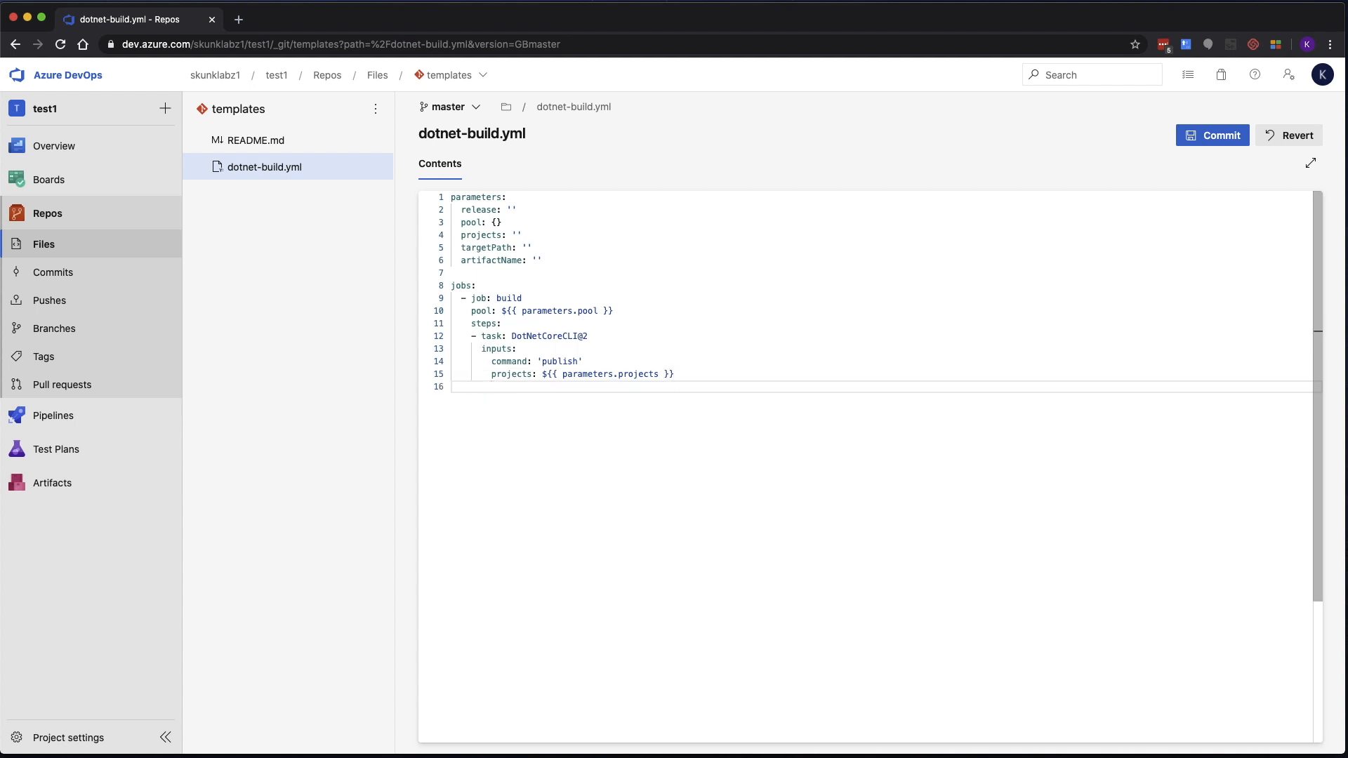
type("arguments: \"--")
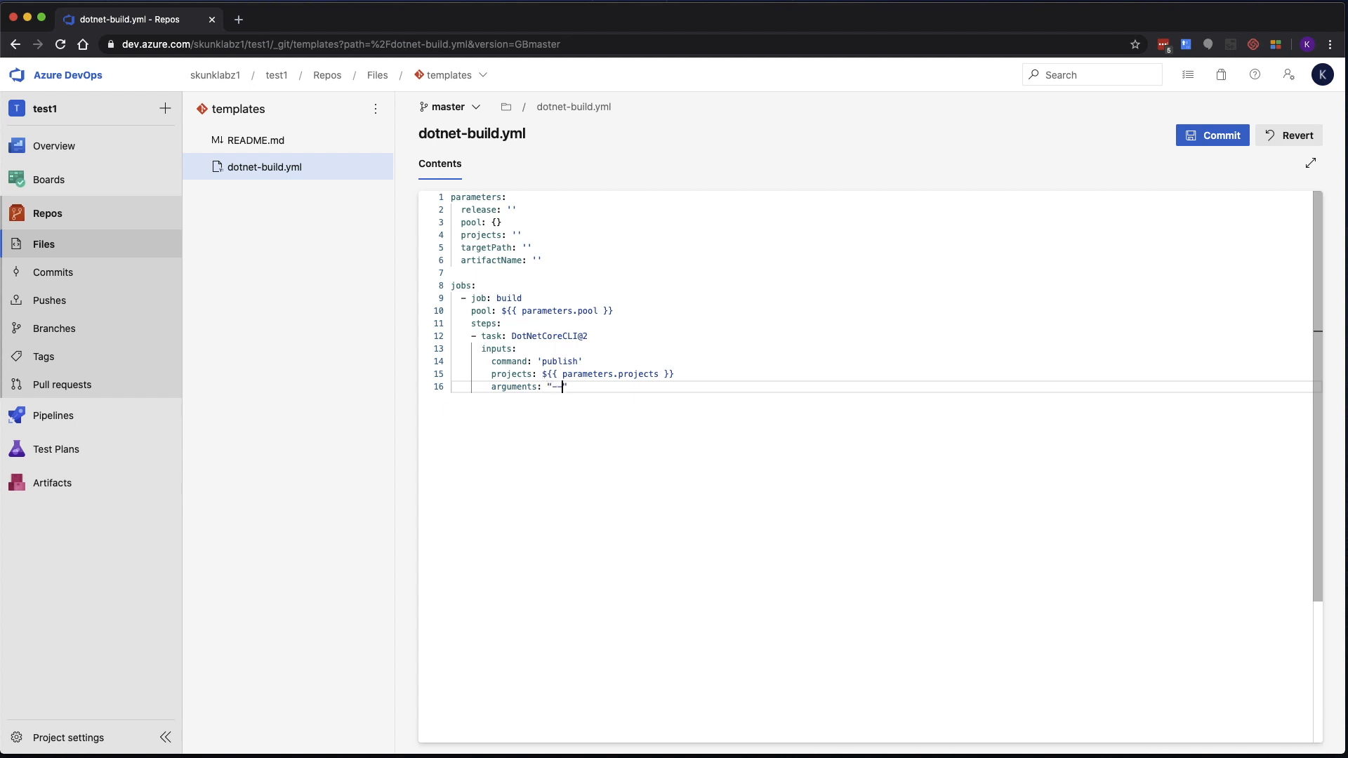
type("configuration")
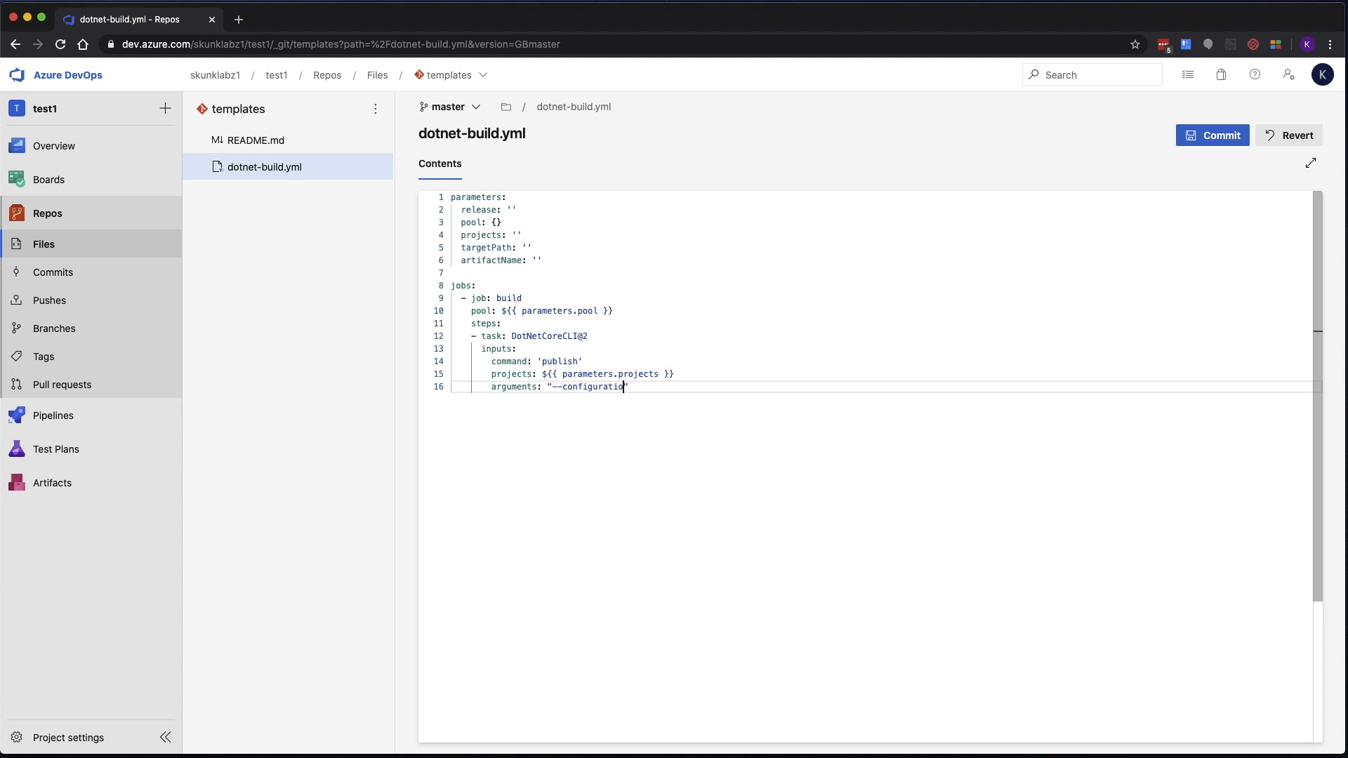
type("n\"")
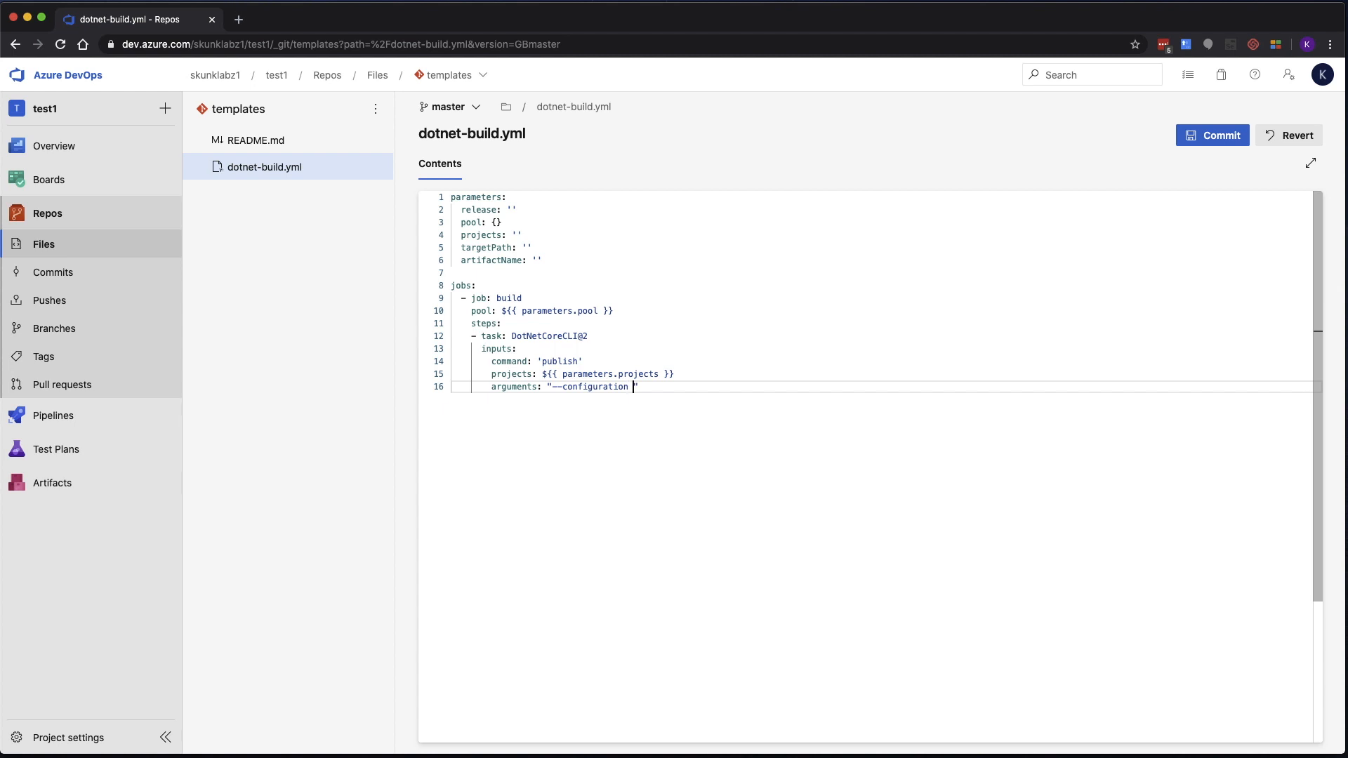
type("$")
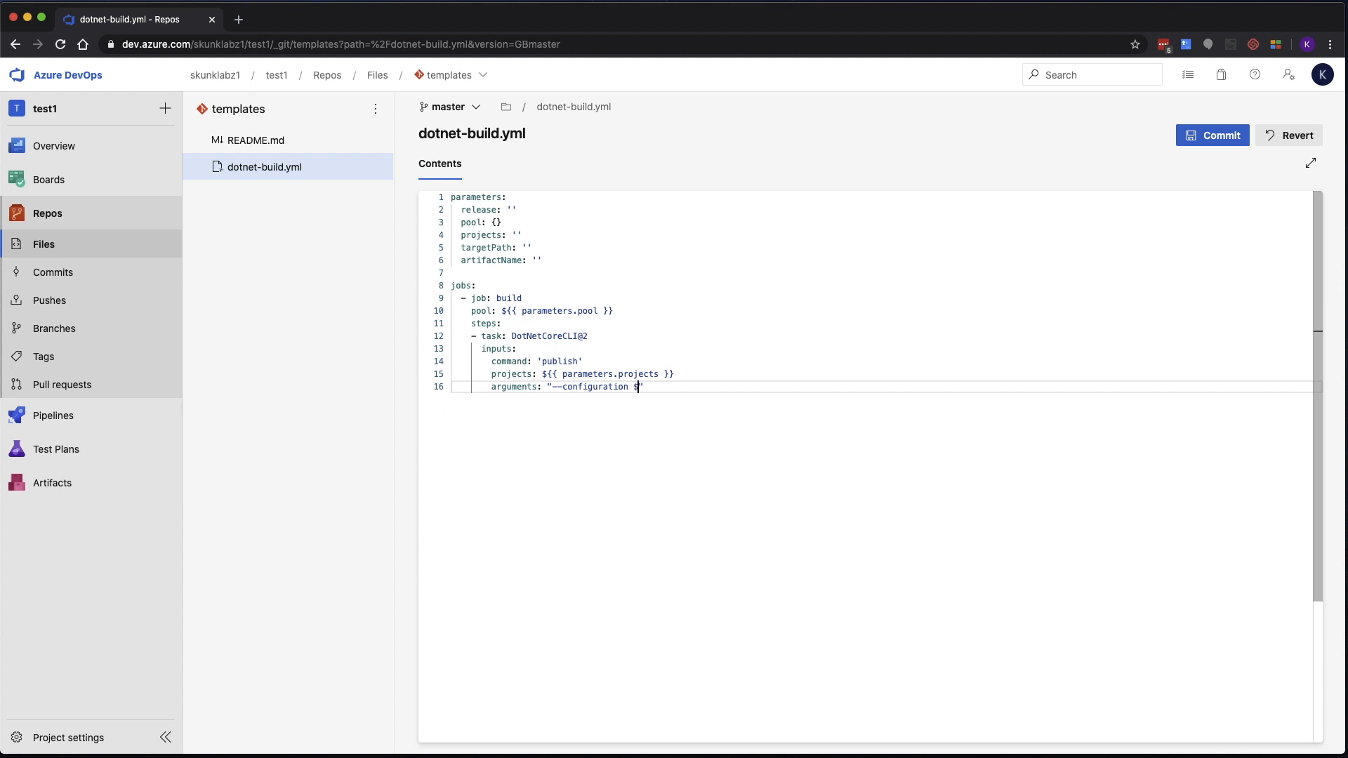
type("{{")
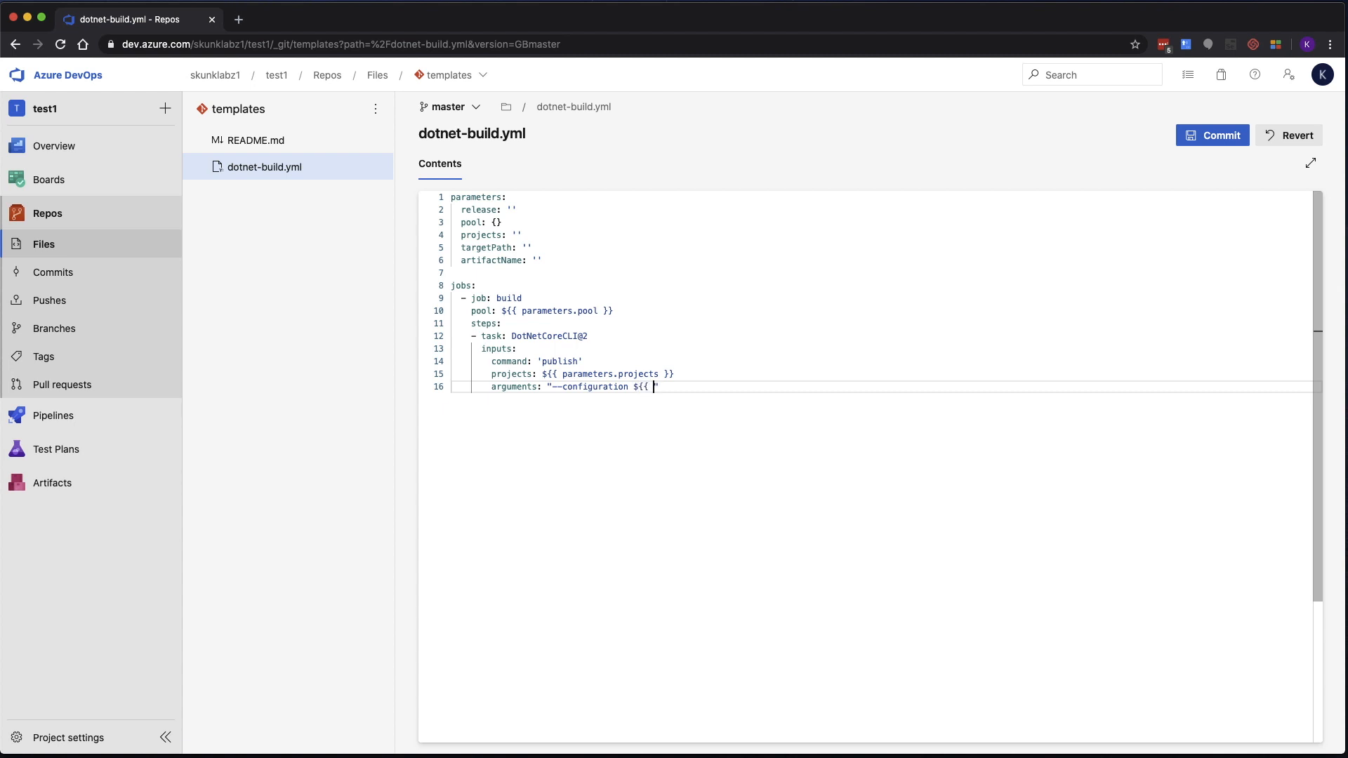
type("parameters.release")
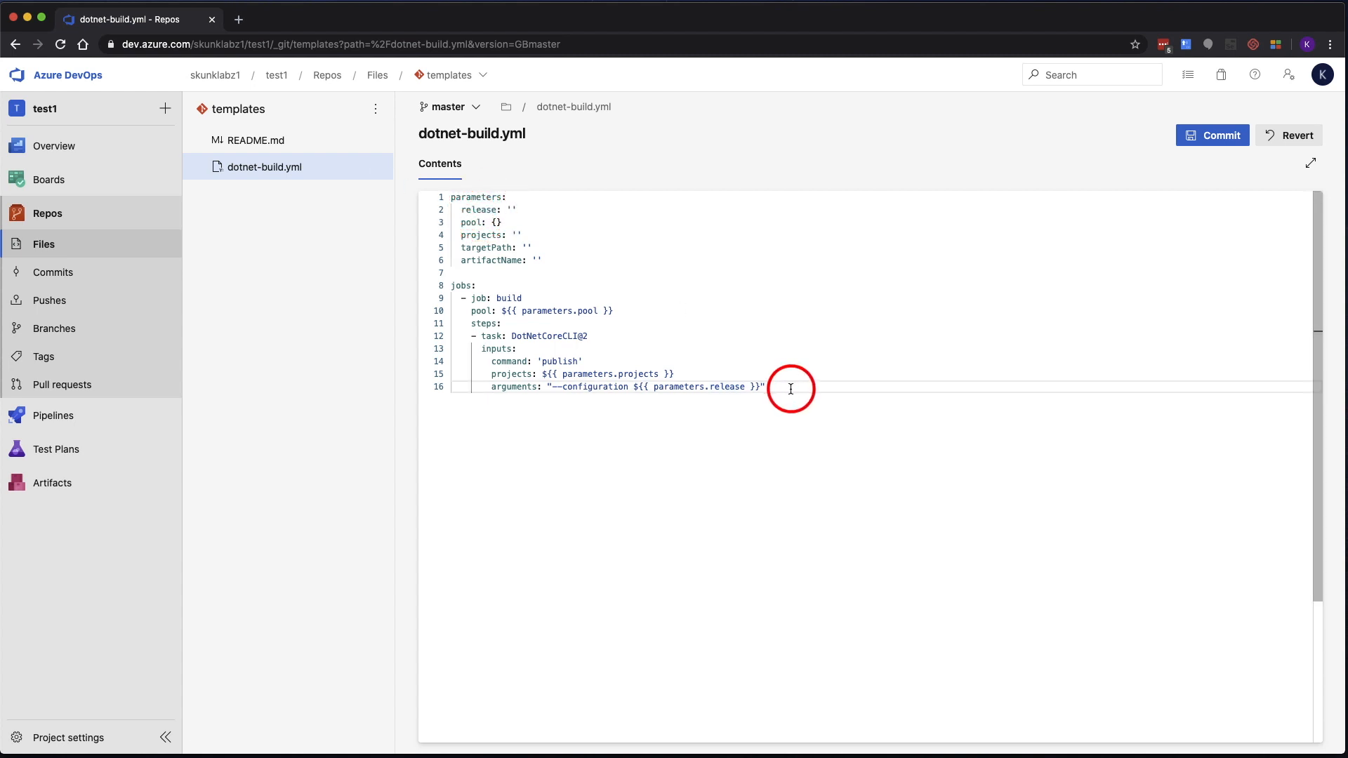
key("enter")
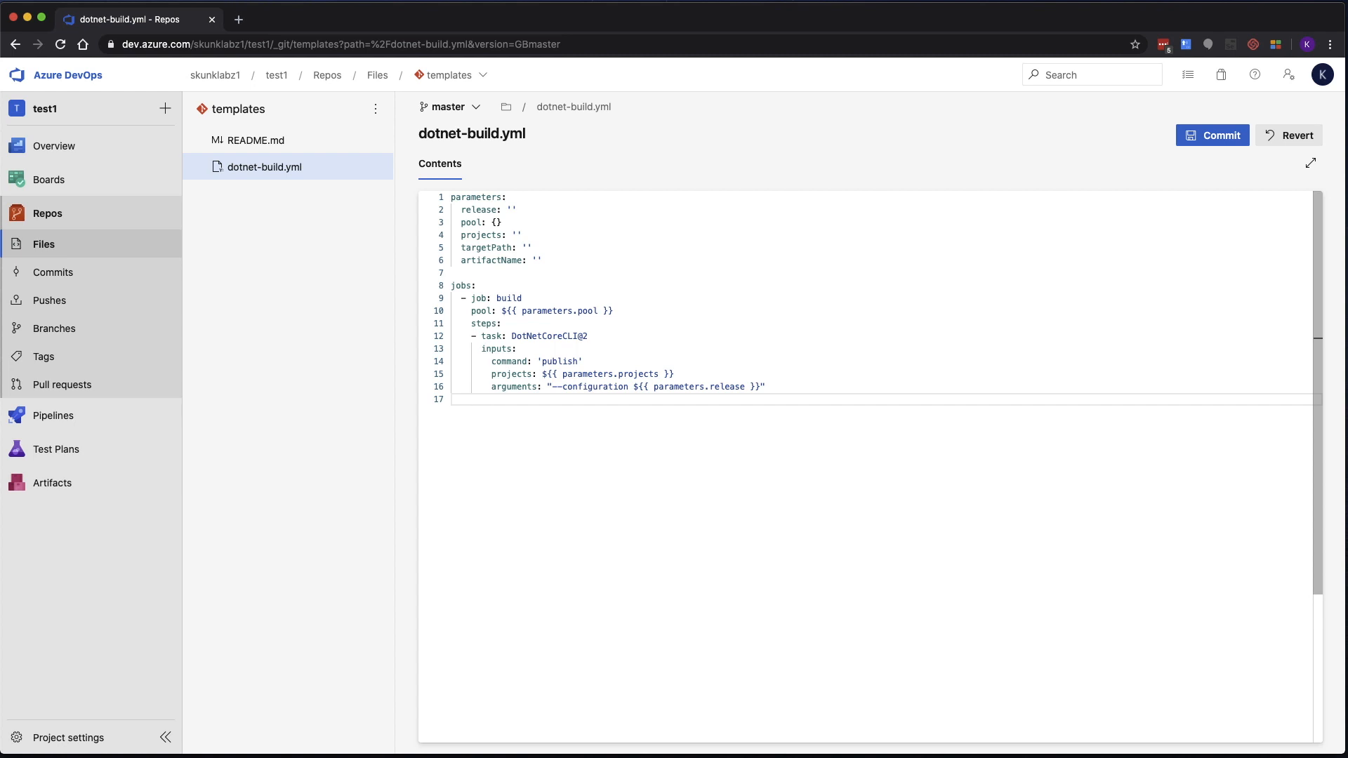
Add a PublishPipelineArtifact@1 task with an inputs block.
type("- task")
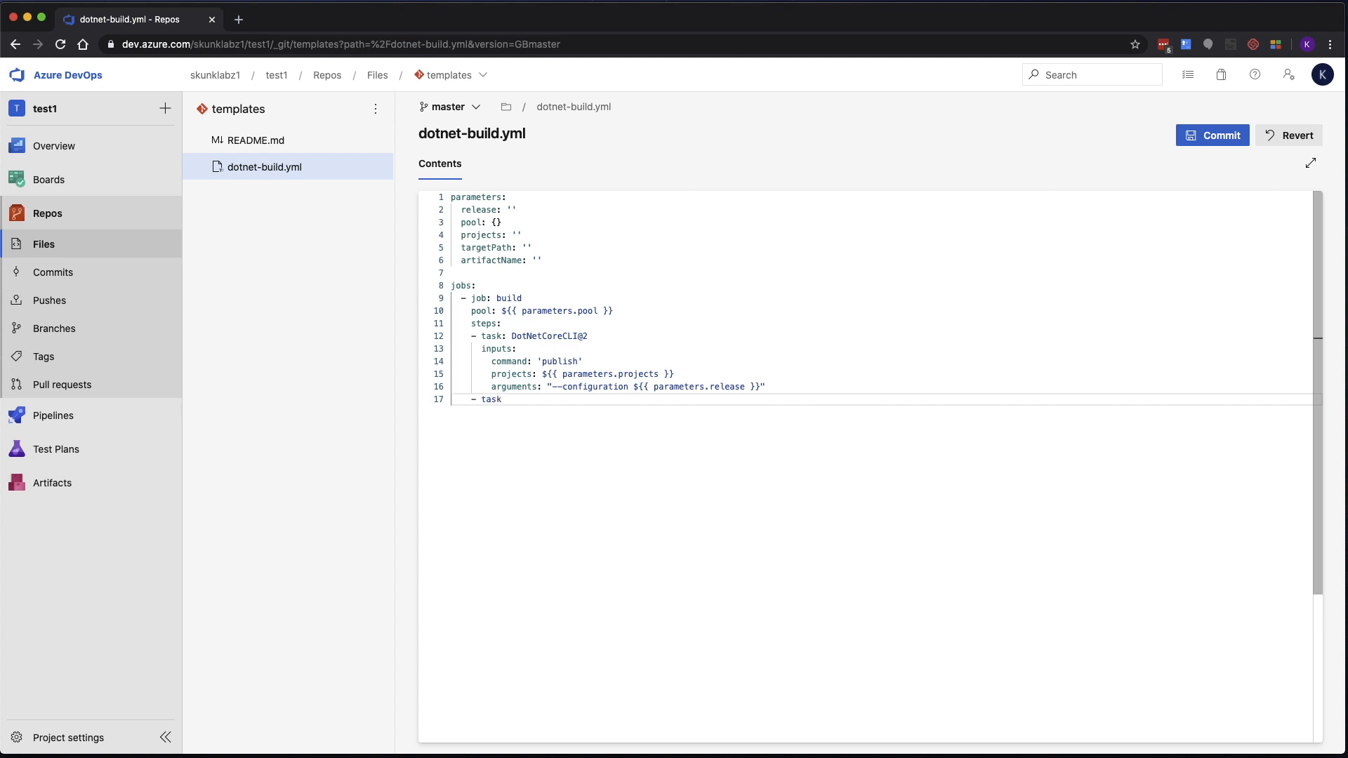
type(":")
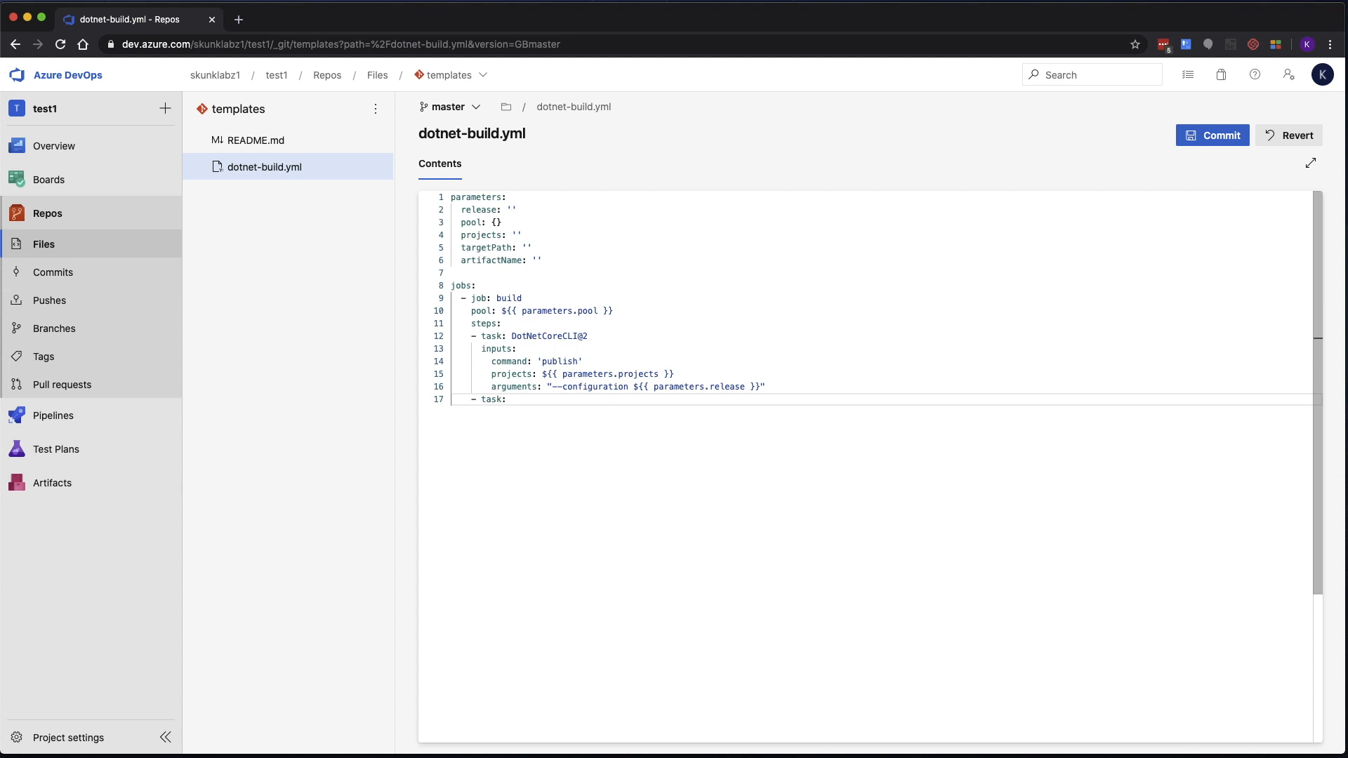
type("Publis")
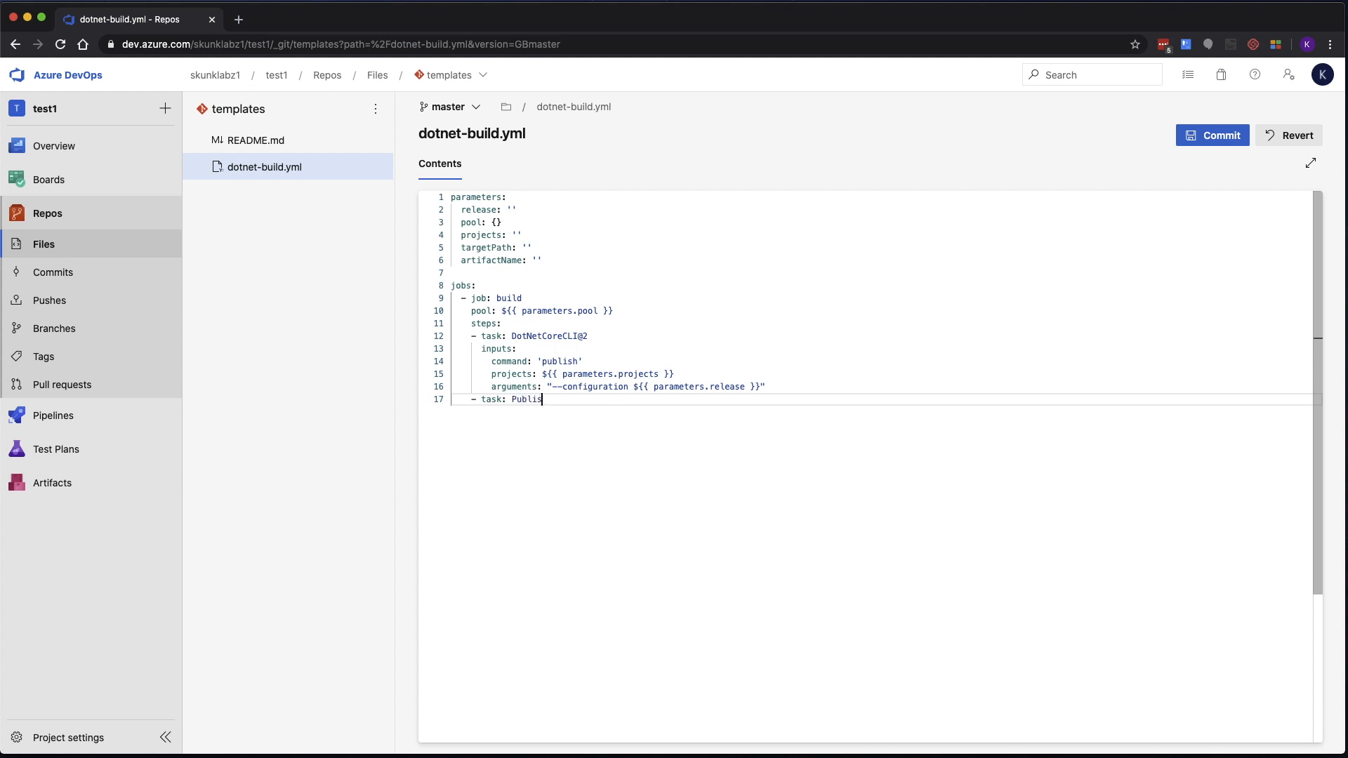
type("hPipeline")
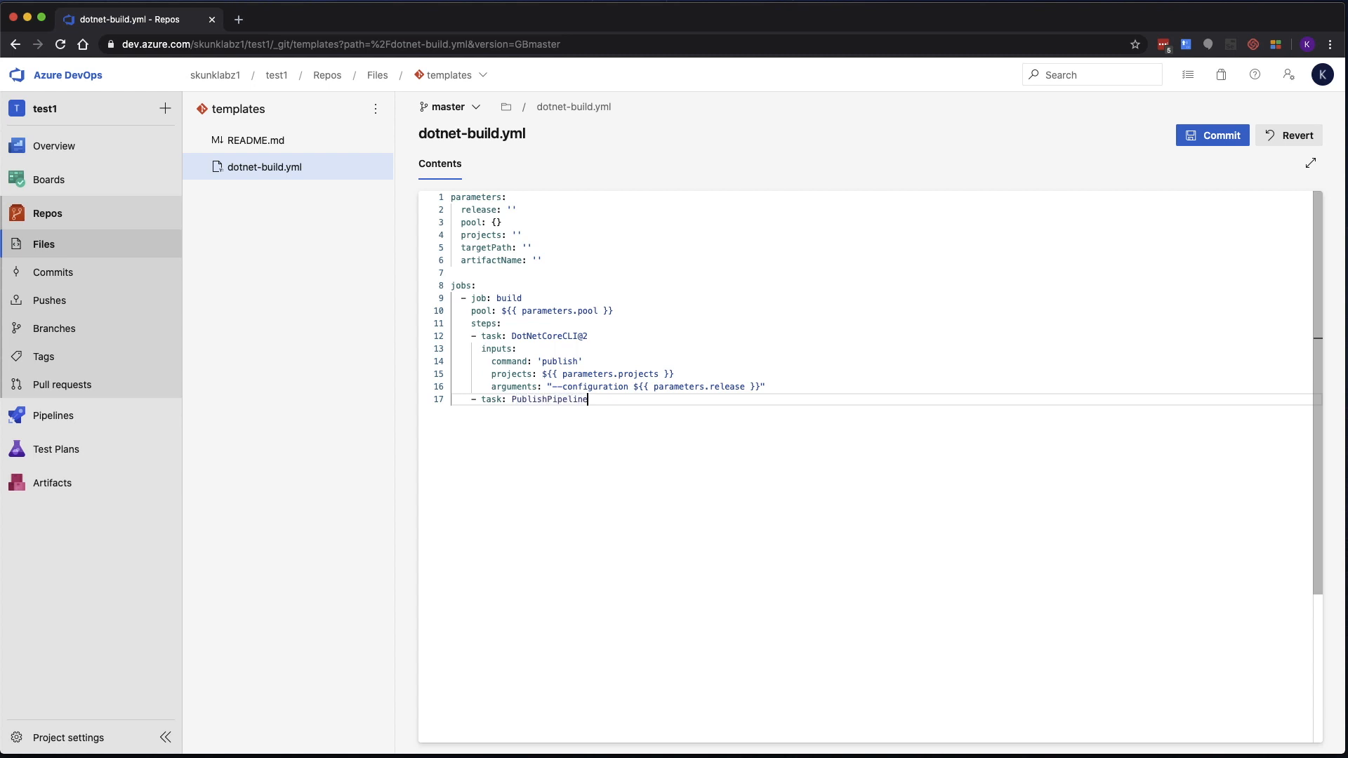
type("Ar")
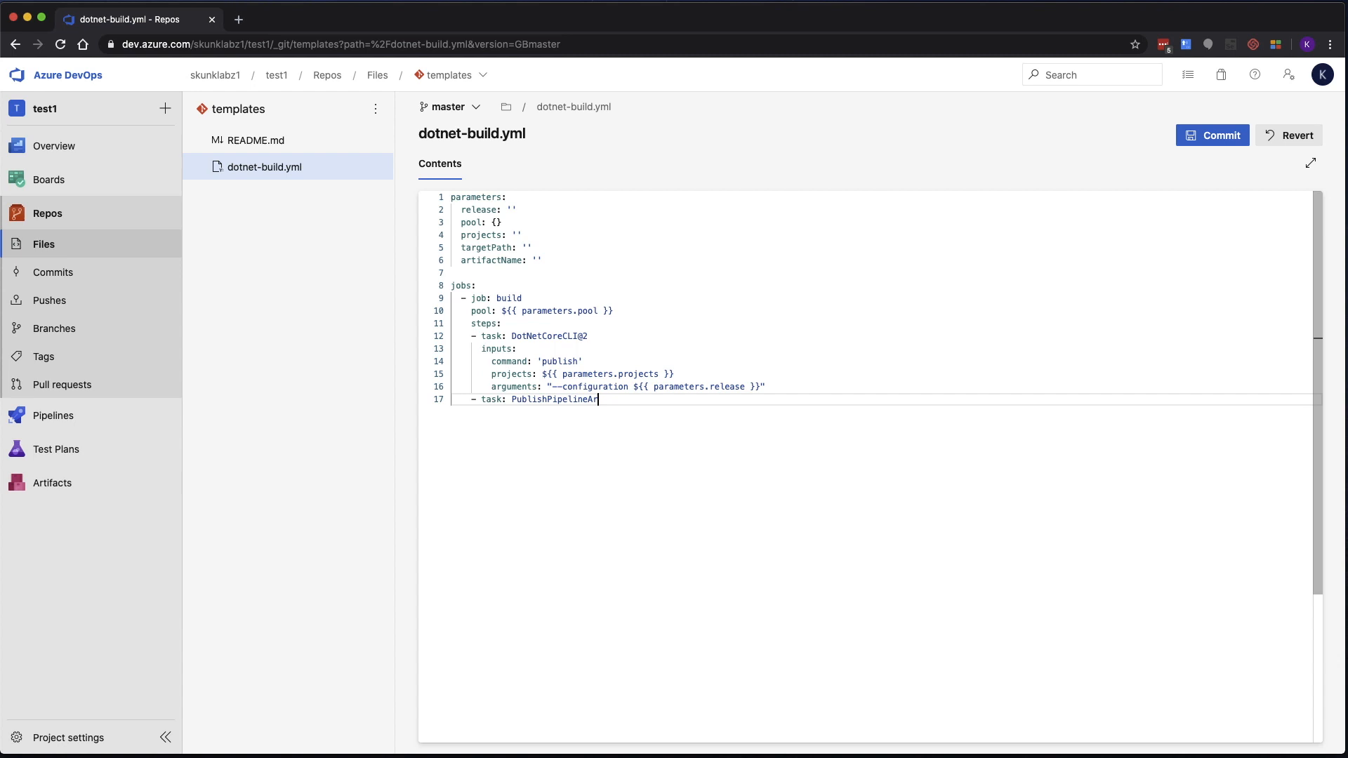
type("tfica")
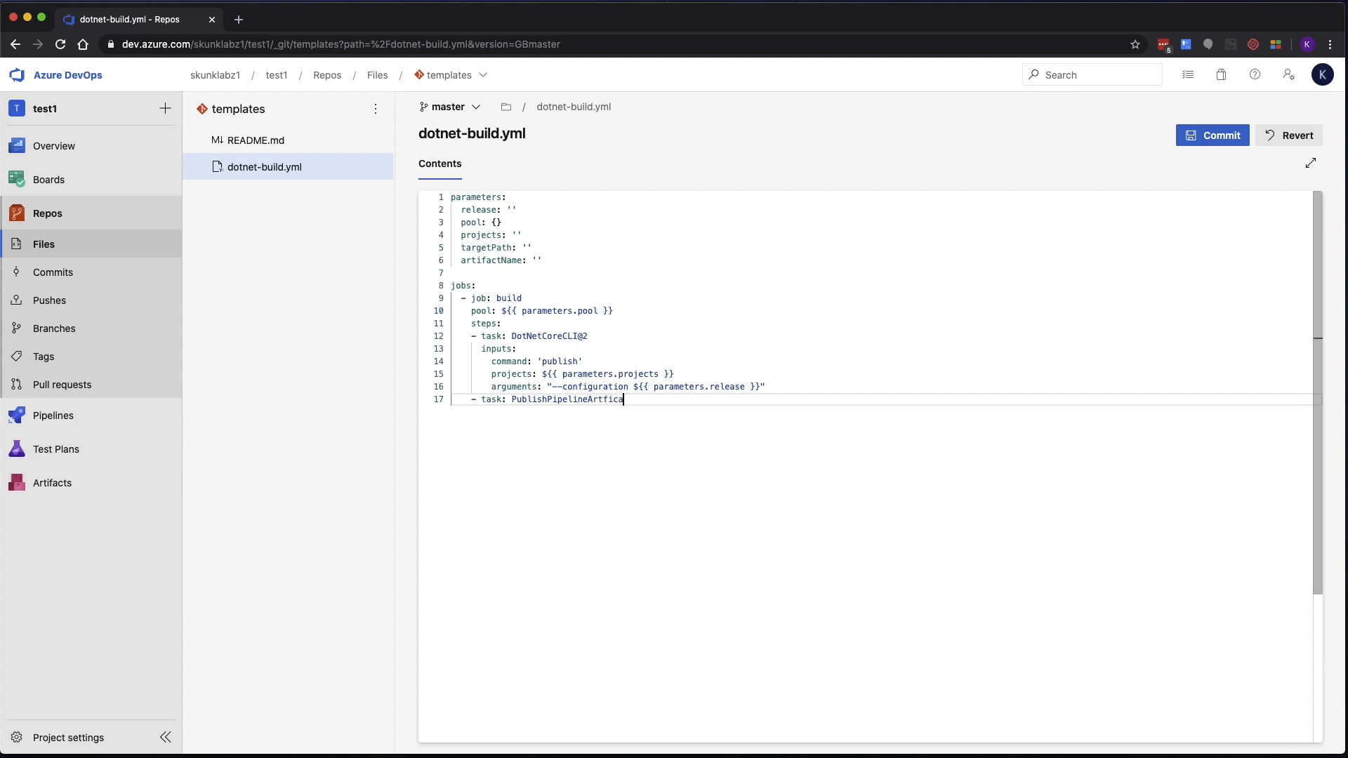
type("t")
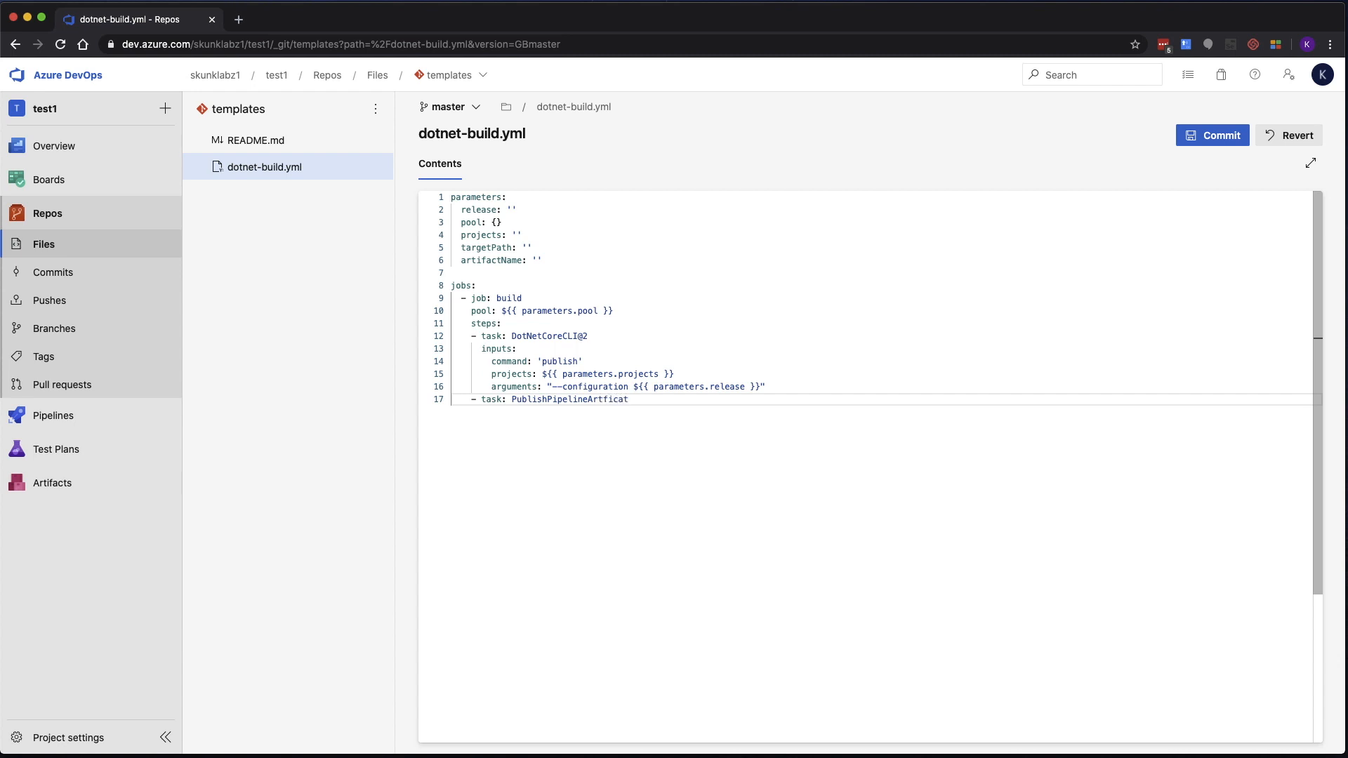
type("@1")
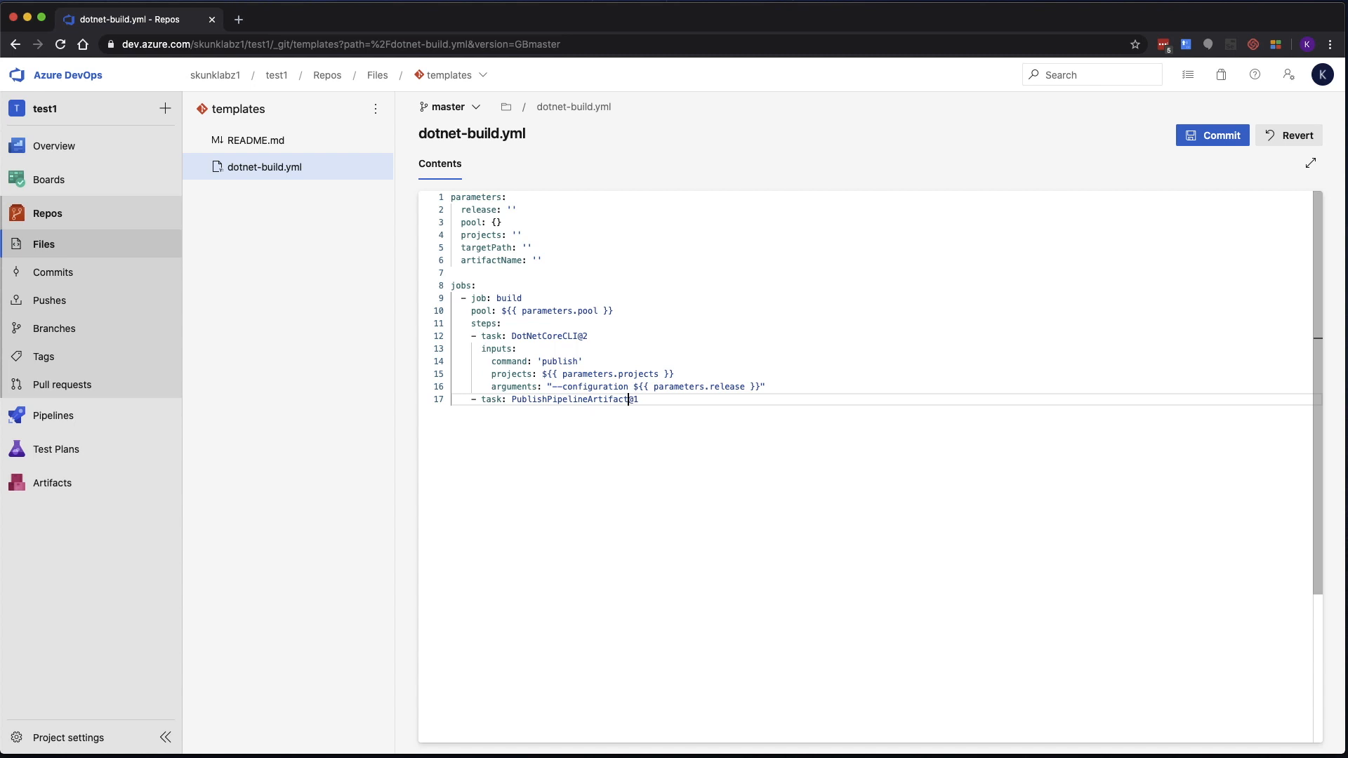
type("@")
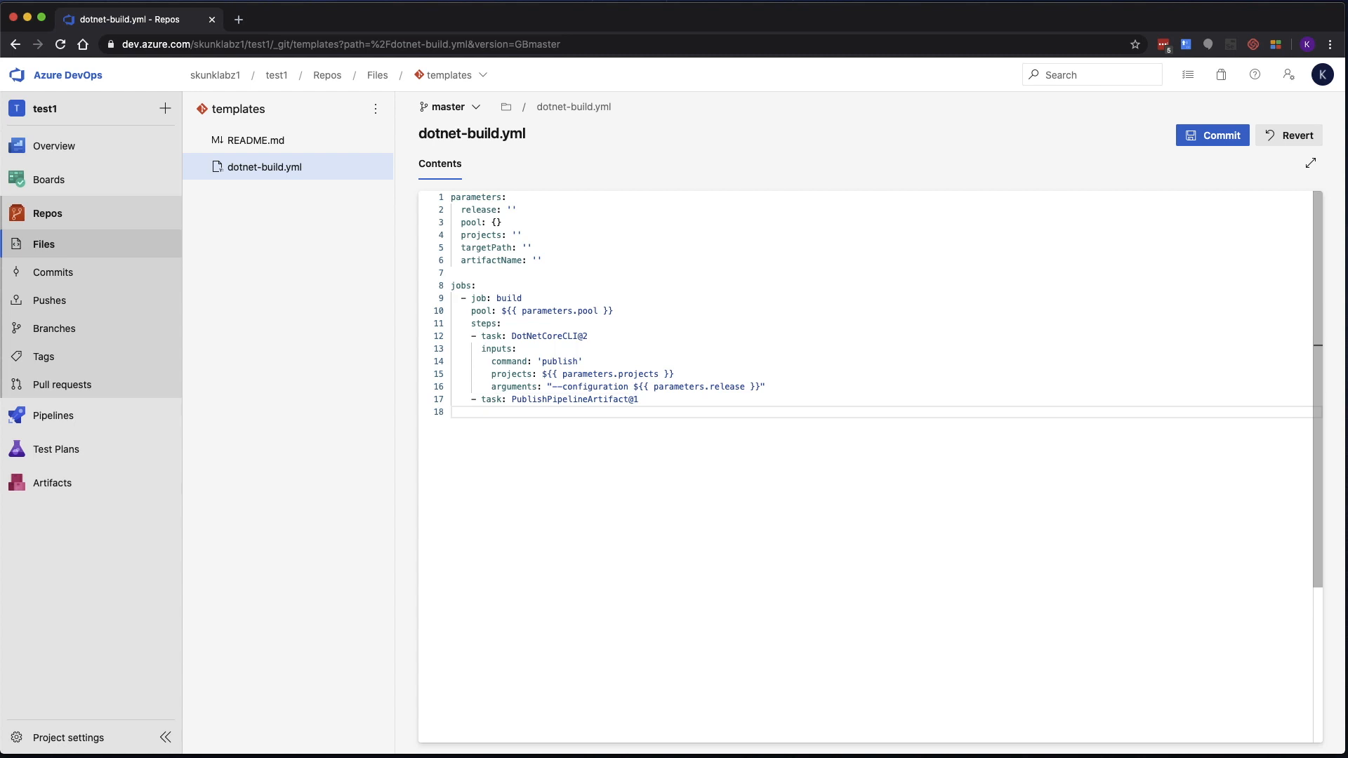
type("inputs:")
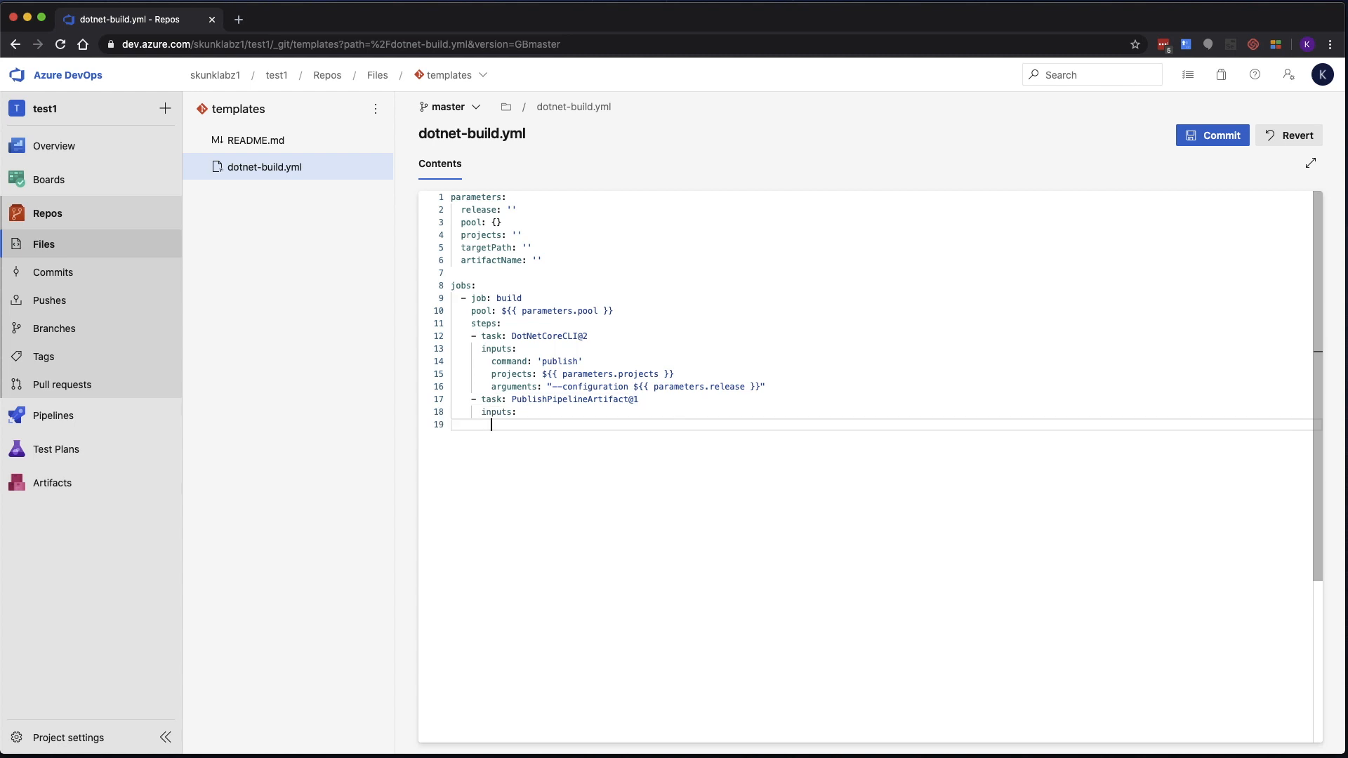
Set targetPath and ArtifactName inputs from ${{ parameters.* }} expressions.
type("targetPat")
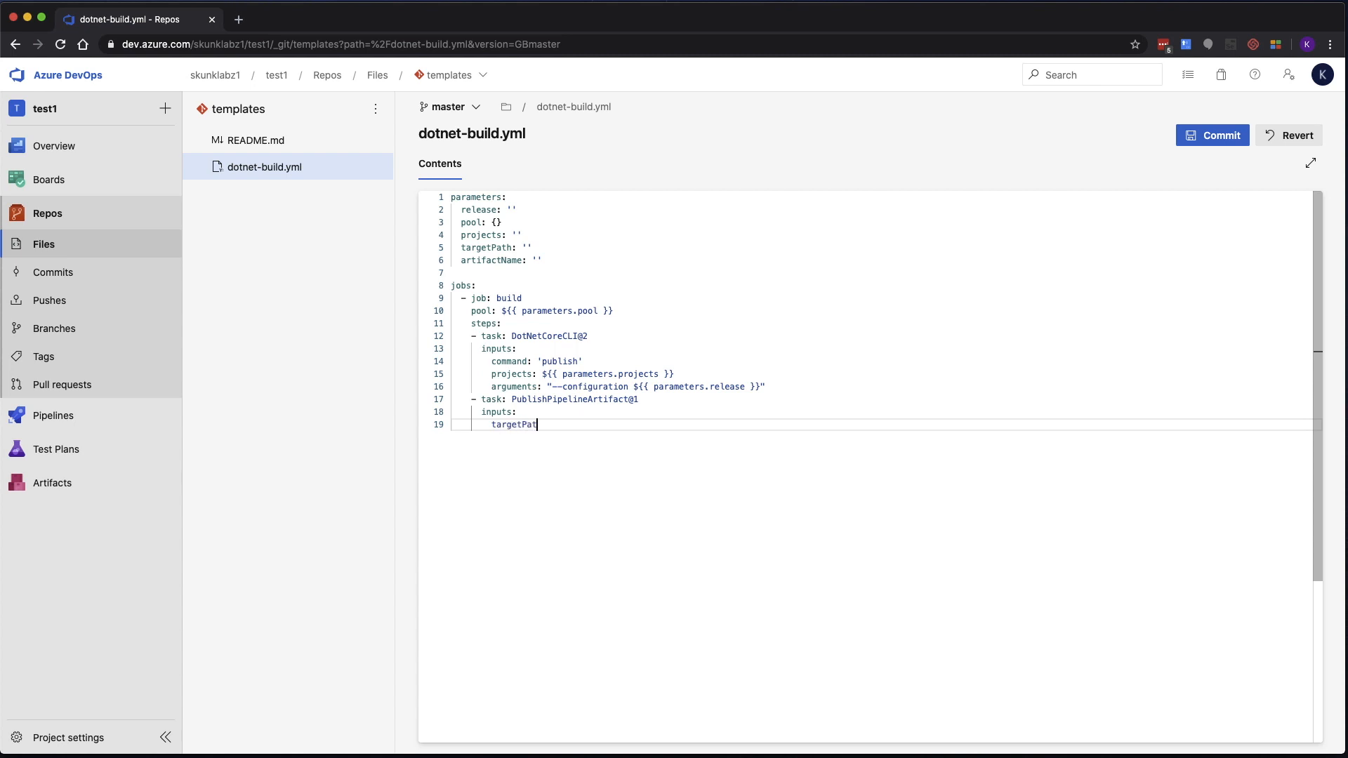
type("h:")
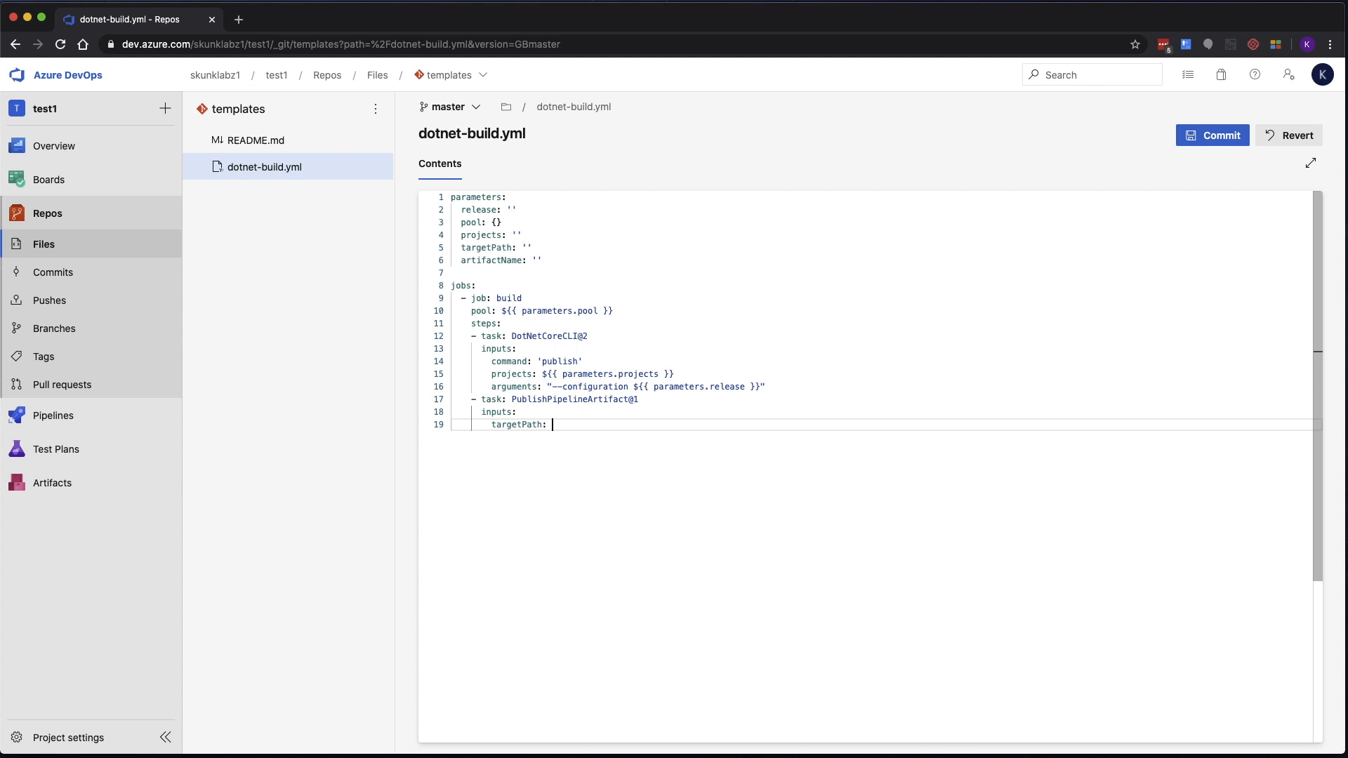
type("${{  }}")
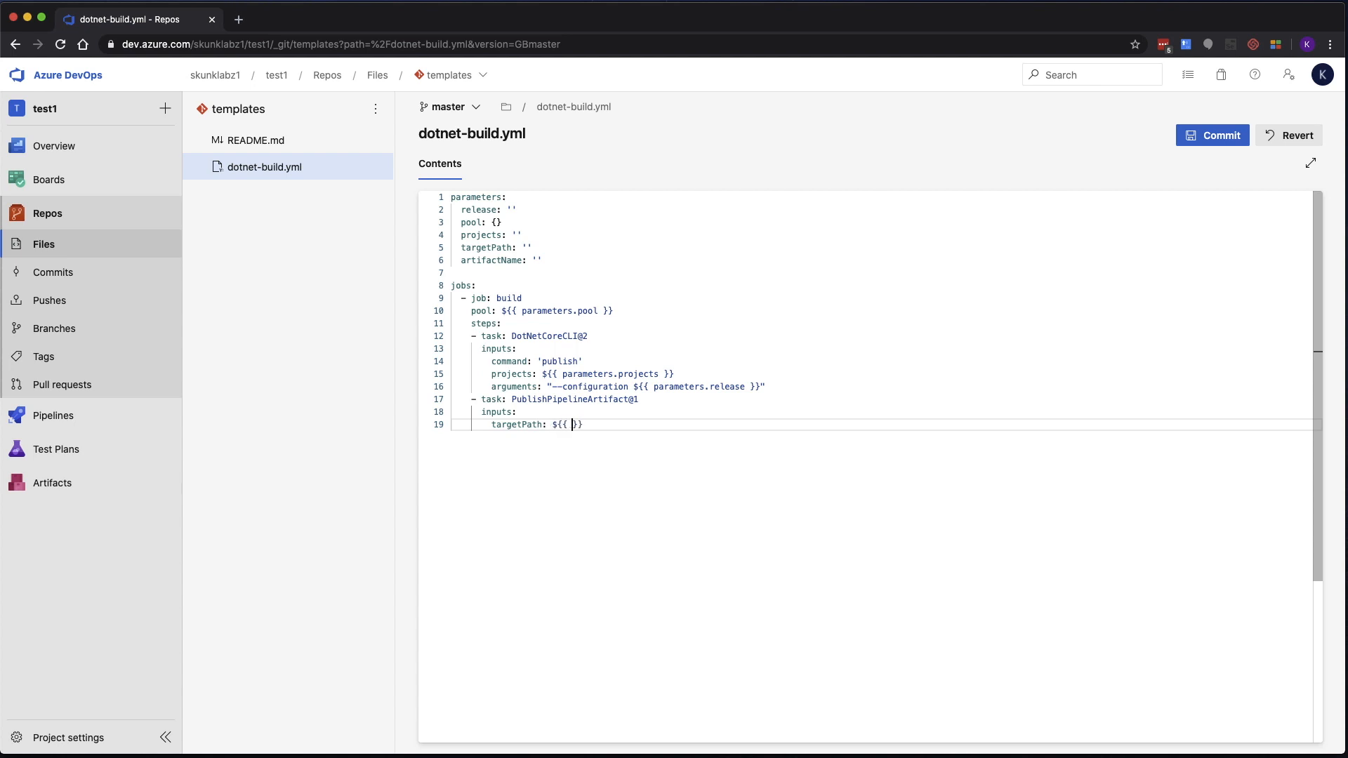
type("parameters.")
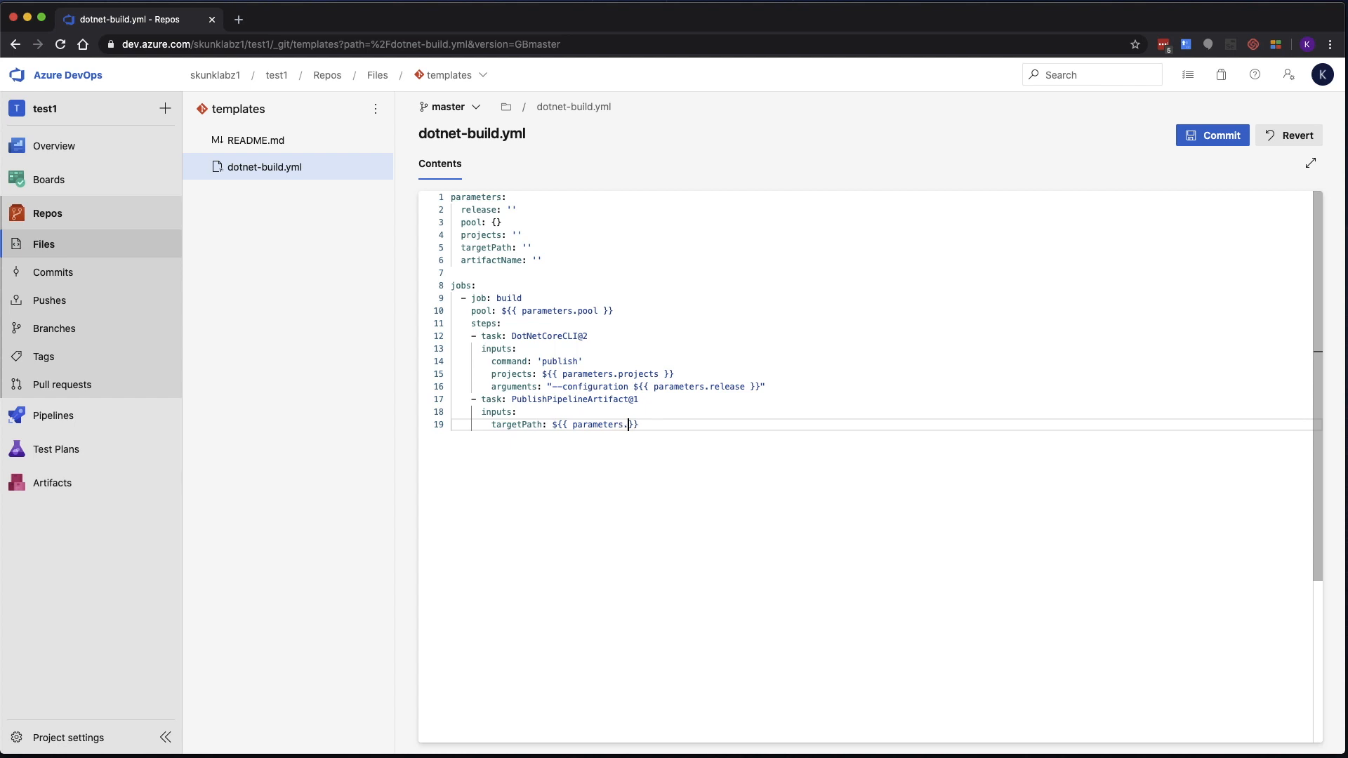
type("release")
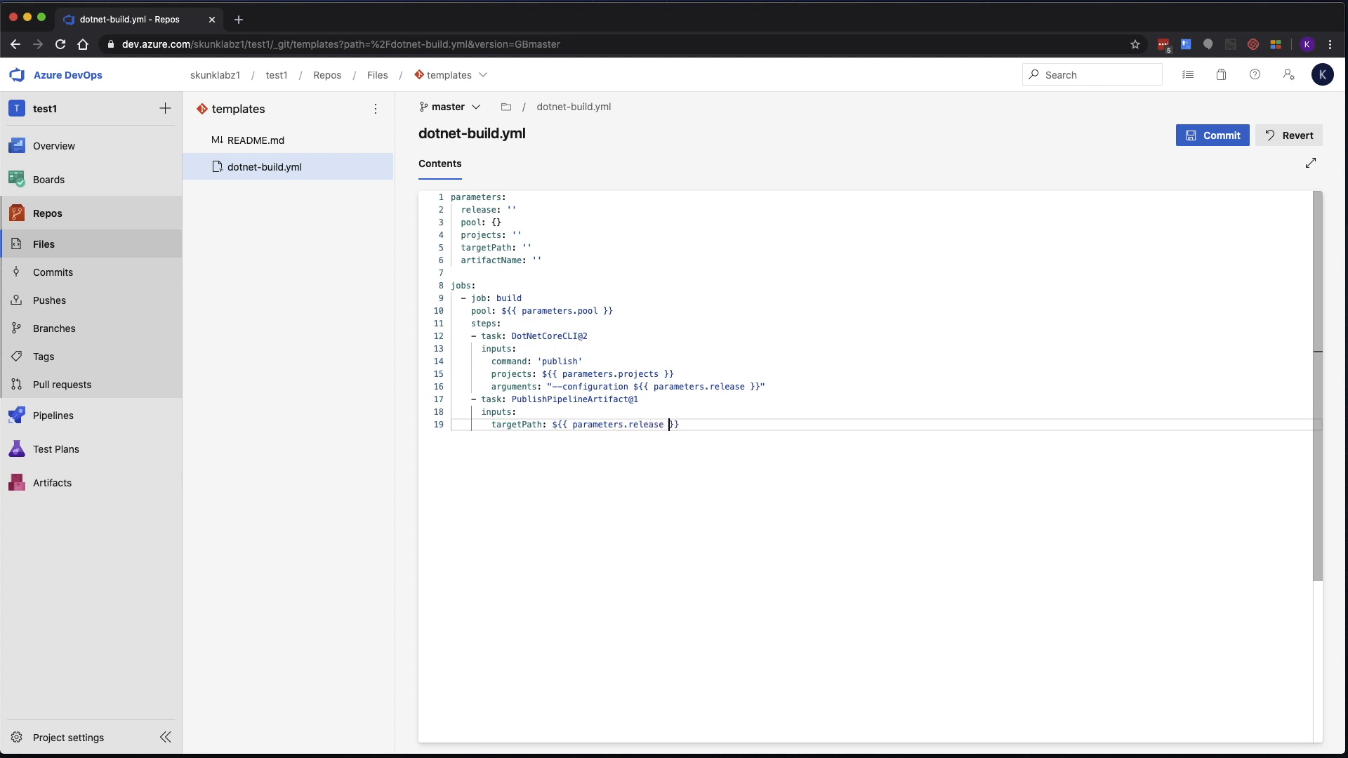
key("Enter")
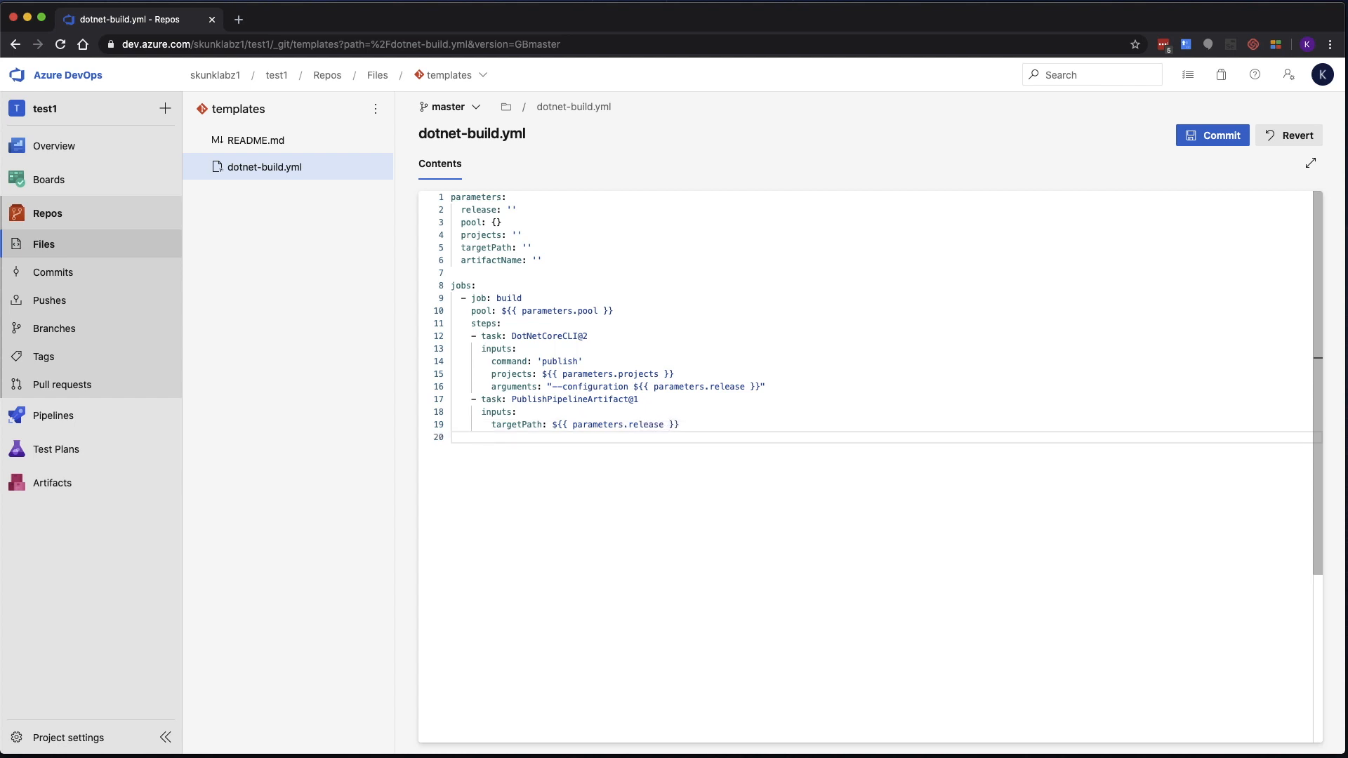
type("Artifac")
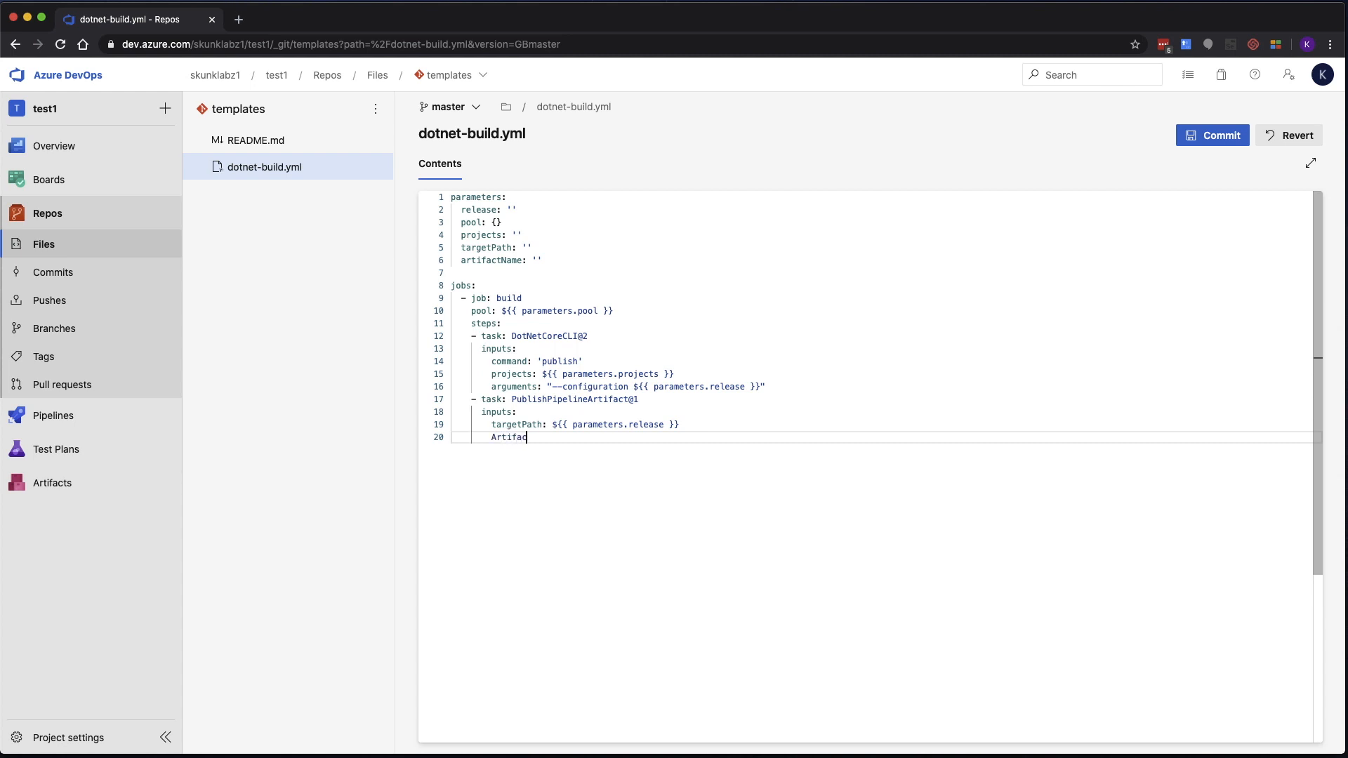
type("tName: ${{ par")
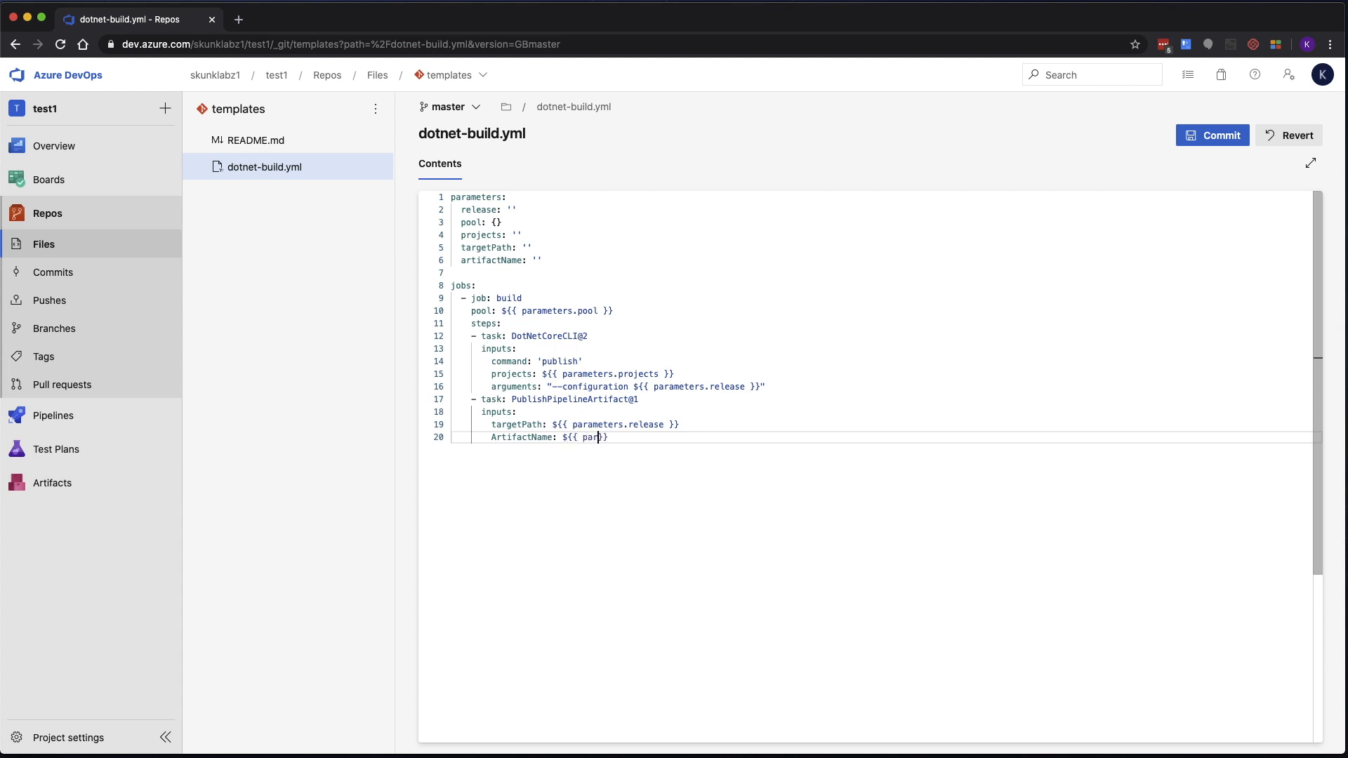
type("ameters.")
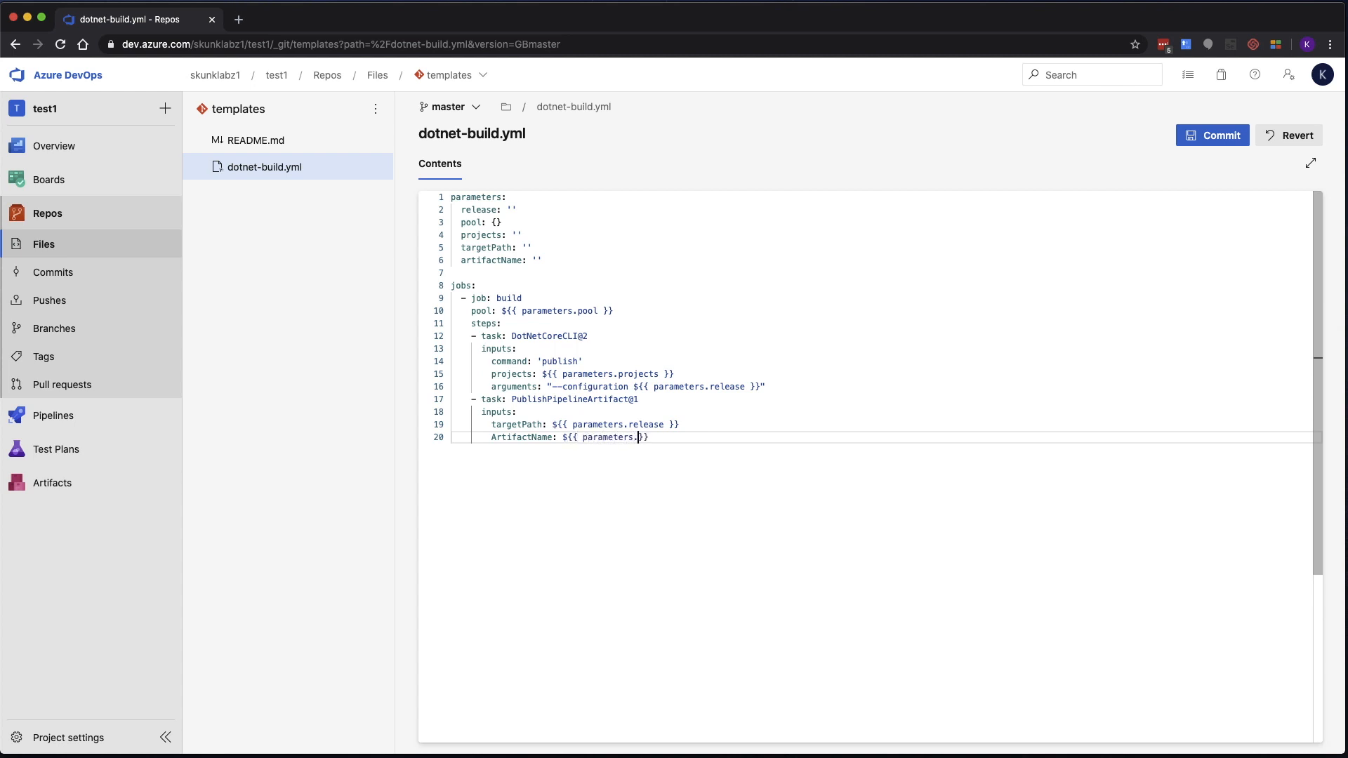
type("artifactName")
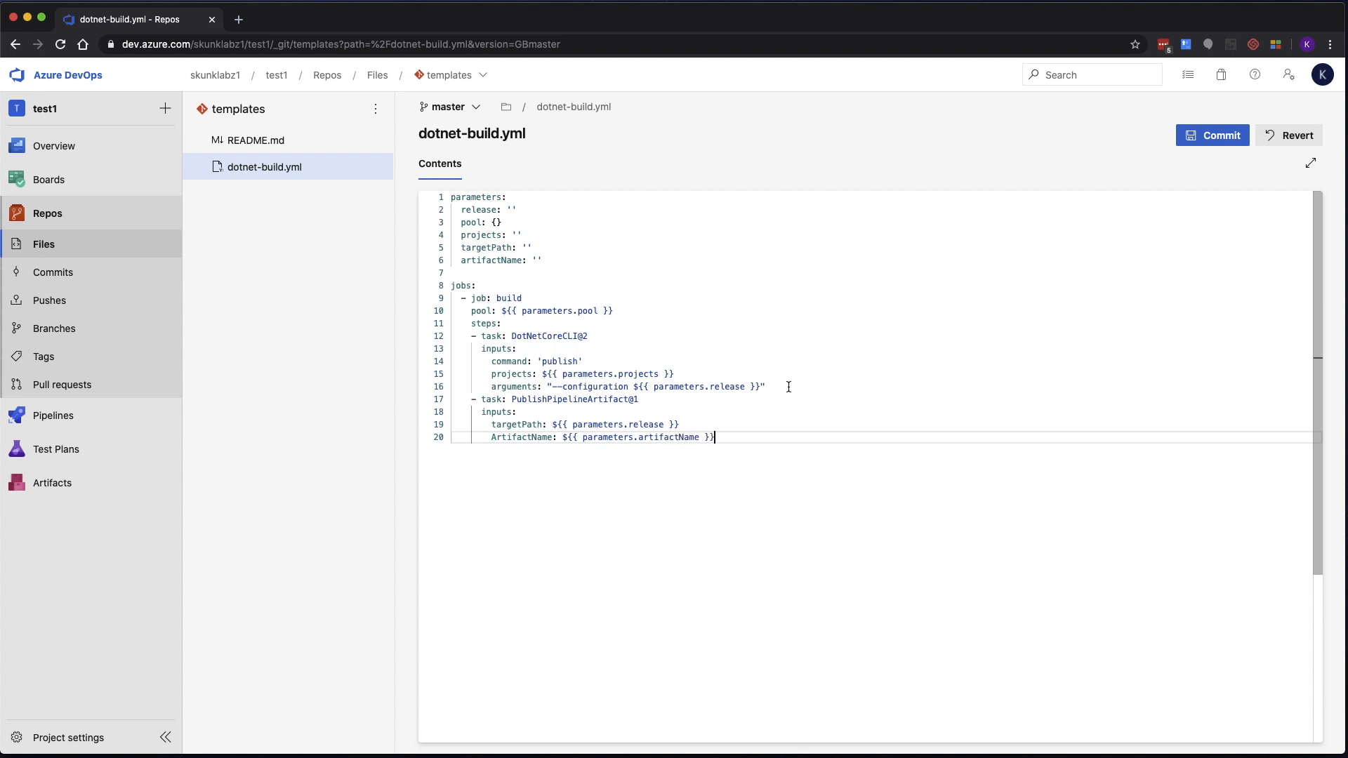
mouse_move(586, 311)
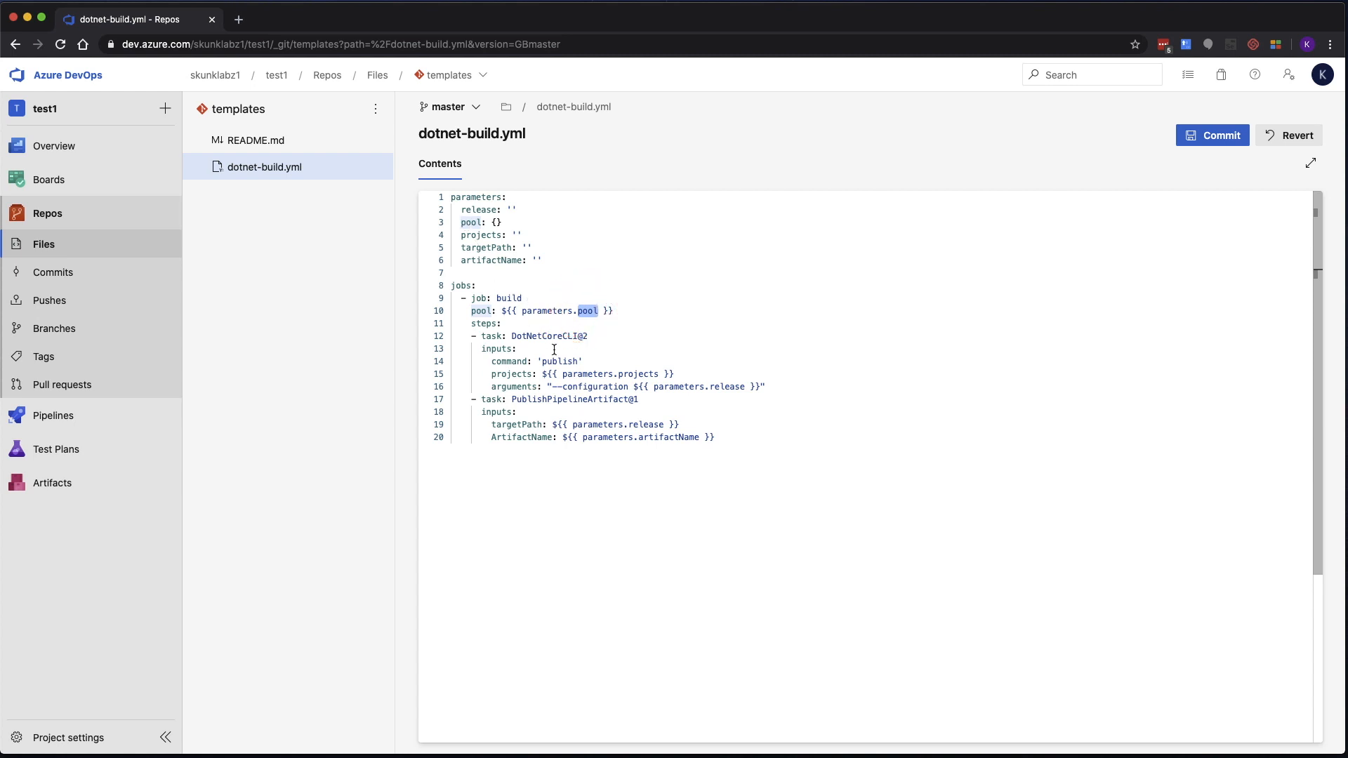
Check the parameter references and change targetPath to read parameters.targetPath, then start the commit.
double_click(640, 373)
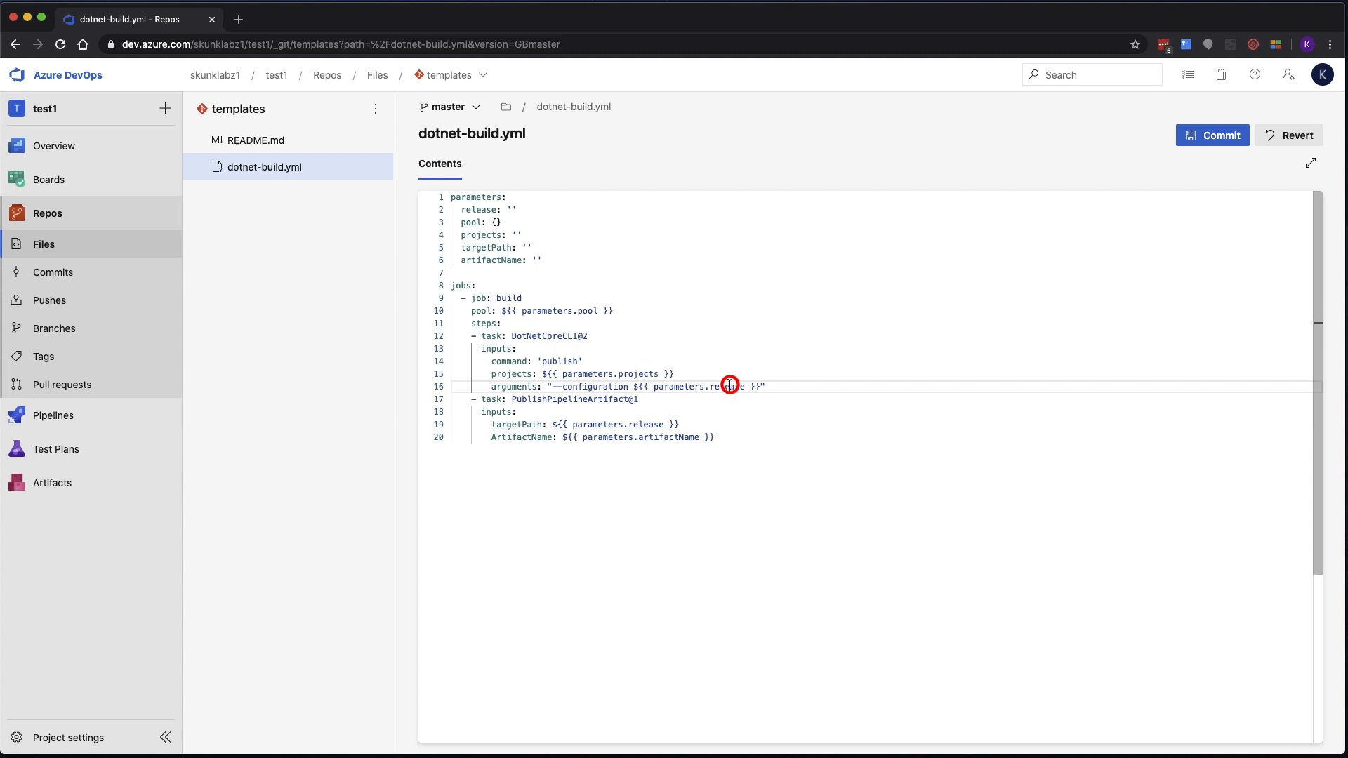
double_click(727, 387)
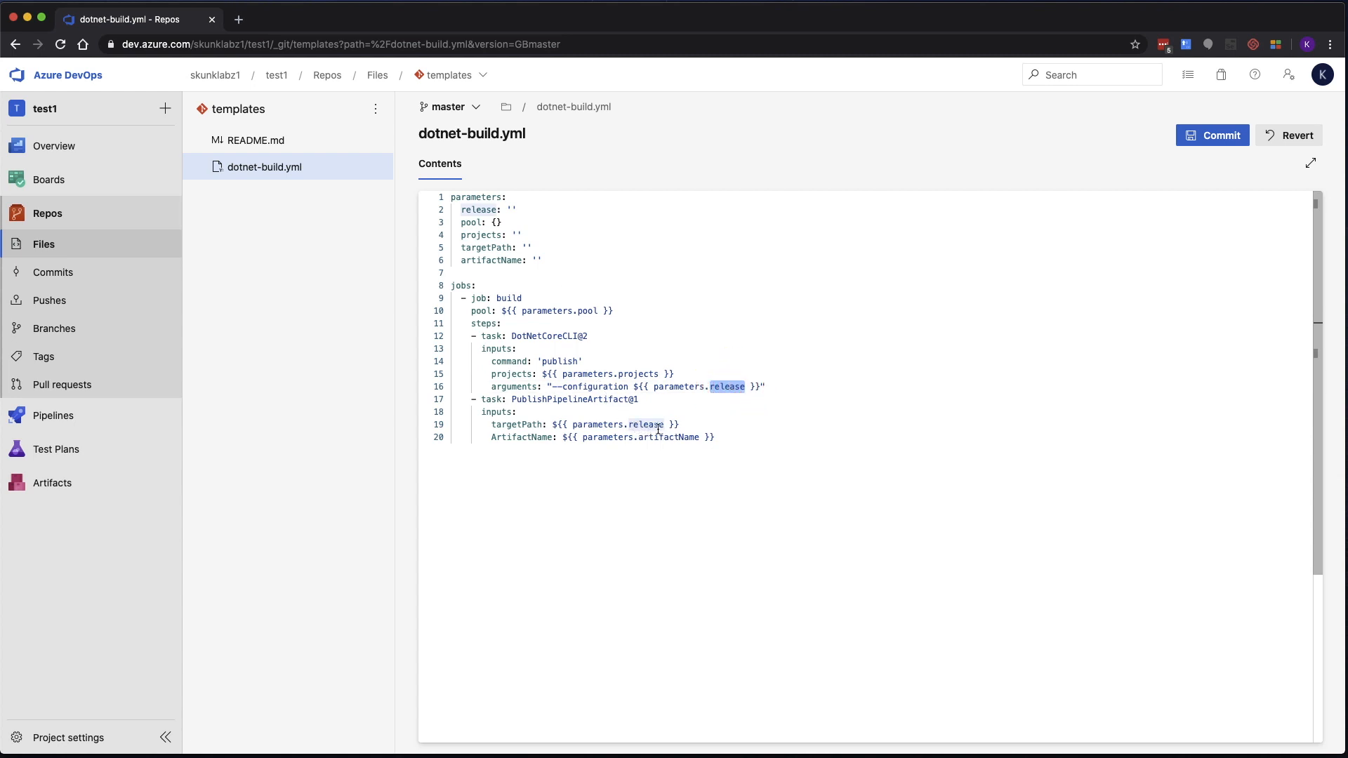
double_click(646, 424)
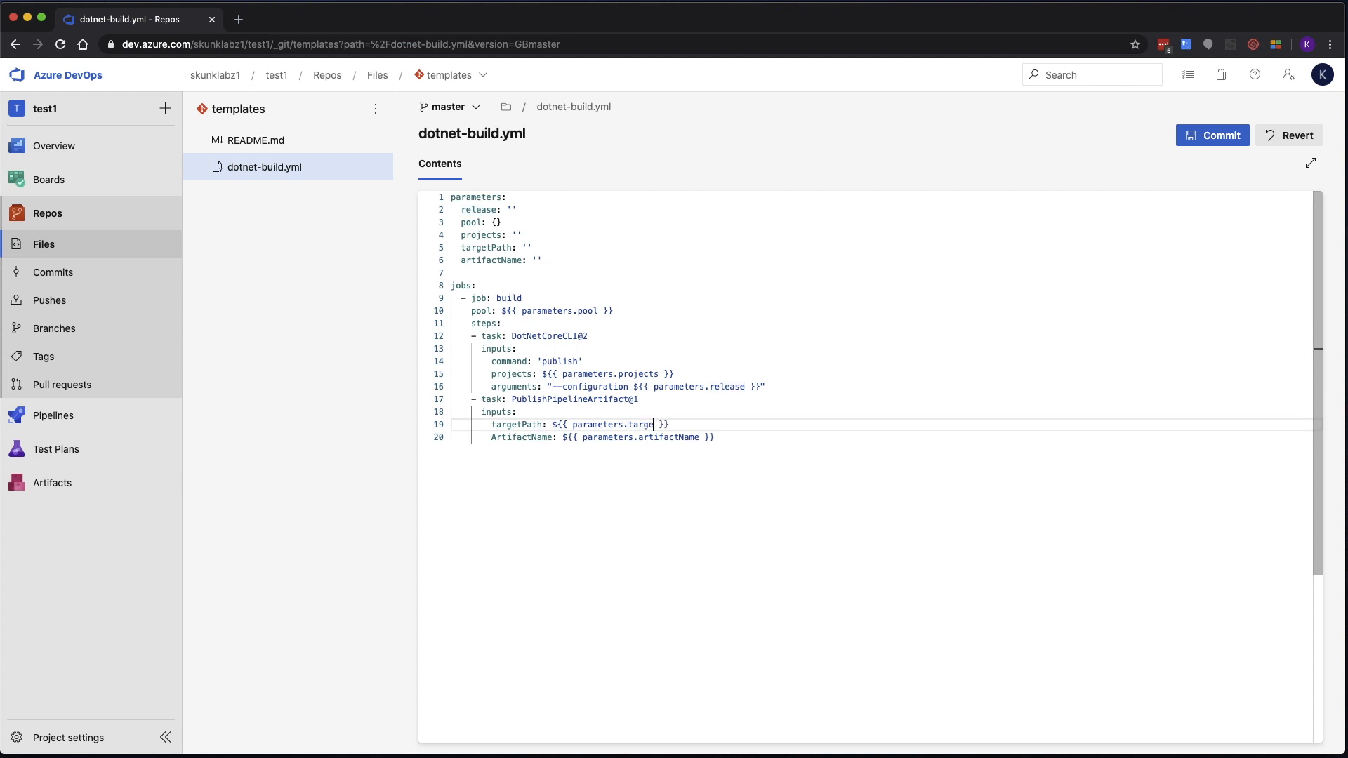
type("tPath")
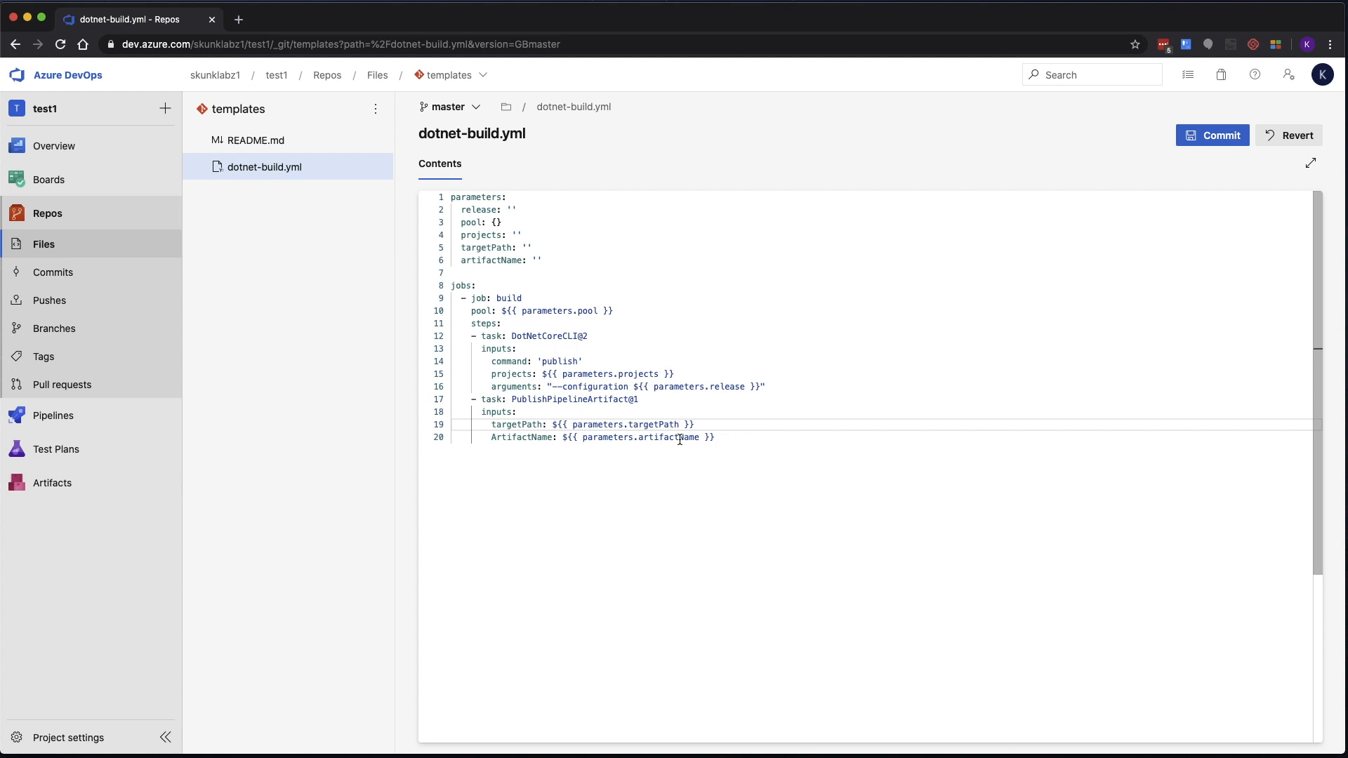
double_click(670, 437)
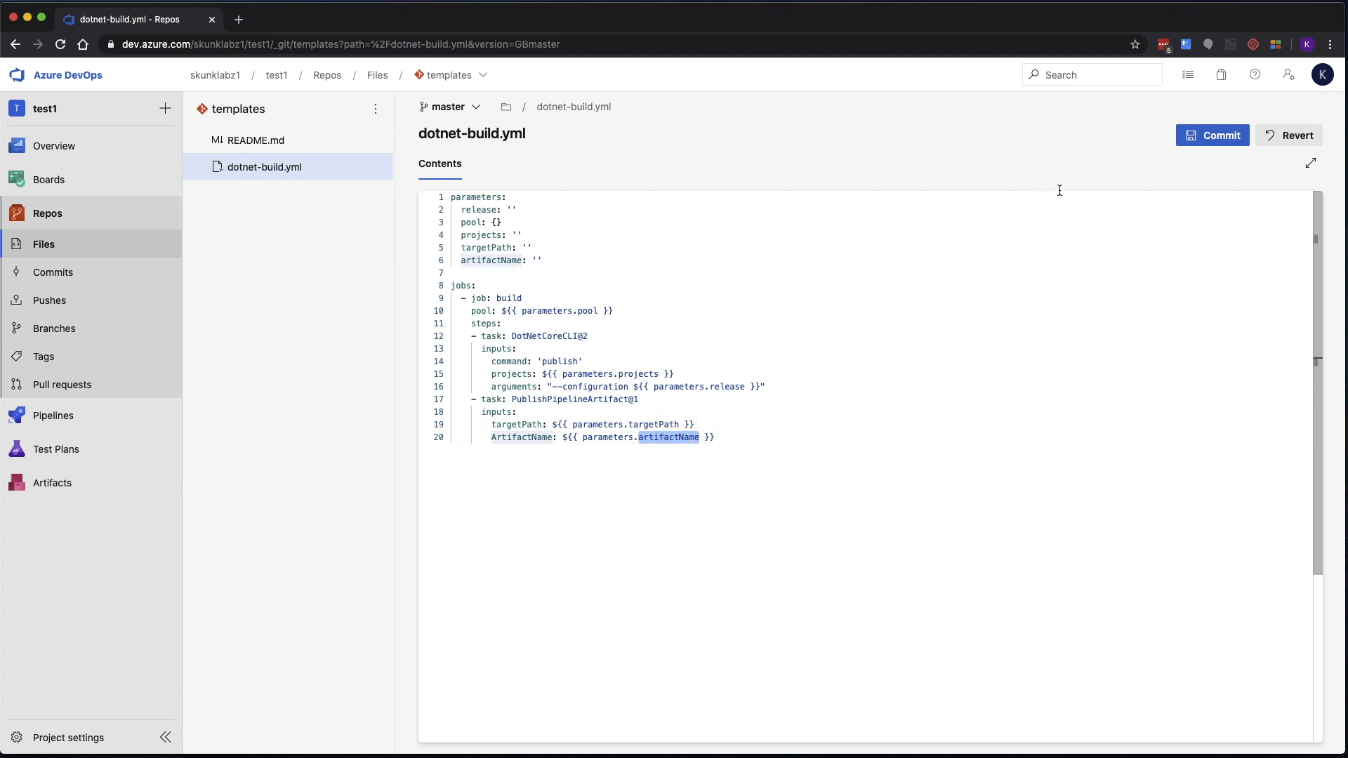
left_click(1212, 135)
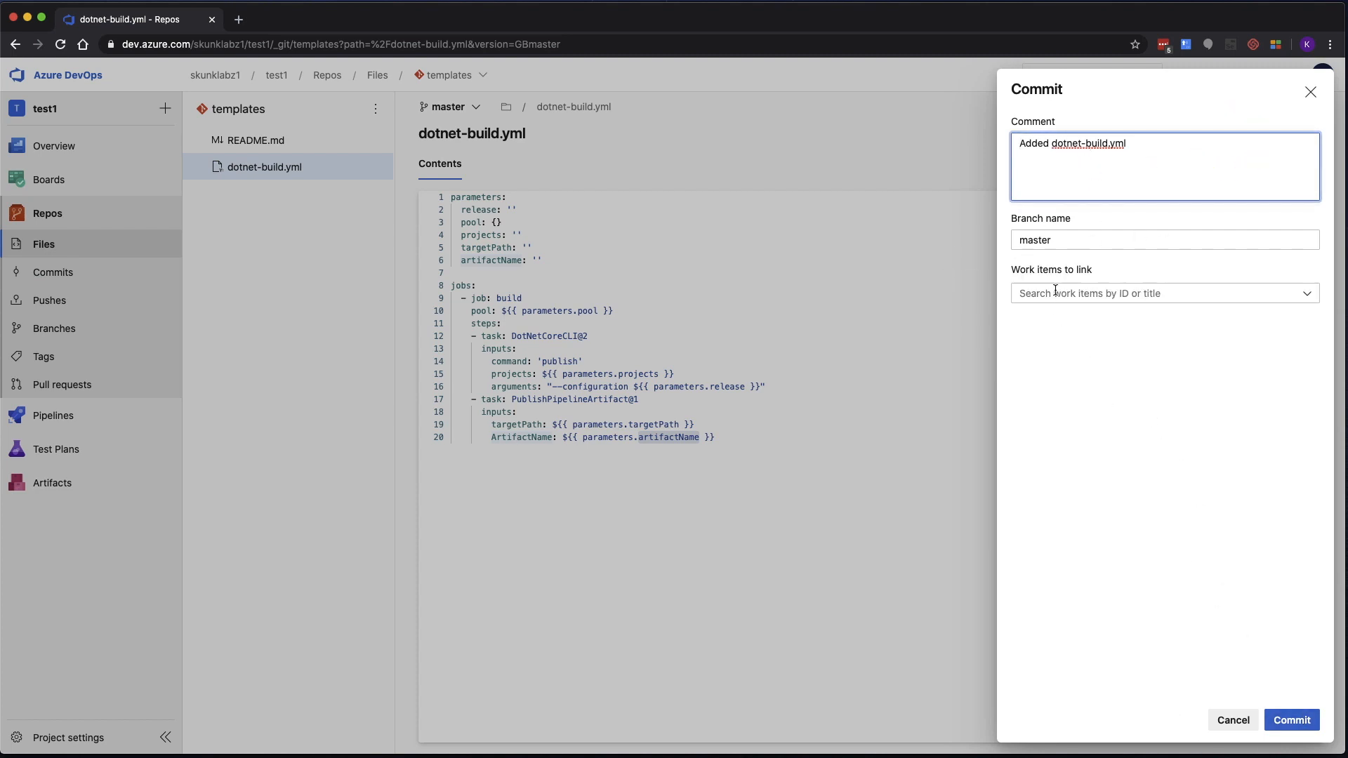
mouse_move(1041, 347)
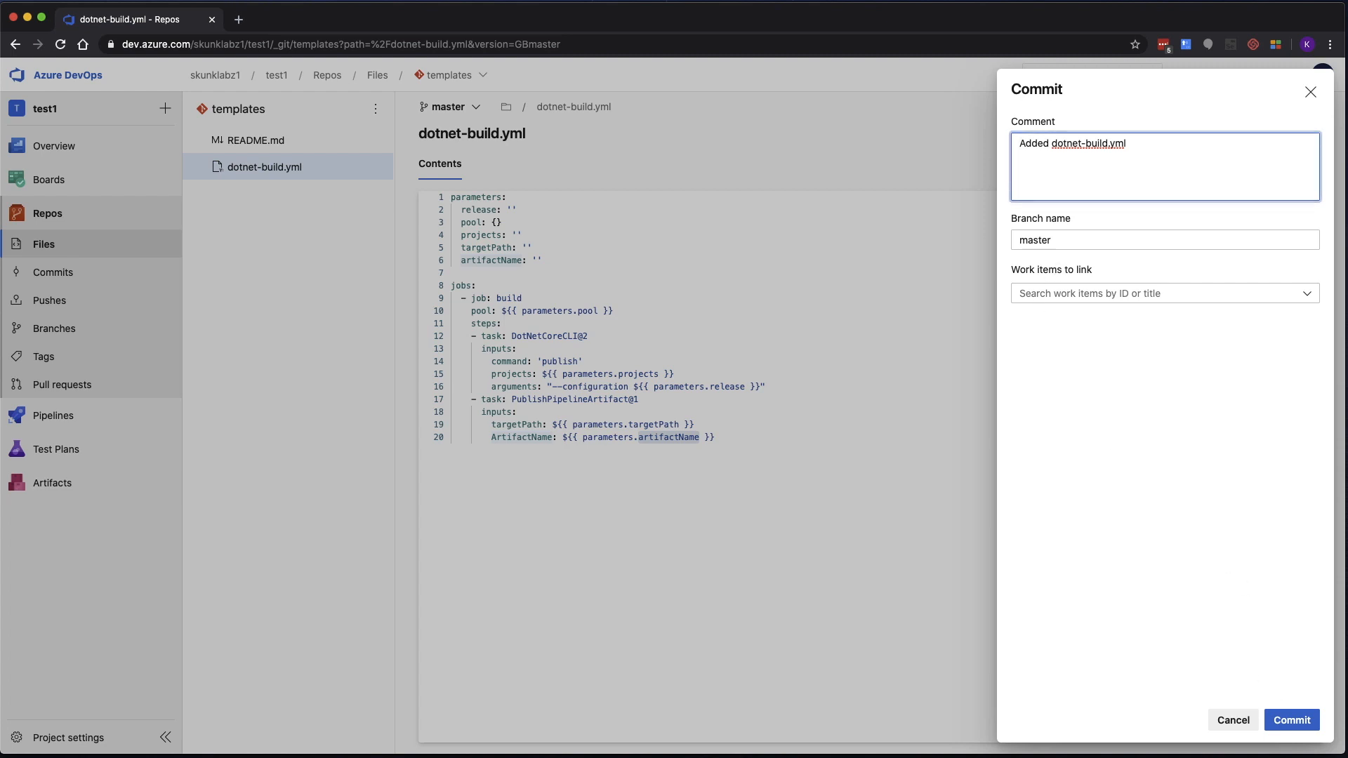
Commit dotnet-build.yml to master as "Added dotnet-build.yml".
left_click(1292, 719)
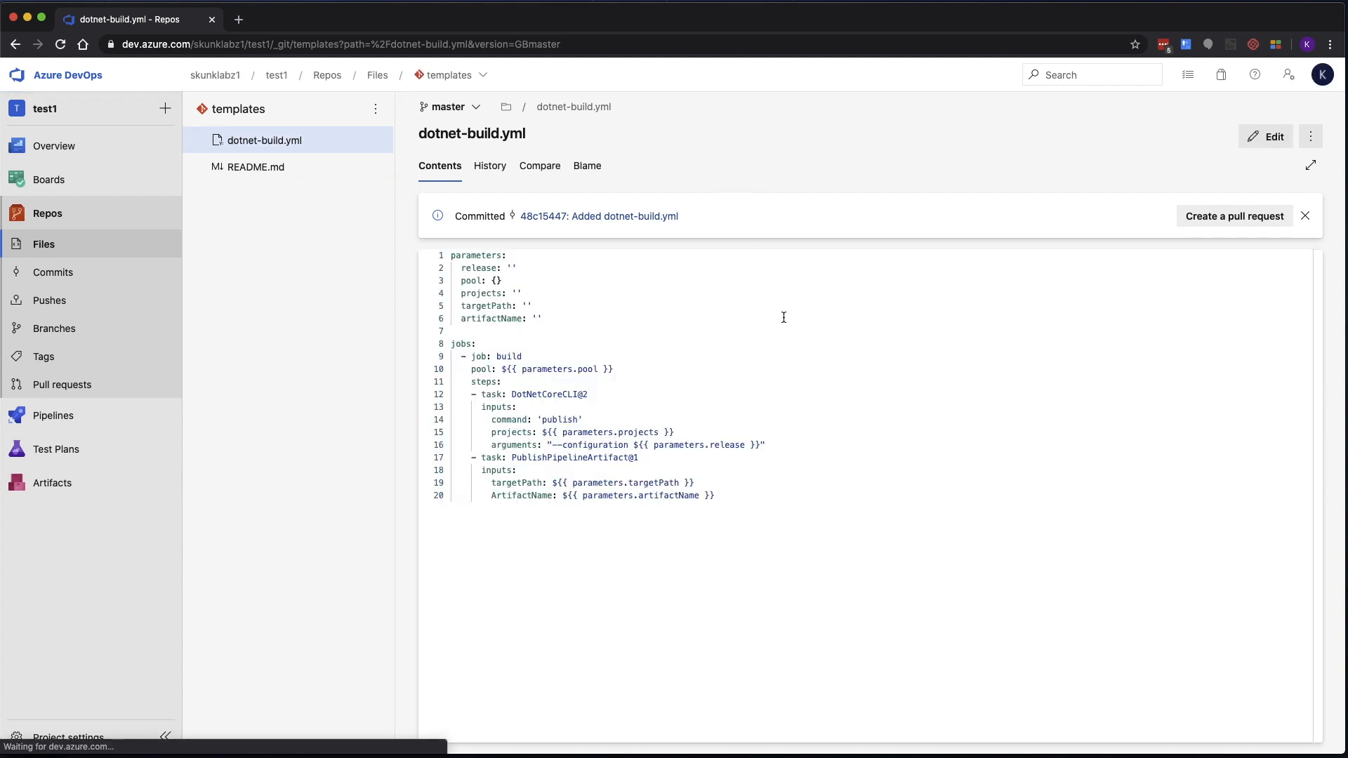
mouse_move(733, 271)
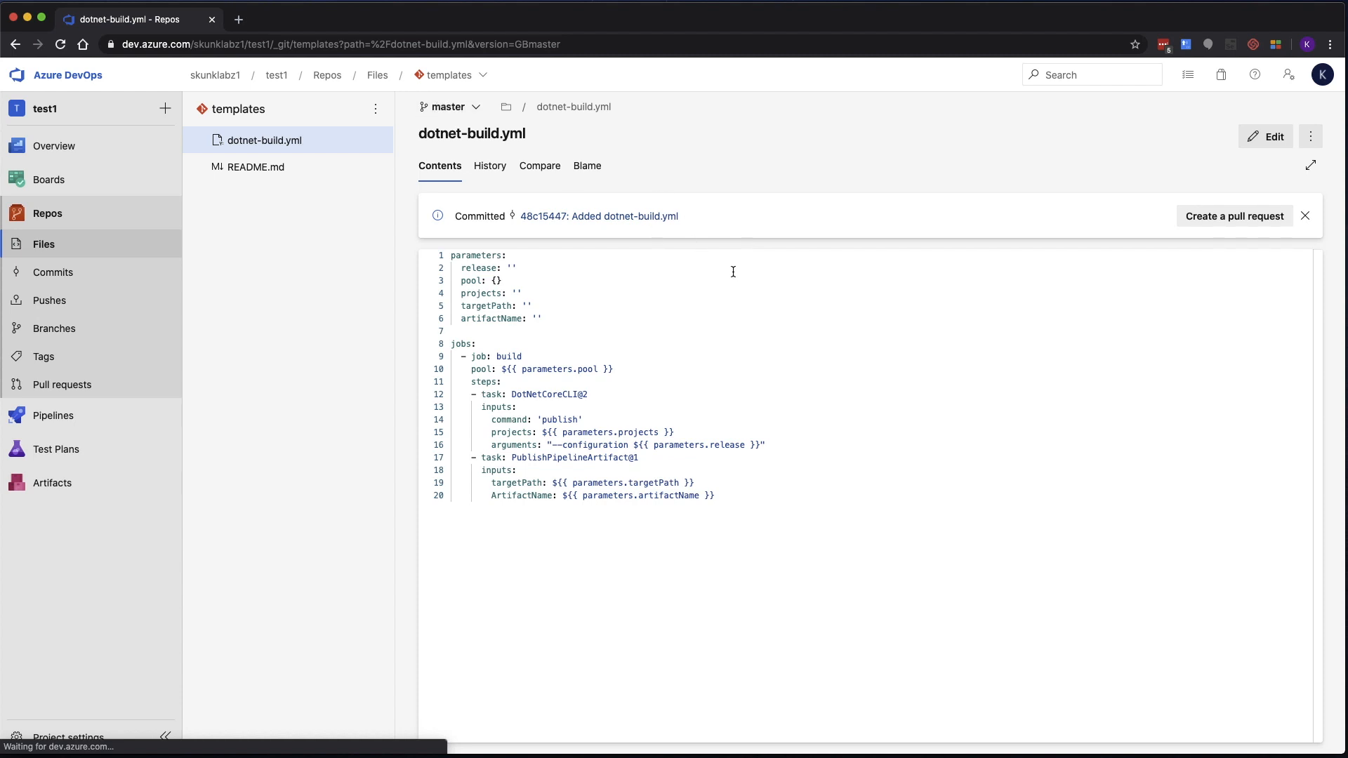
mouse_move(376, 76)
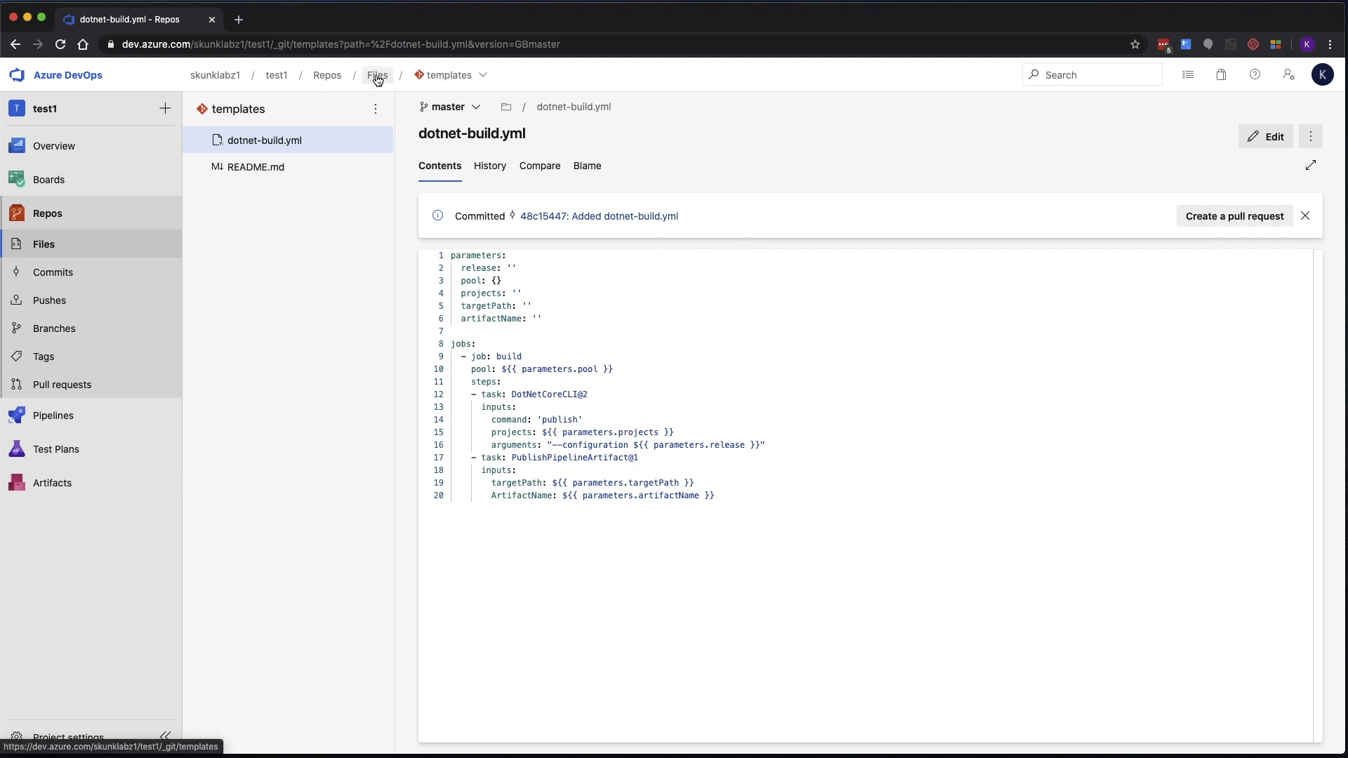
Switch to the weather-api repository and start a new build from the Starter pipeline.
left_click(451, 74)
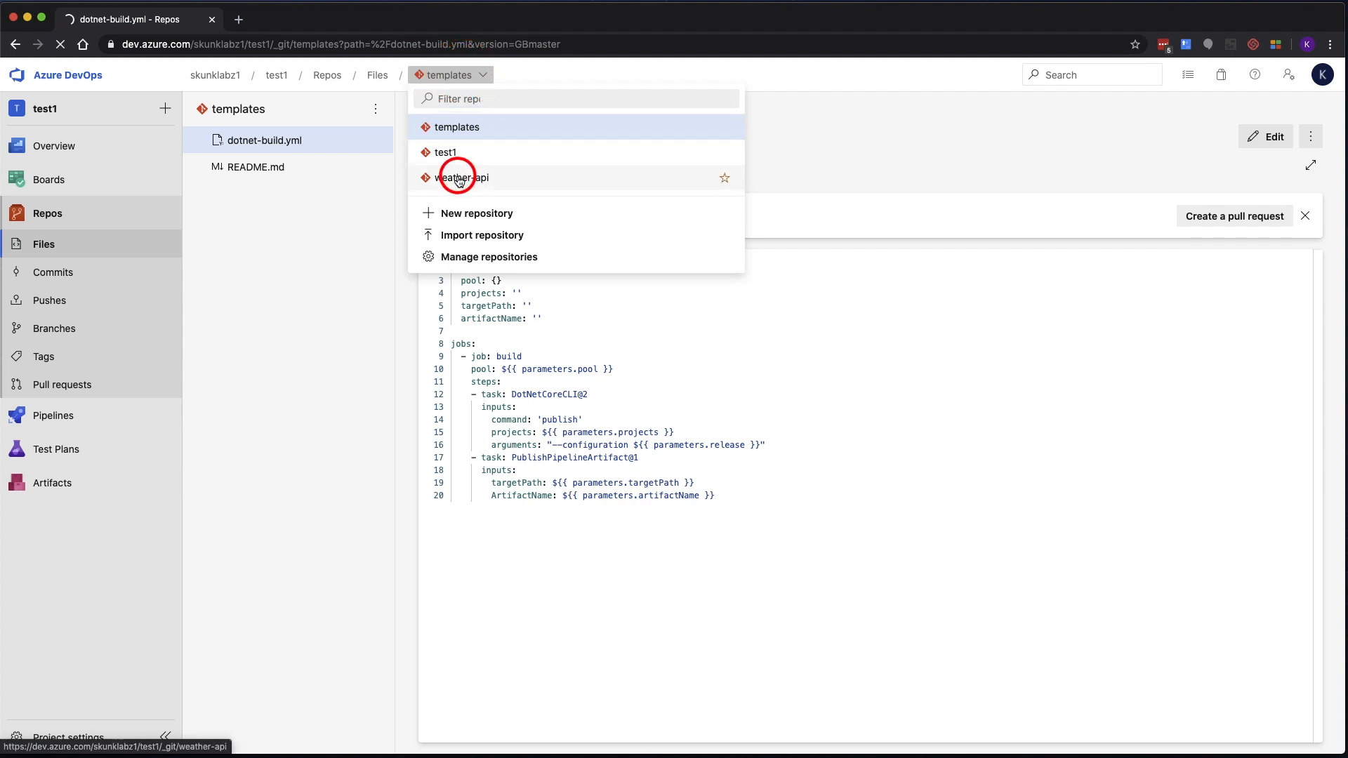
left_click(462, 178)
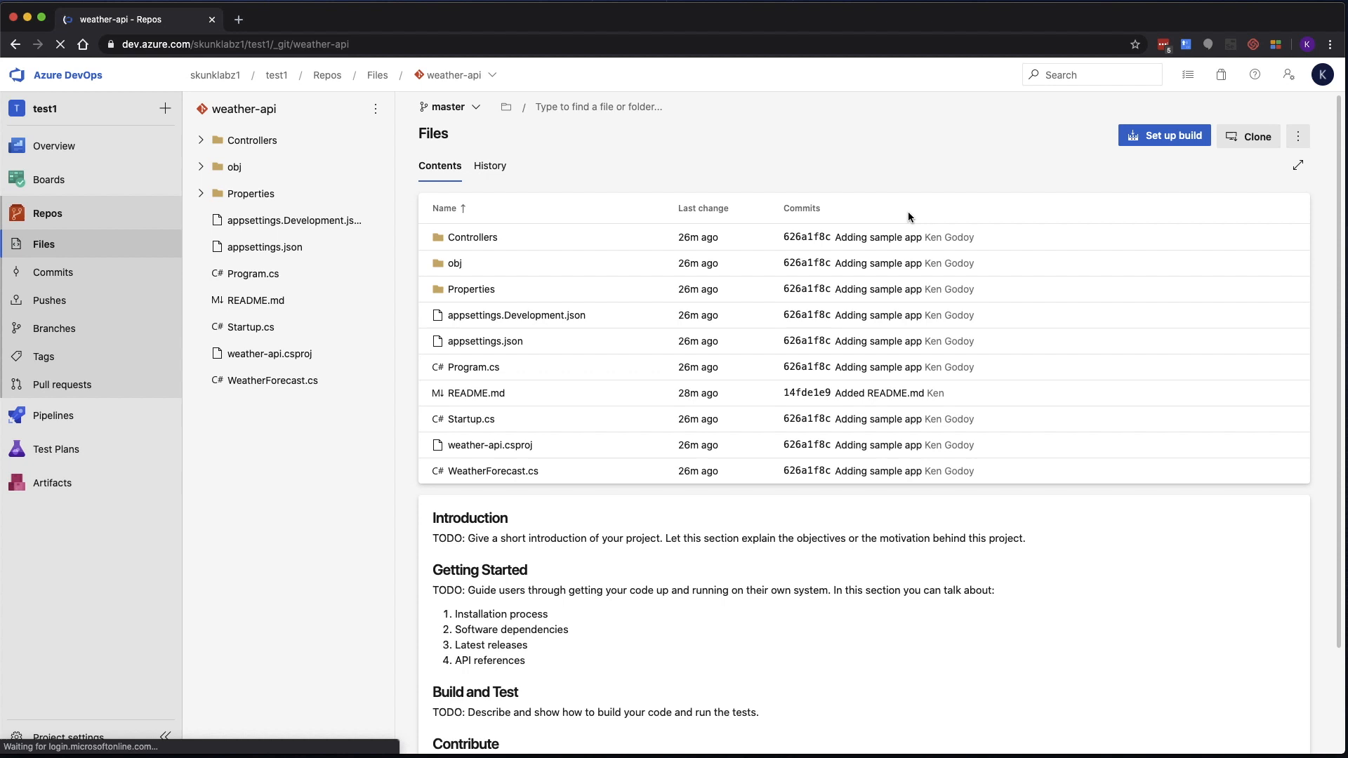
left_click(1164, 135)
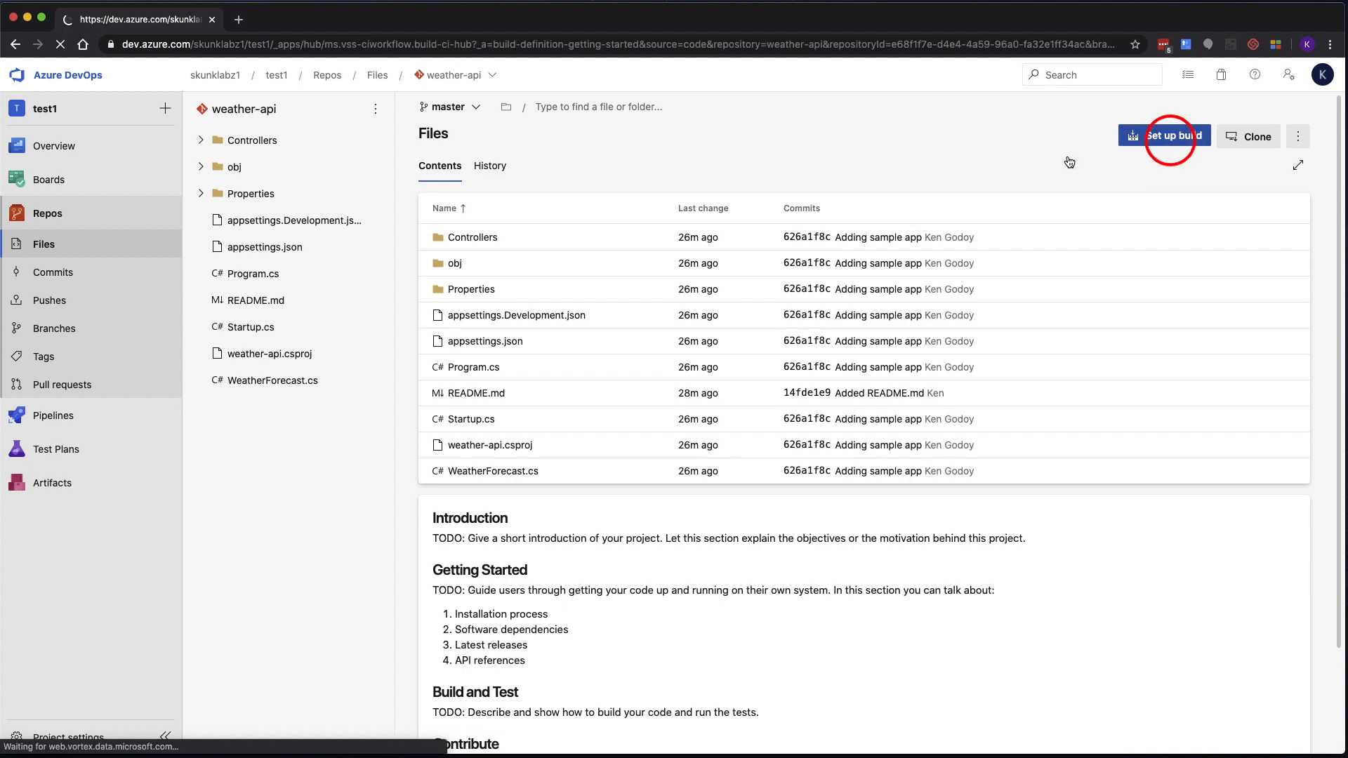
left_click(1167, 136)
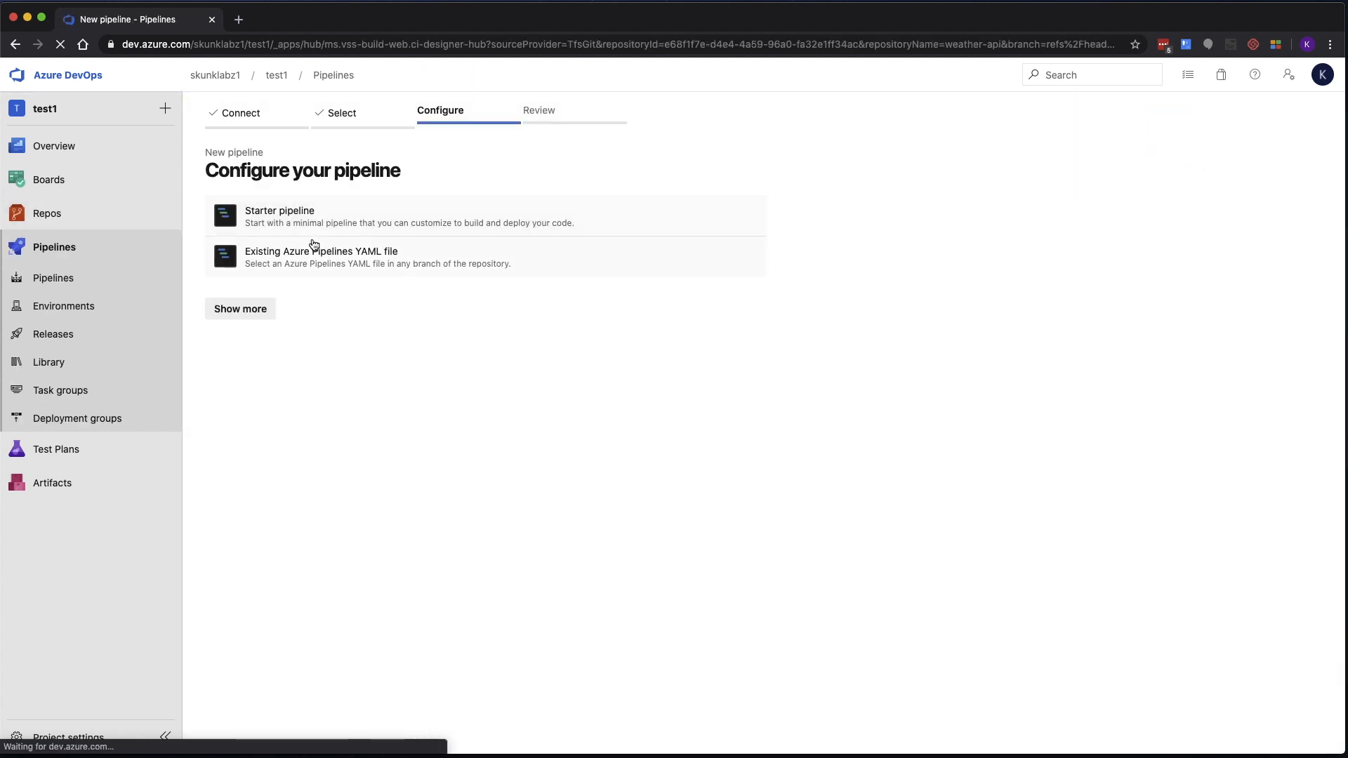
left_click(278, 217)
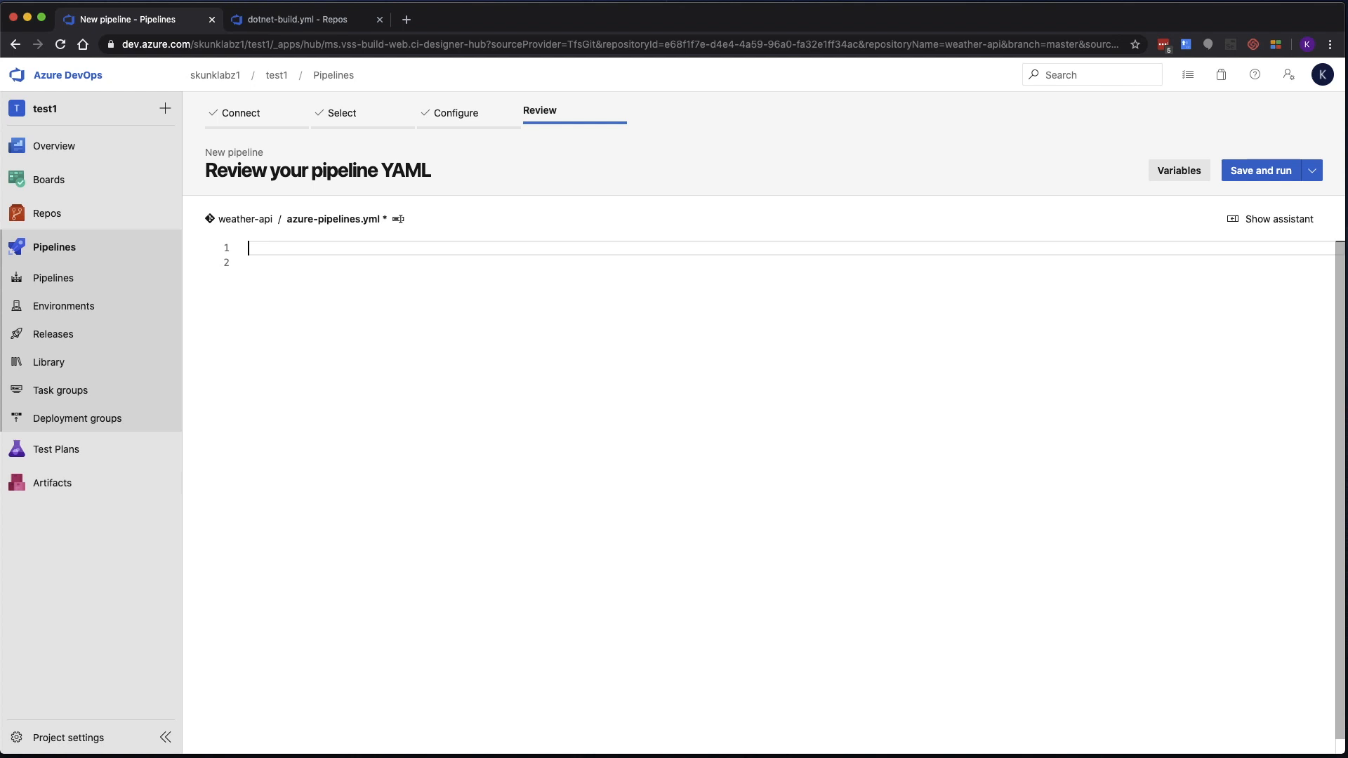
Write trigger: none and begin a resources/repositories section in the YAML.
type("tri")
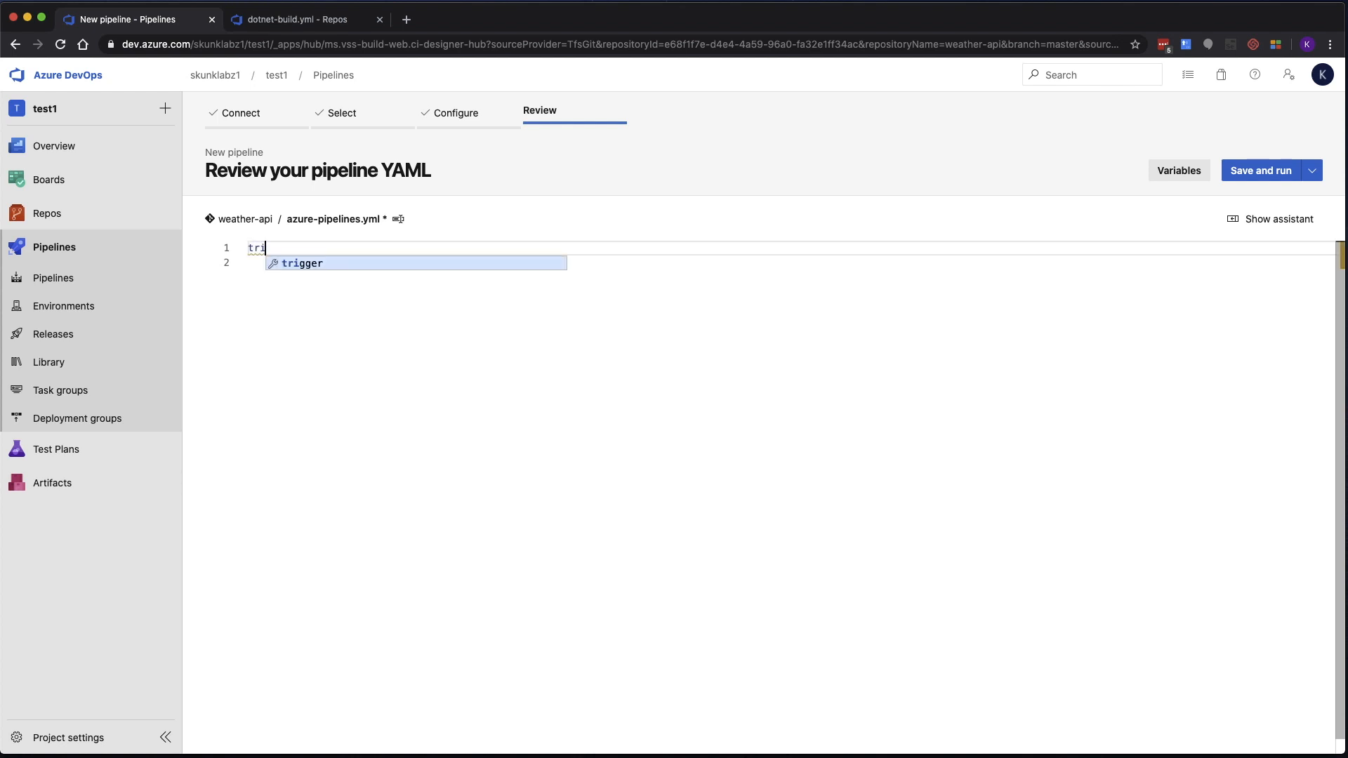
key("Tab")
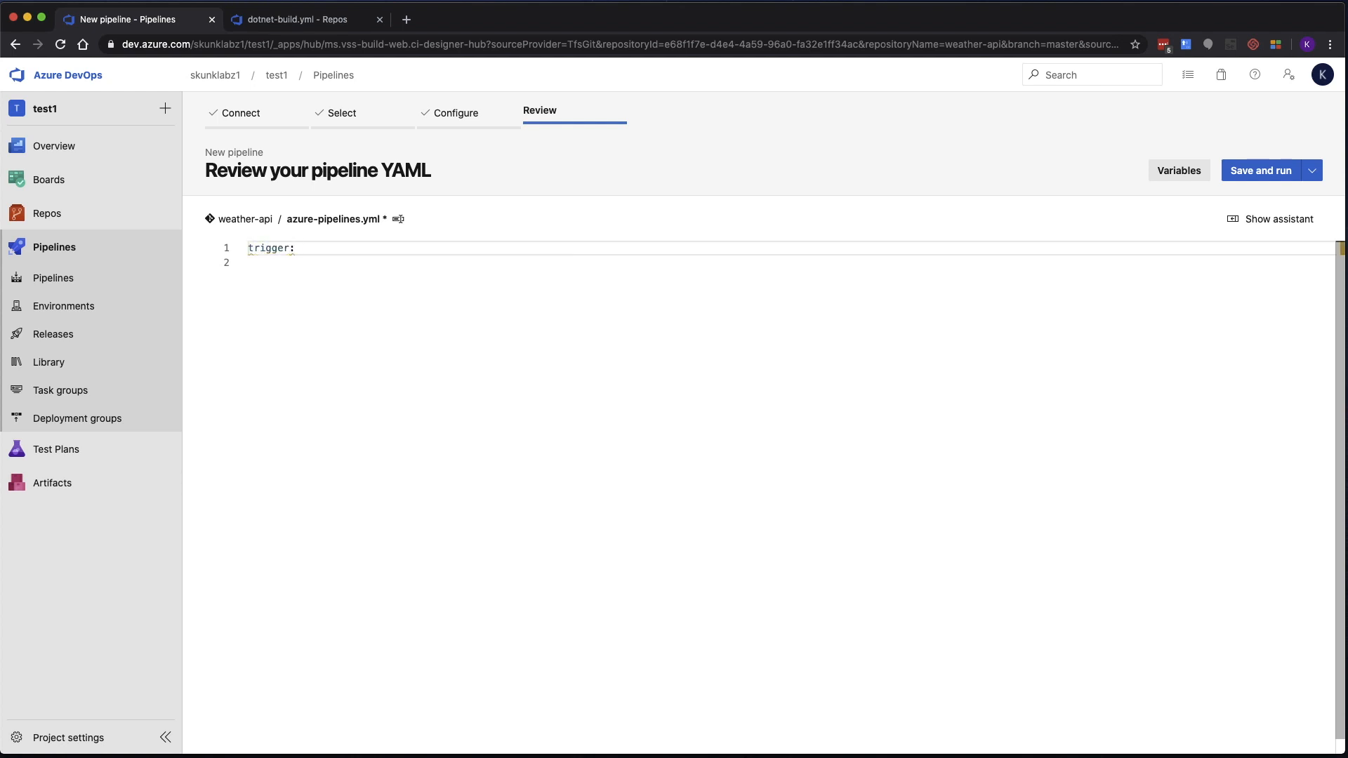
type("none")
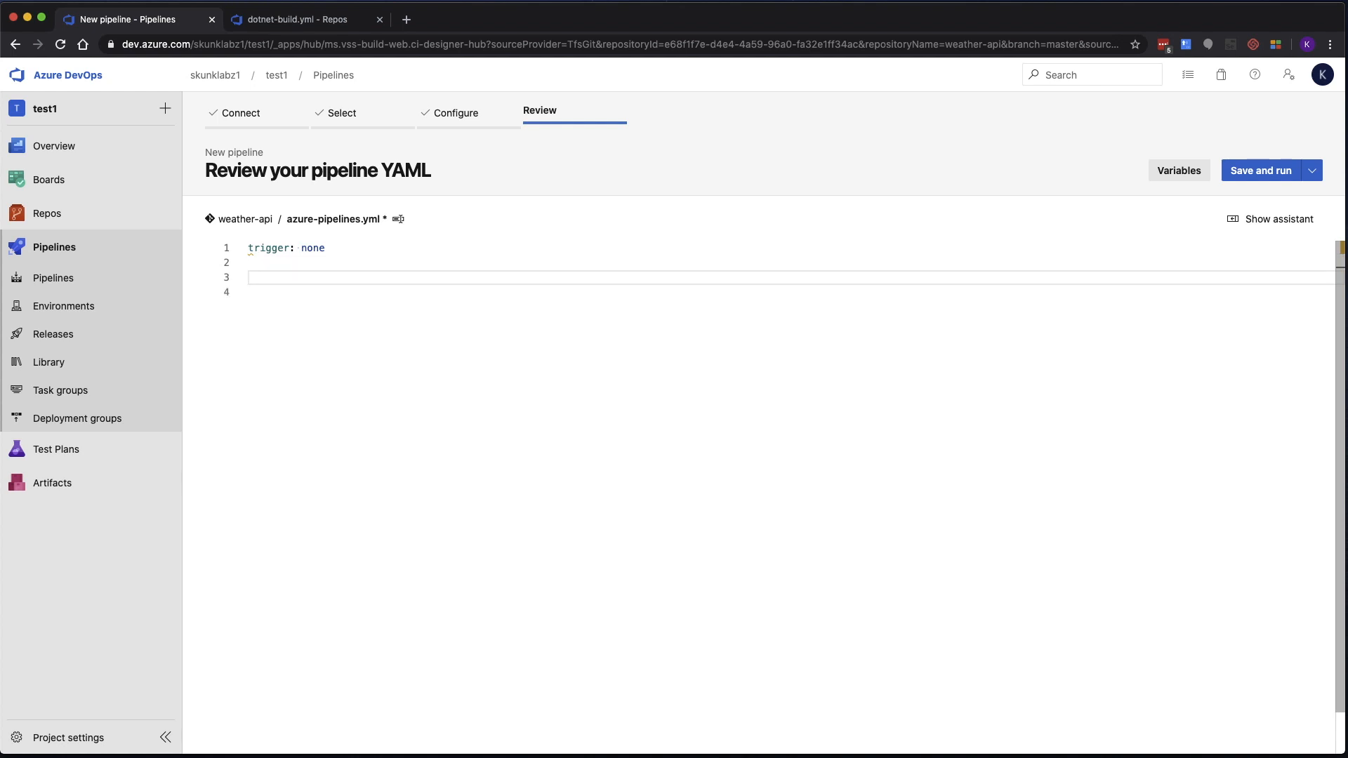
type("resources:")
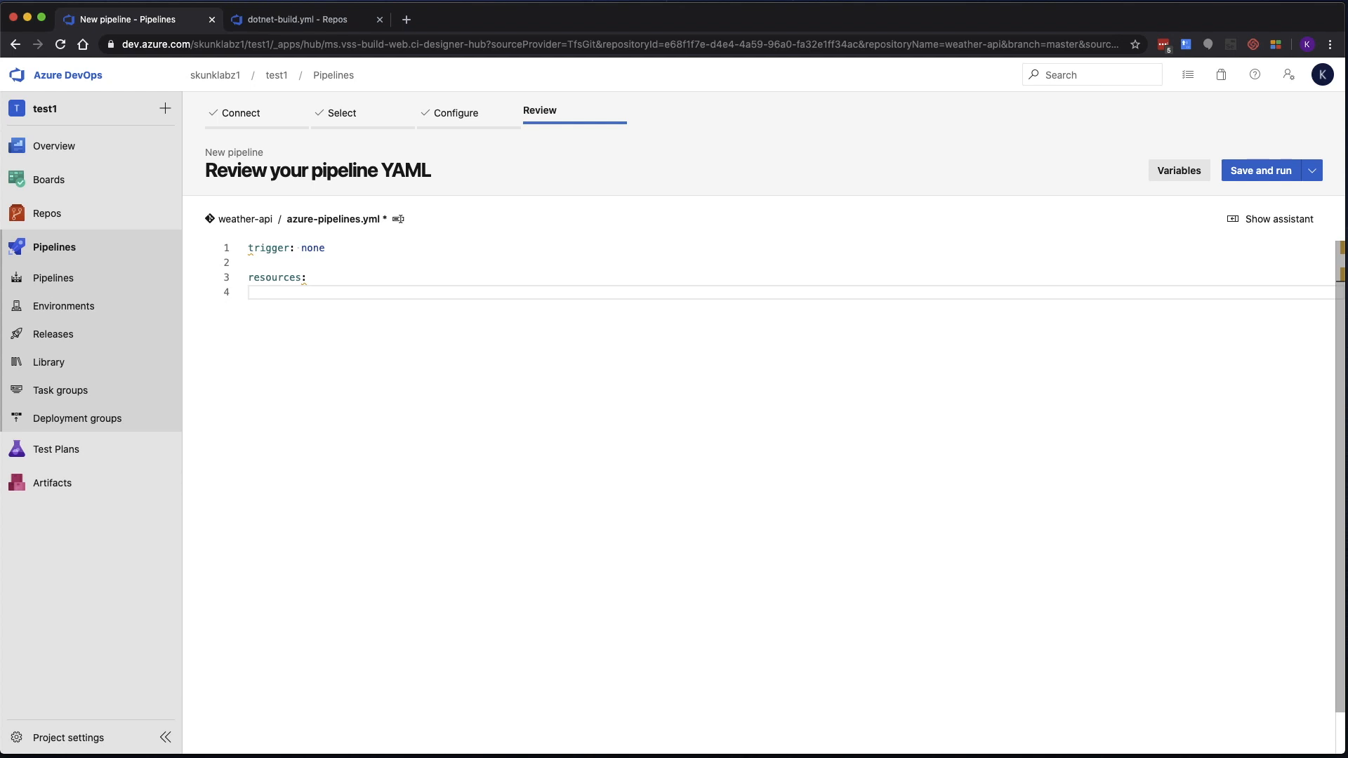
type("rep")
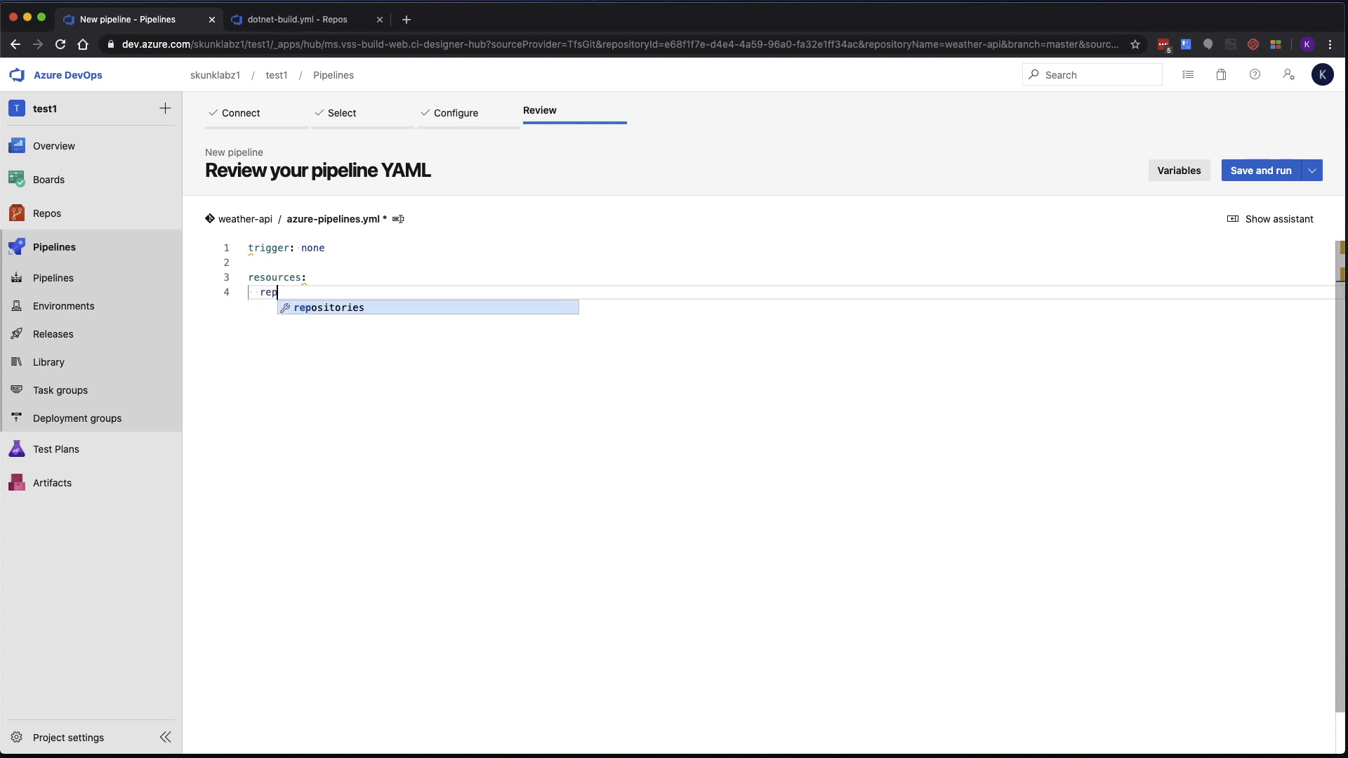
key("Enter")
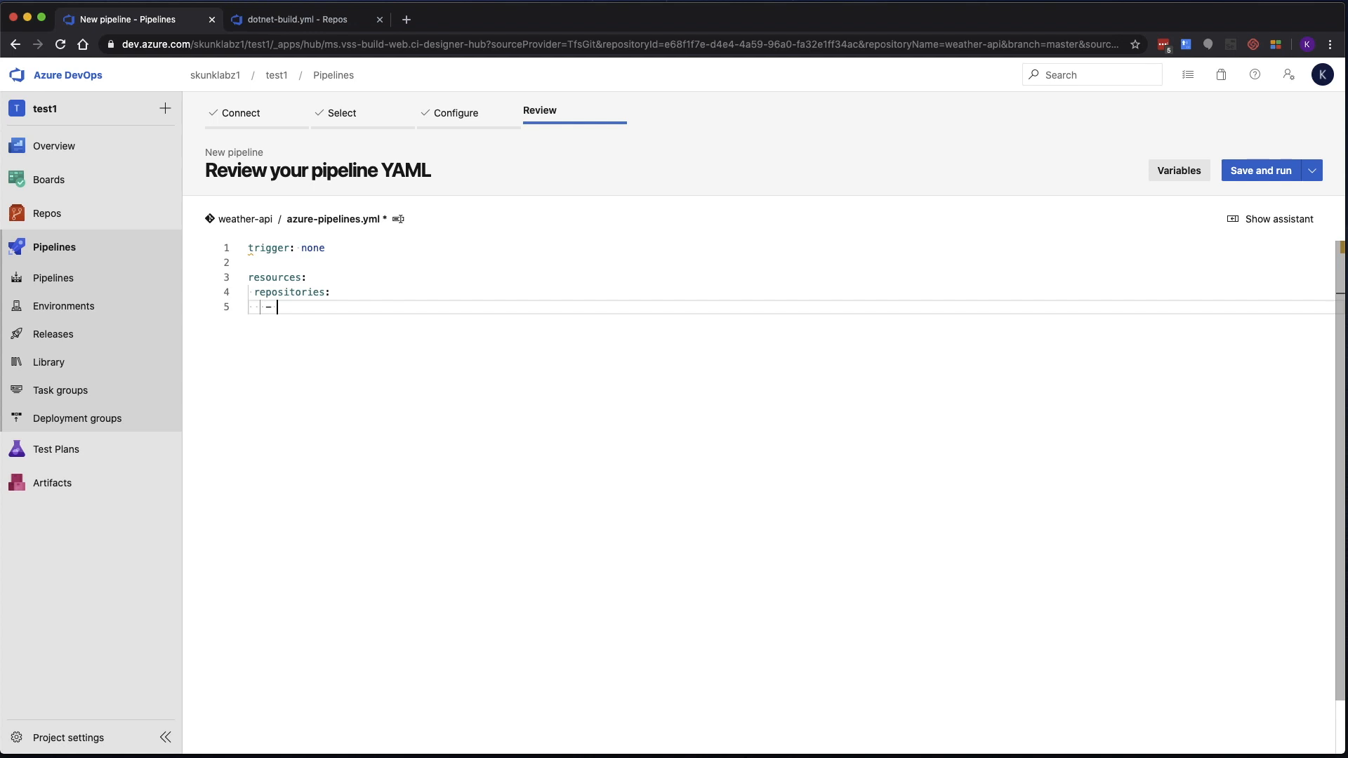
Declare the templates repository resource with name test1/templates and type git.
type("repository:")
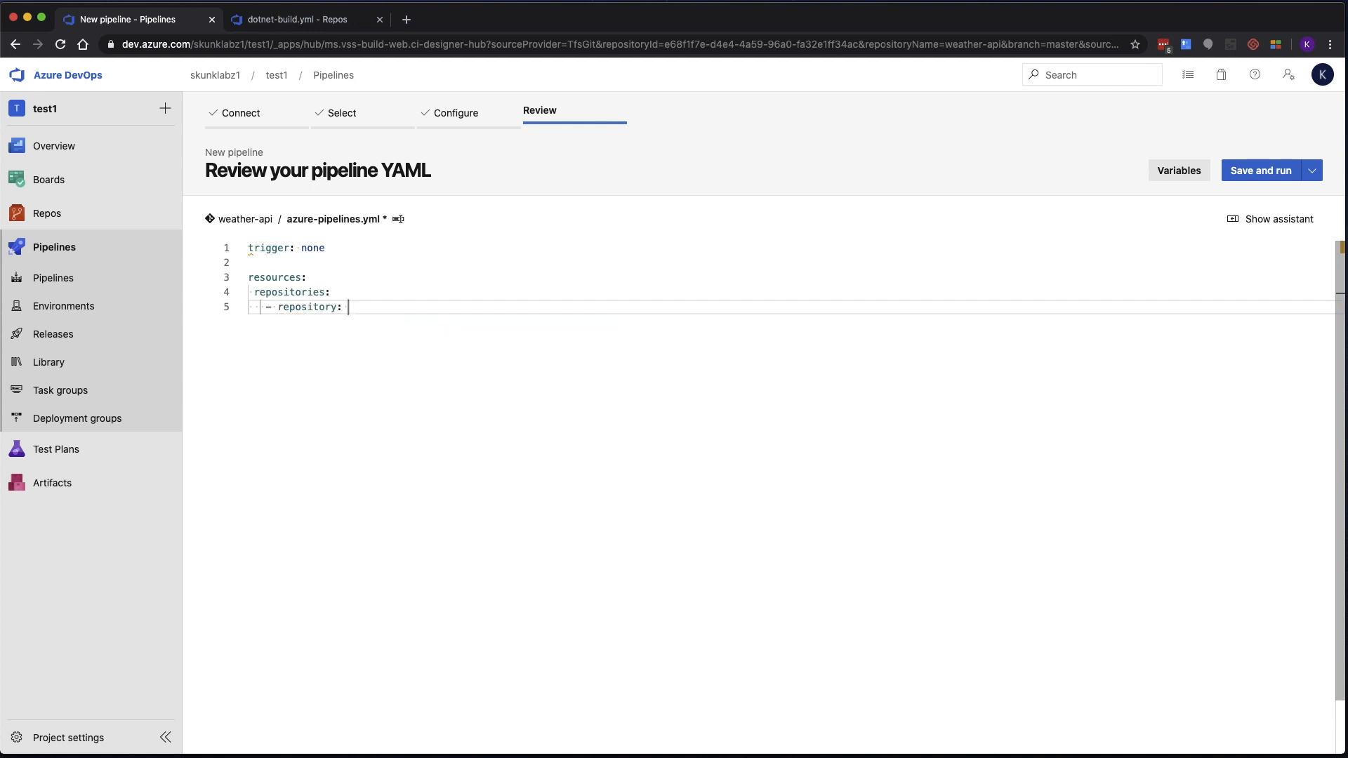
type("templ")
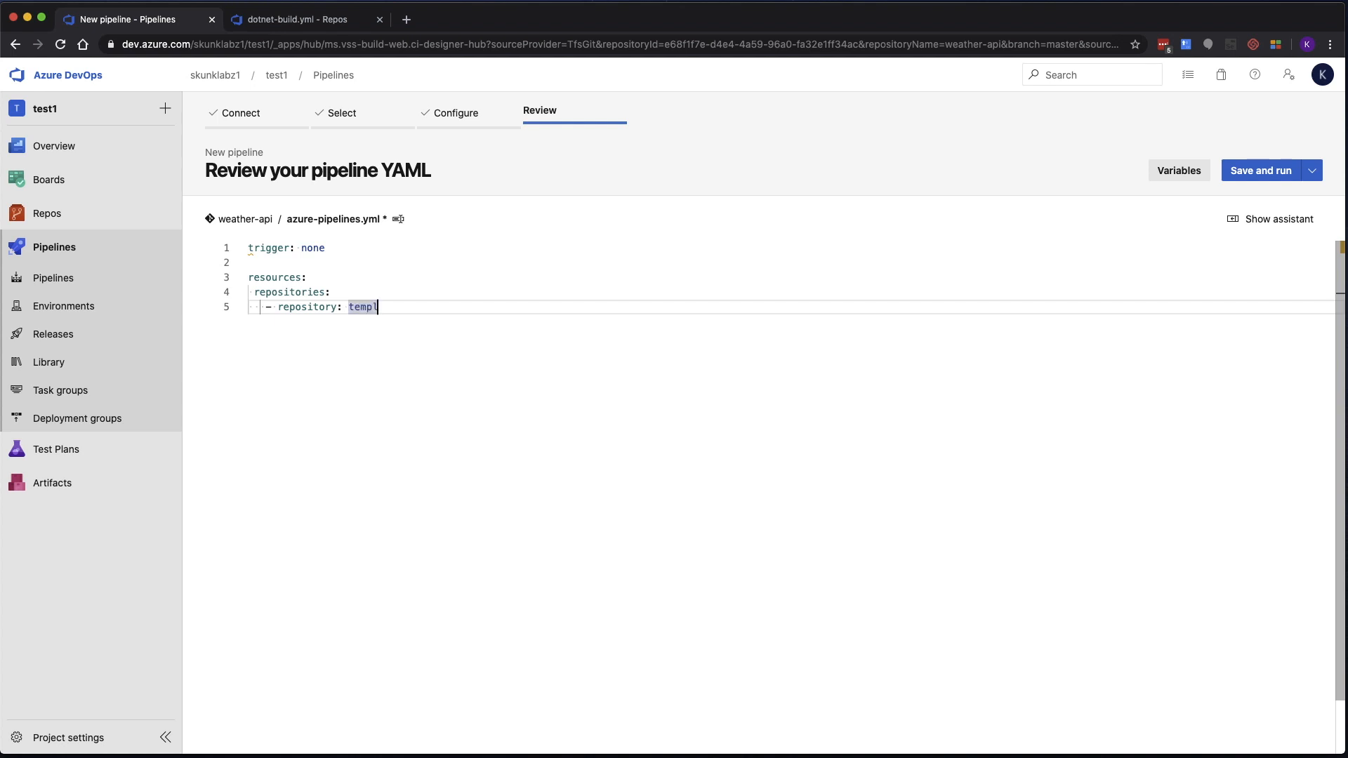
type("ates")
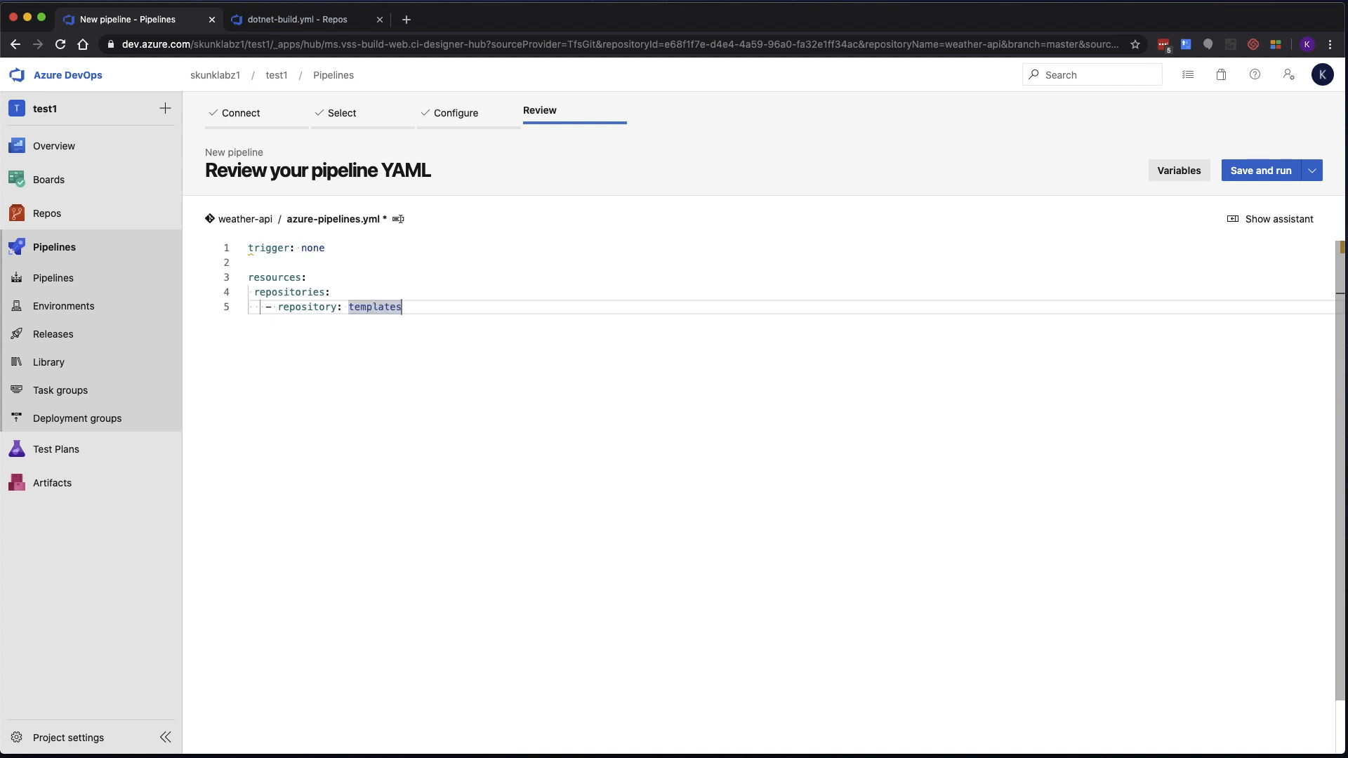
key("enter")
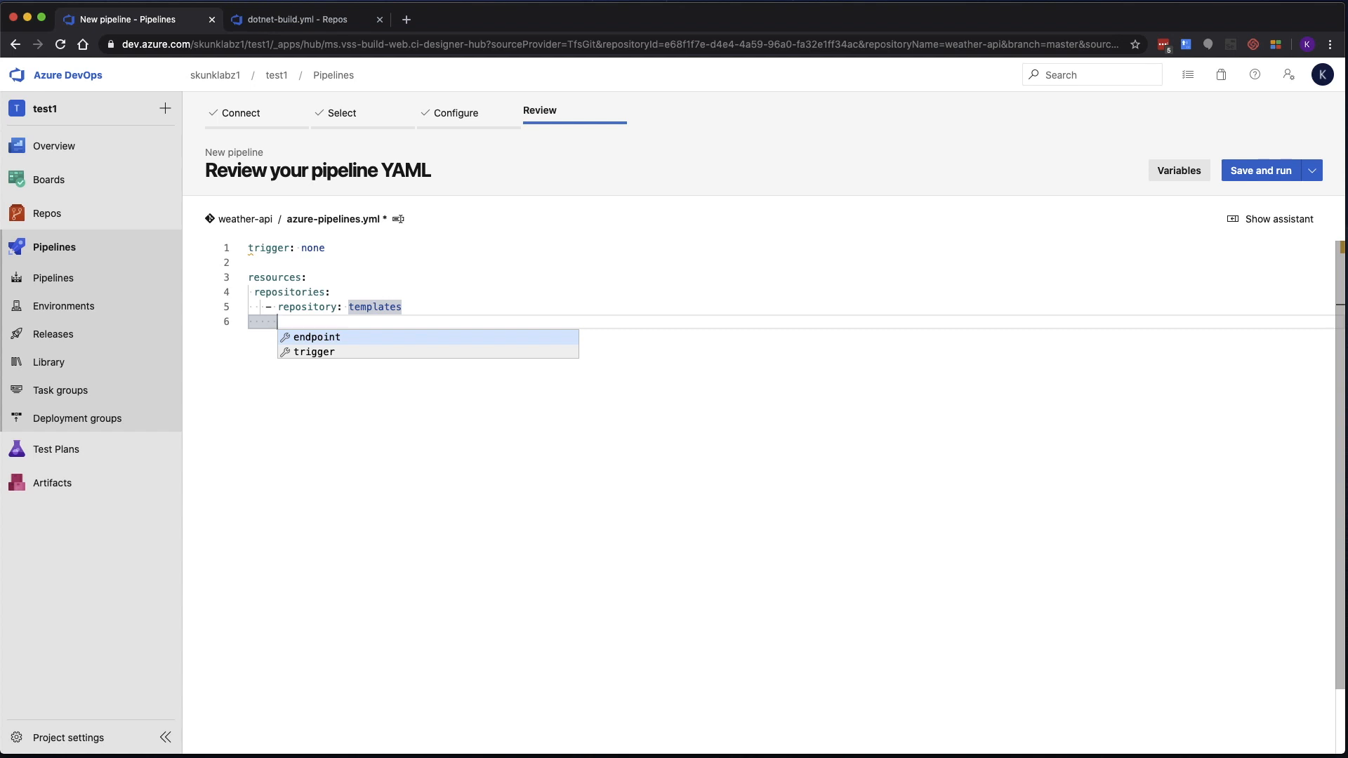
type("name")
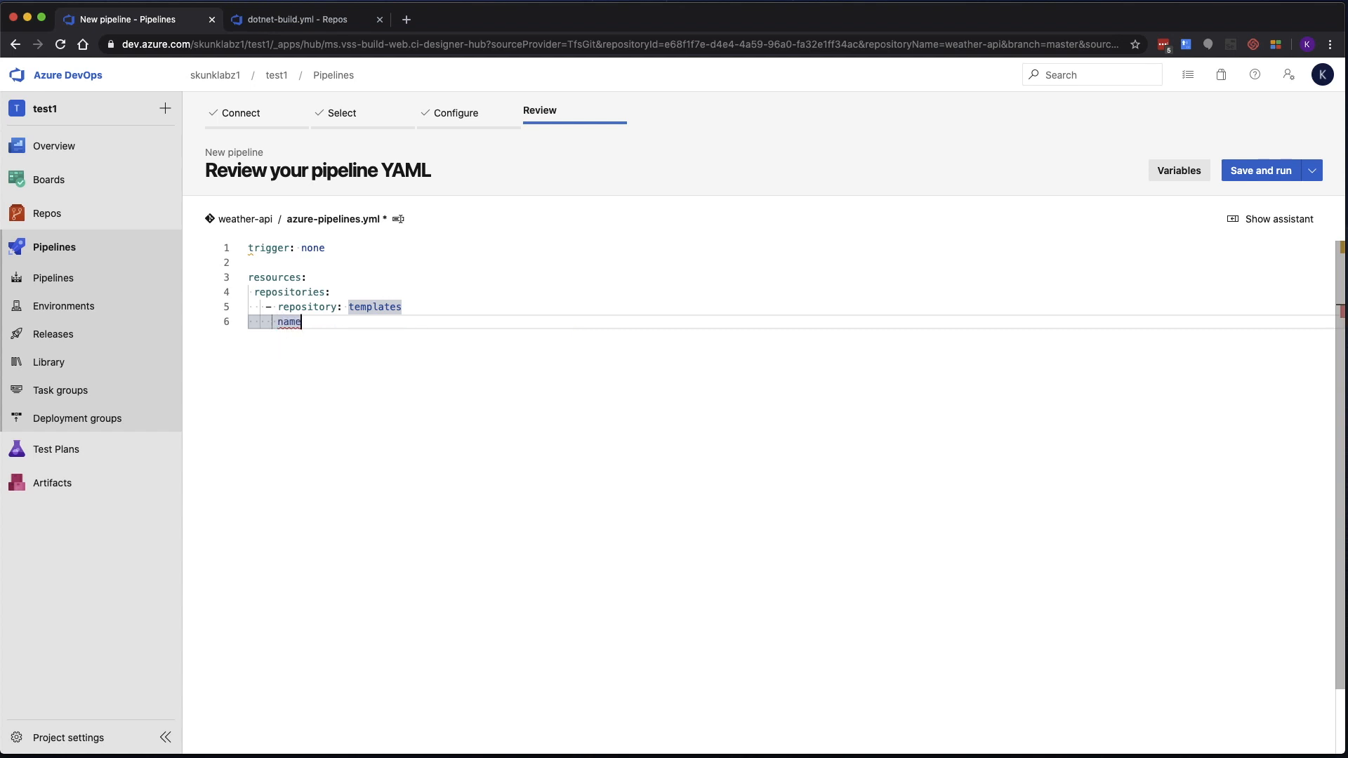
type(":")
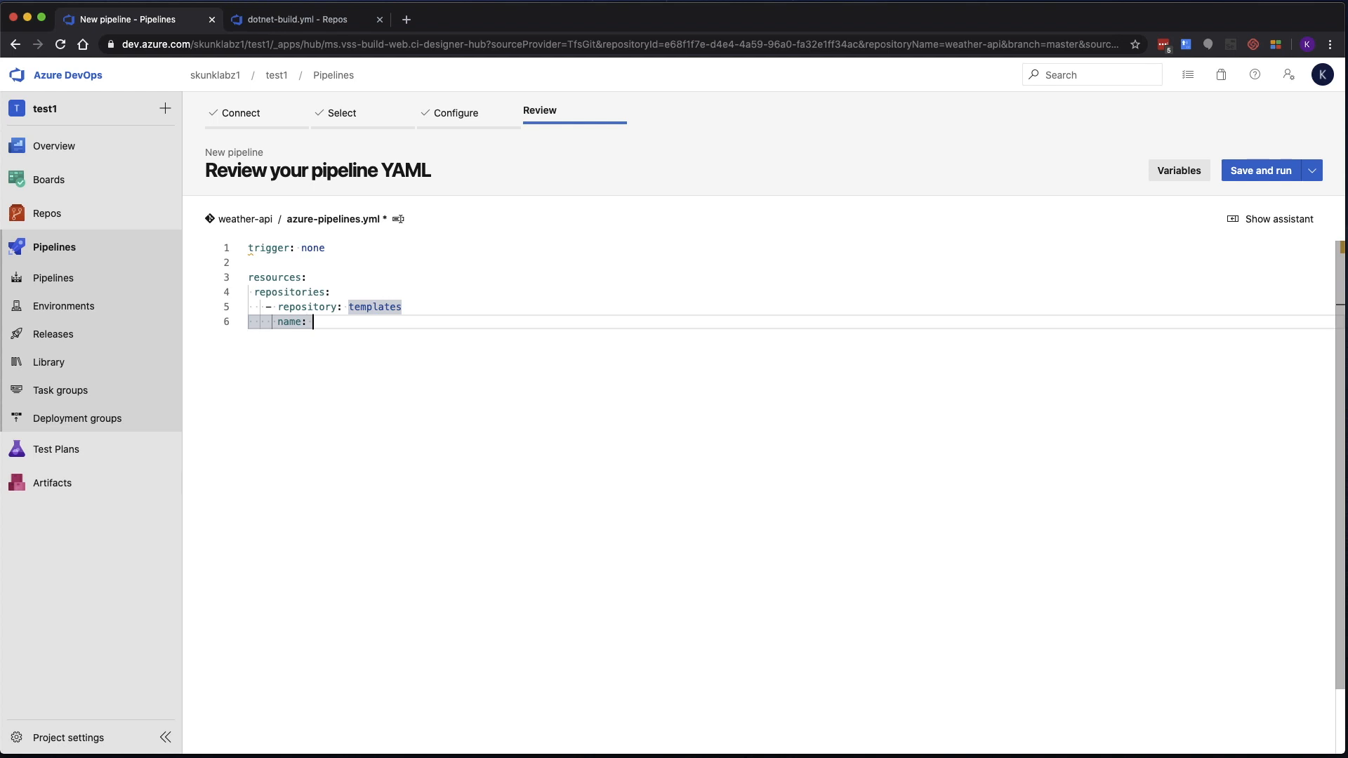
type("test1")
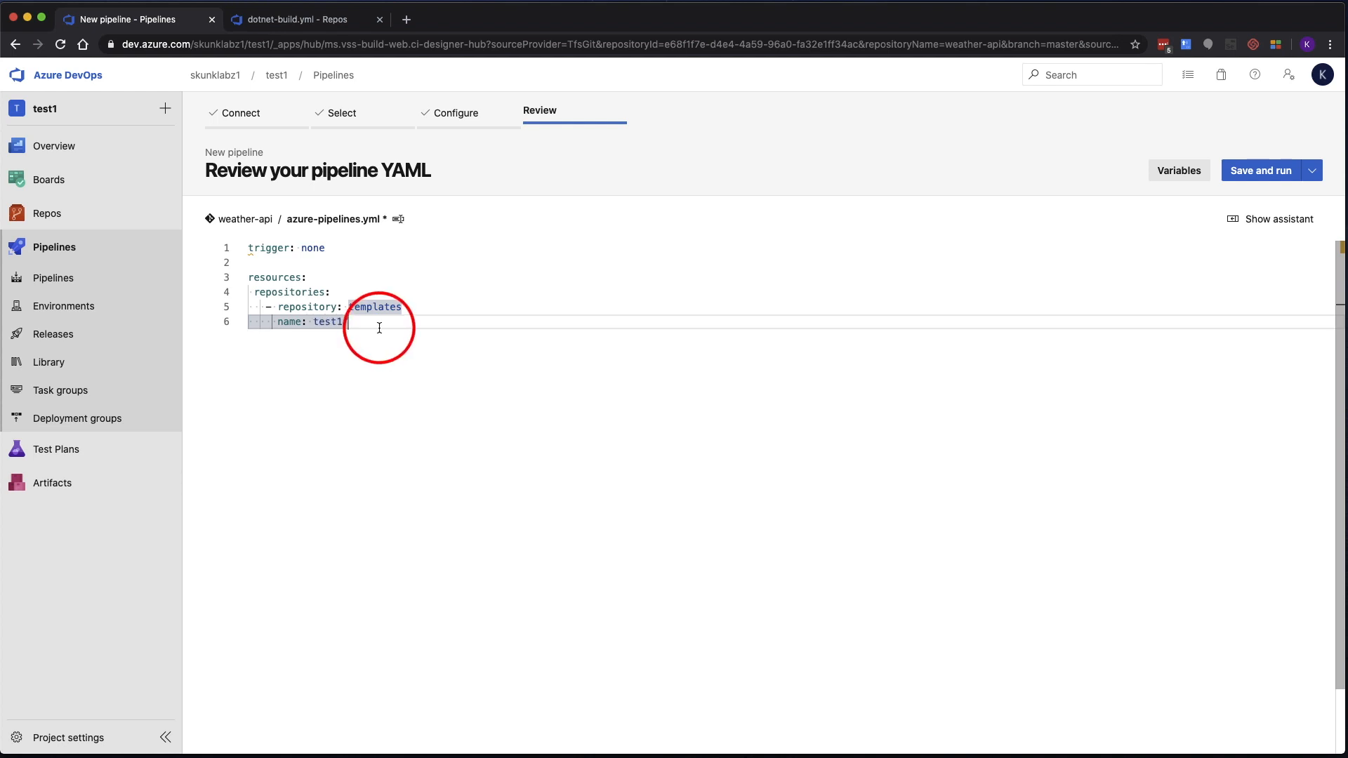
type("/templates")
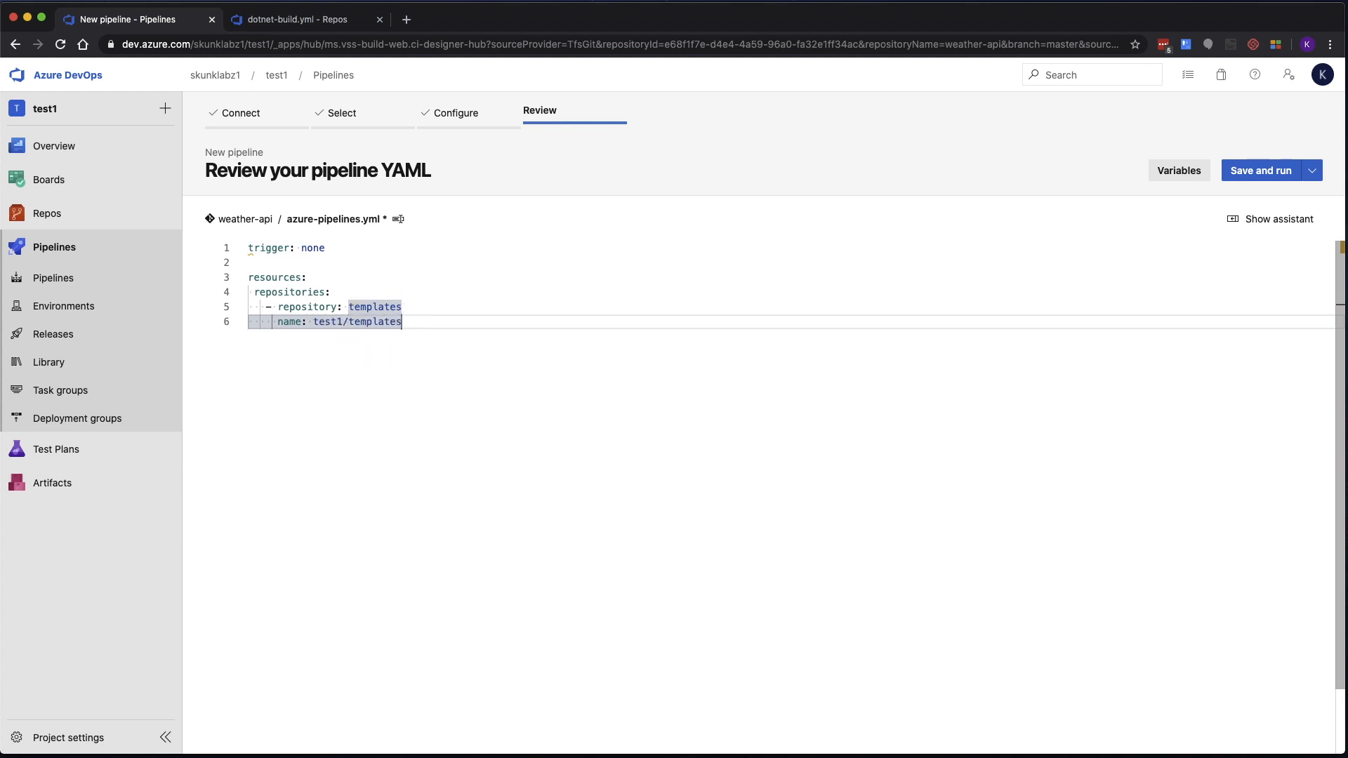
type("type: git")
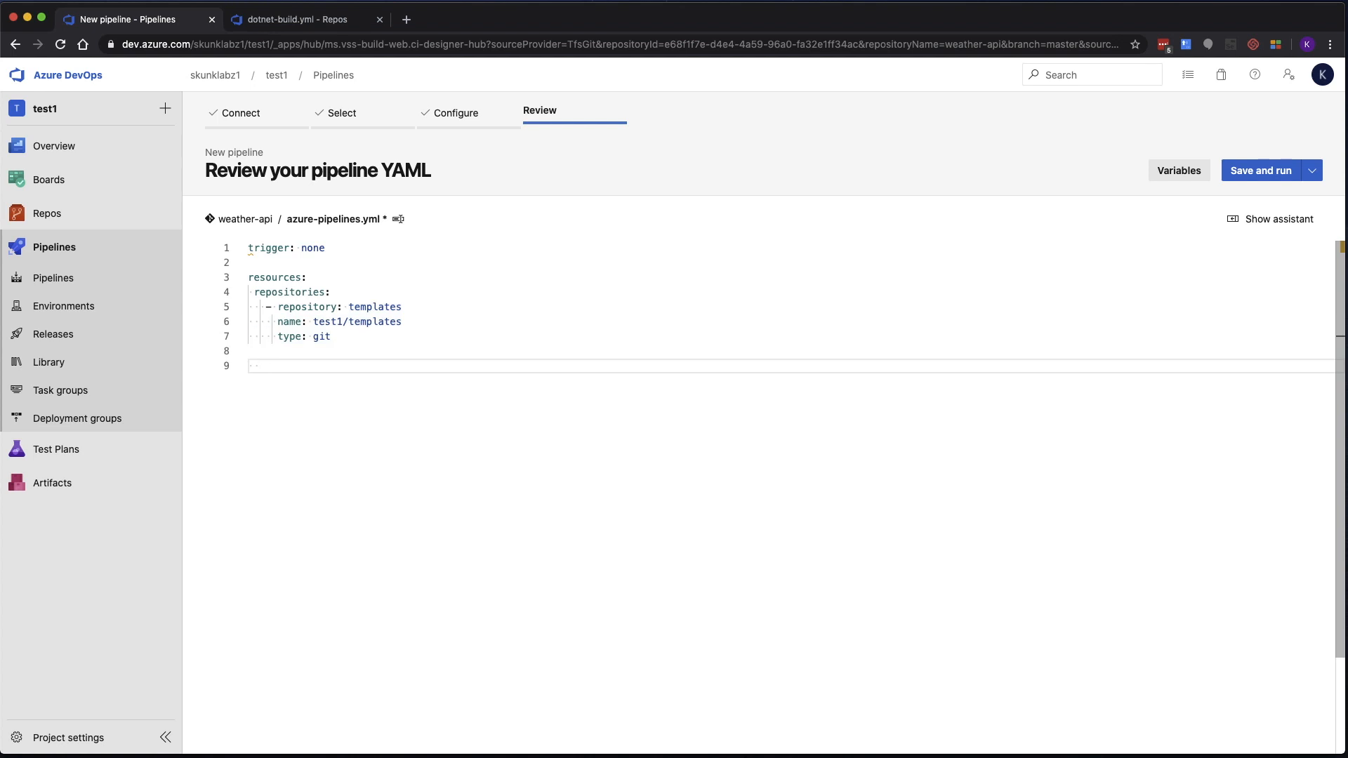
Add a jobs section with - template: dotnet-build.yml@templates.
left_click(251, 365)
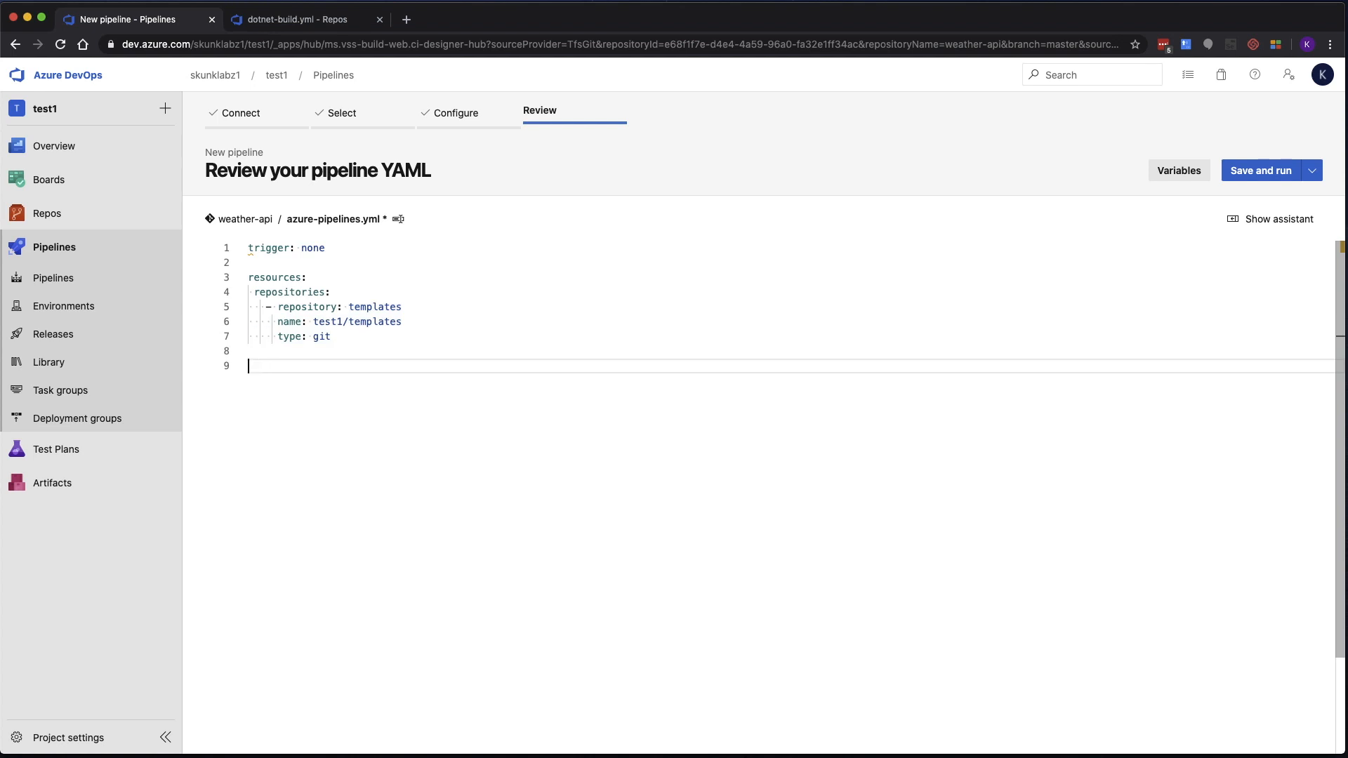
type("j")
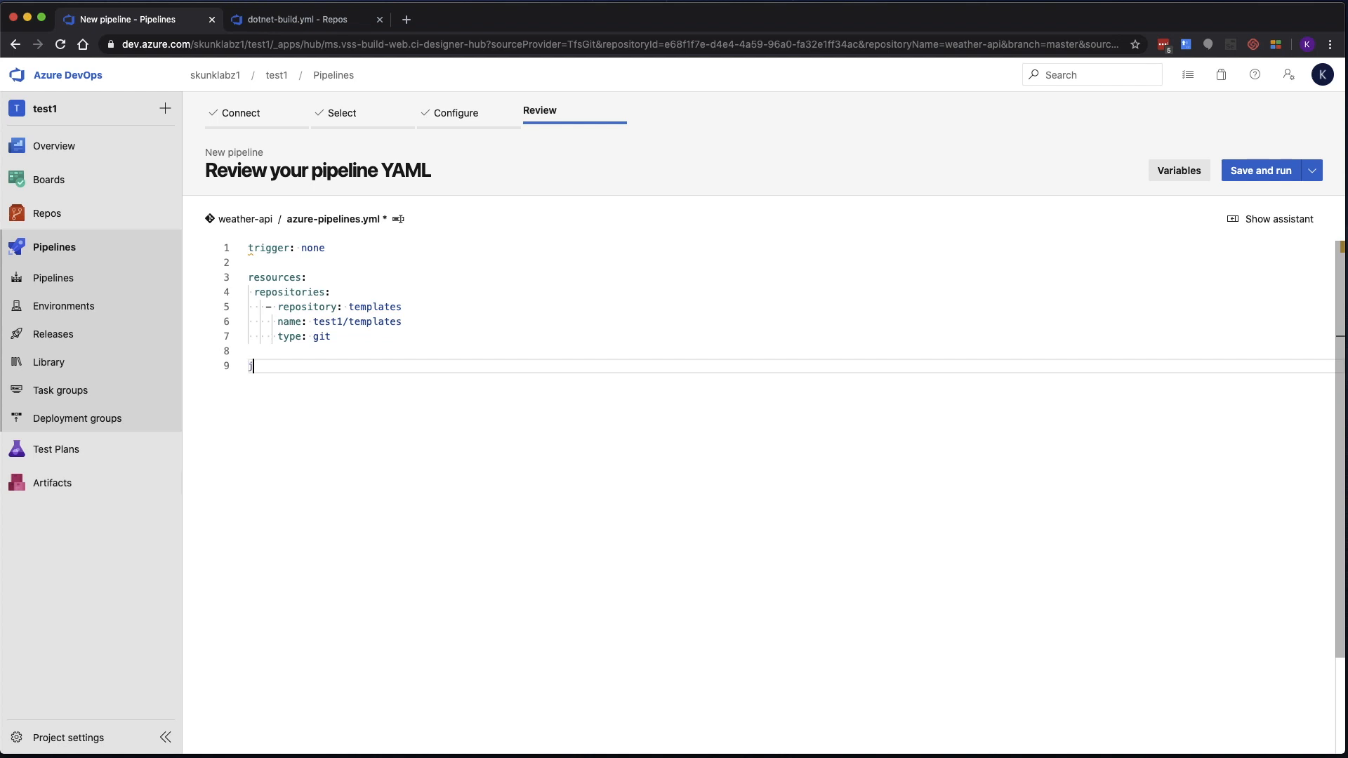
type("obs:")
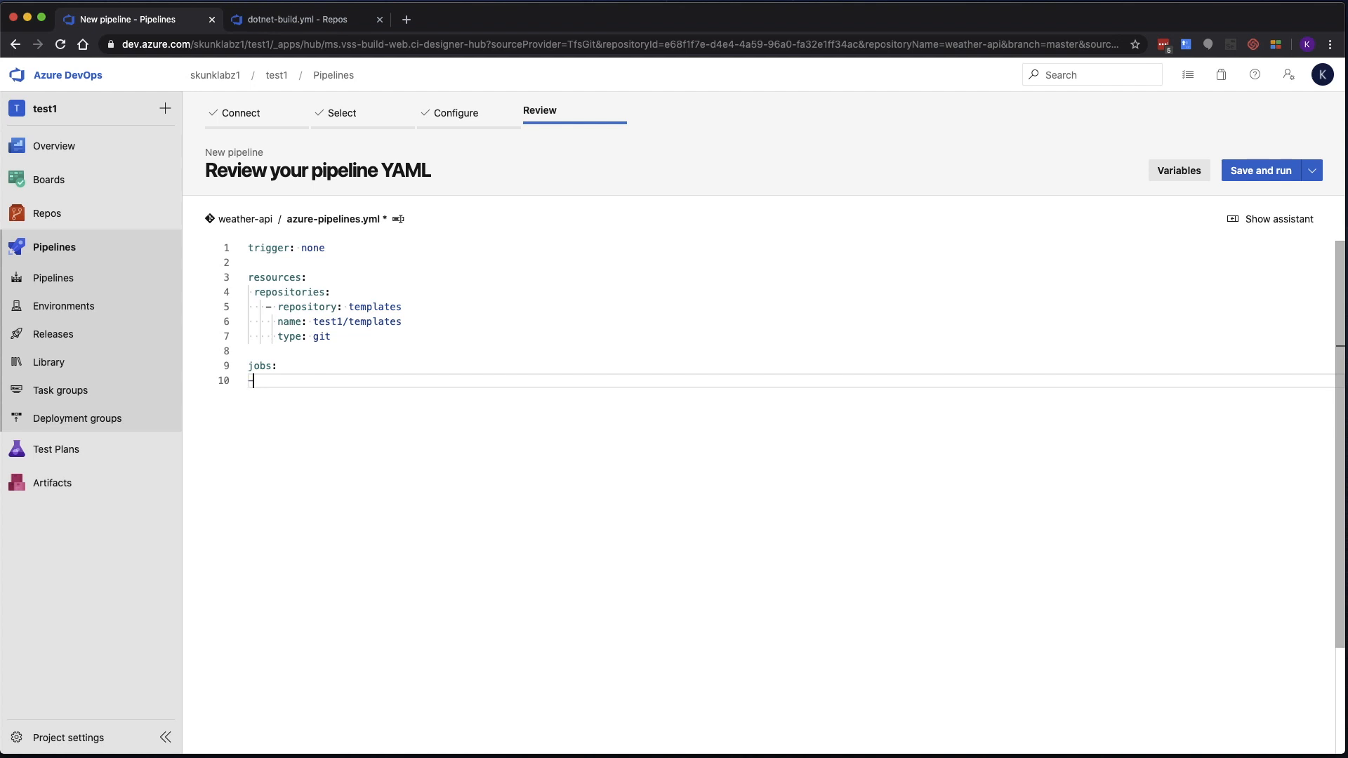
type("-")
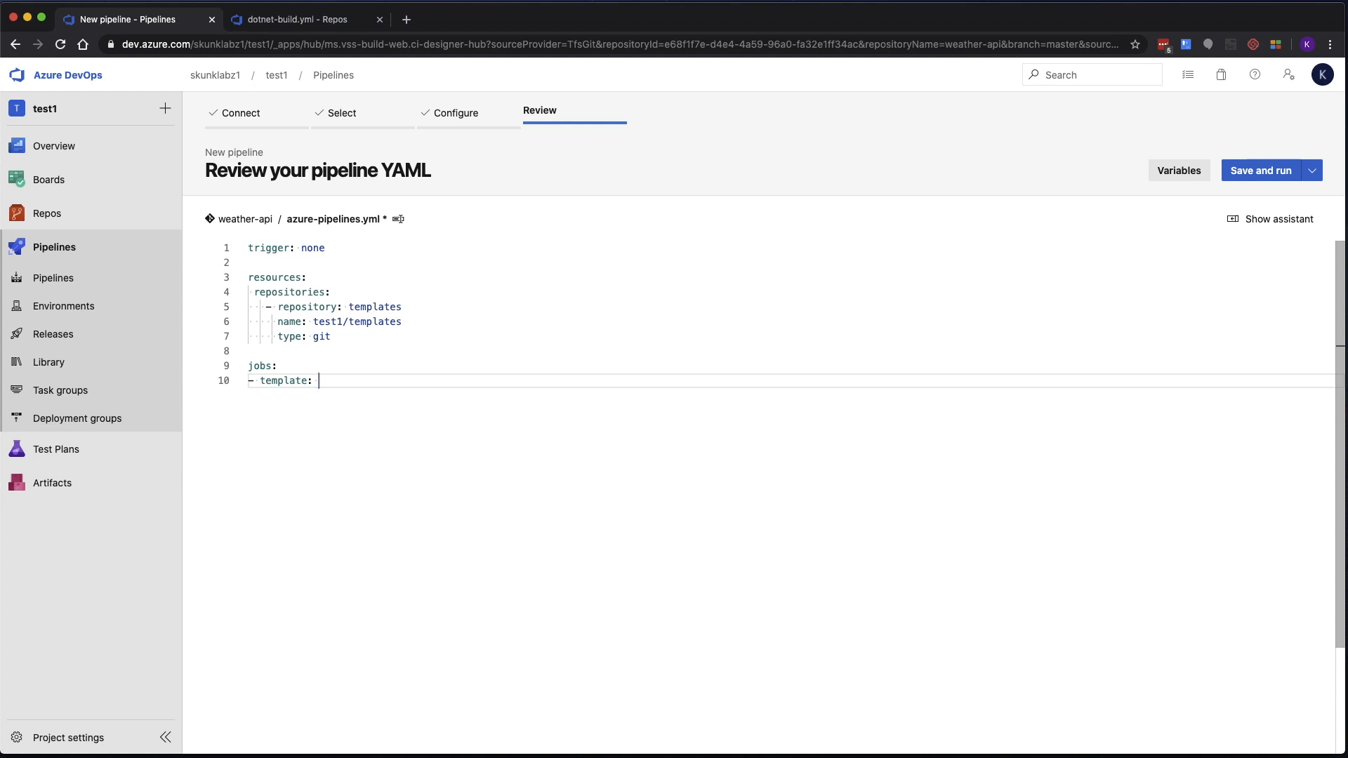
type("dot")
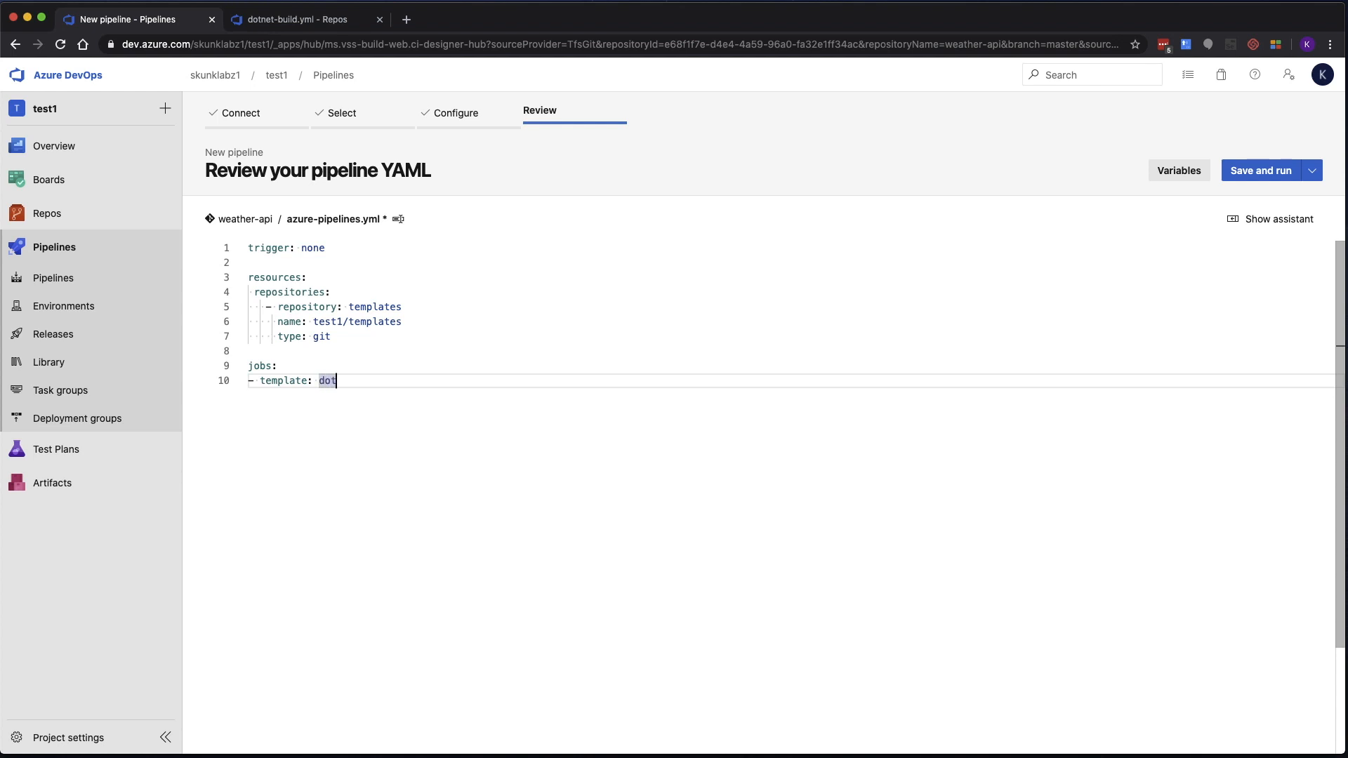
type("net")
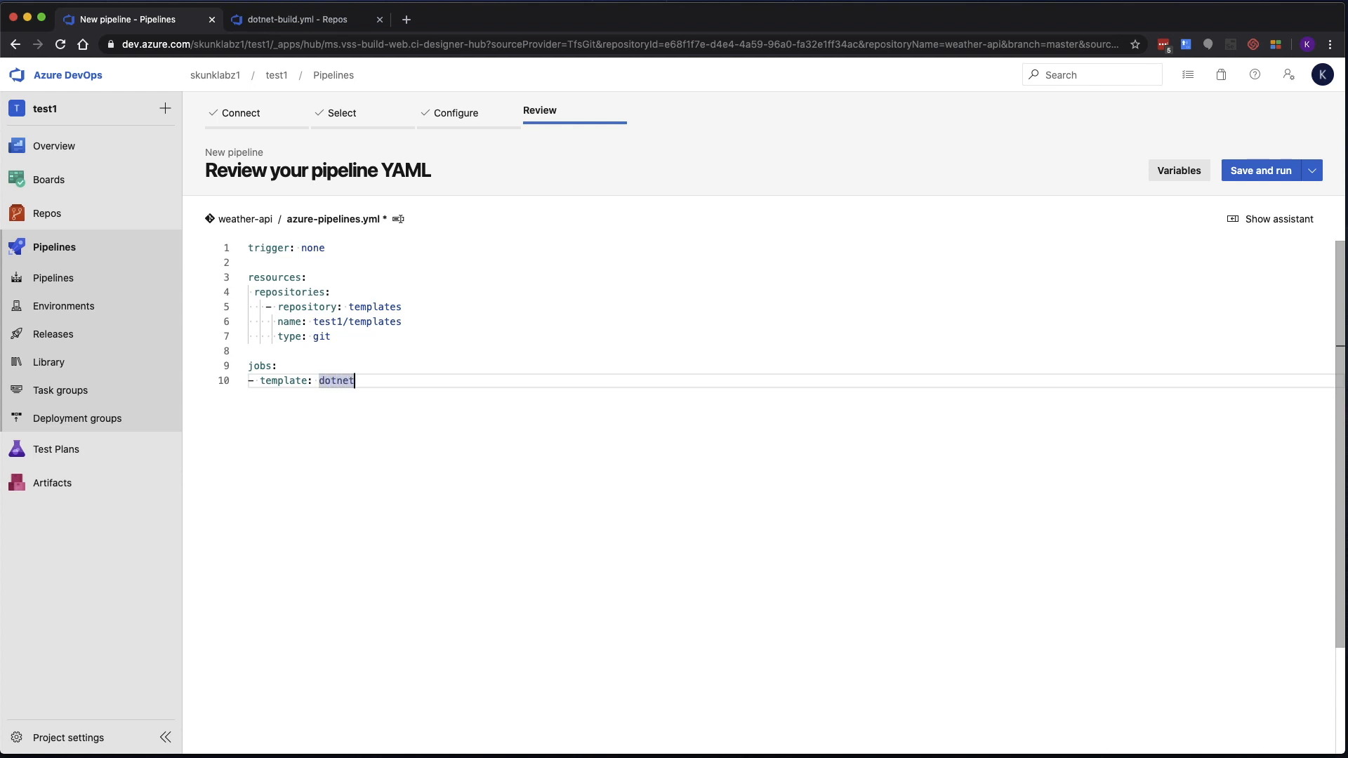
type("-build.y")
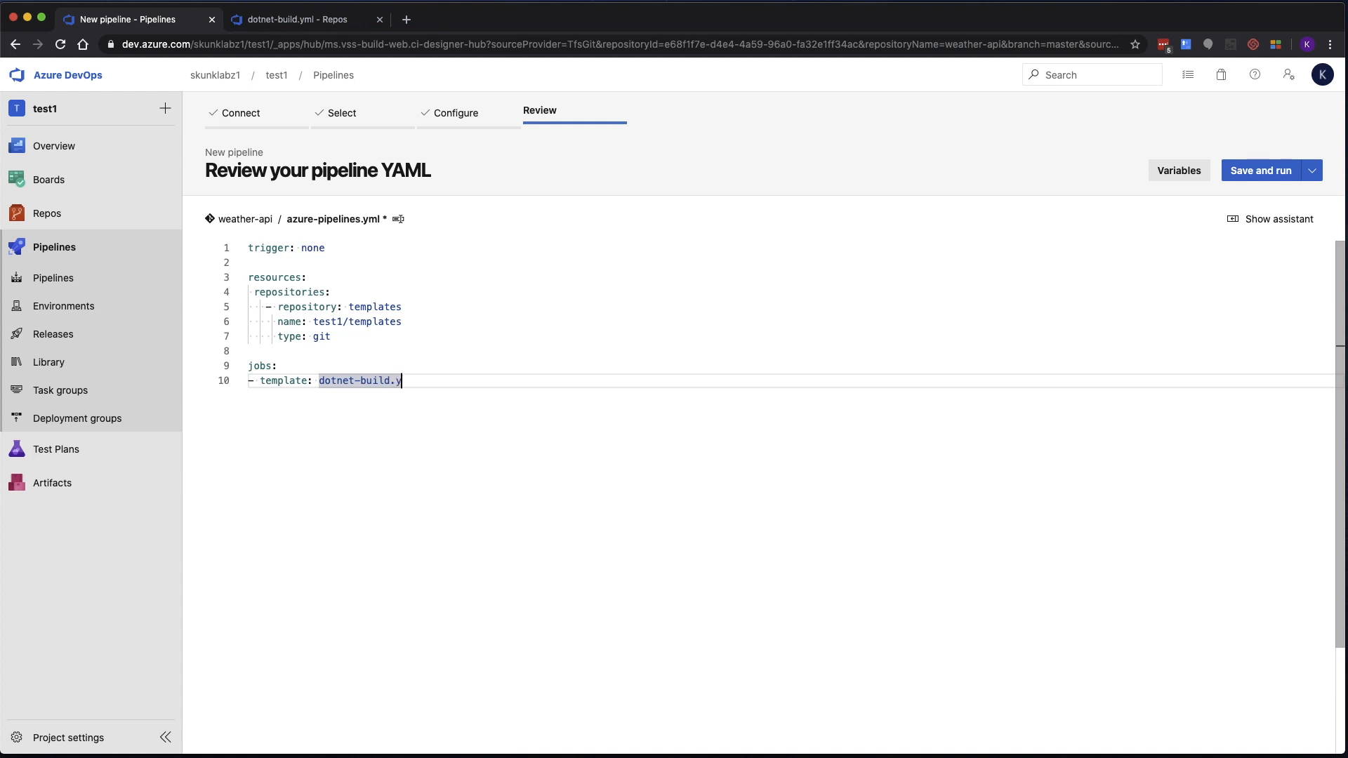
type("ml")
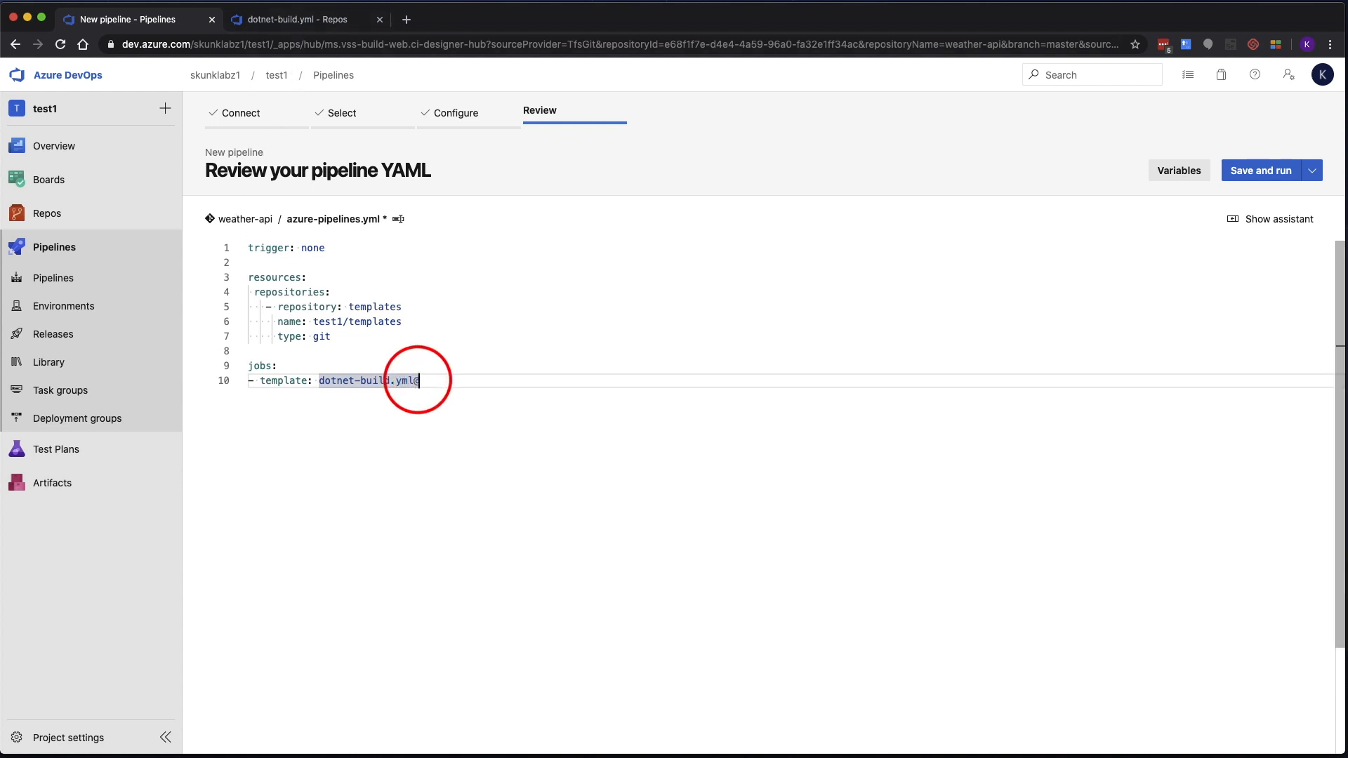
type("@templates")
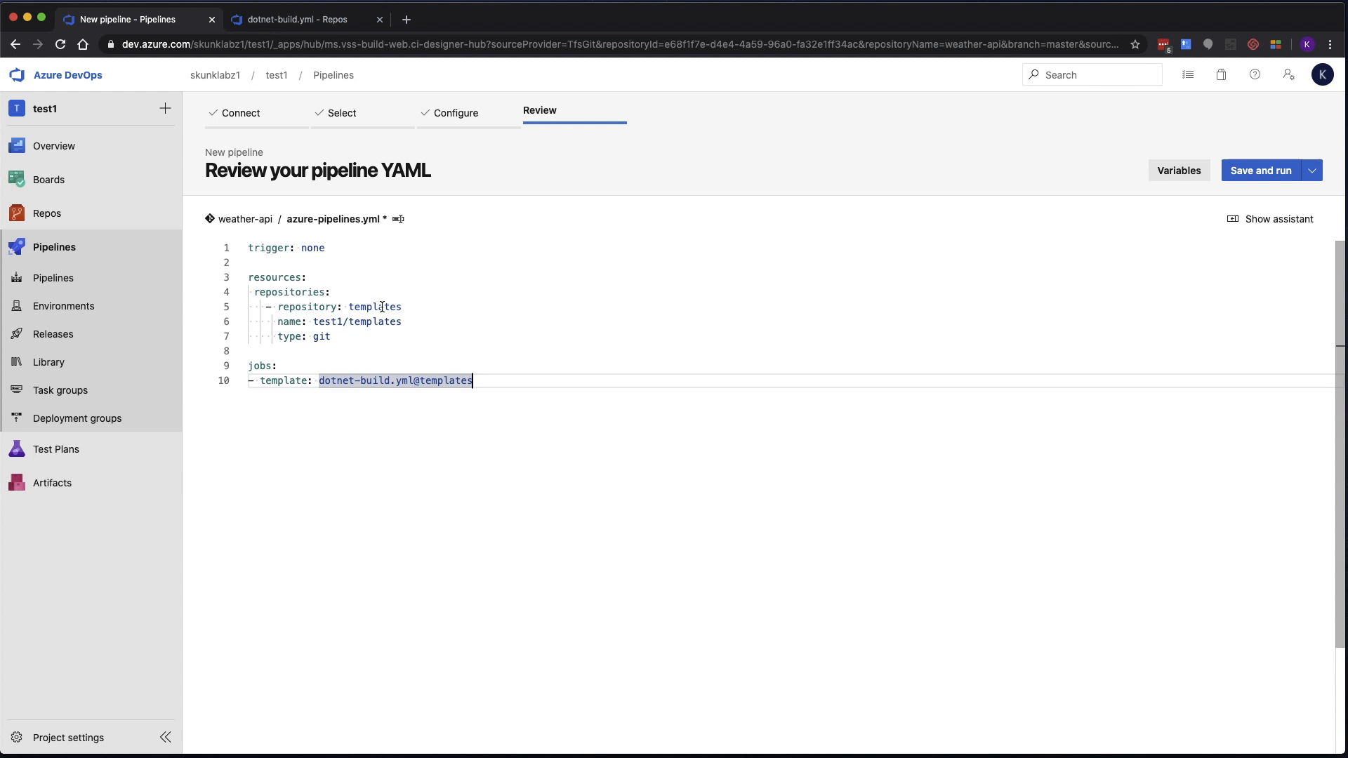
Add an indented parameters: line beneath the template call.
type("par")
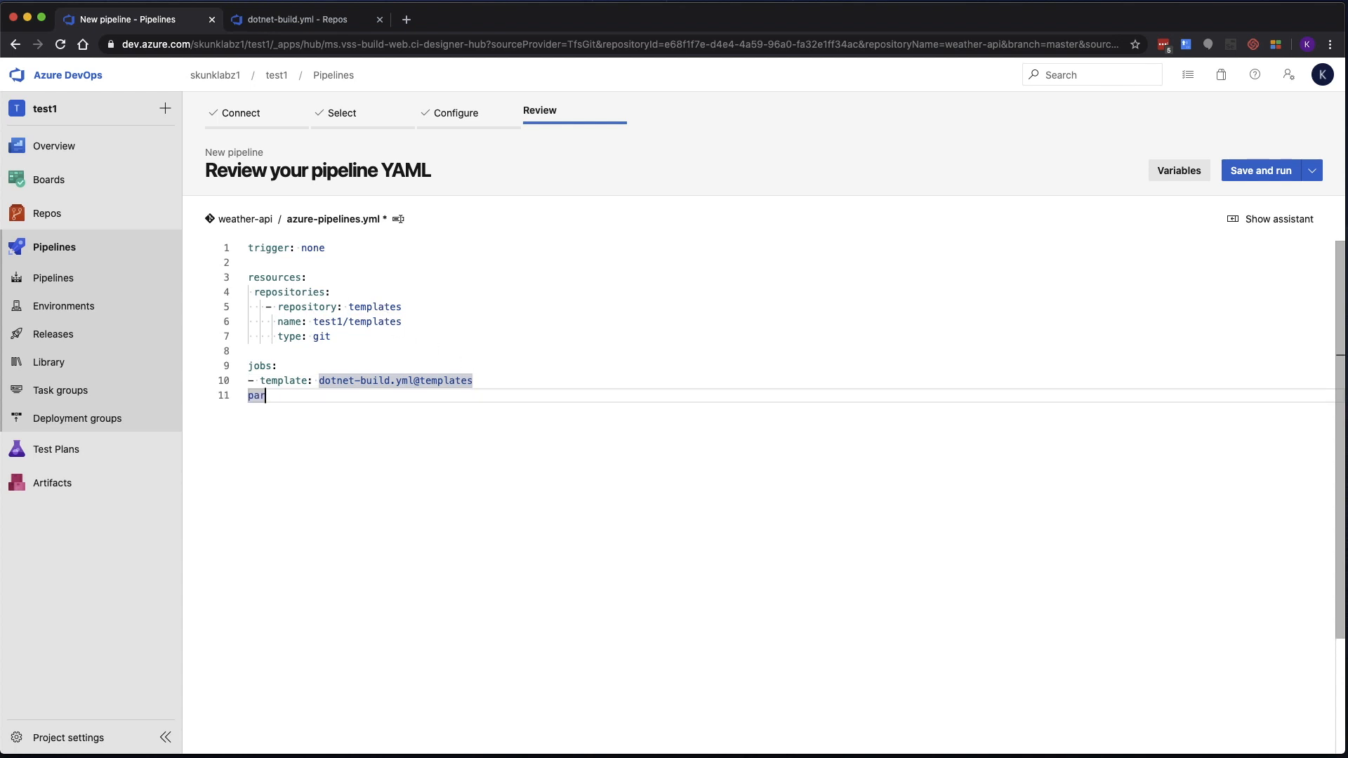
type("a")
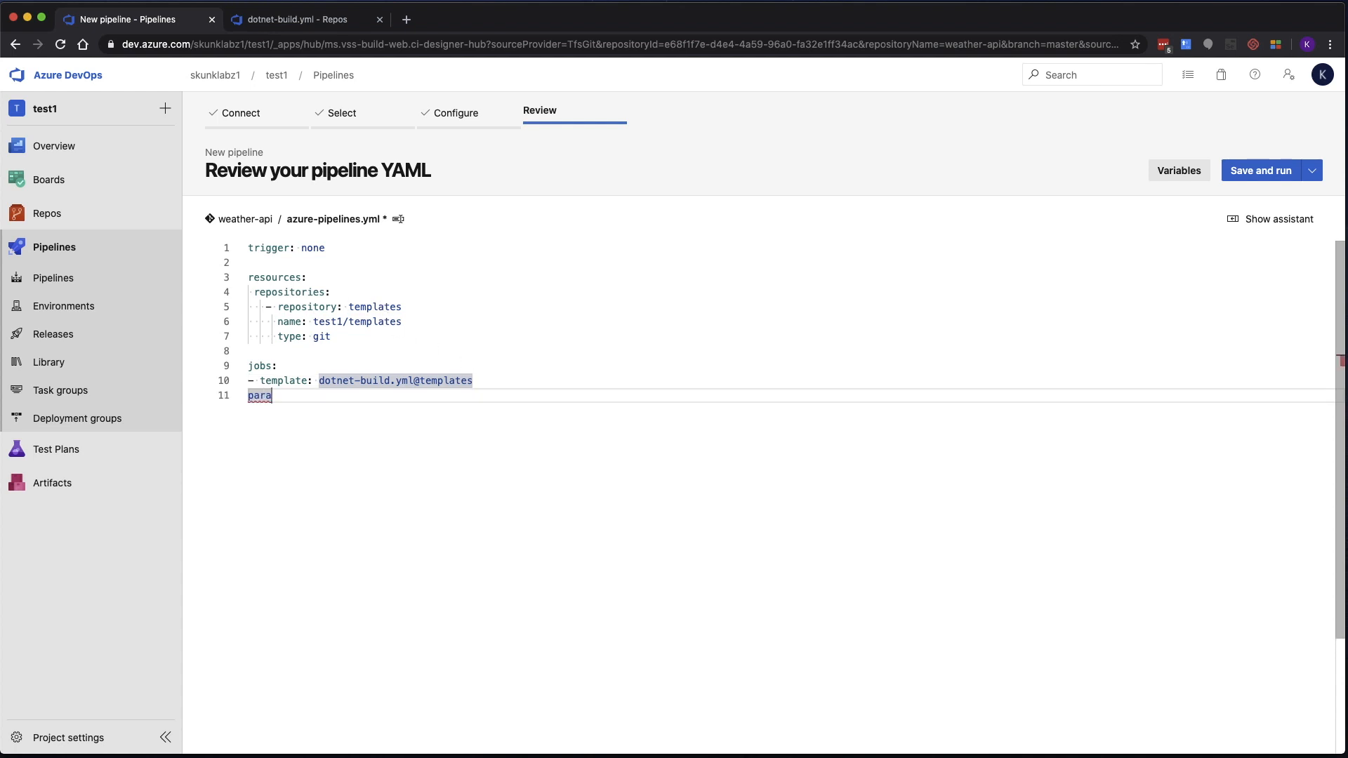
key("Backspace")
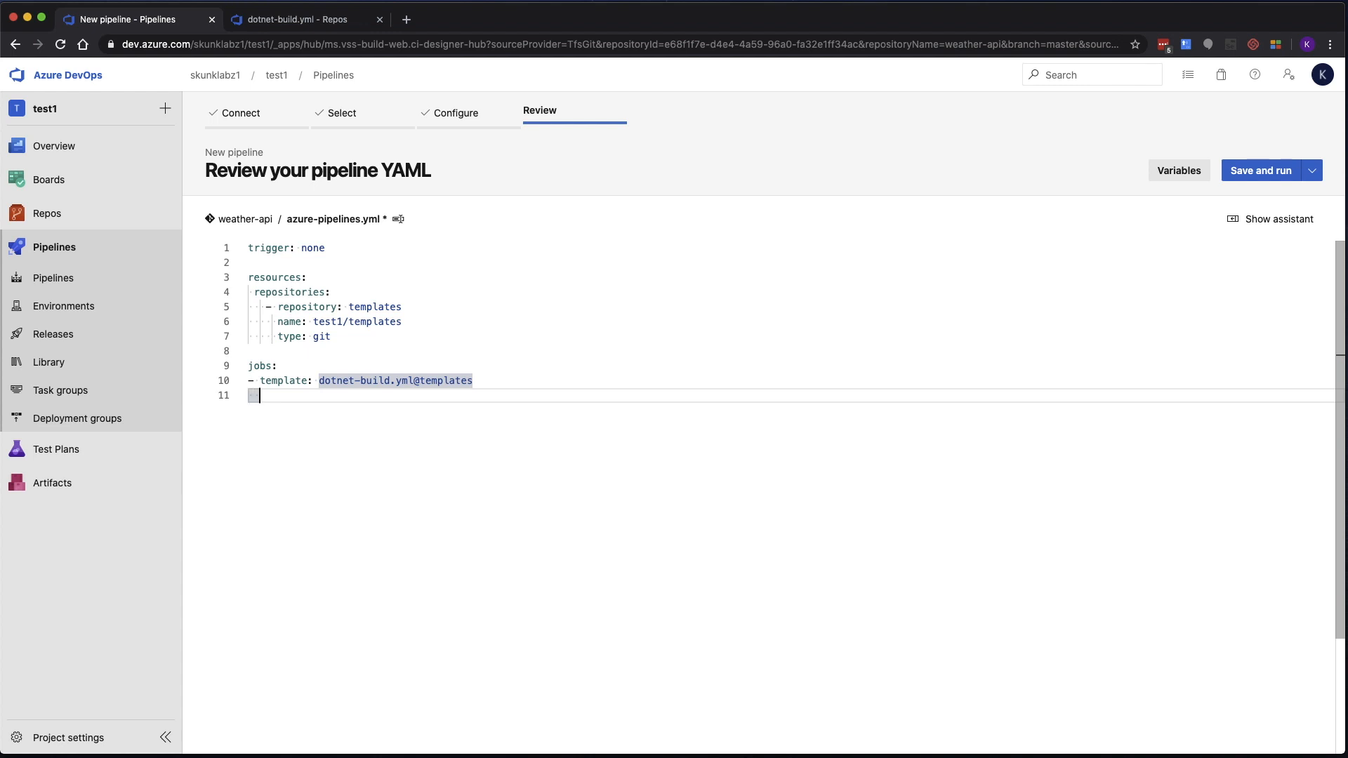
type("parame")
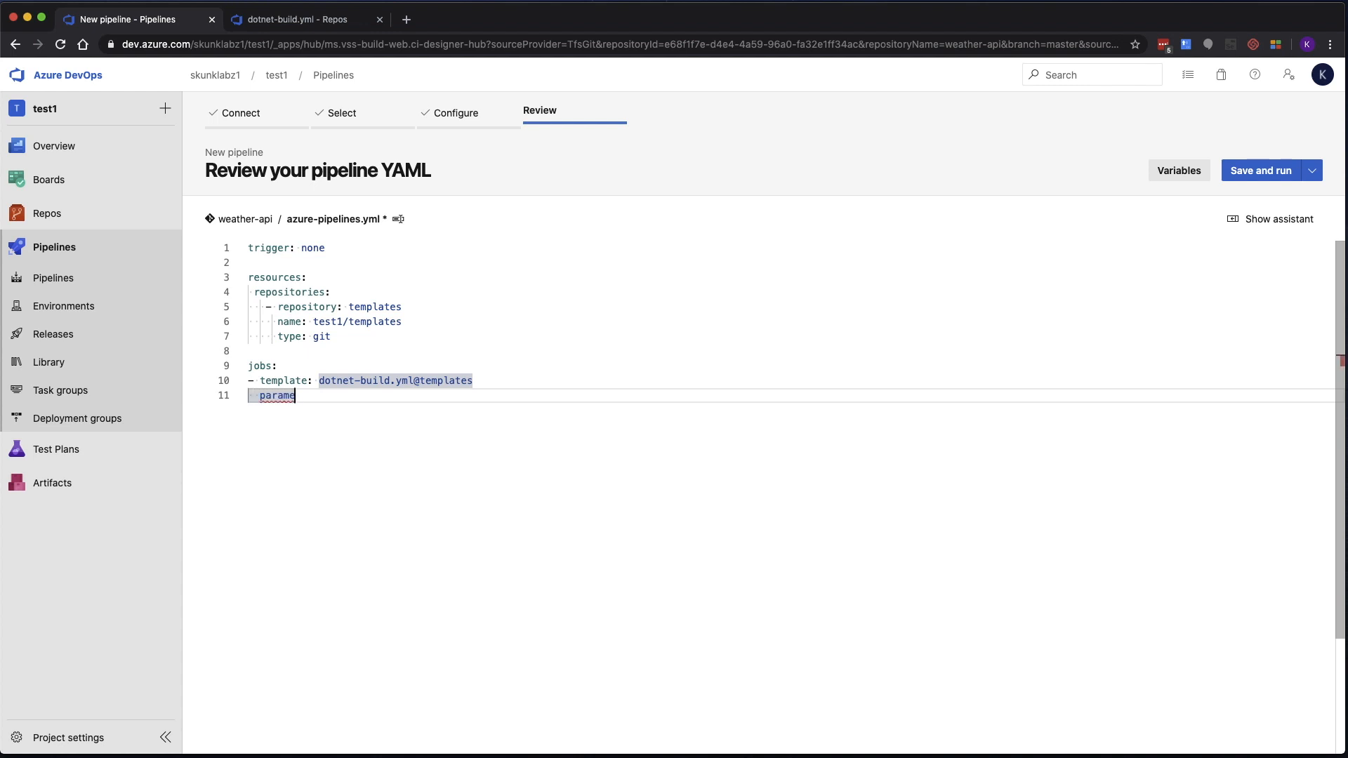
type("ters:")
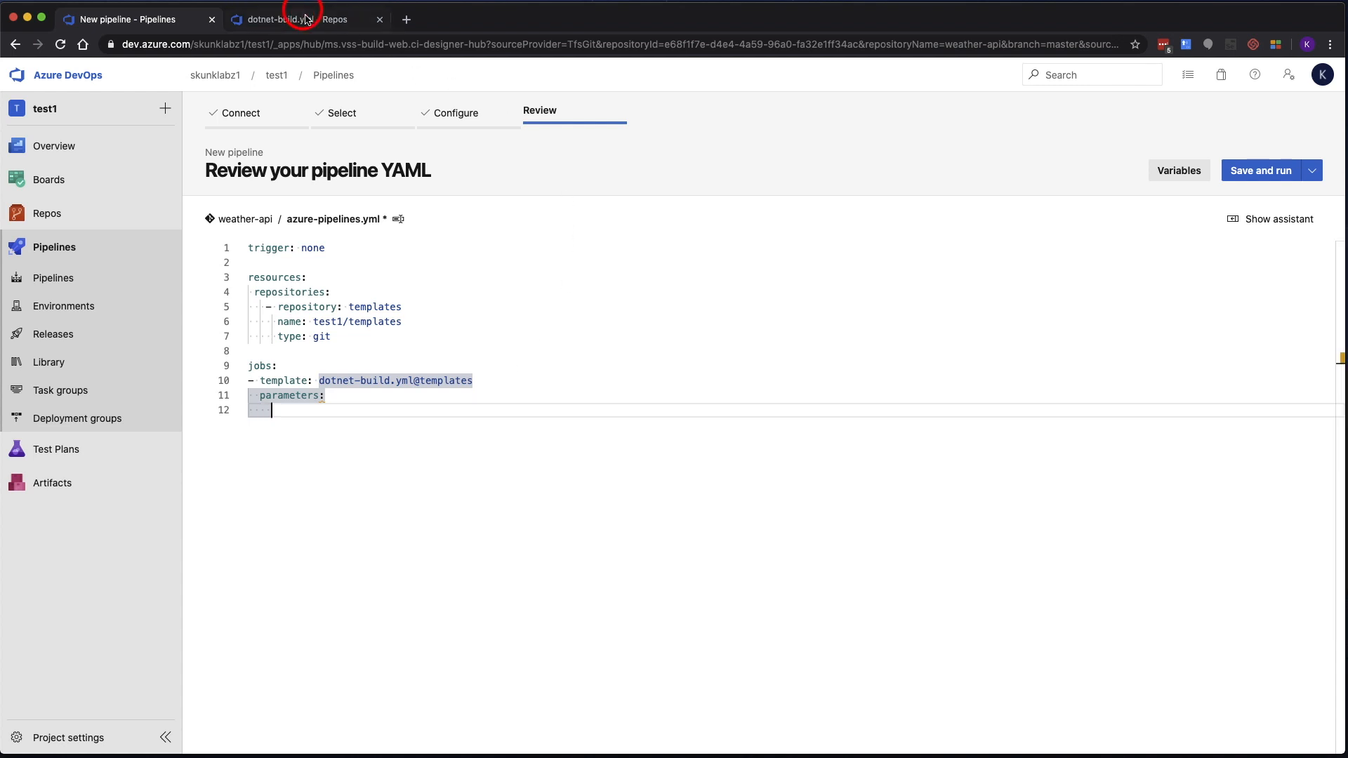
Copy release, pool, projects, targetPath and artifactName from dotnet-build.yml into the parameters block and indent them.
left_click(292, 19)
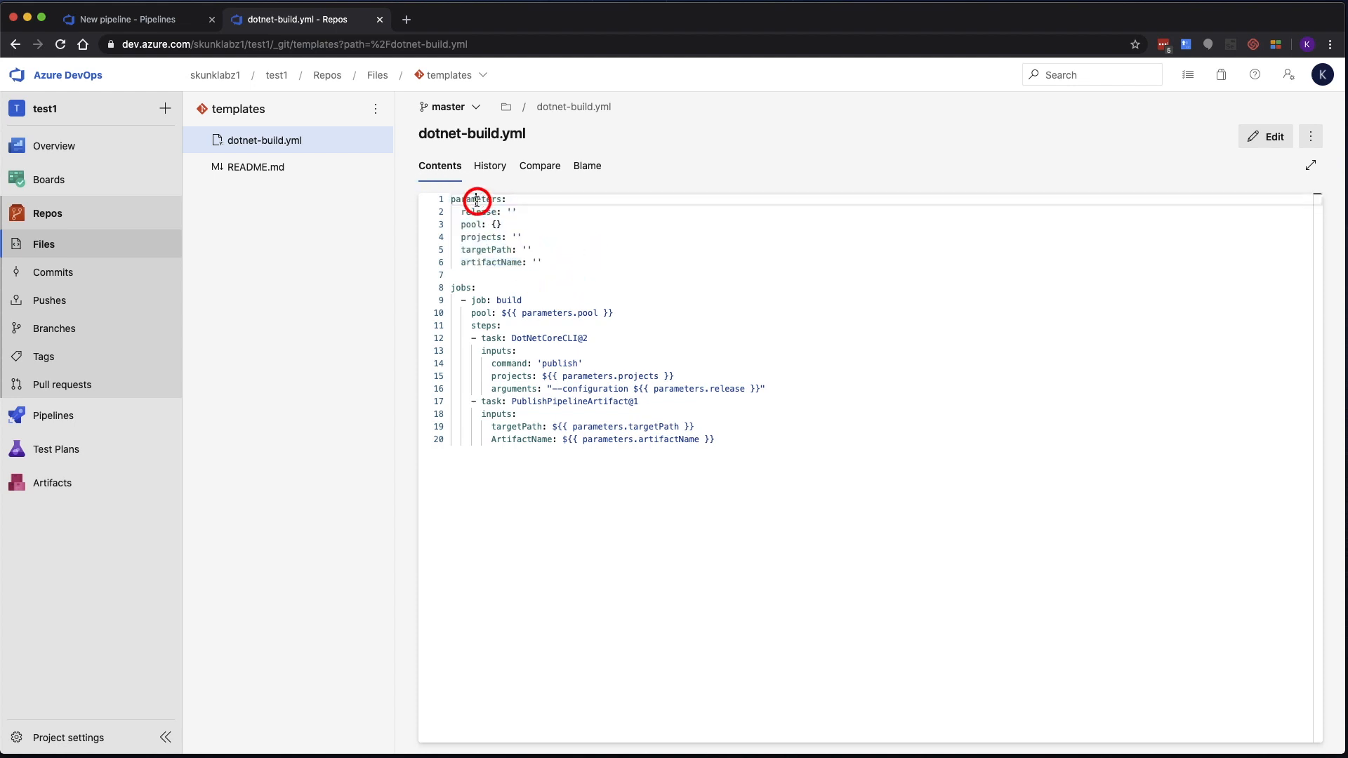
left_click_drag(470, 212, 531, 250)
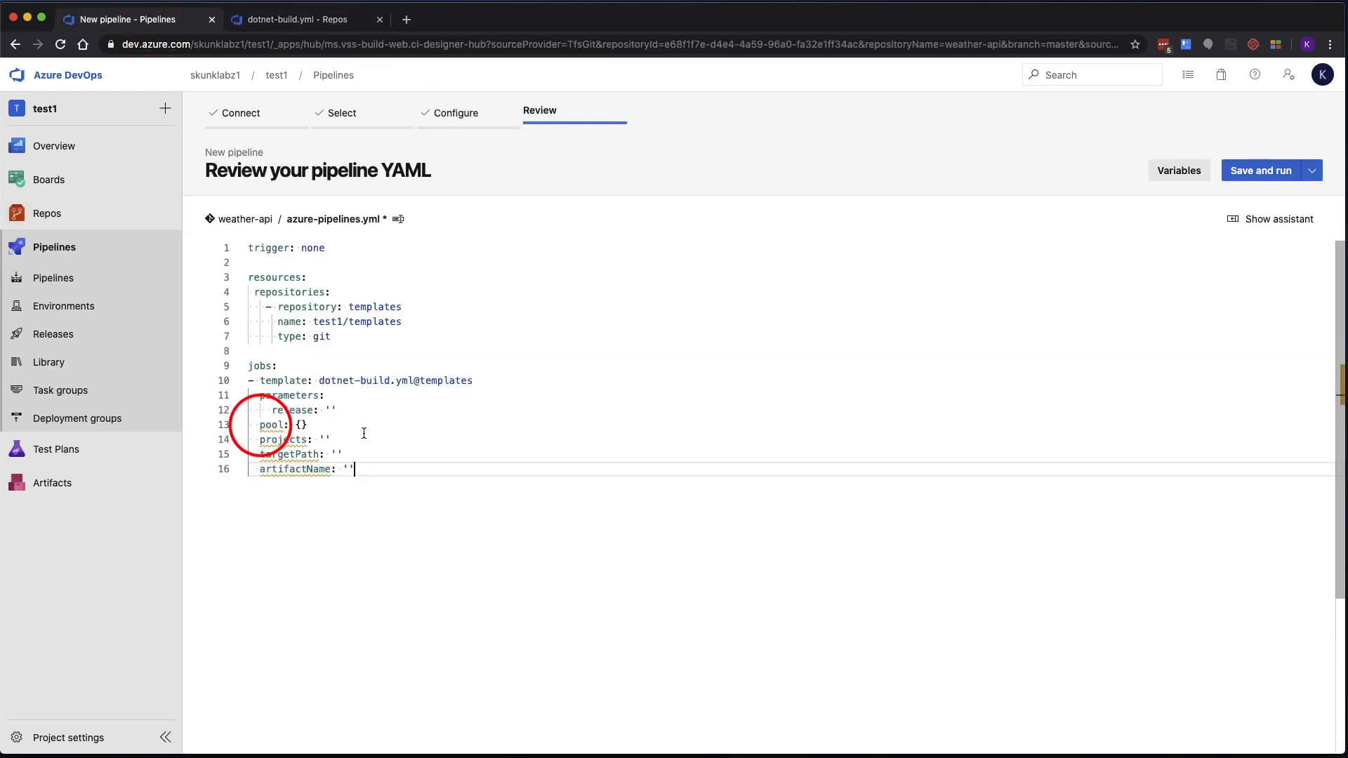
left_click_drag(267, 425, 355, 469)
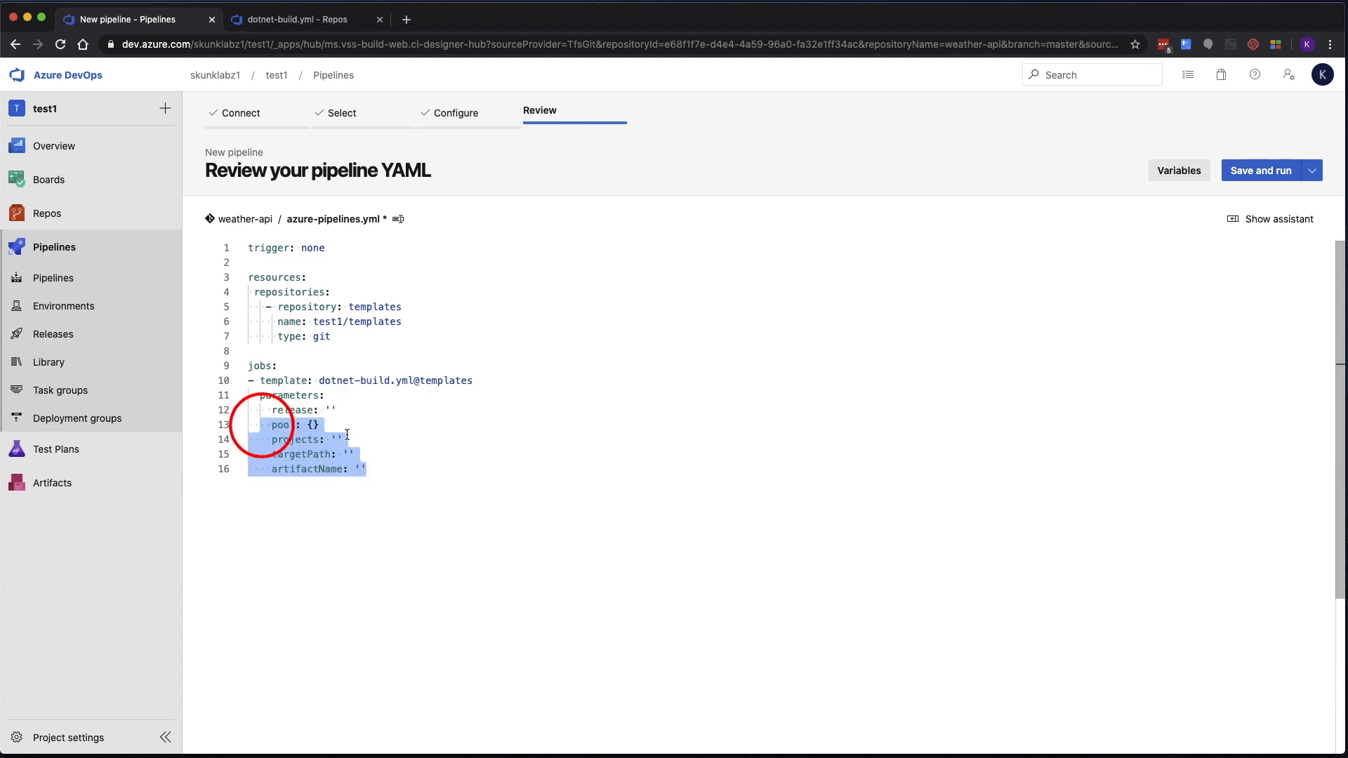
left_click(423, 434)
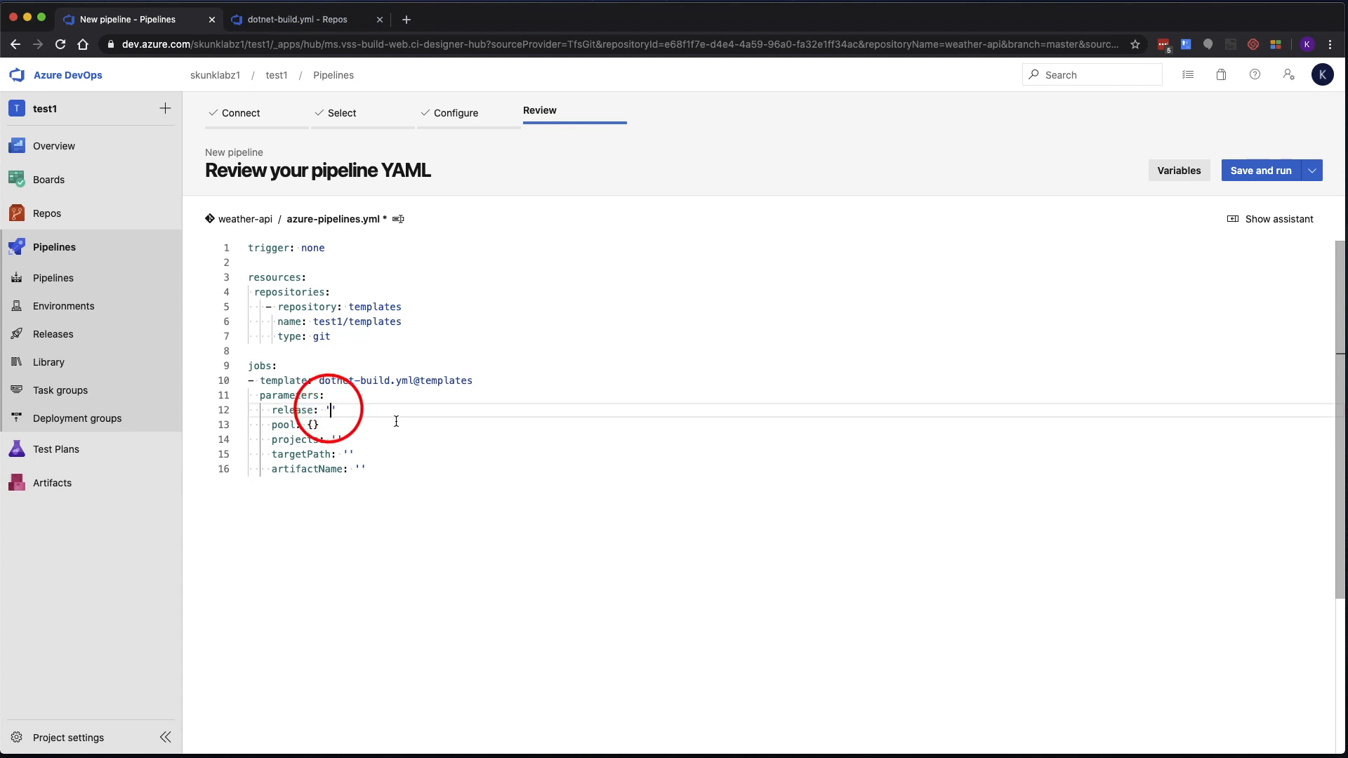
Set release to Release, pool vmImage ubuntu-latest and projects to web-api.csproj.
type("Release")
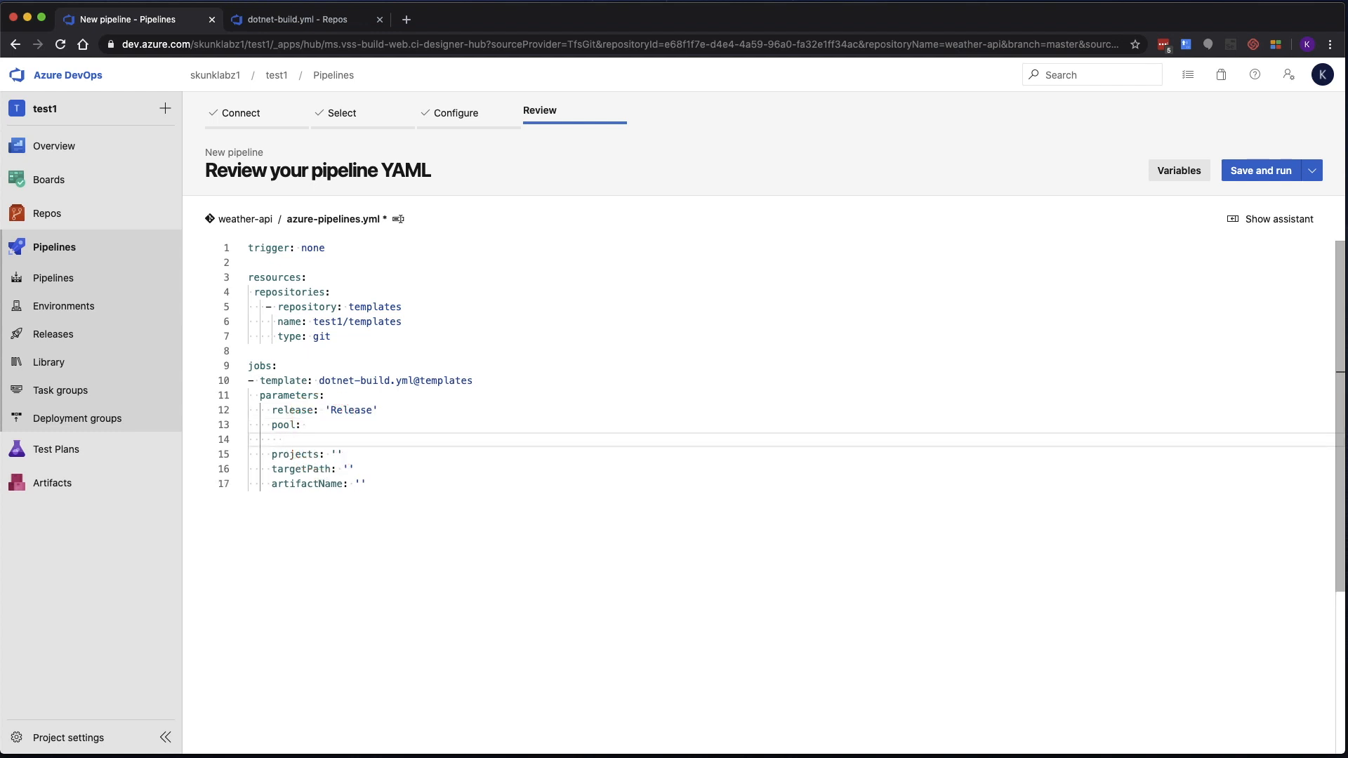
type("vm")
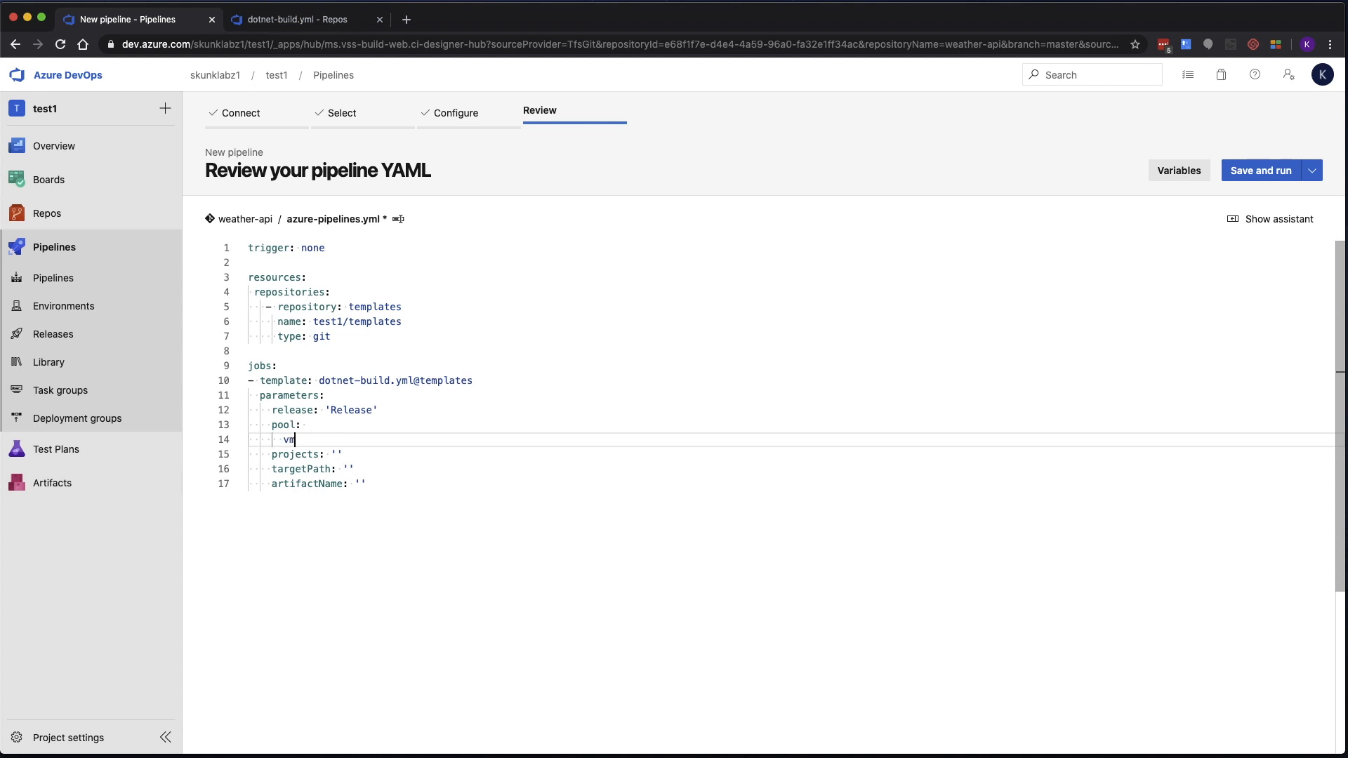
type("l")
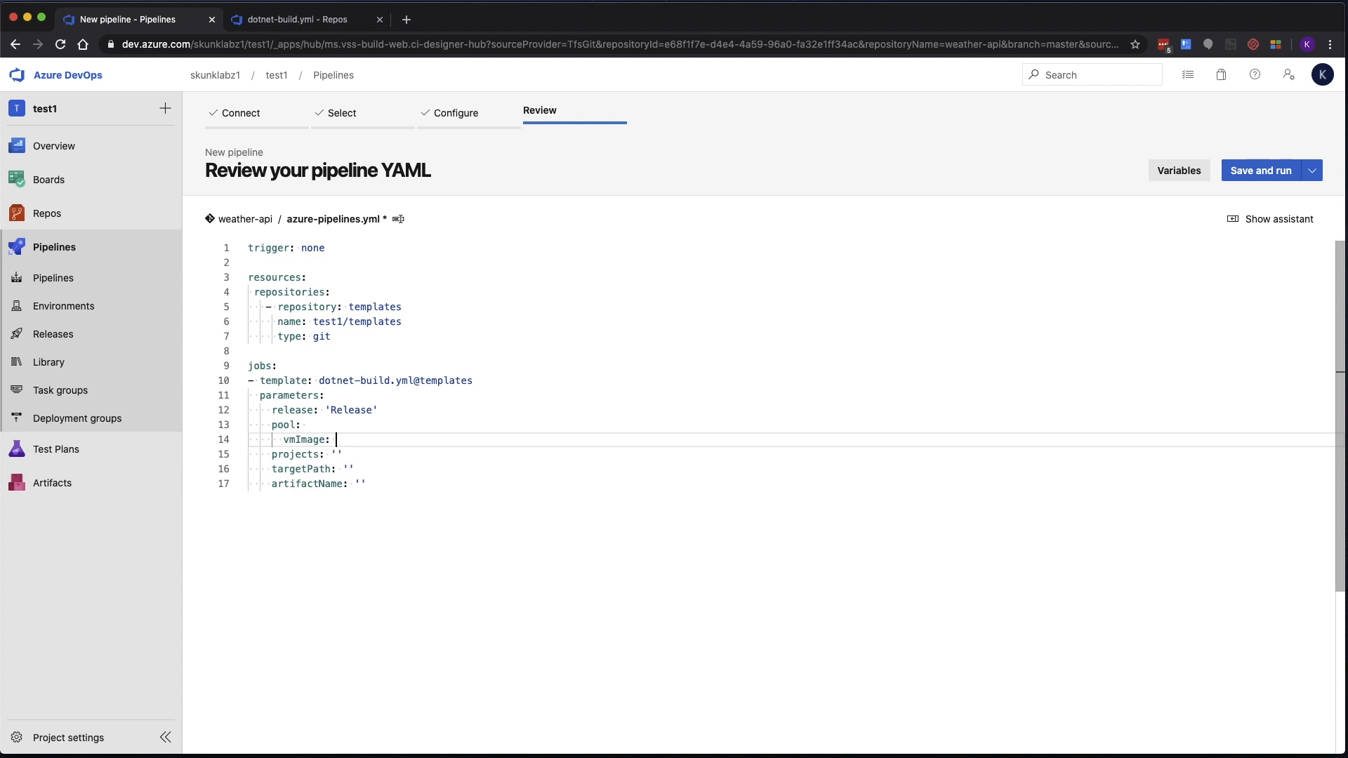
type("ubuntu")
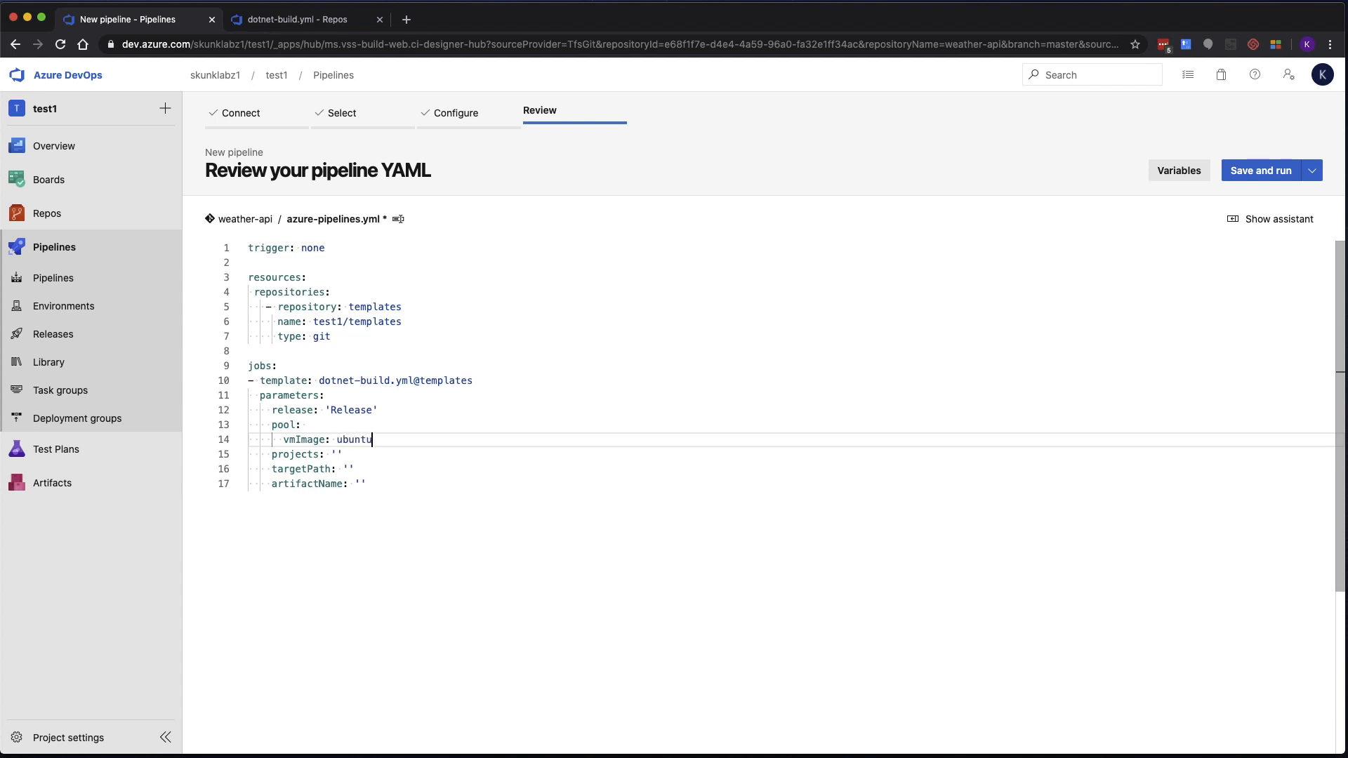
type("-latest")
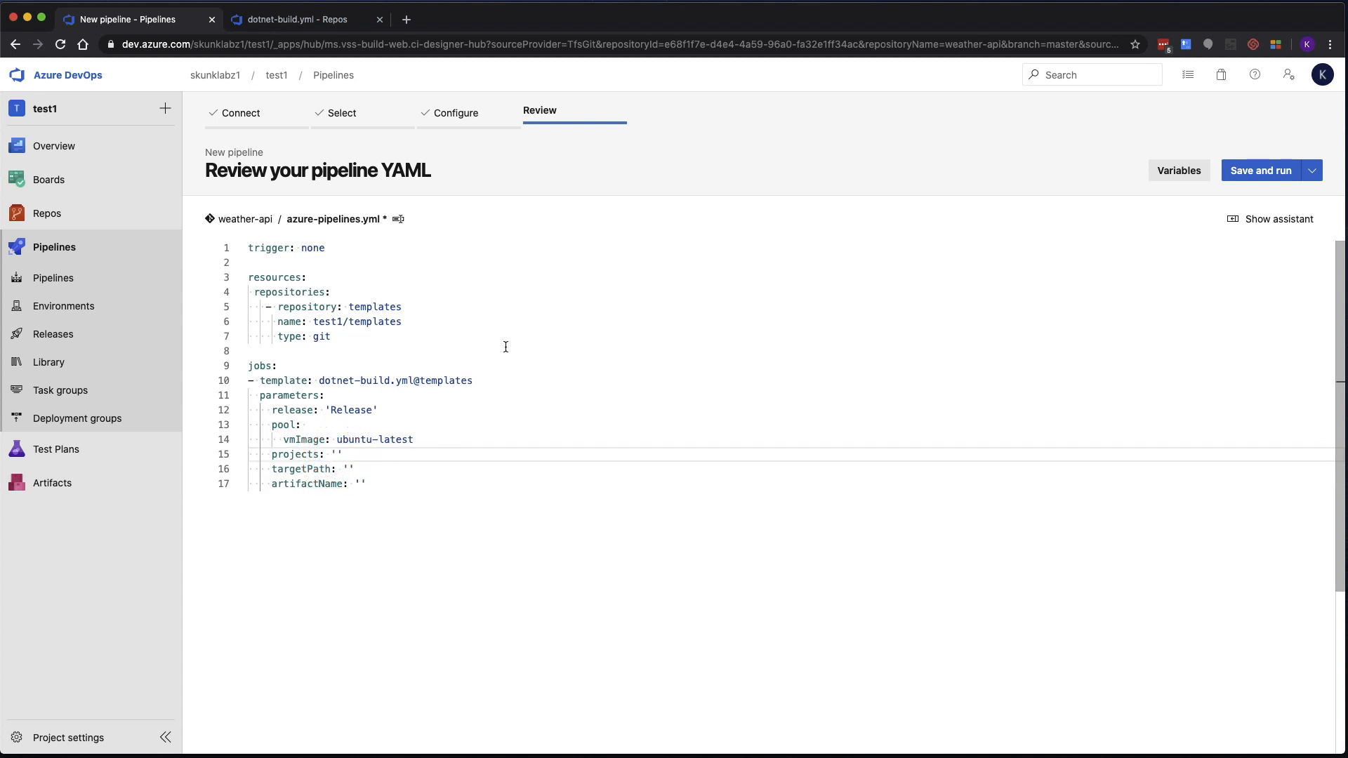
type("web")
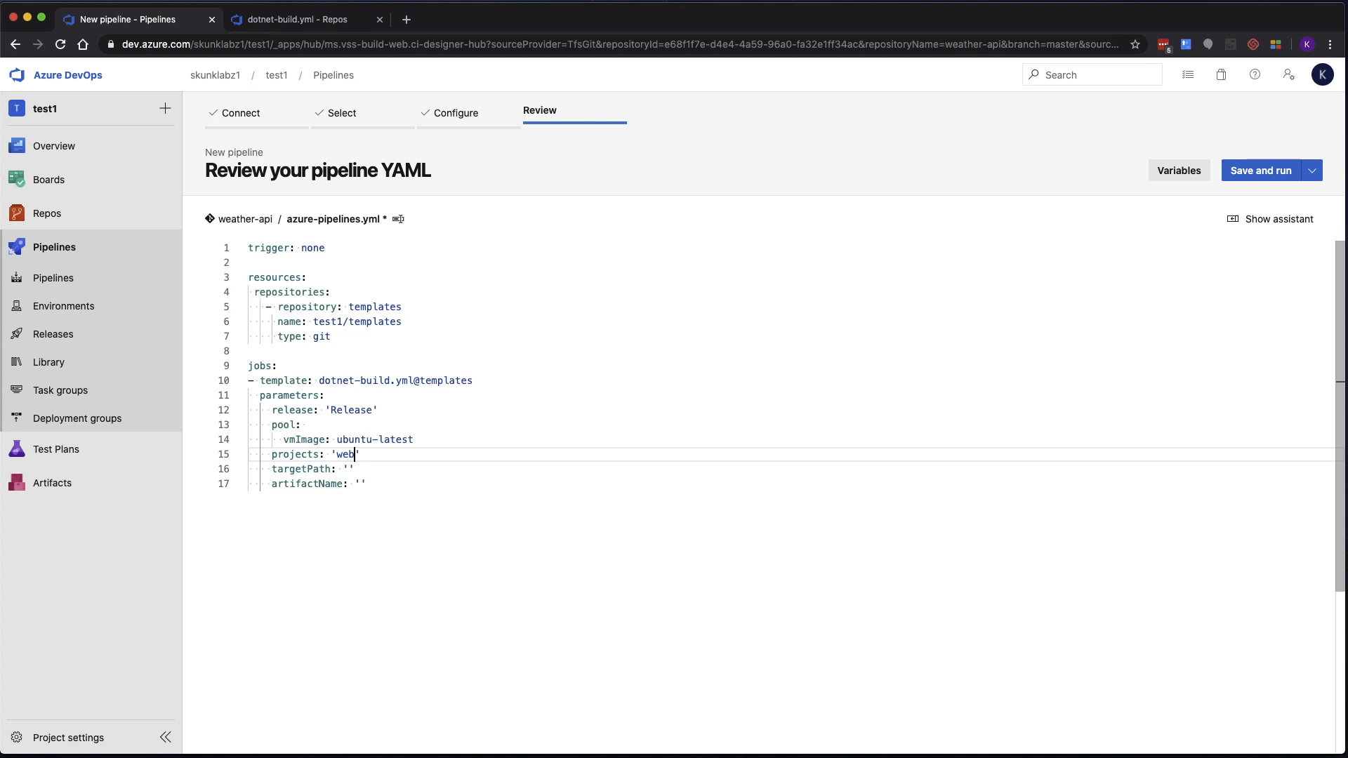
type("-ap")
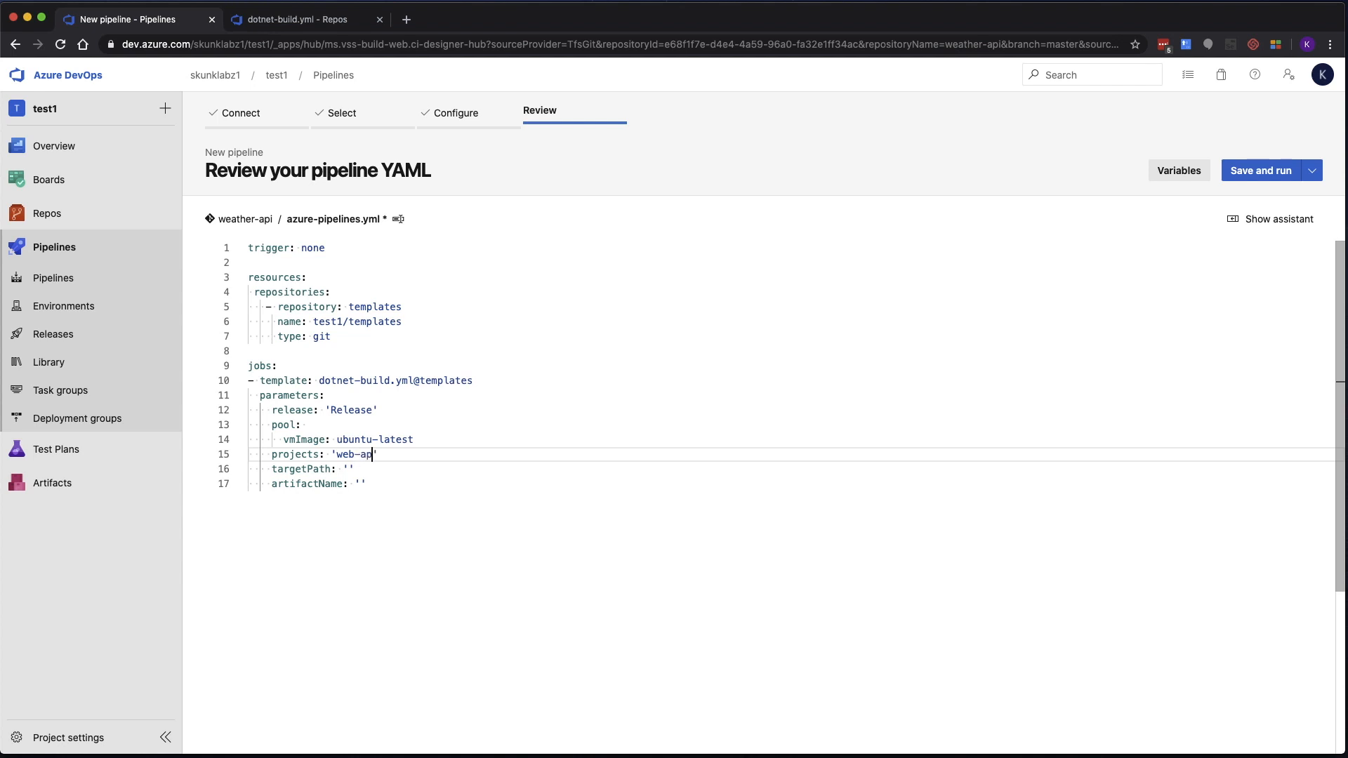
type("i.cs")
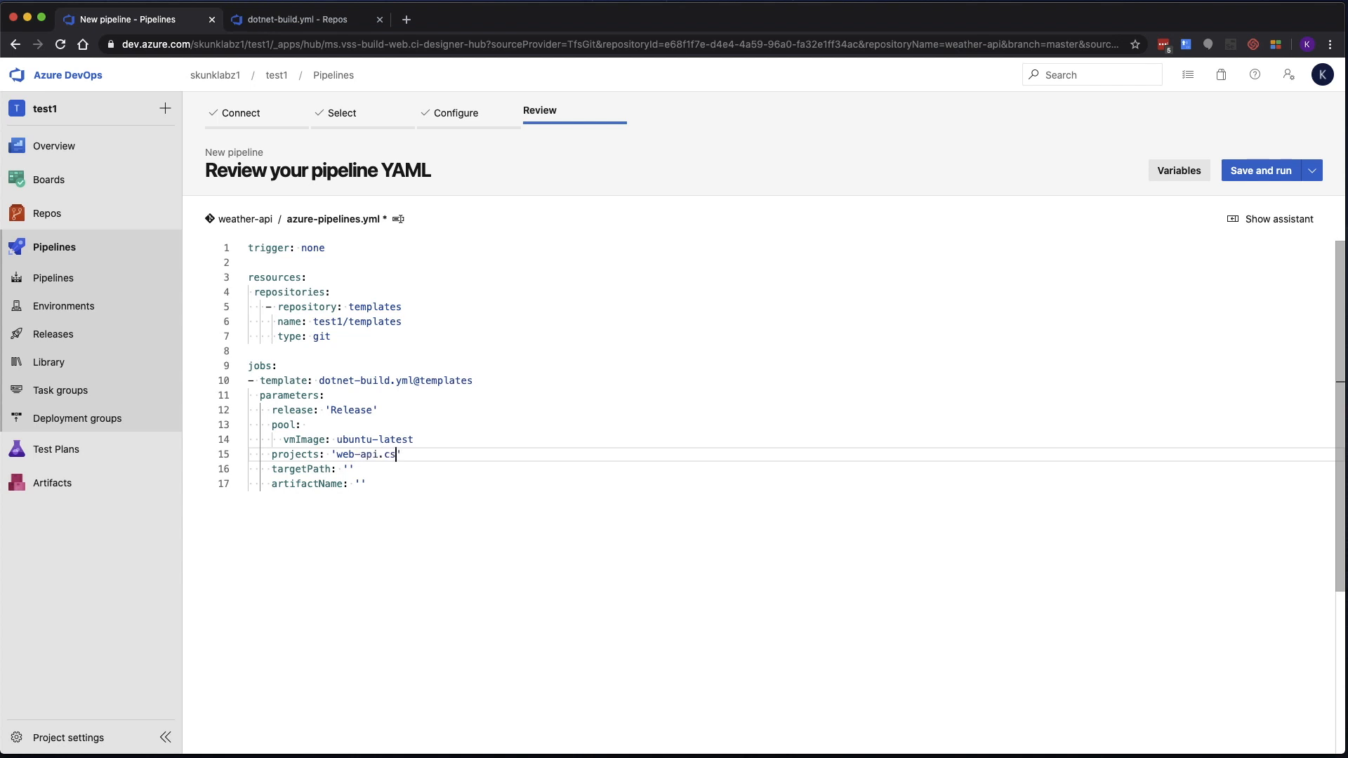
type("proj")
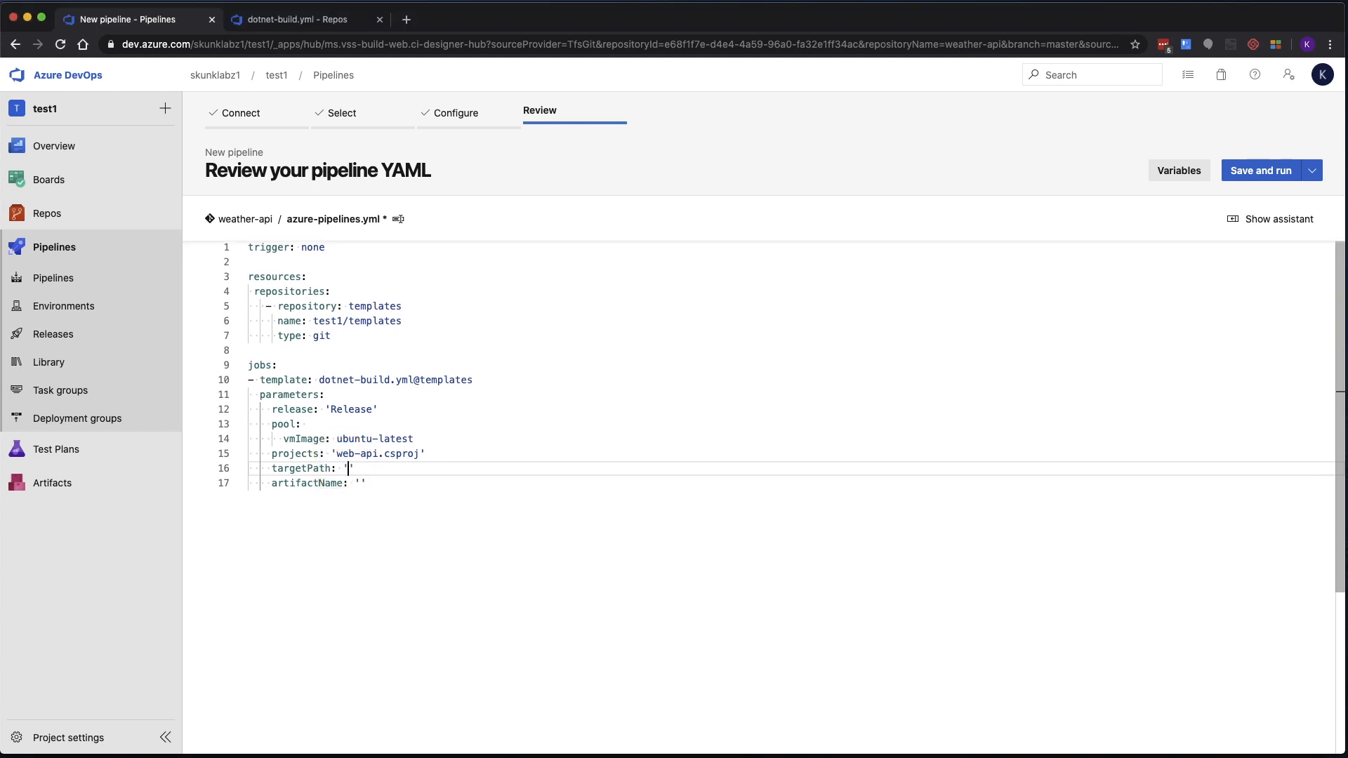
Set targetPath bin/Release/netcoreapp3.1/publish.zip and artifactName 'publish', then Save and run.
type("bin/R")
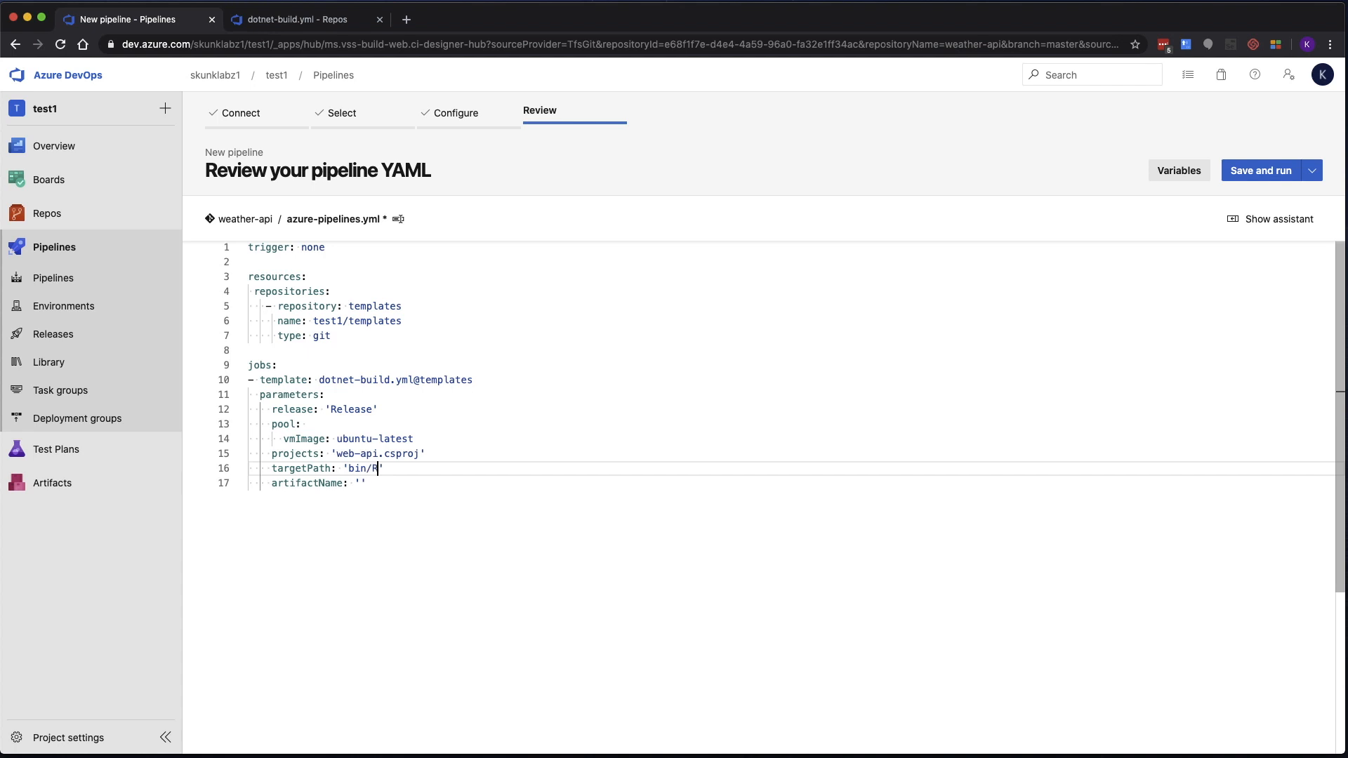
type("elease/")
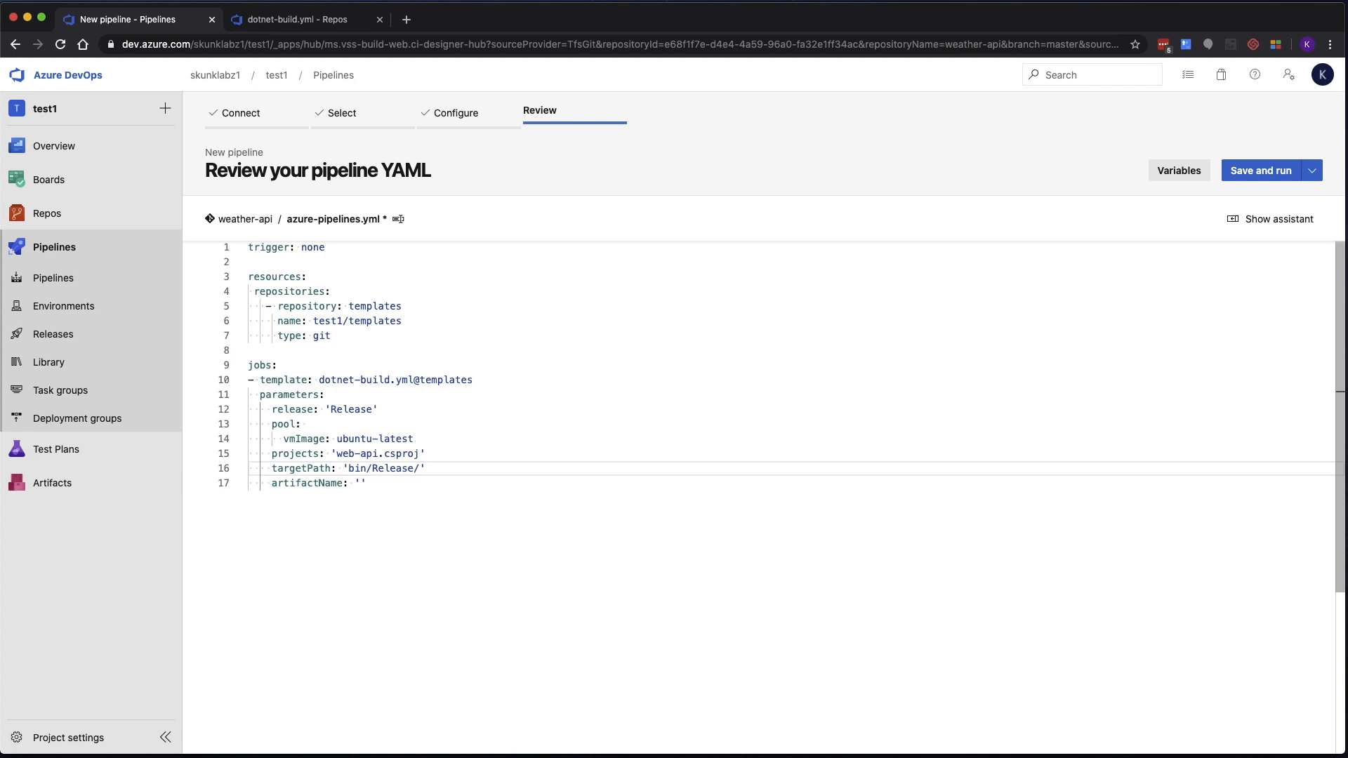
type("netcoreapp")
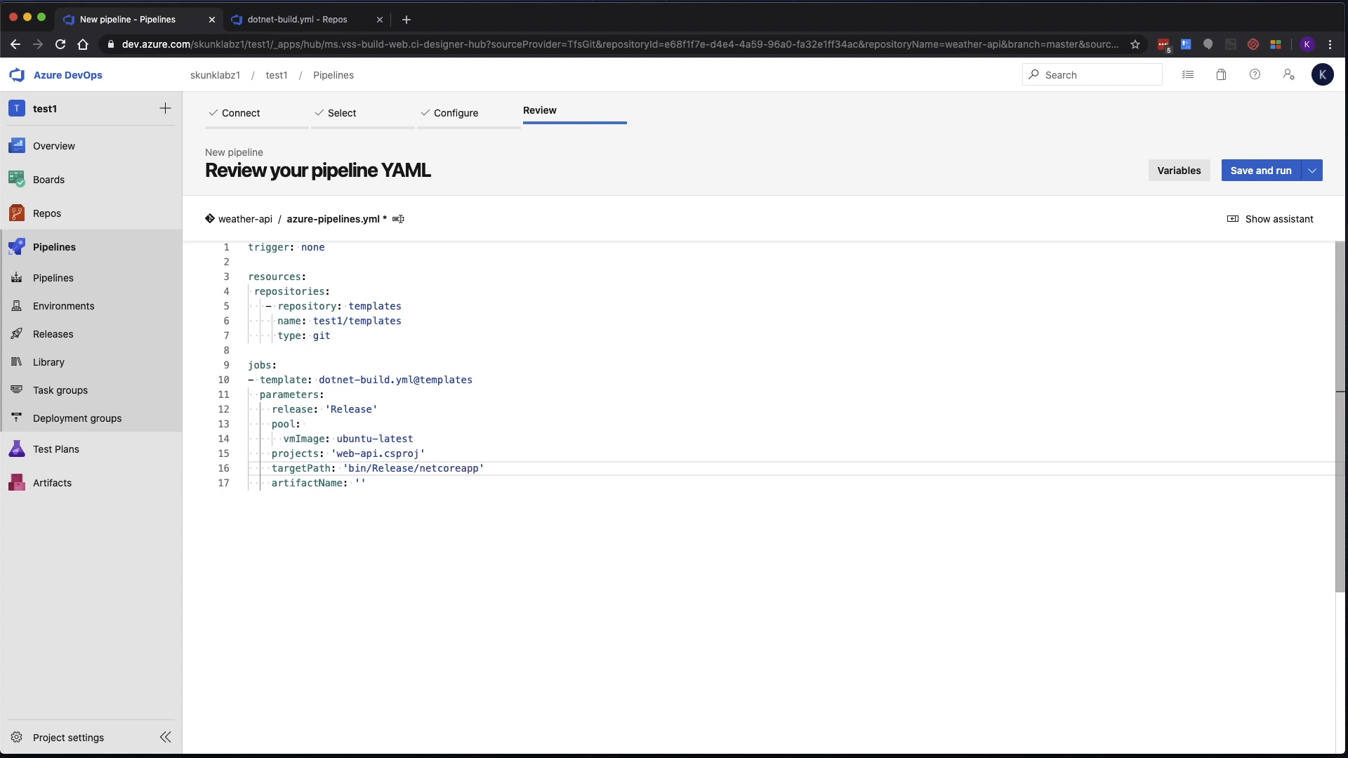
type("3.1")
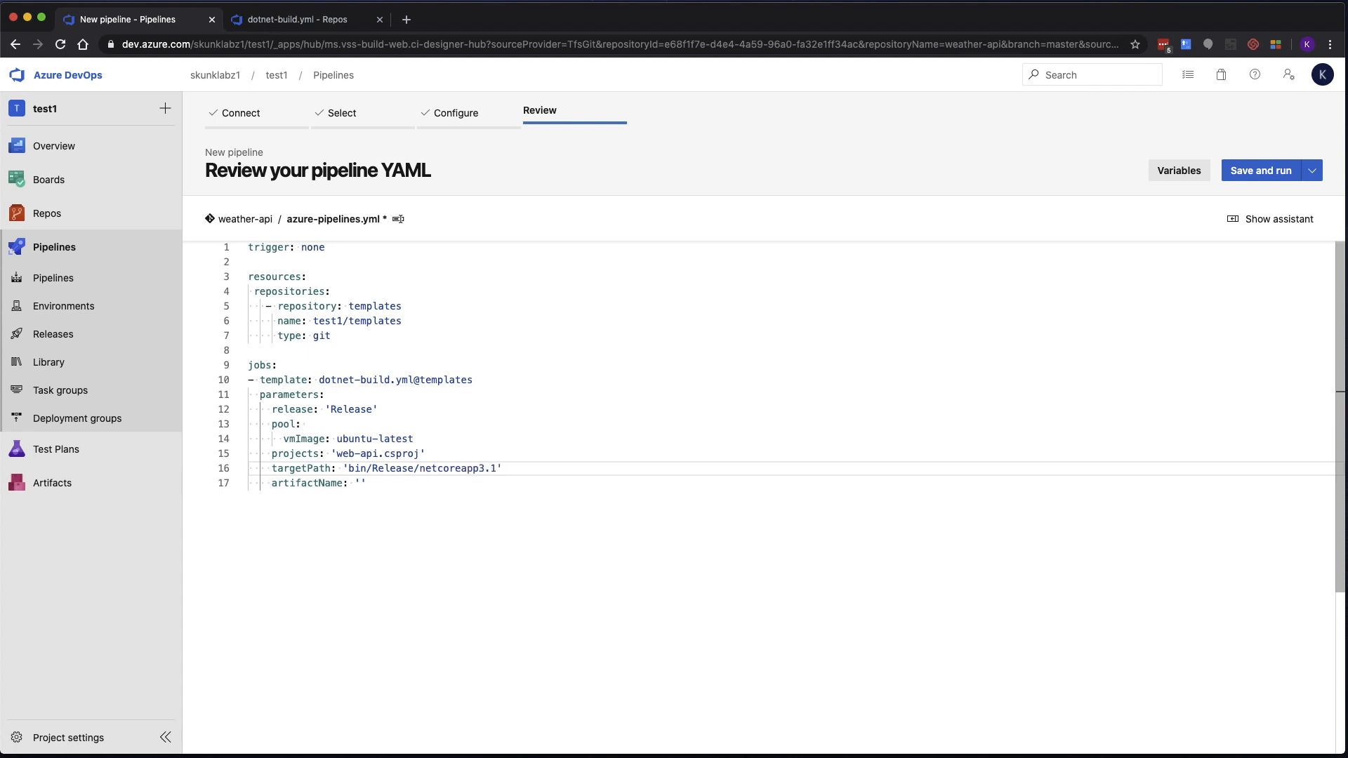
type("/publish.zip")
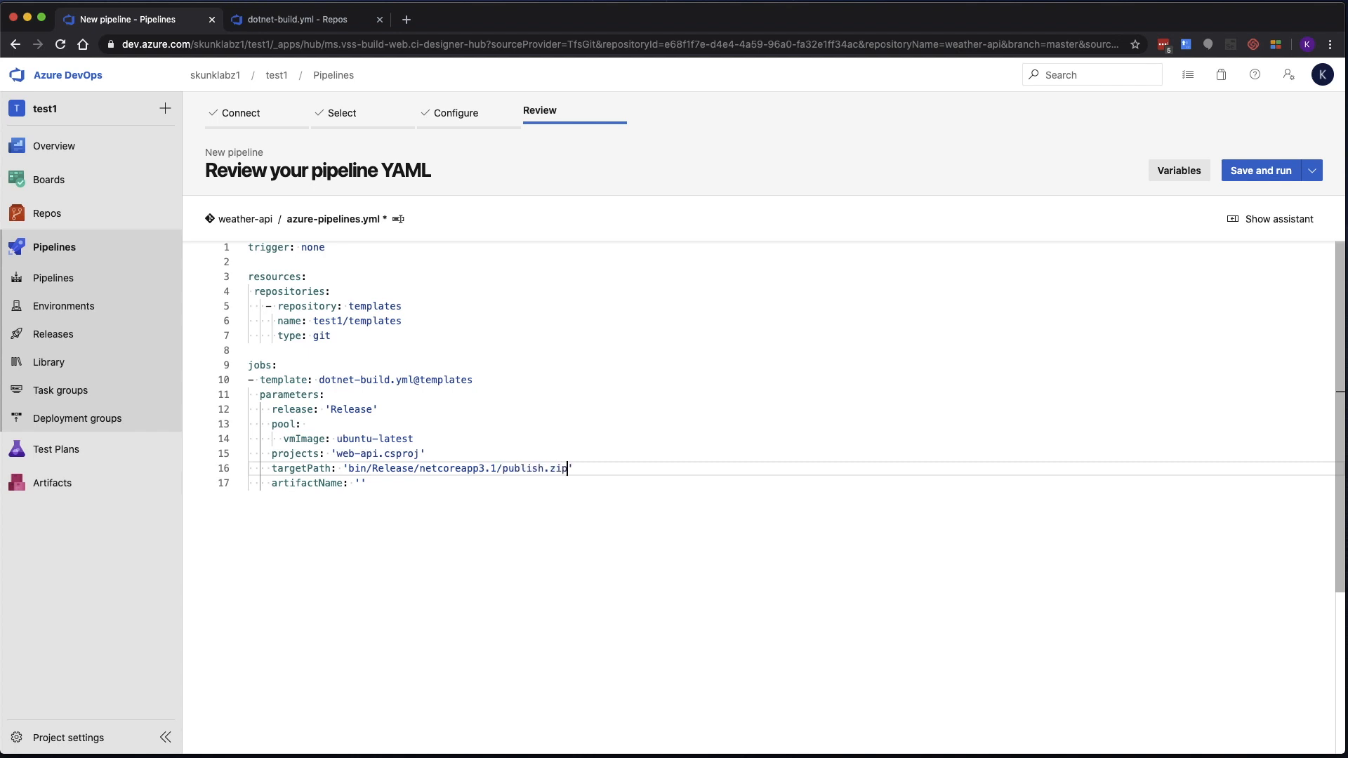
mouse_move(542, 420)
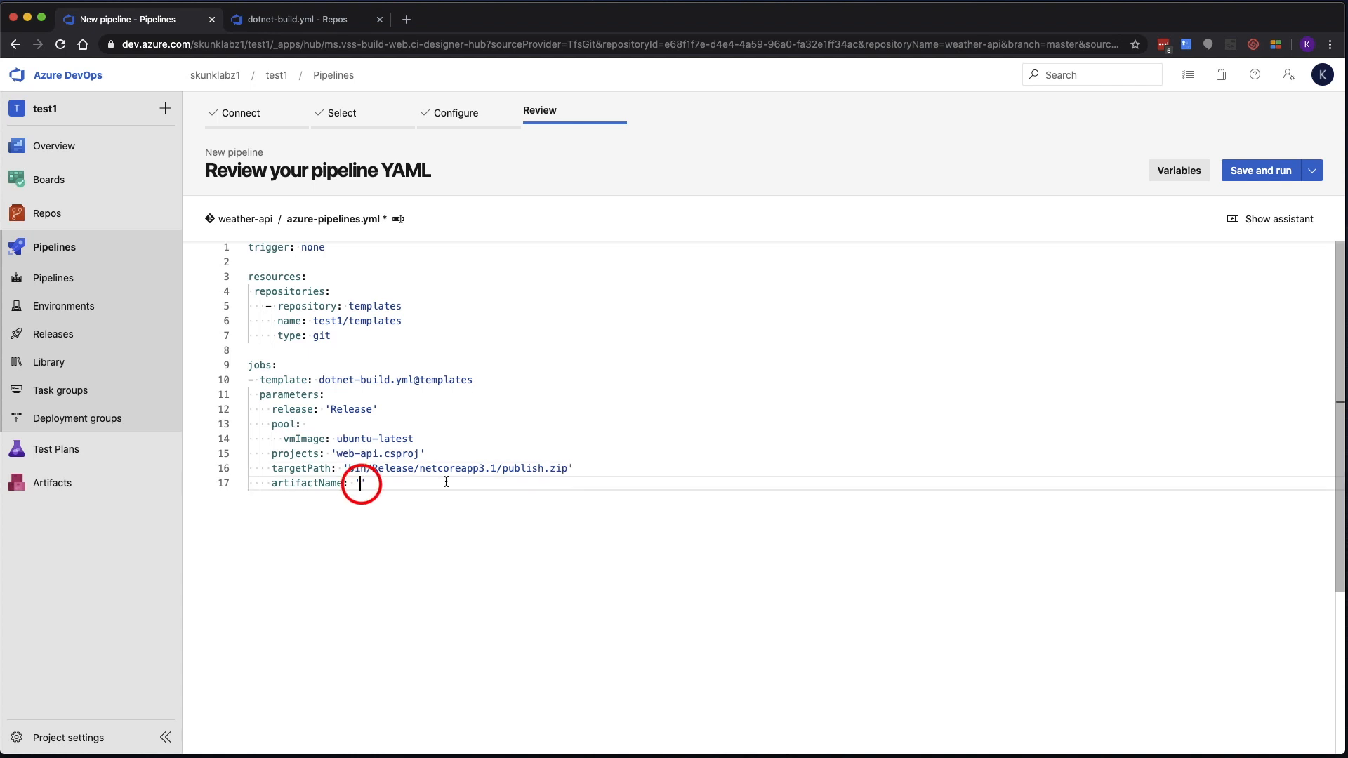
type("'publ")
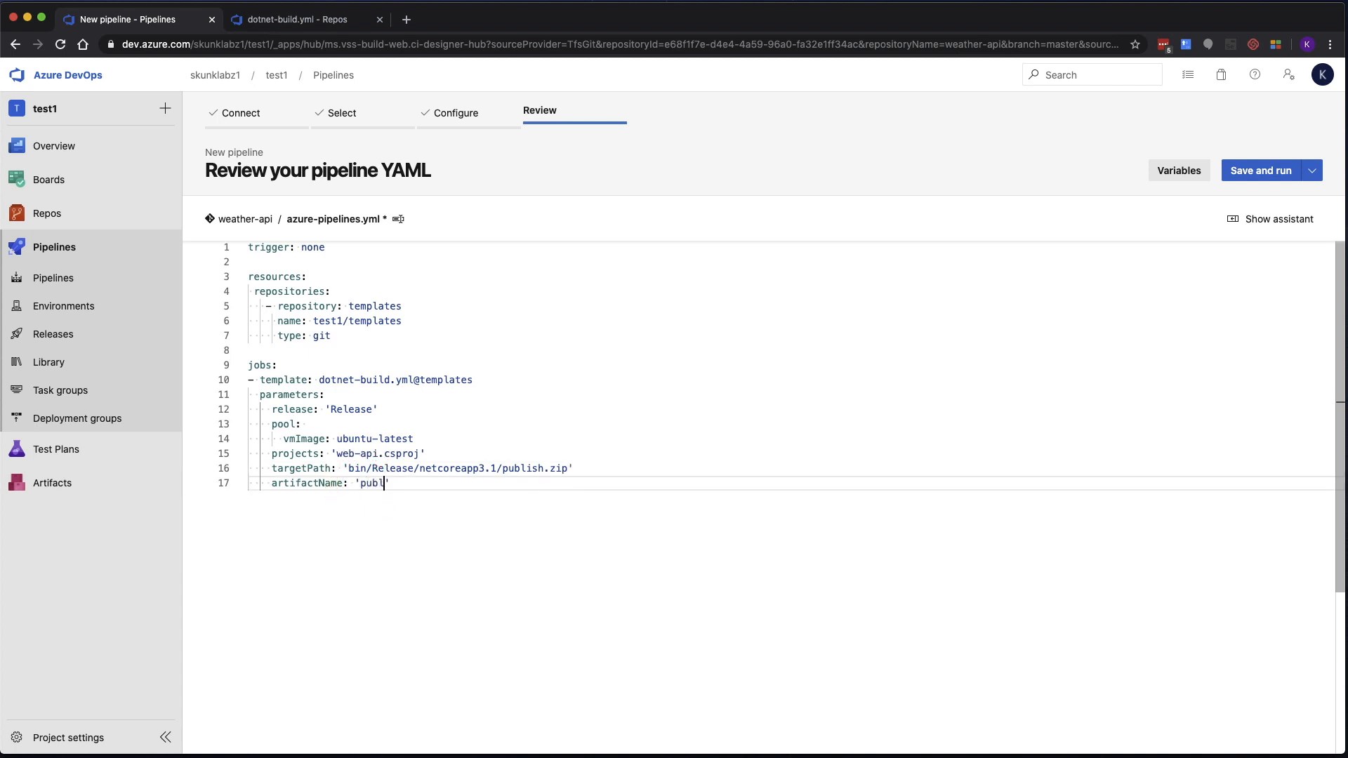
type("ish")
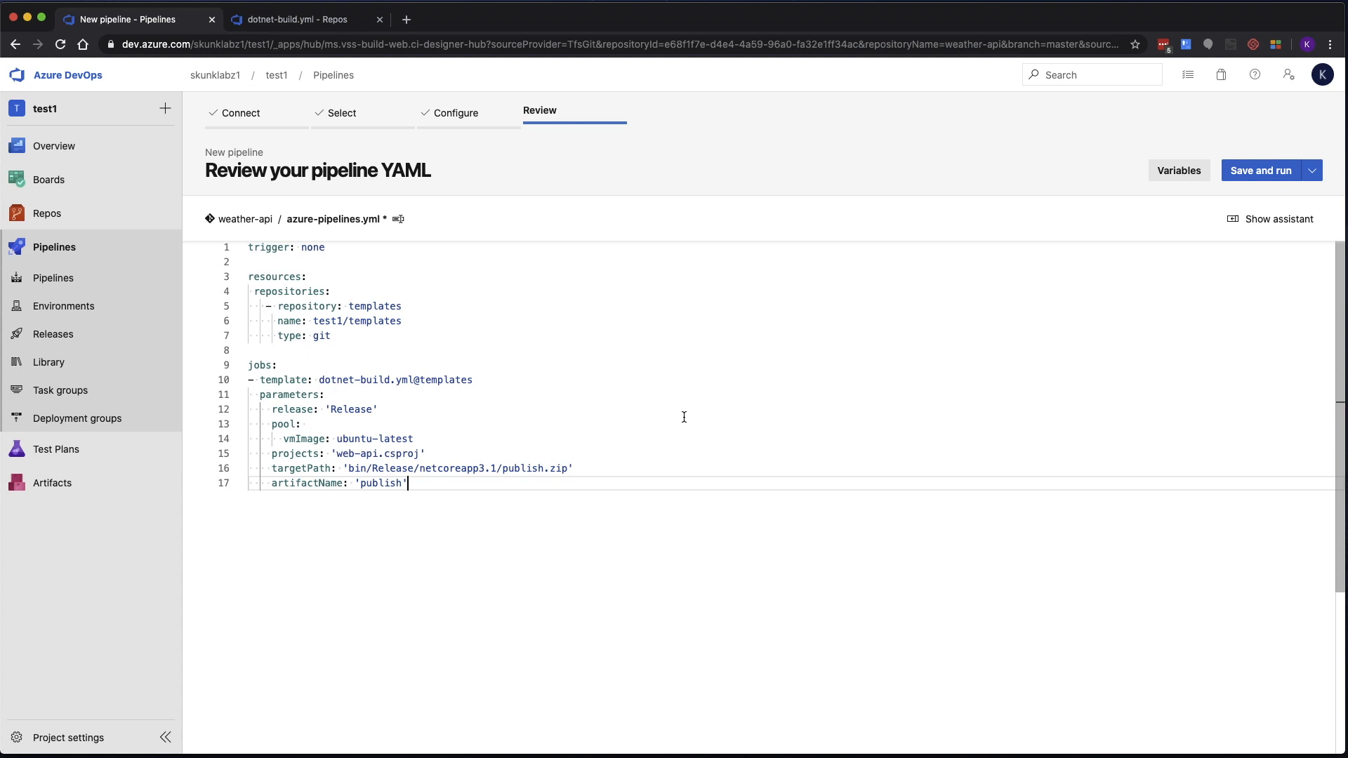
left_click(1261, 170)
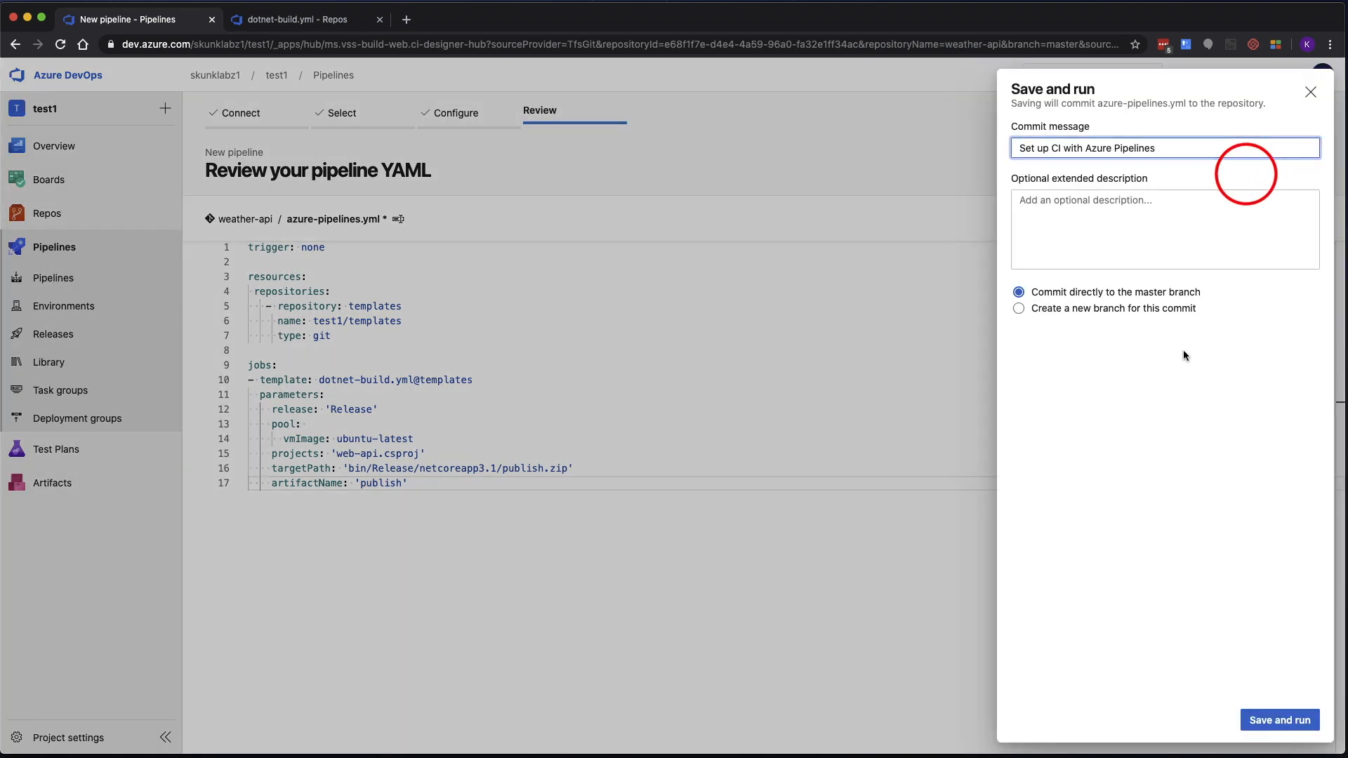
mouse_move(1163, 297)
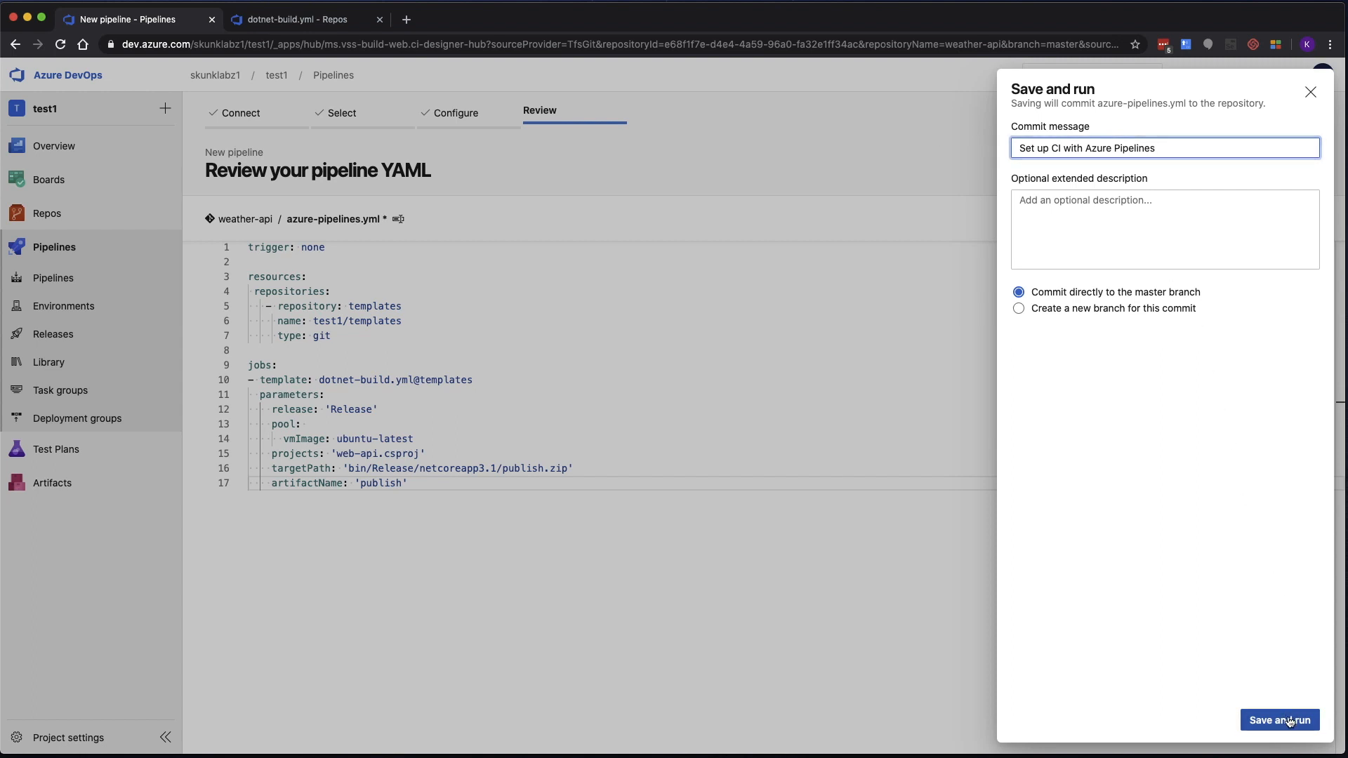
Commit azure-pipelines.yml with the default message and start run #20200529.1.
left_click(1281, 719)
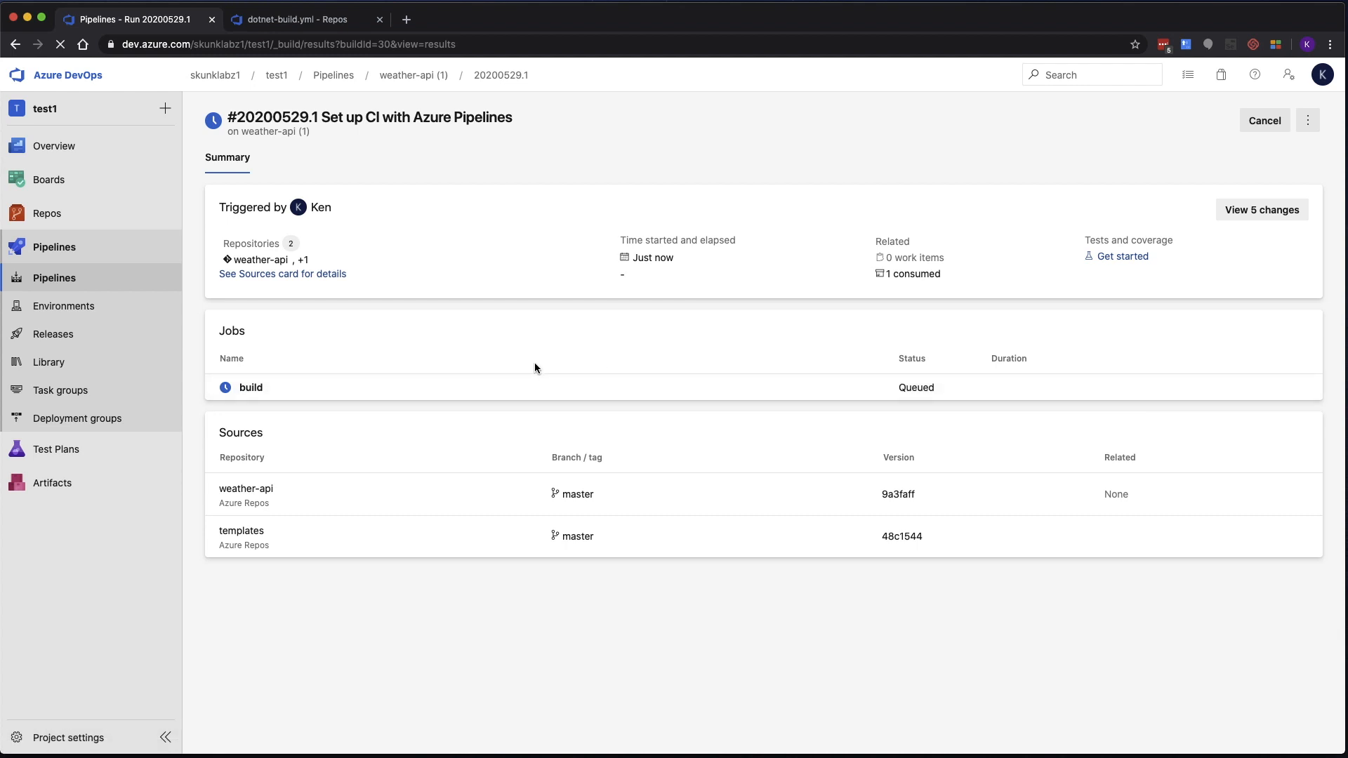
mouse_move(407, 336)
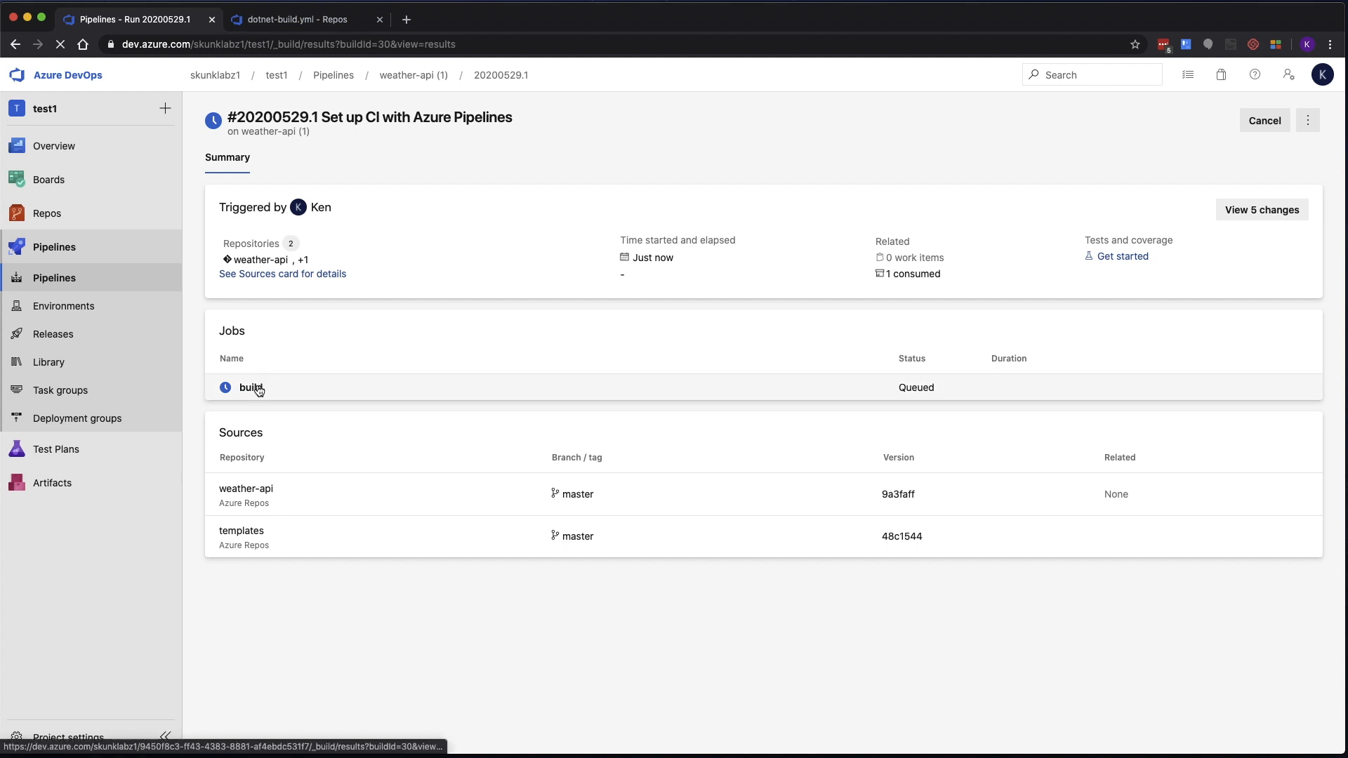
Watch the build job's logs finish successfully, then return to the weather-api runs list.
left_click(251, 388)
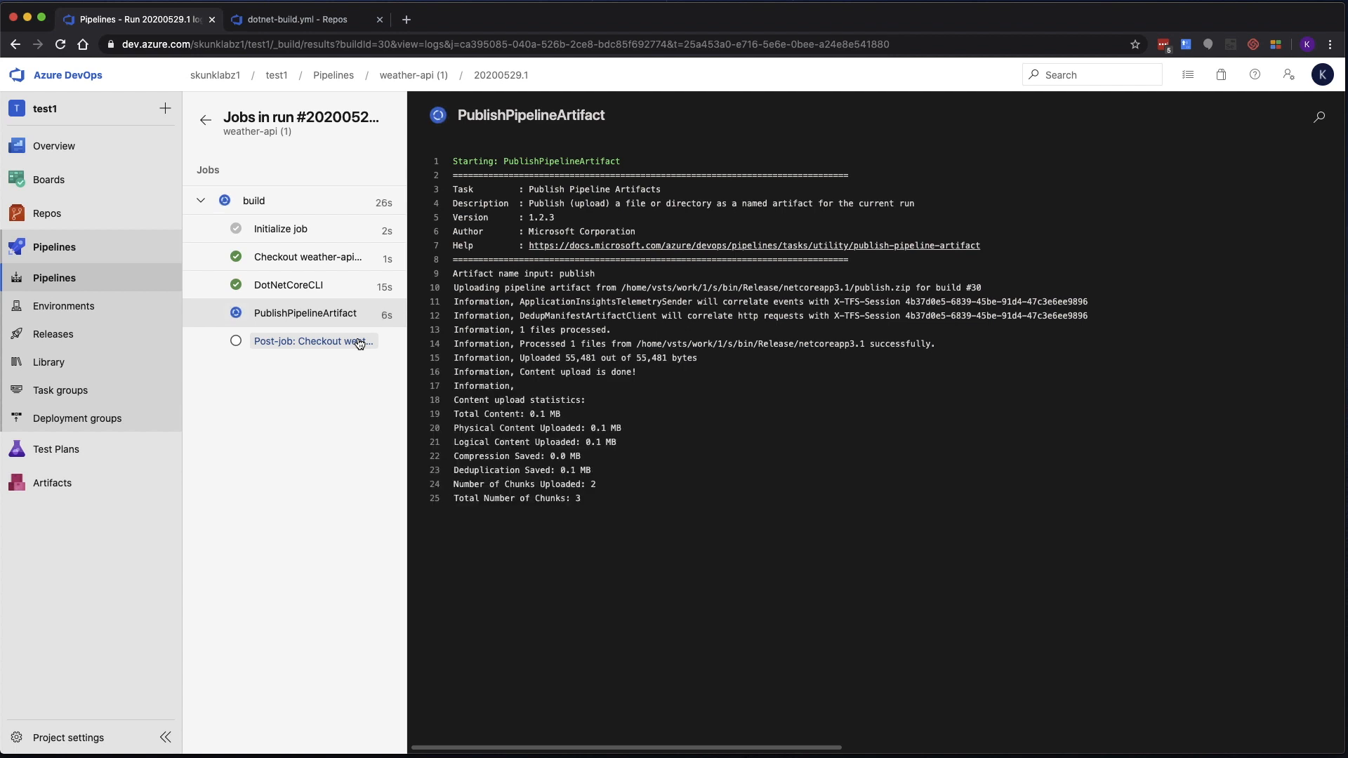
left_click(306, 341)
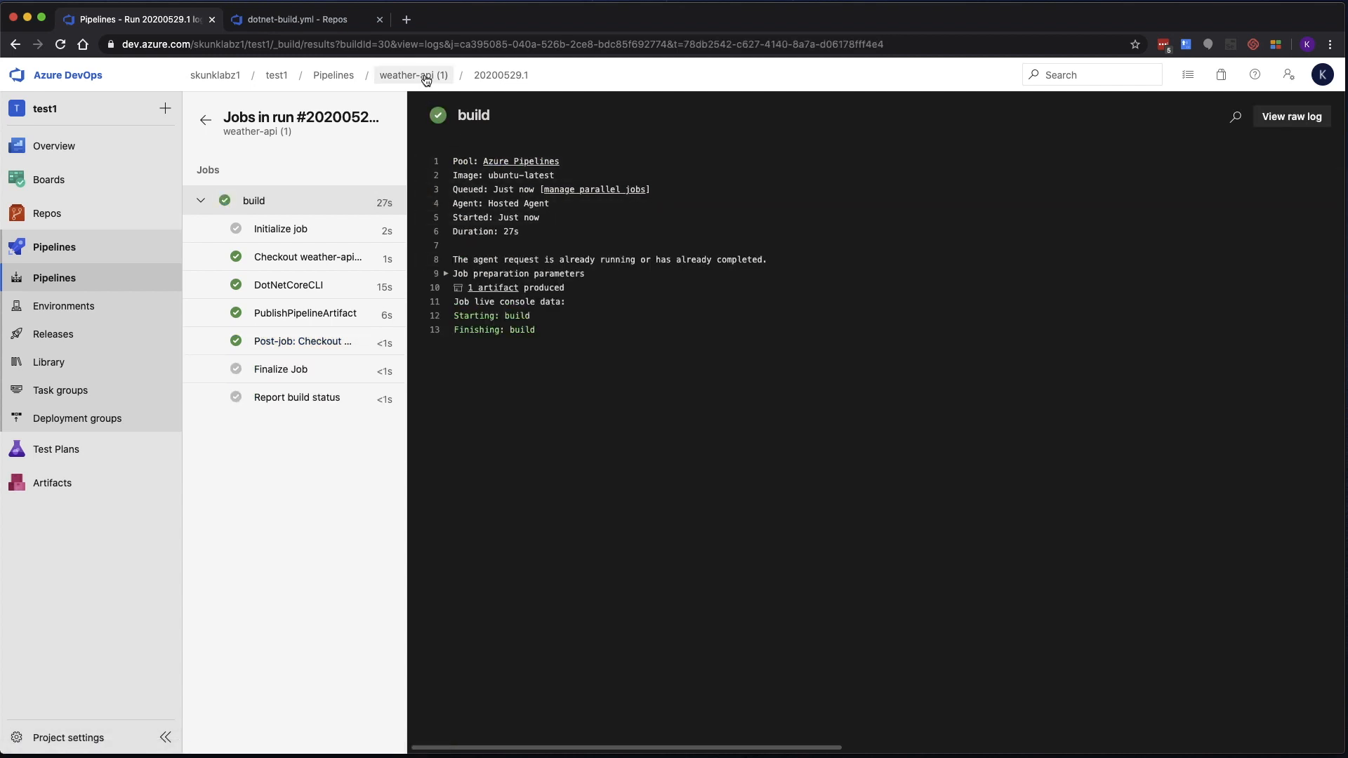
left_click(413, 75)
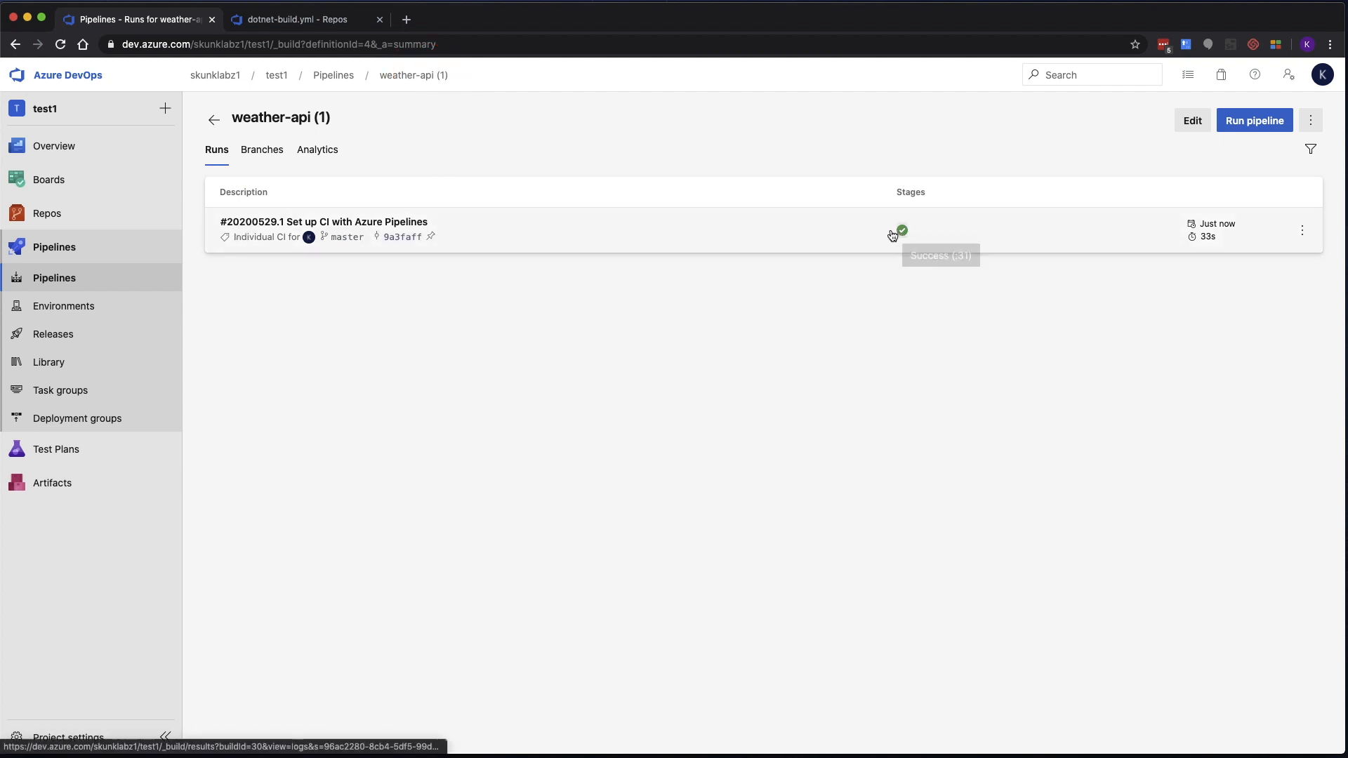
Confirm the run's publish artifact contains publish.zip (55 KB), then return to the pipeline's YAML.
left_click(900, 232)
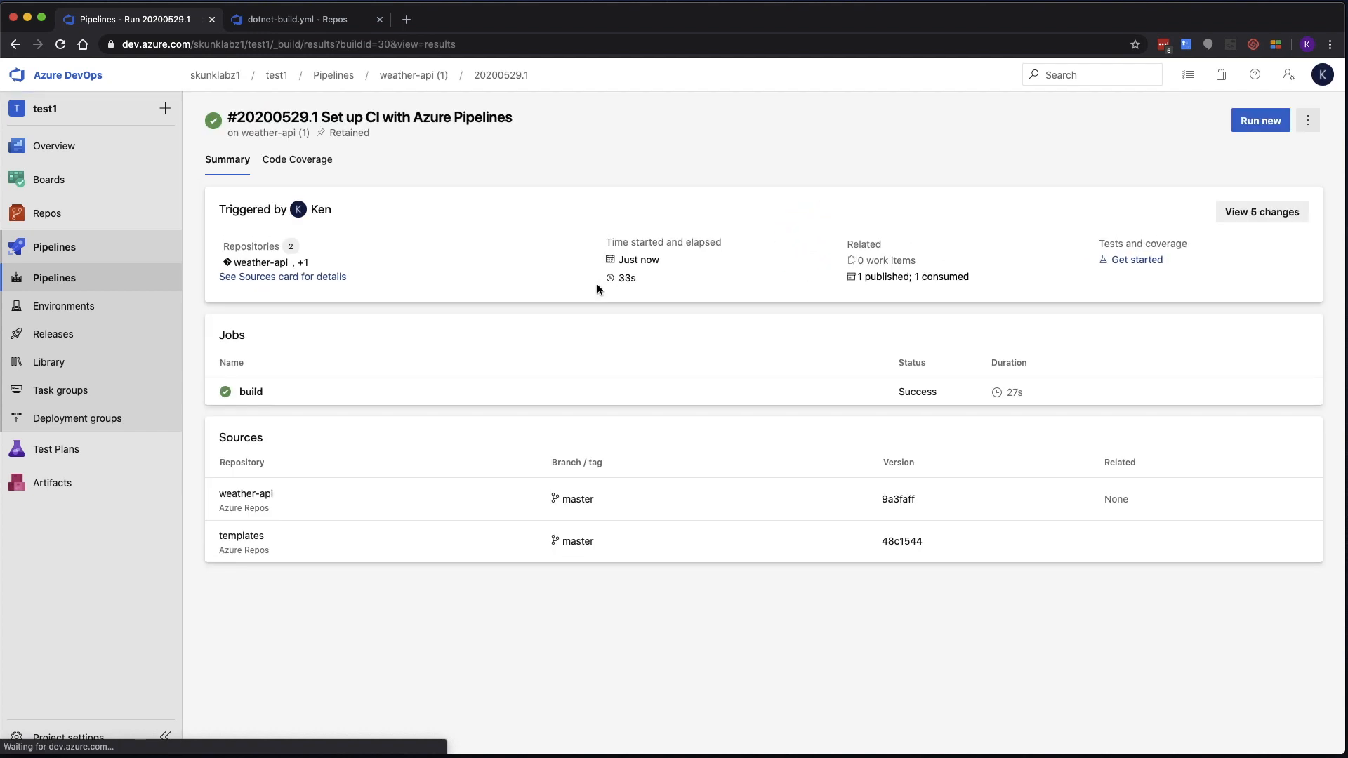
mouse_move(474, 308)
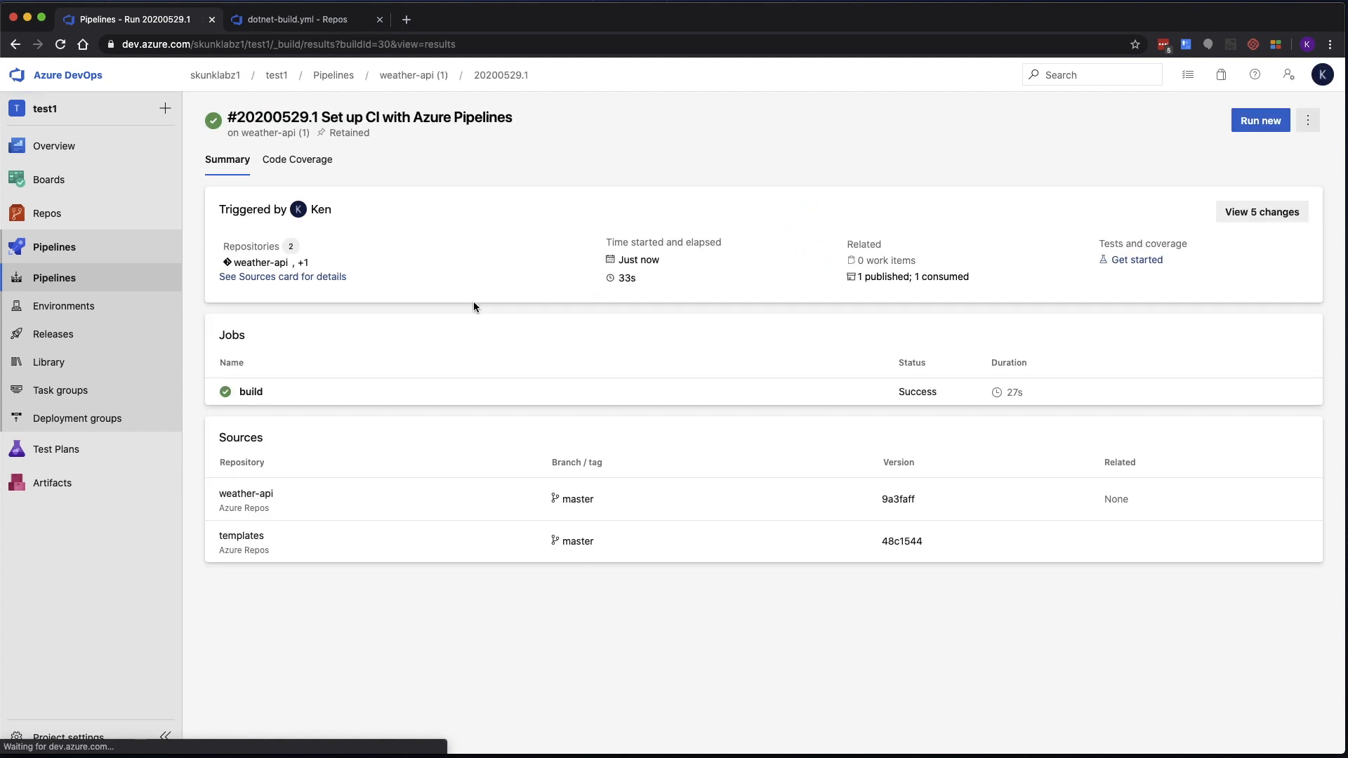
mouse_move(909, 277)
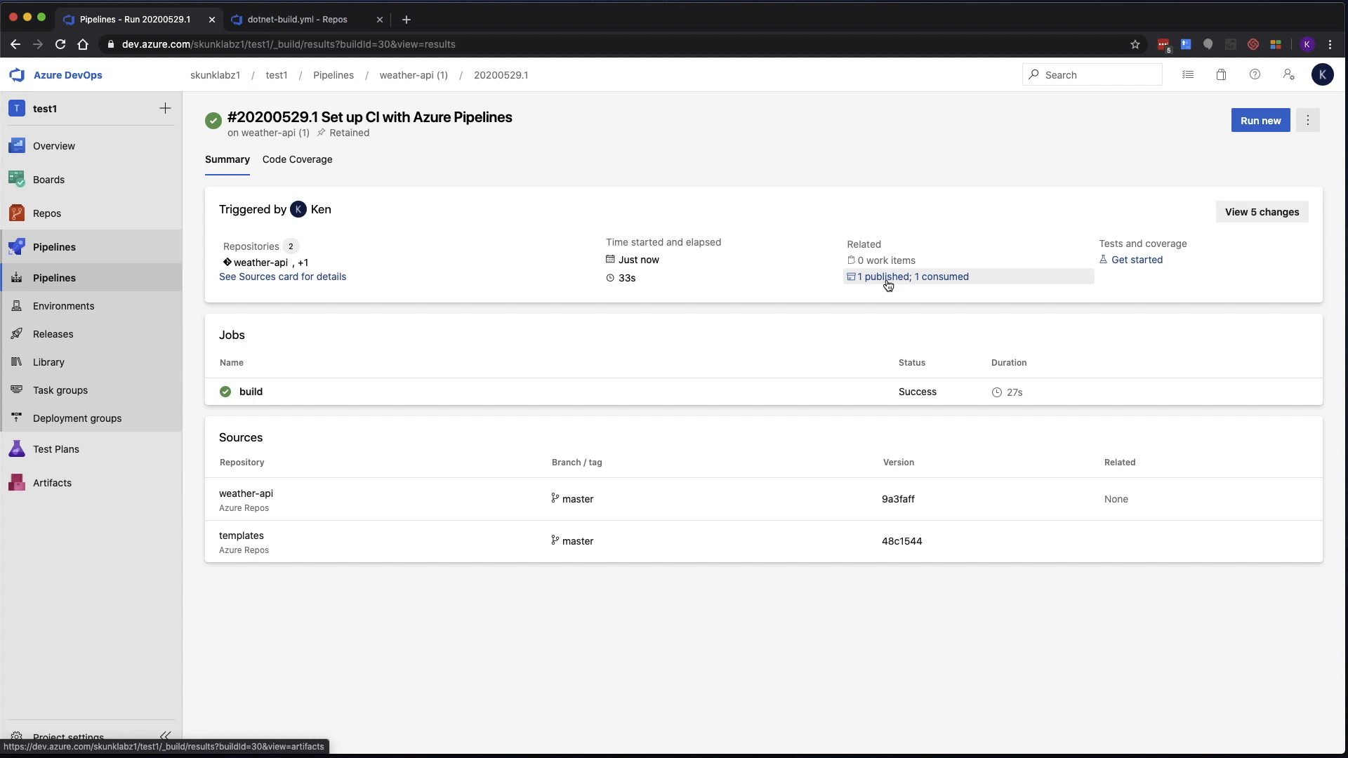
left_click(908, 277)
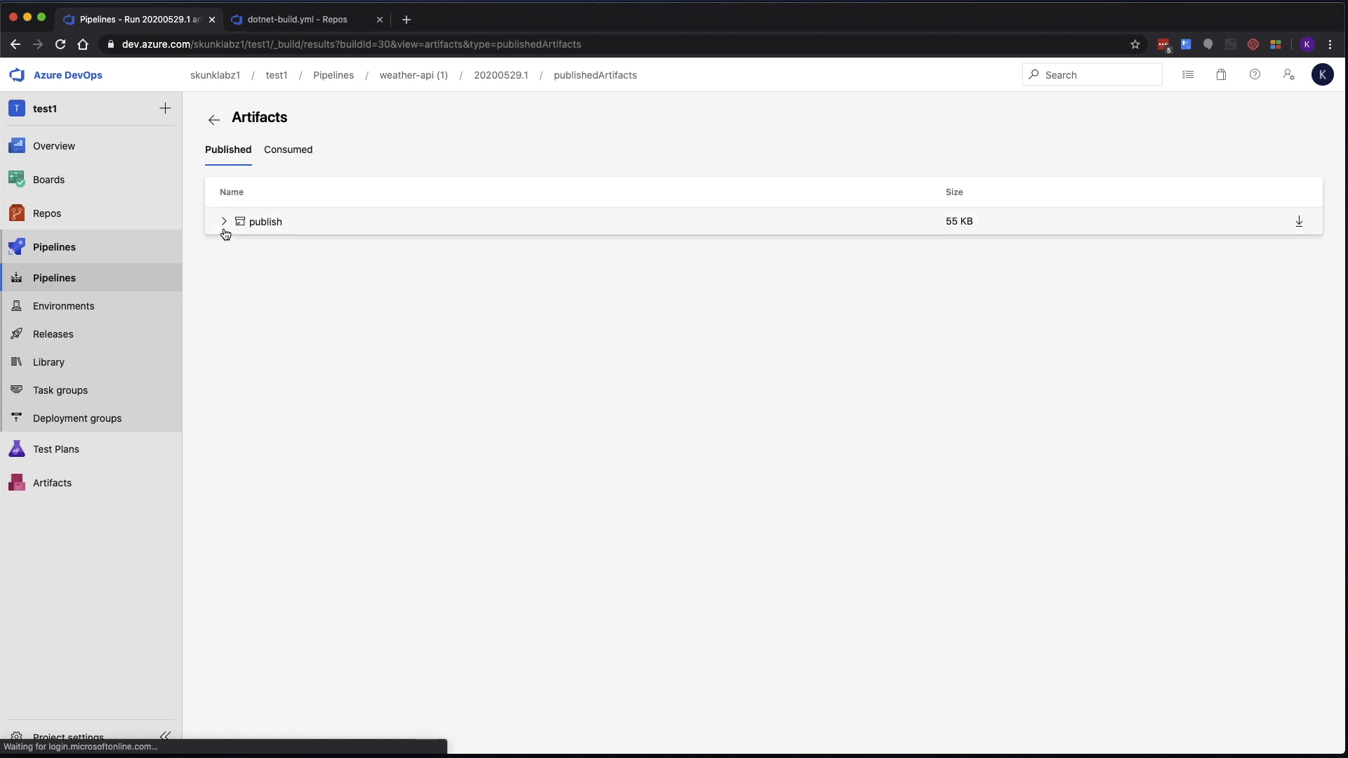
left_click(224, 221)
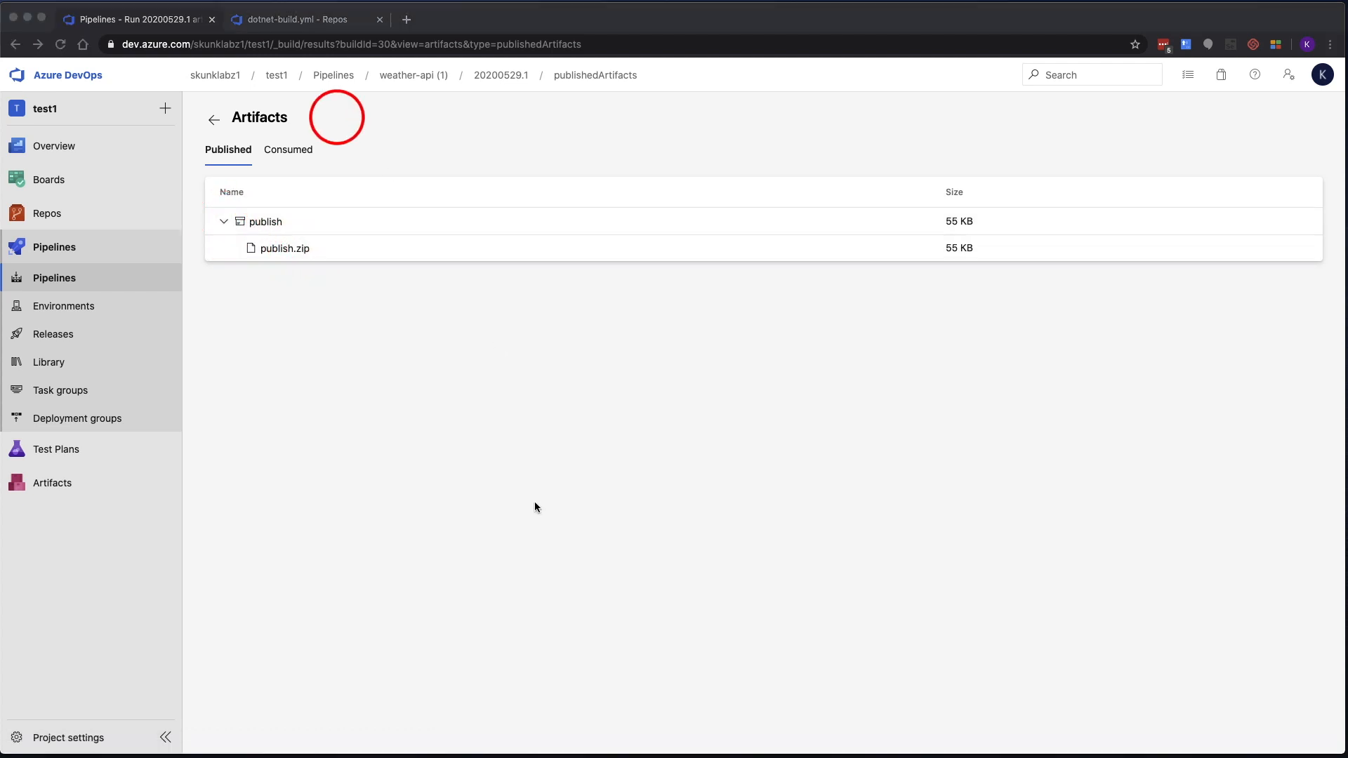
mouse_move(421, 81)
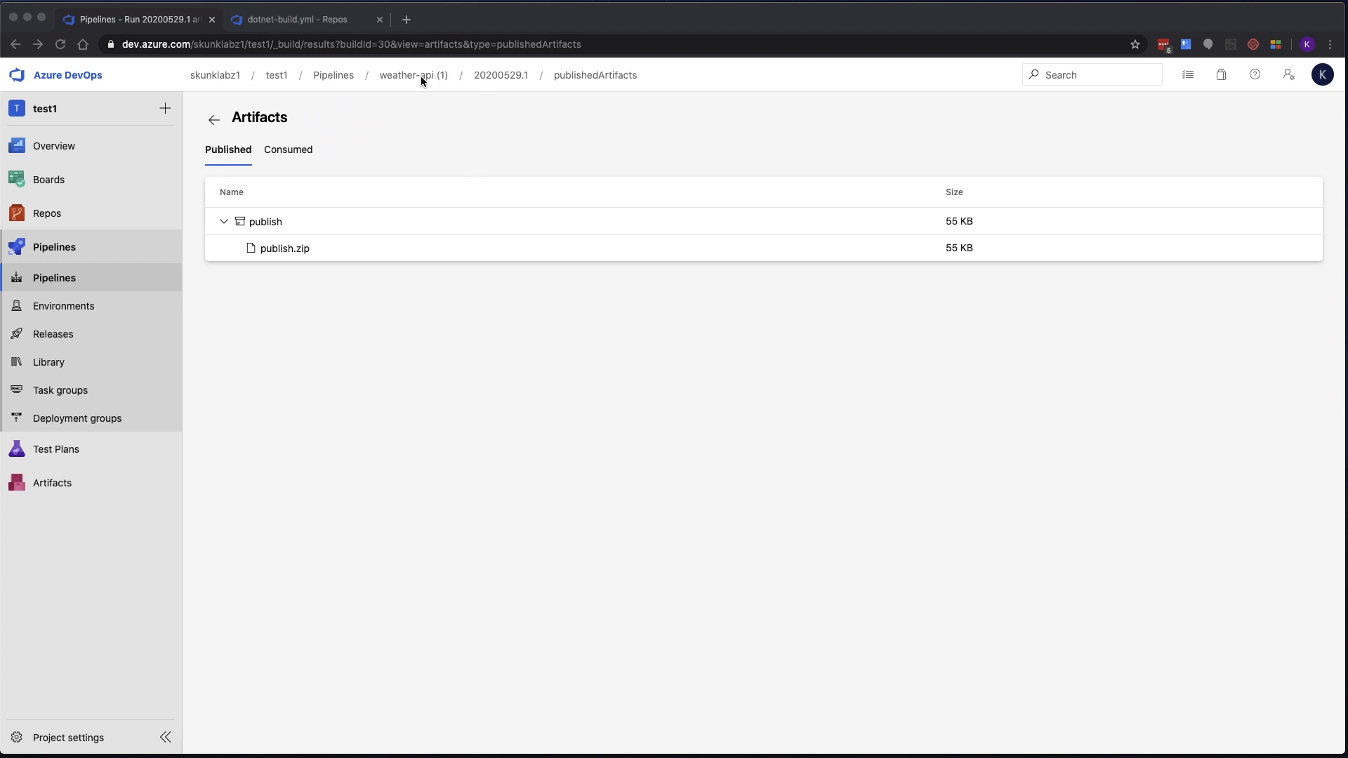
left_click(413, 74)
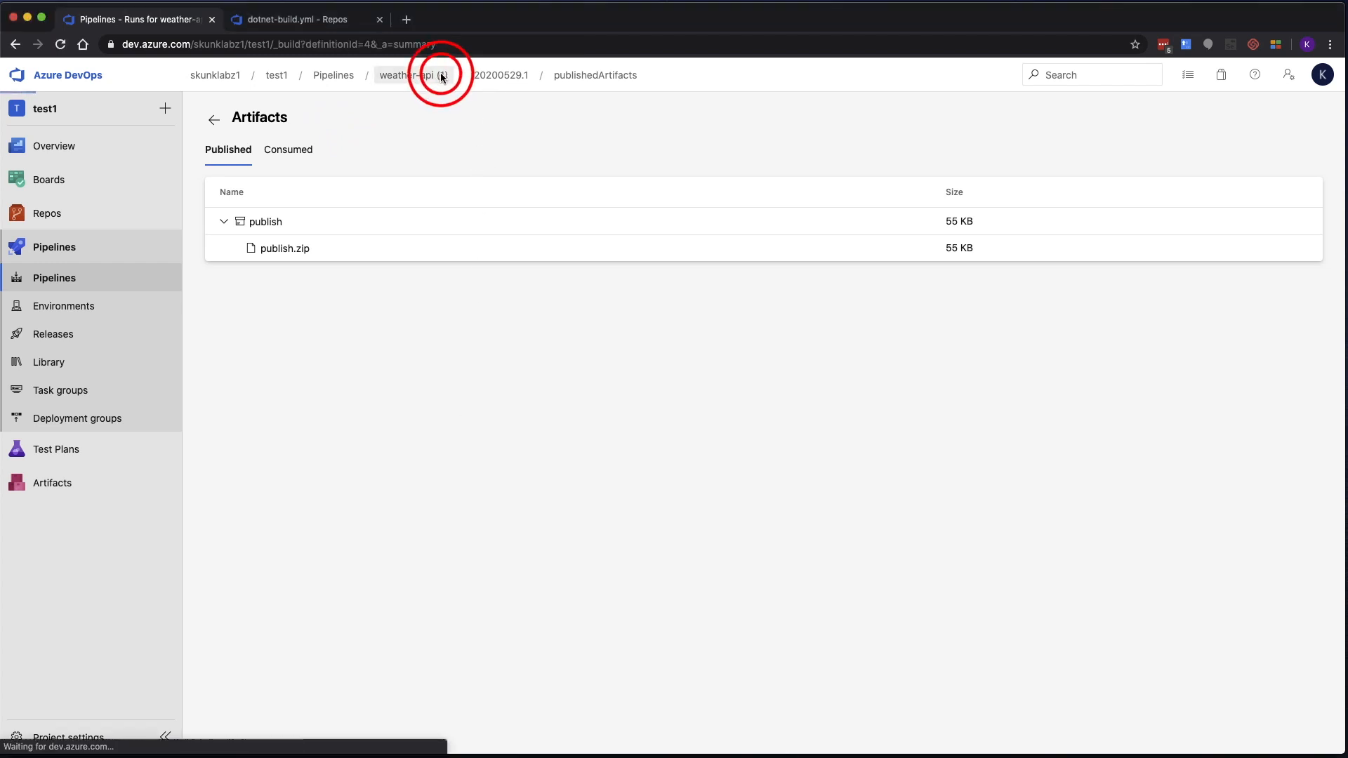
left_click(405, 74)
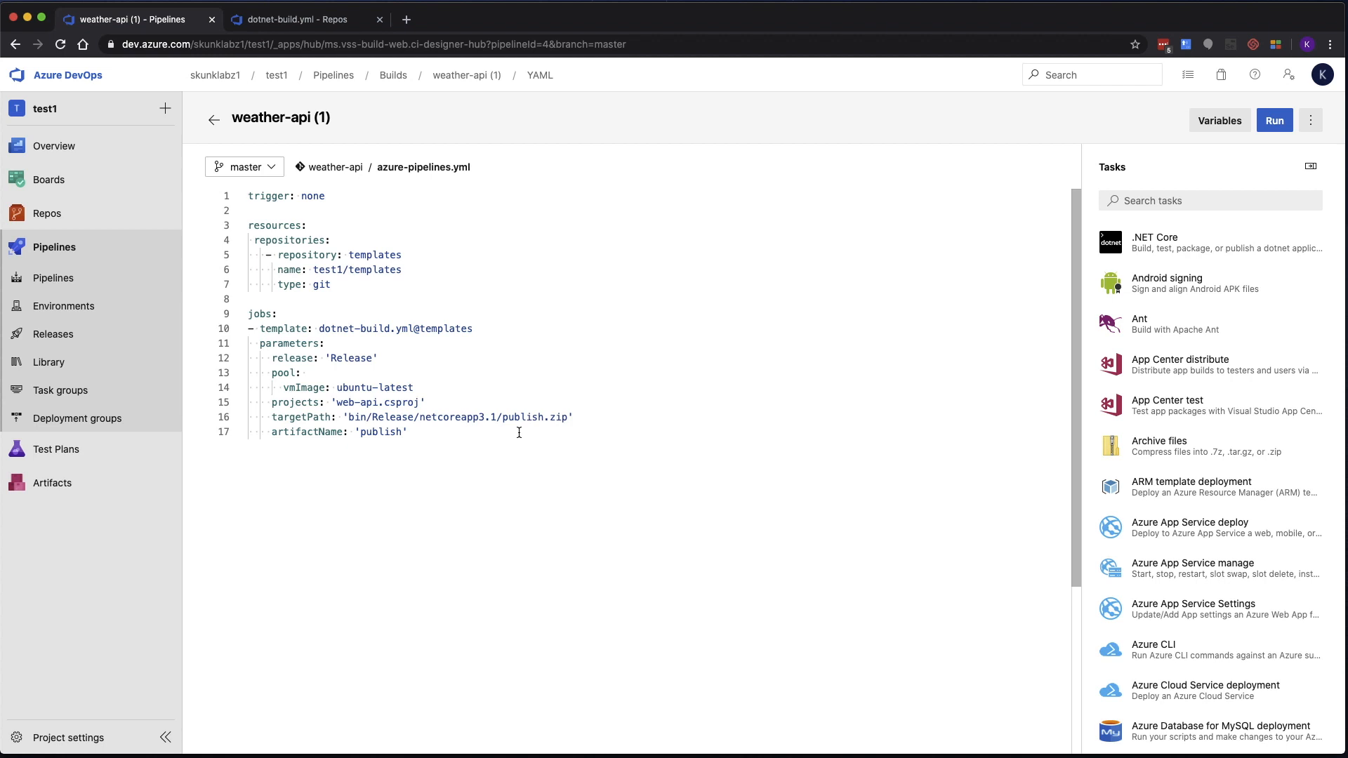
View the pipeline YAML, then show the templates repo's dotnet-build.yml in its browser tab.
double_click(395, 328)
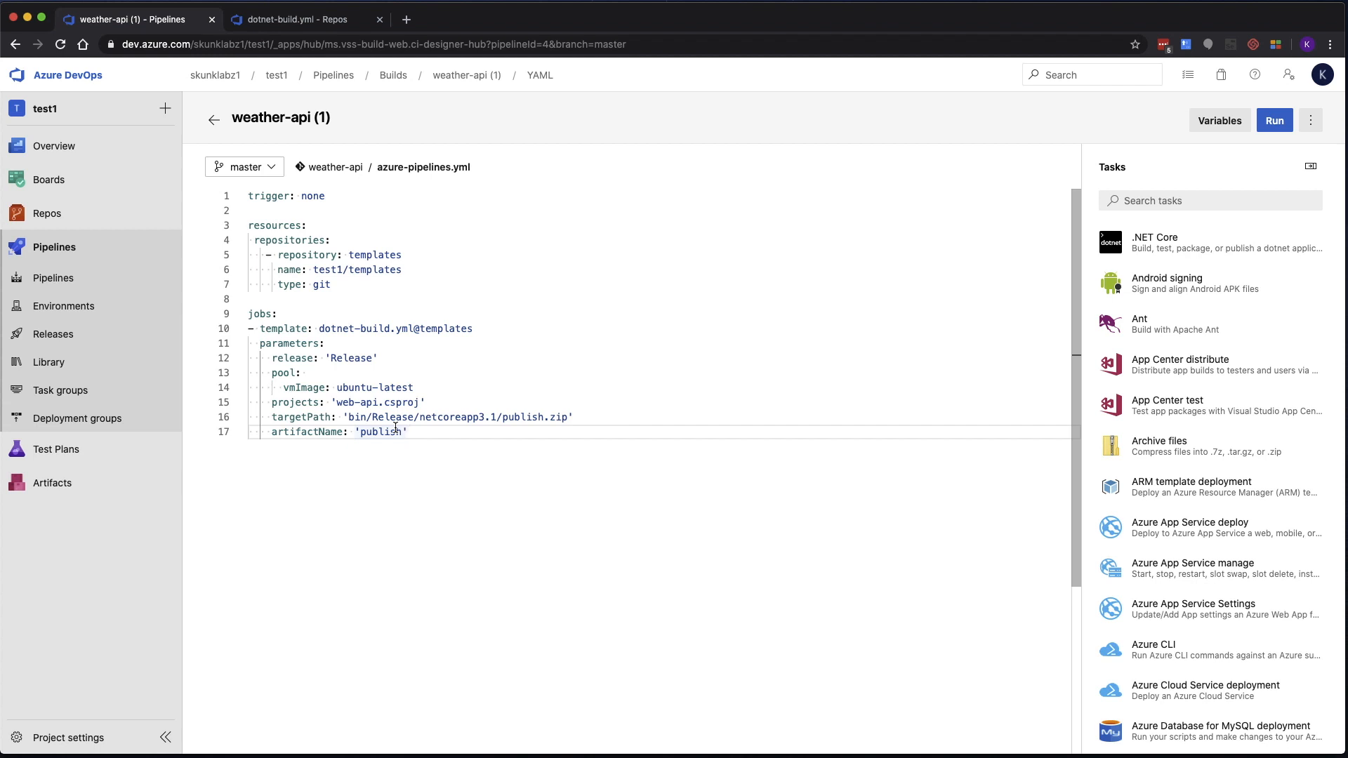
mouse_move(342, 267)
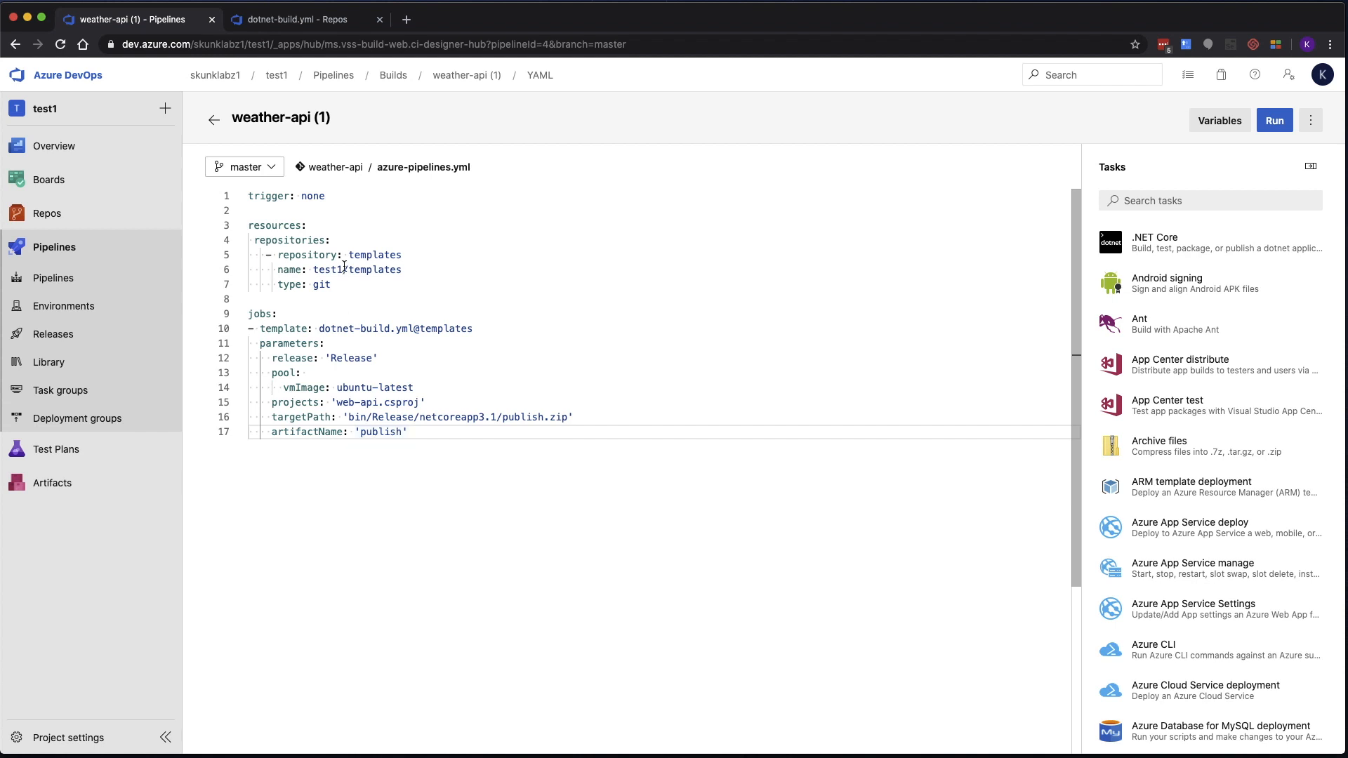
left_click(297, 18)
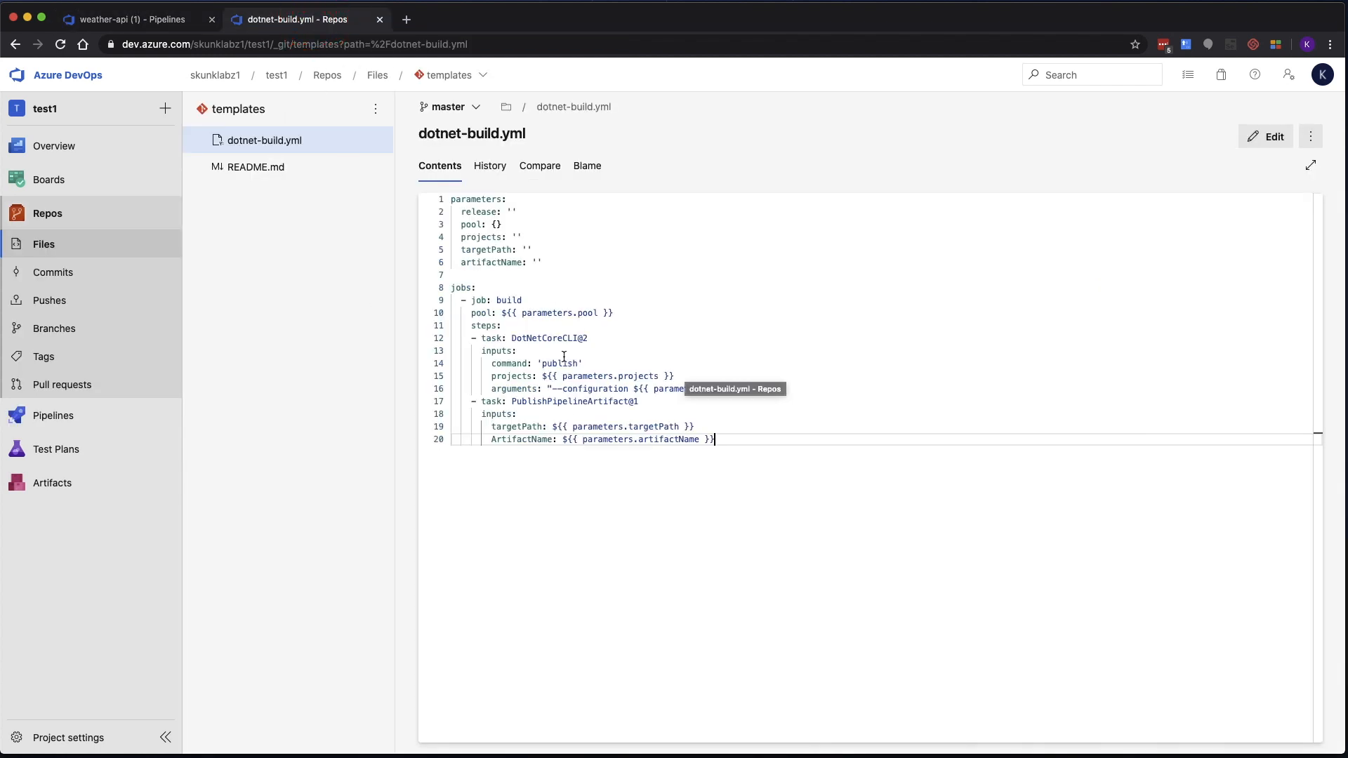
mouse_move(745, 444)
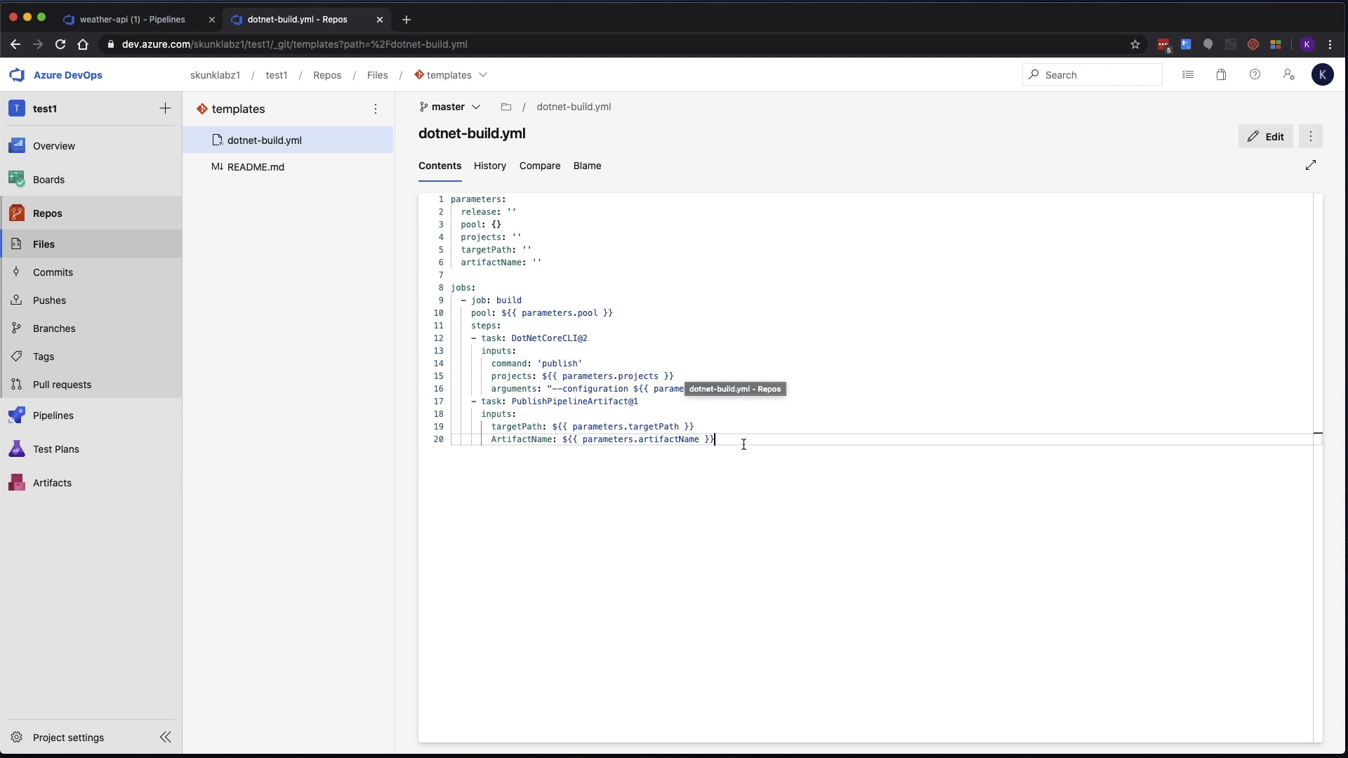